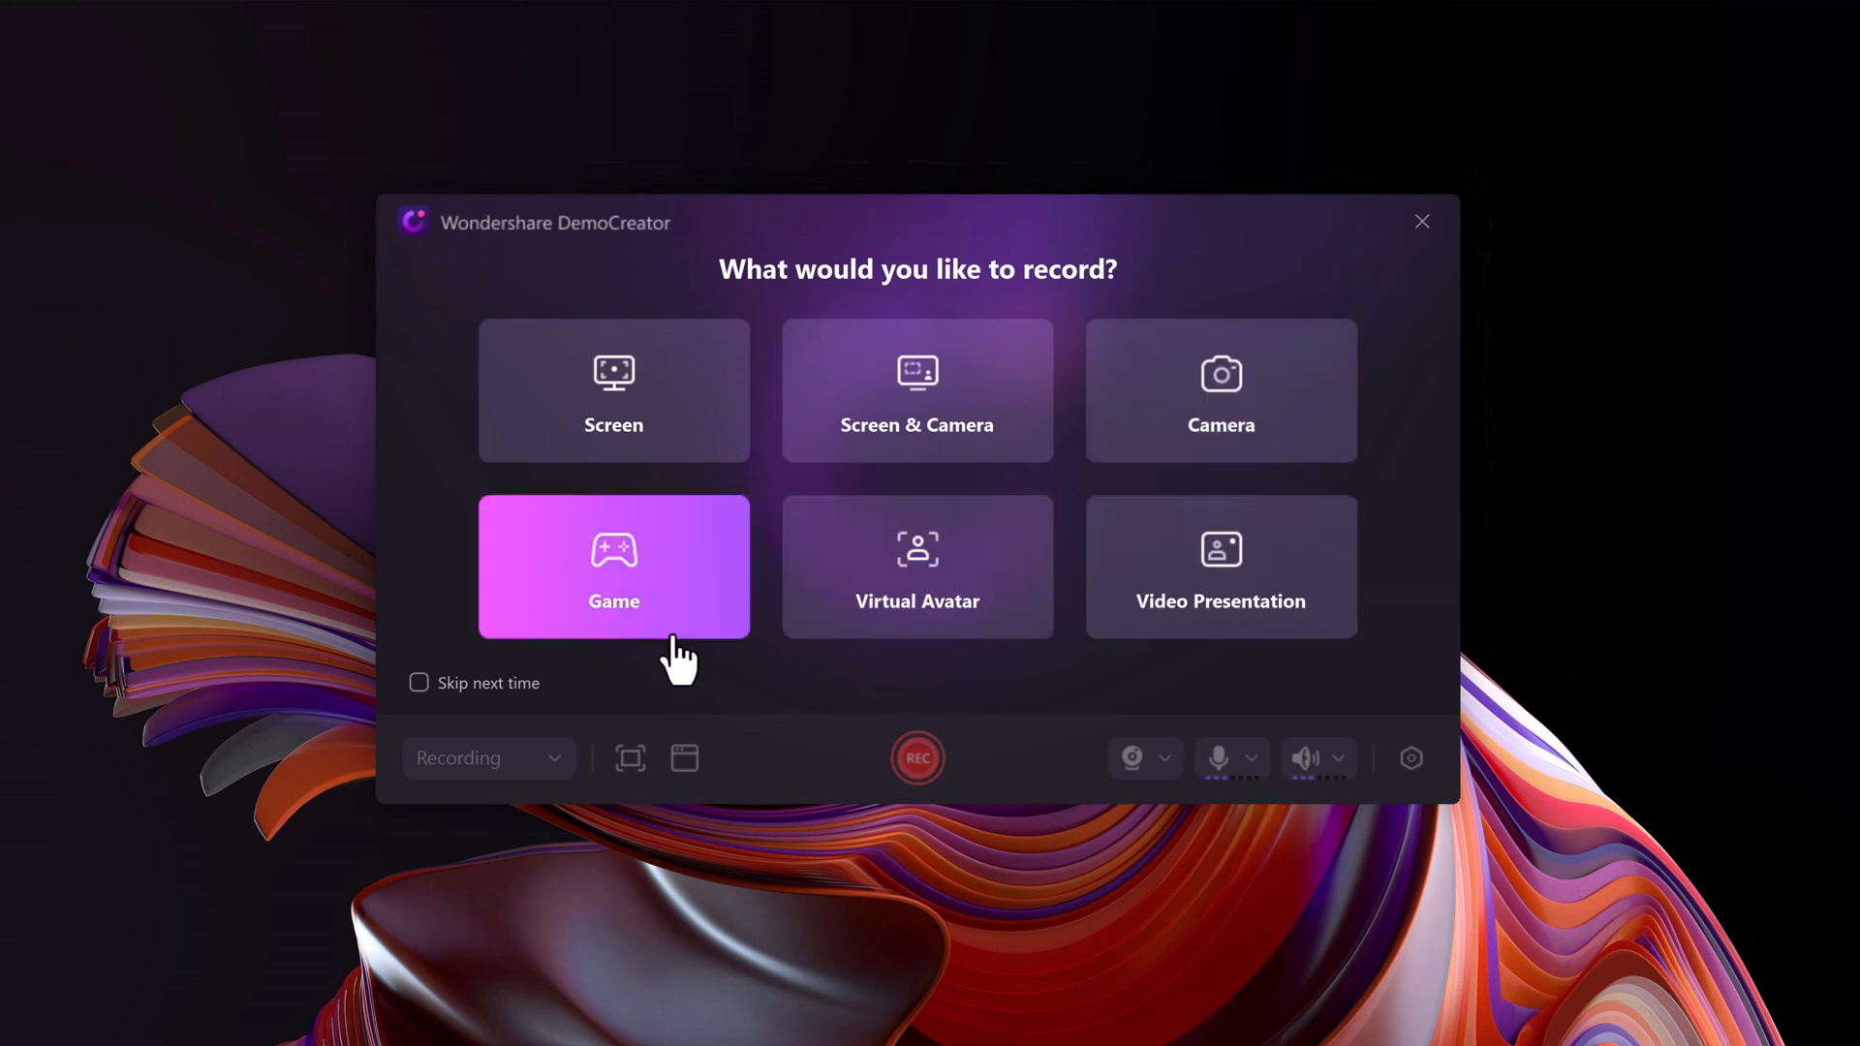
pyautogui.moveTo(918, 565)
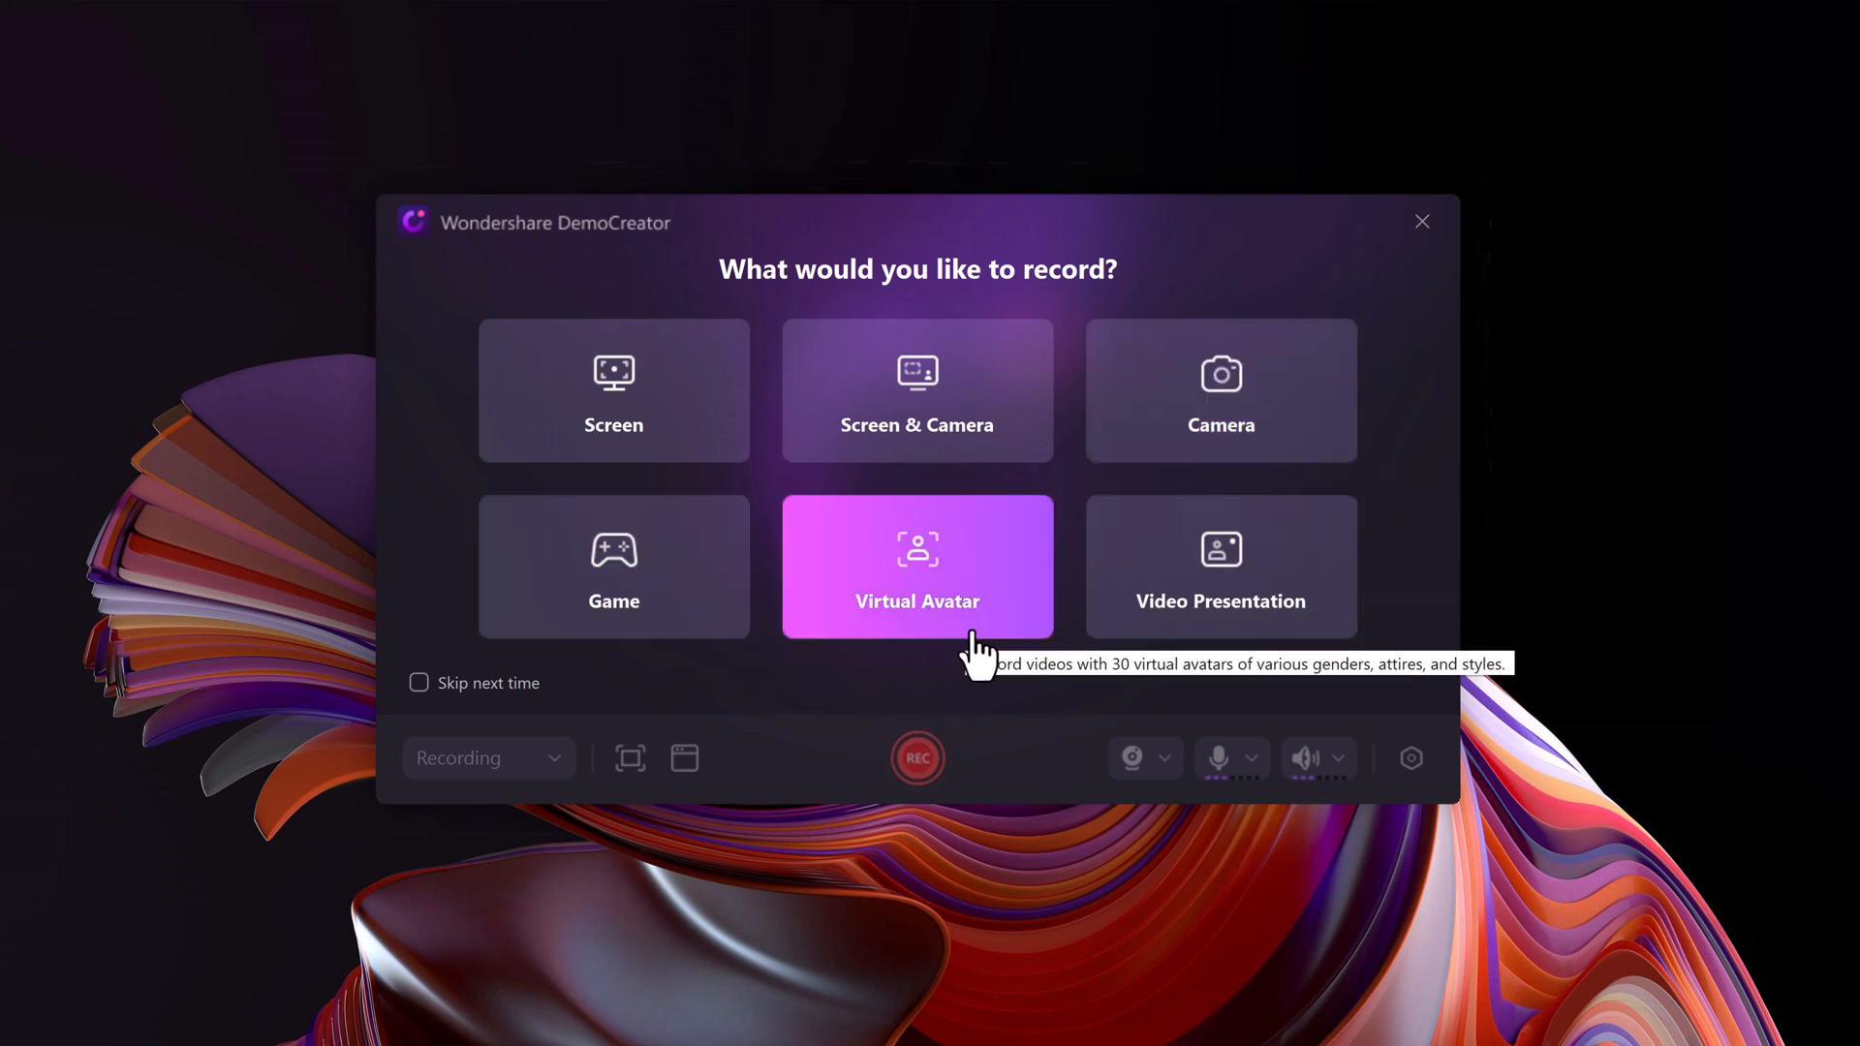
pyautogui.moveTo(1220, 565)
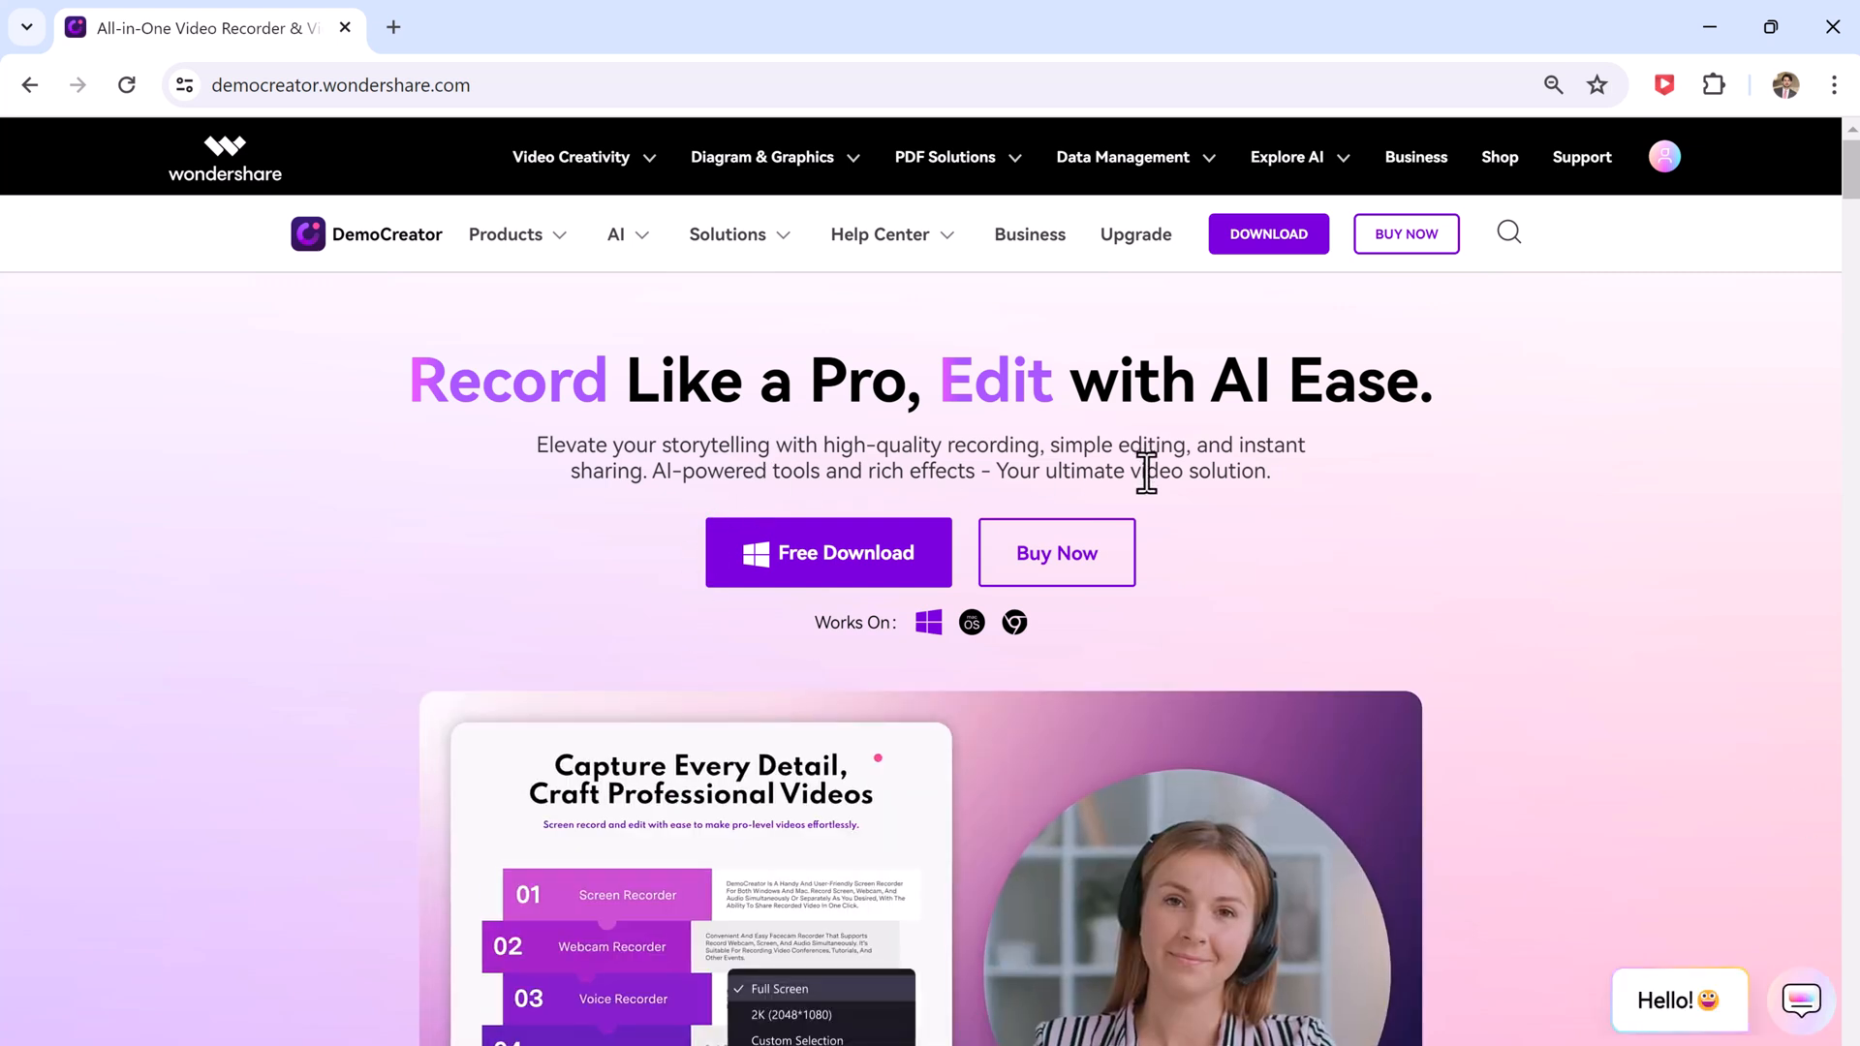
# Launch the Video Recorder card from the DemoCreator home screen
pyautogui.scroll(-3)
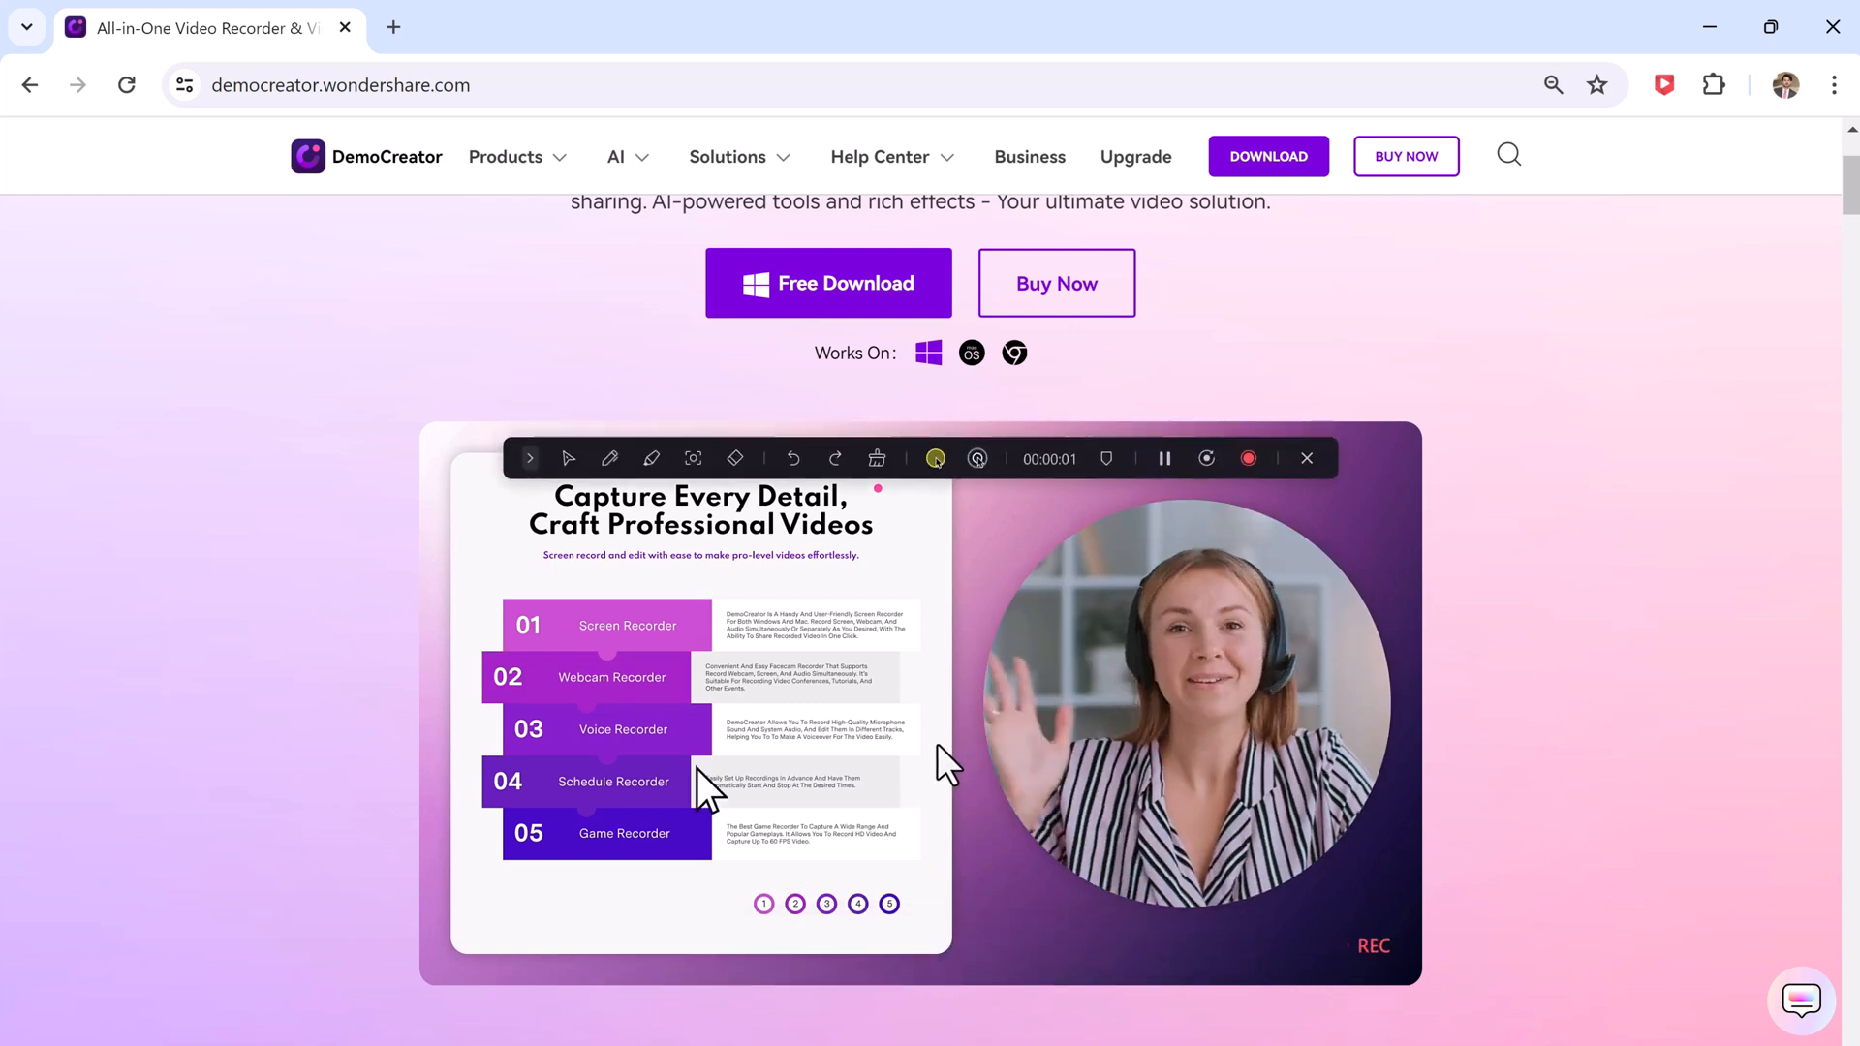
pyautogui.click(610, 459)
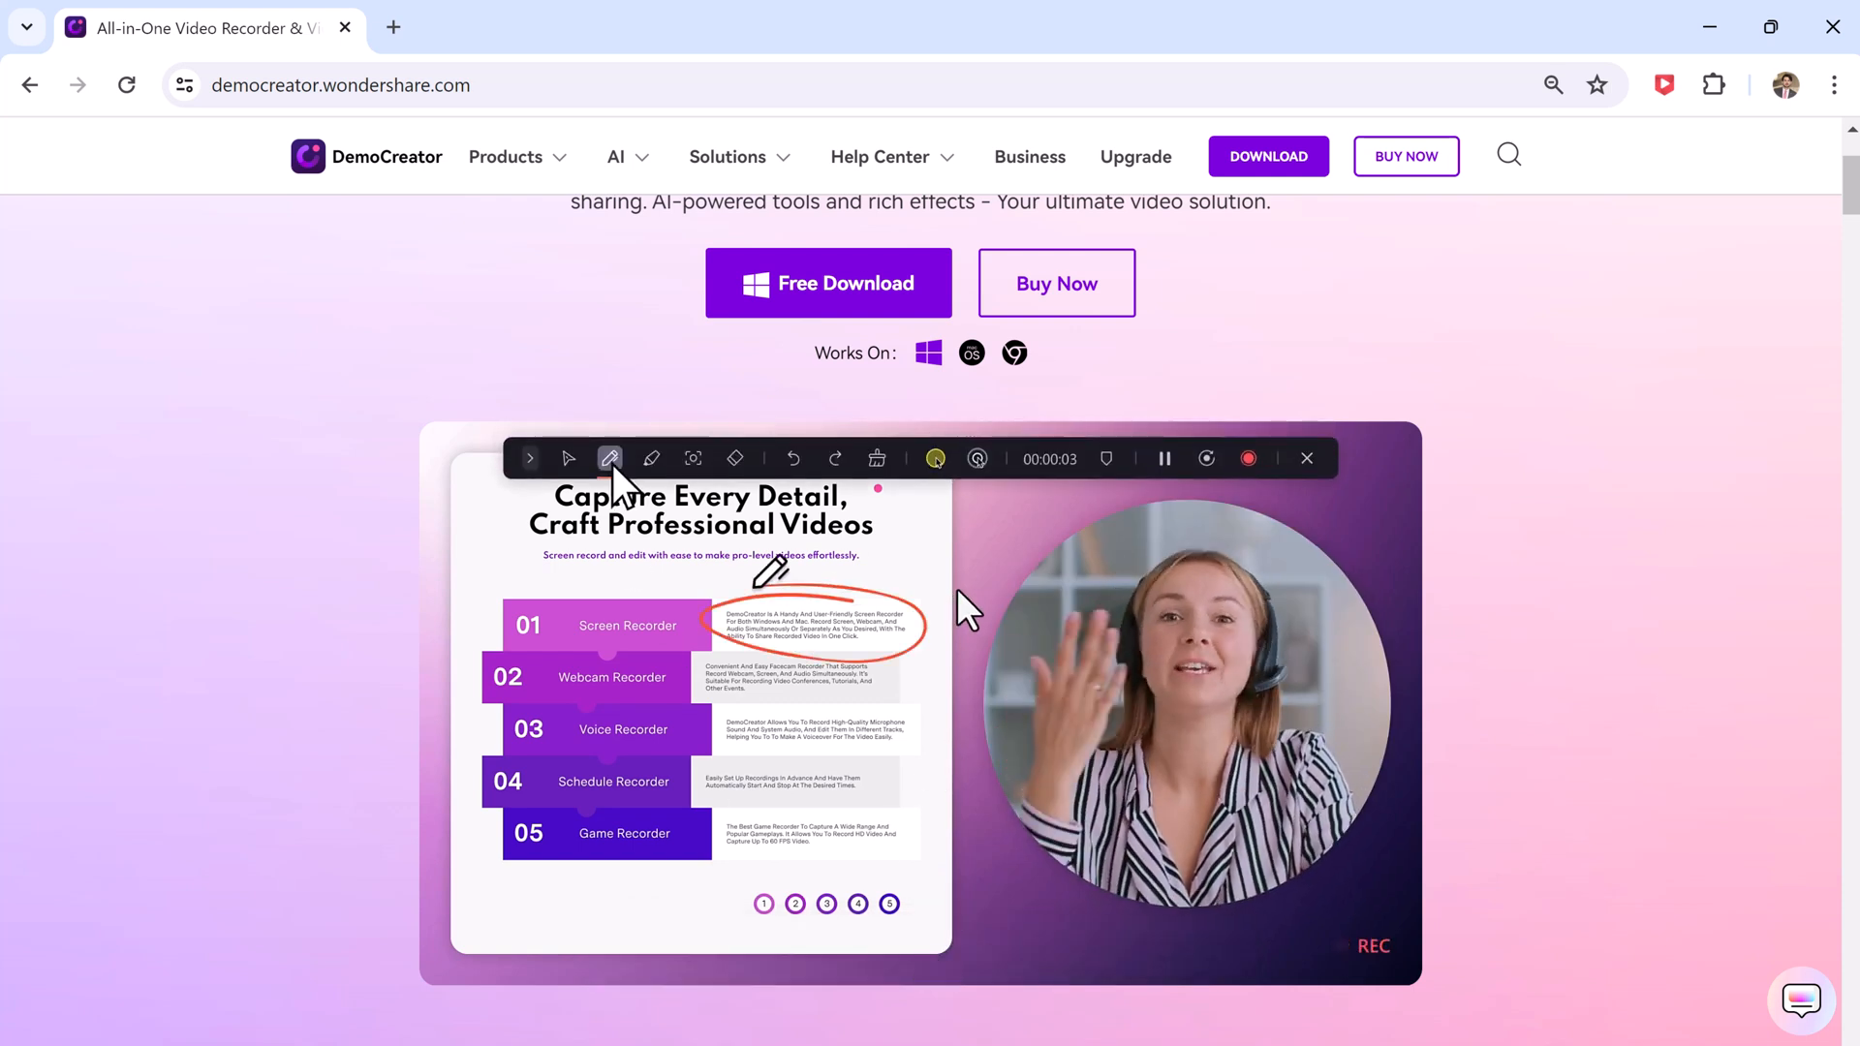
pyautogui.scroll(-3)
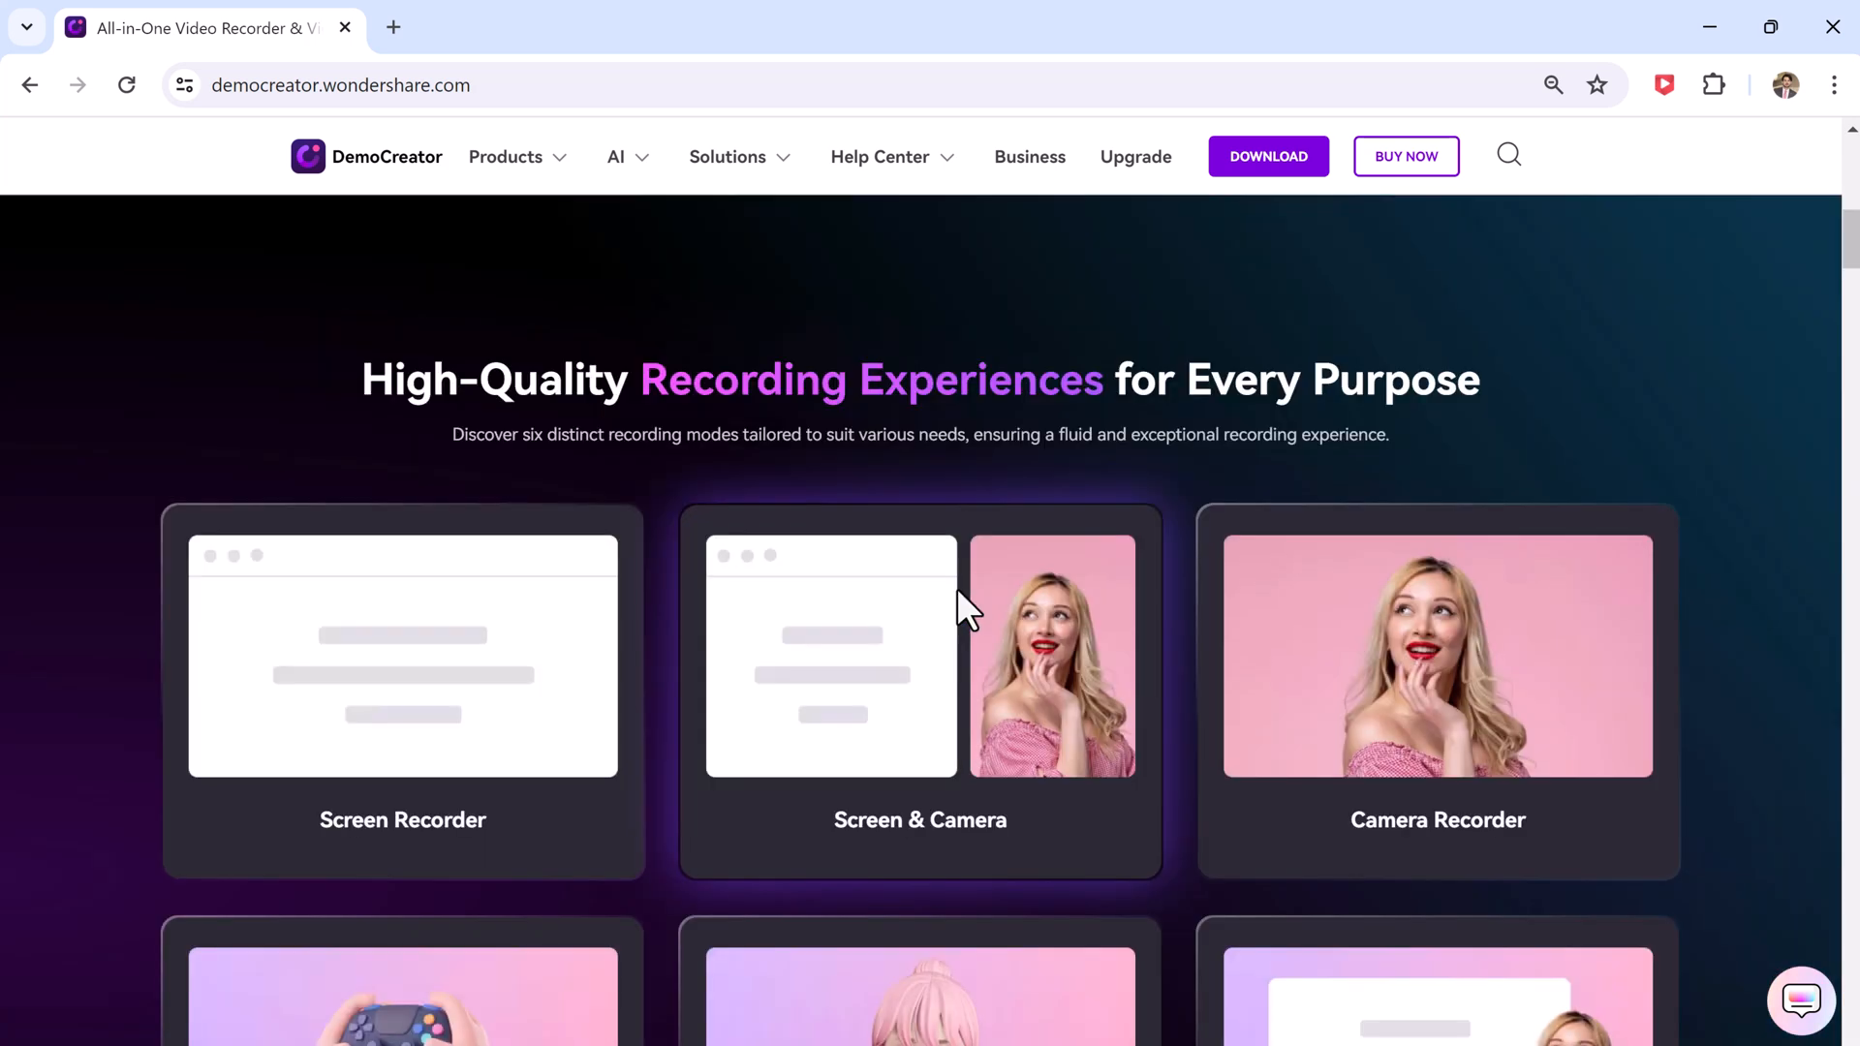
pyautogui.scroll(-3)
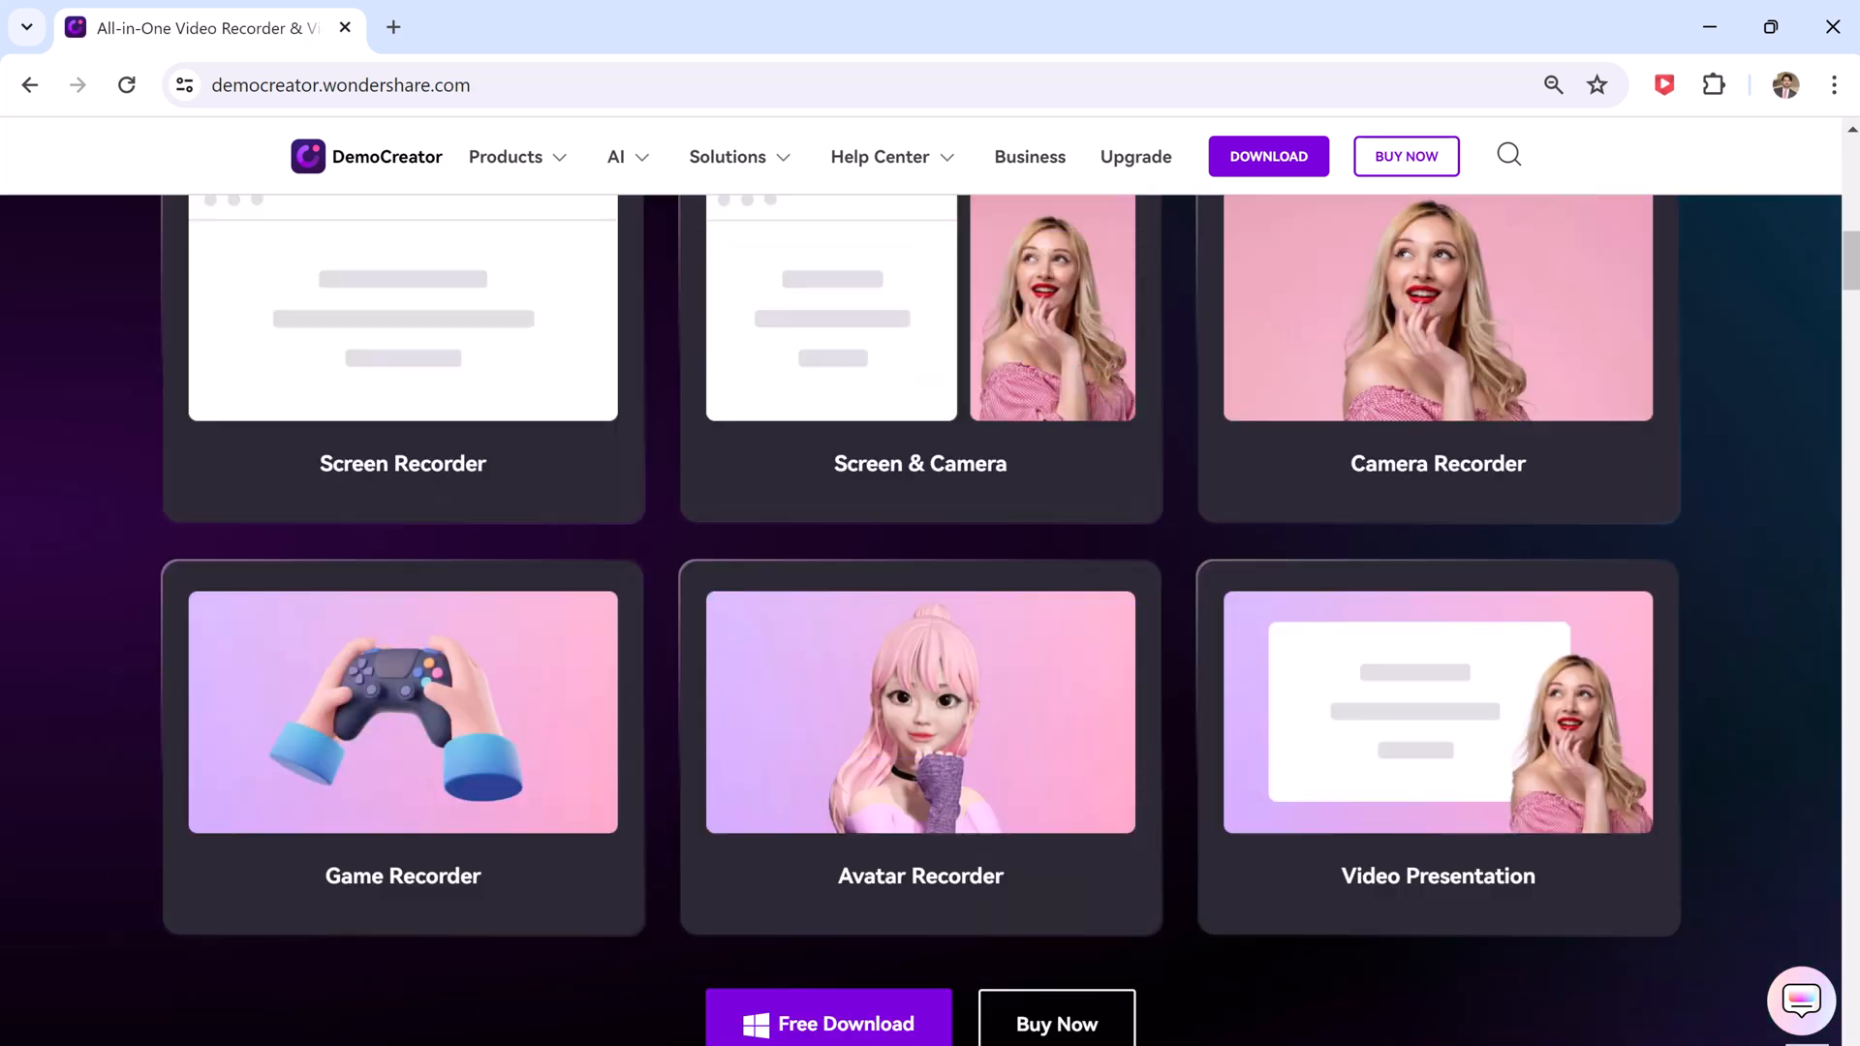
pyautogui.scroll(-3)
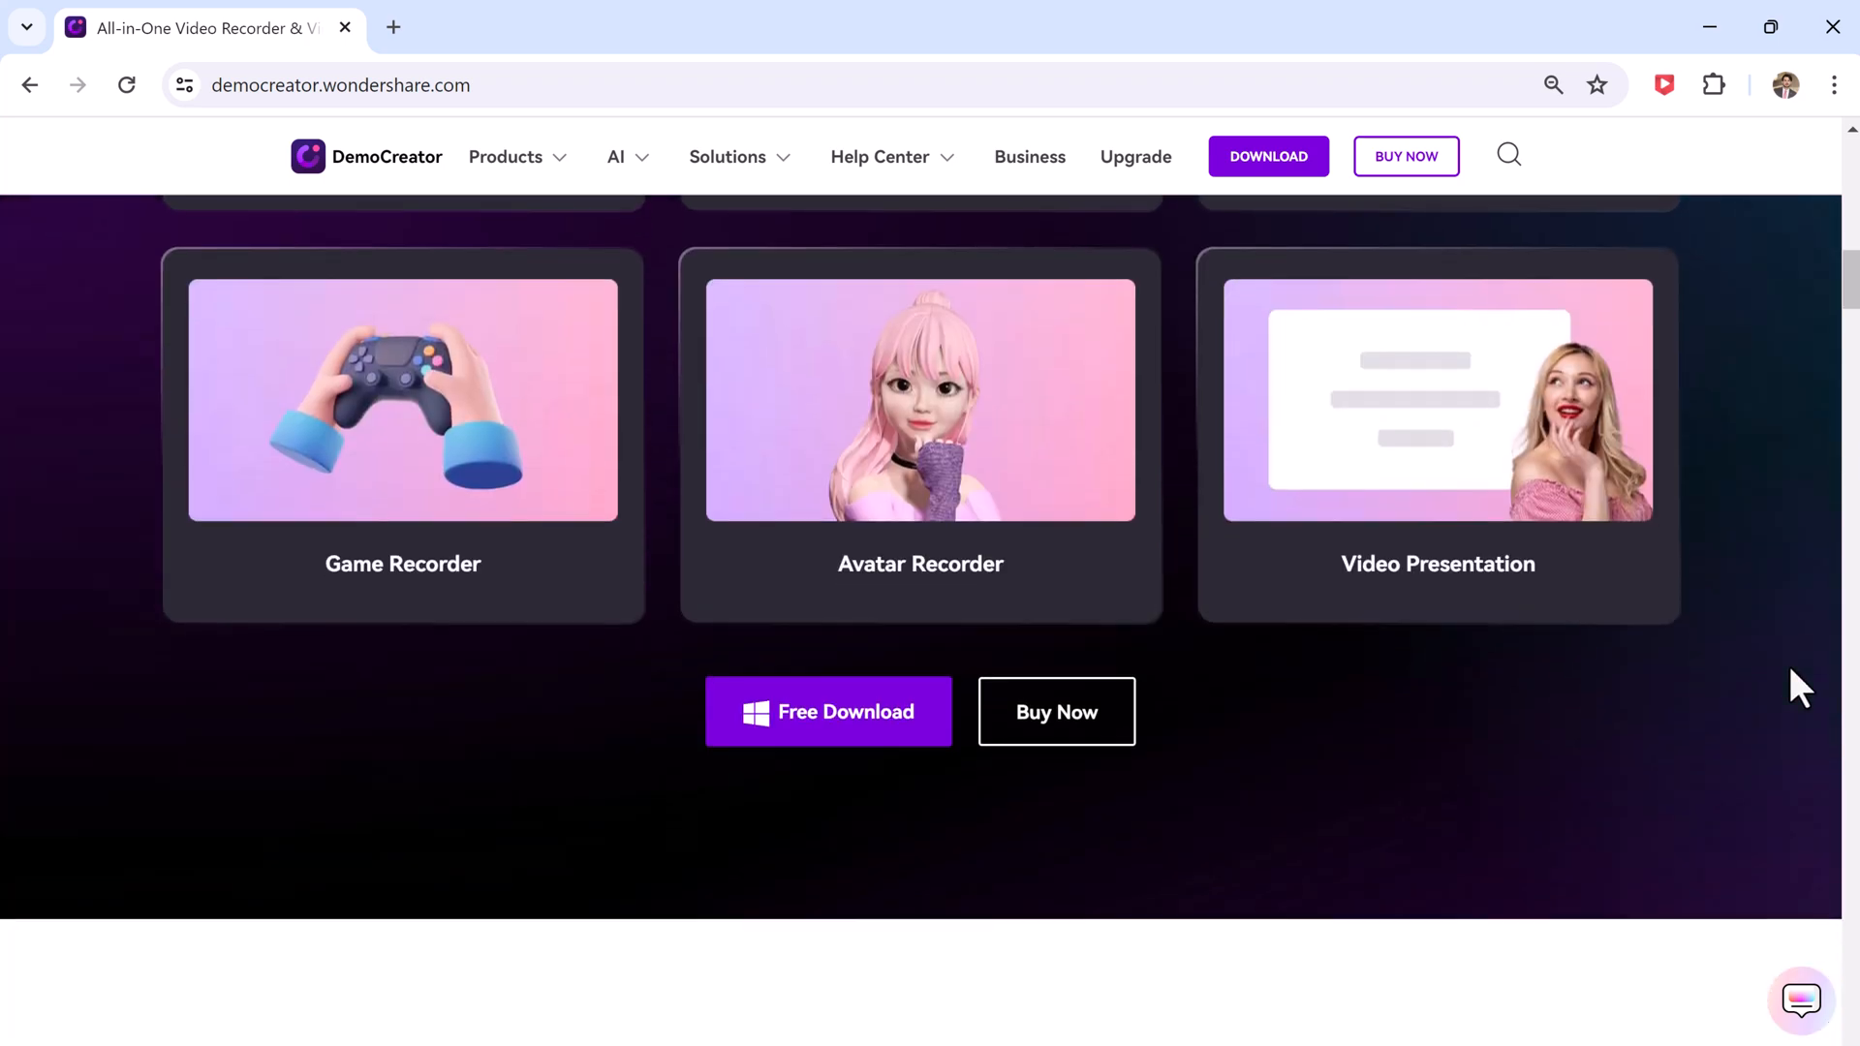
pyautogui.scroll(-3)
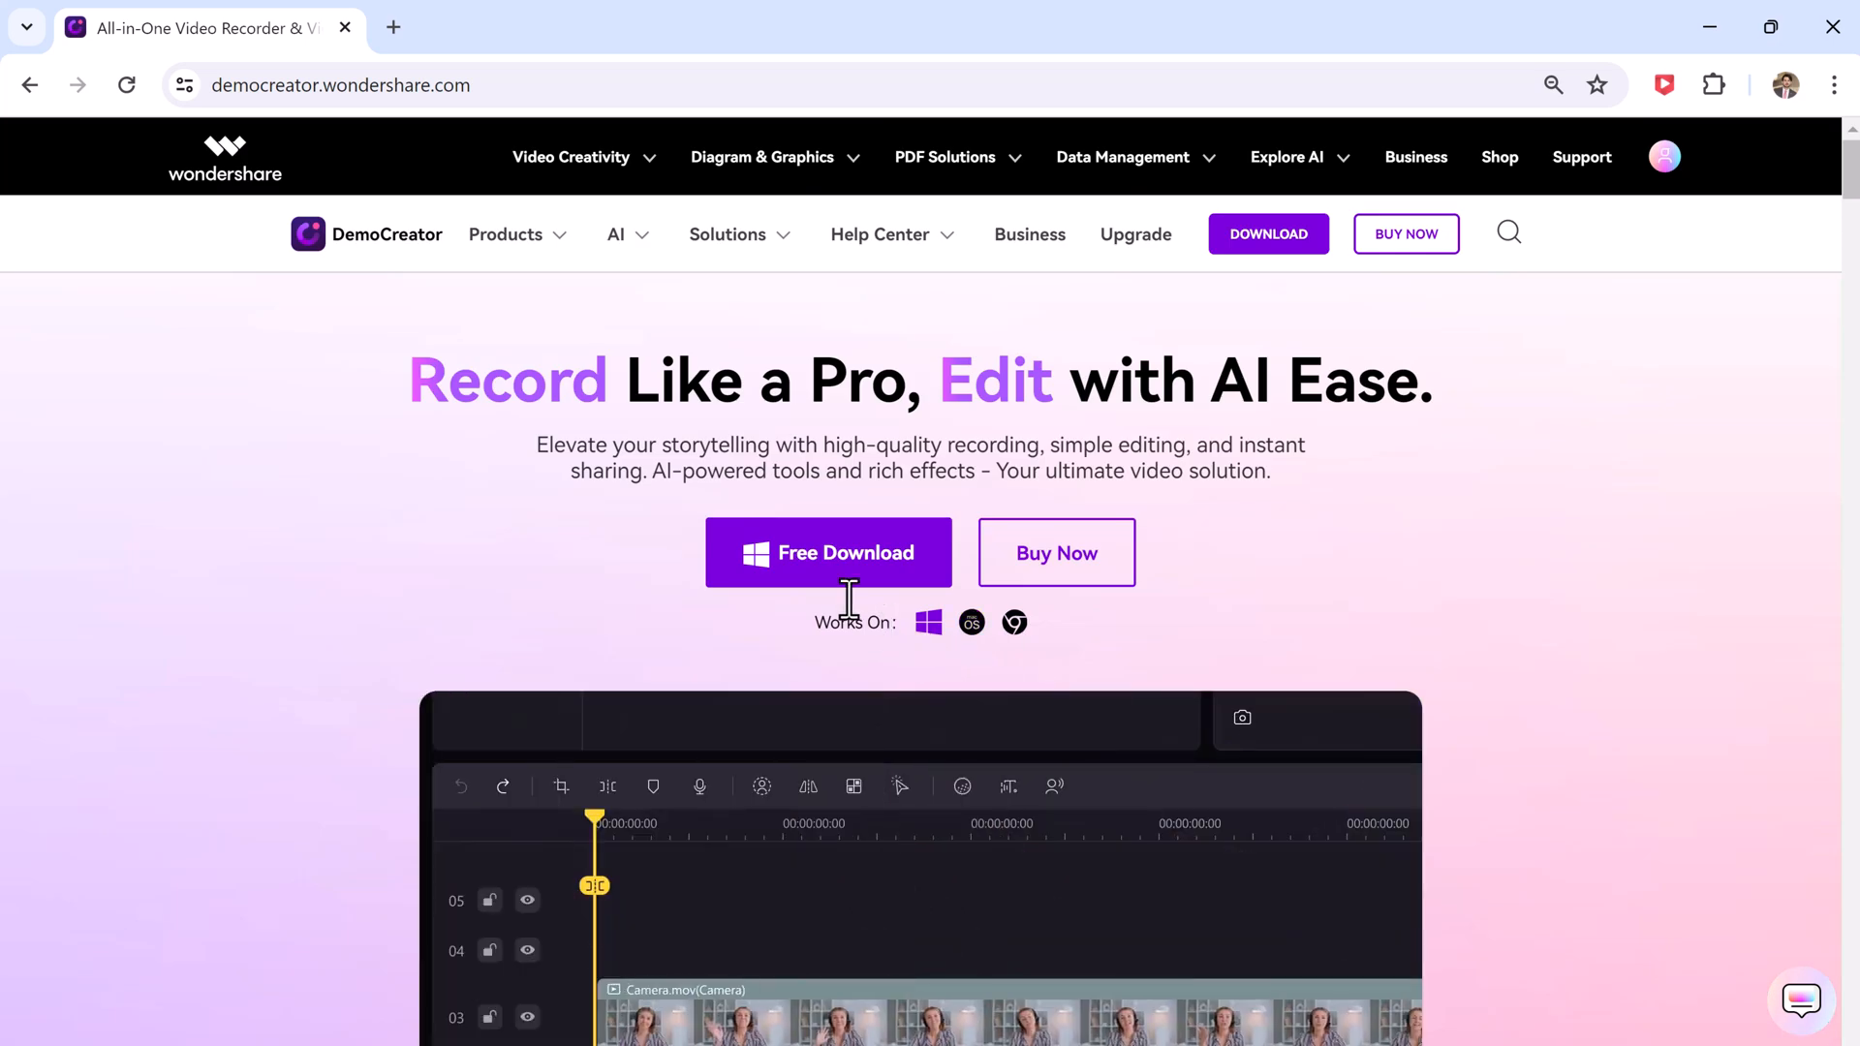
pyautogui.moveTo(962, 787)
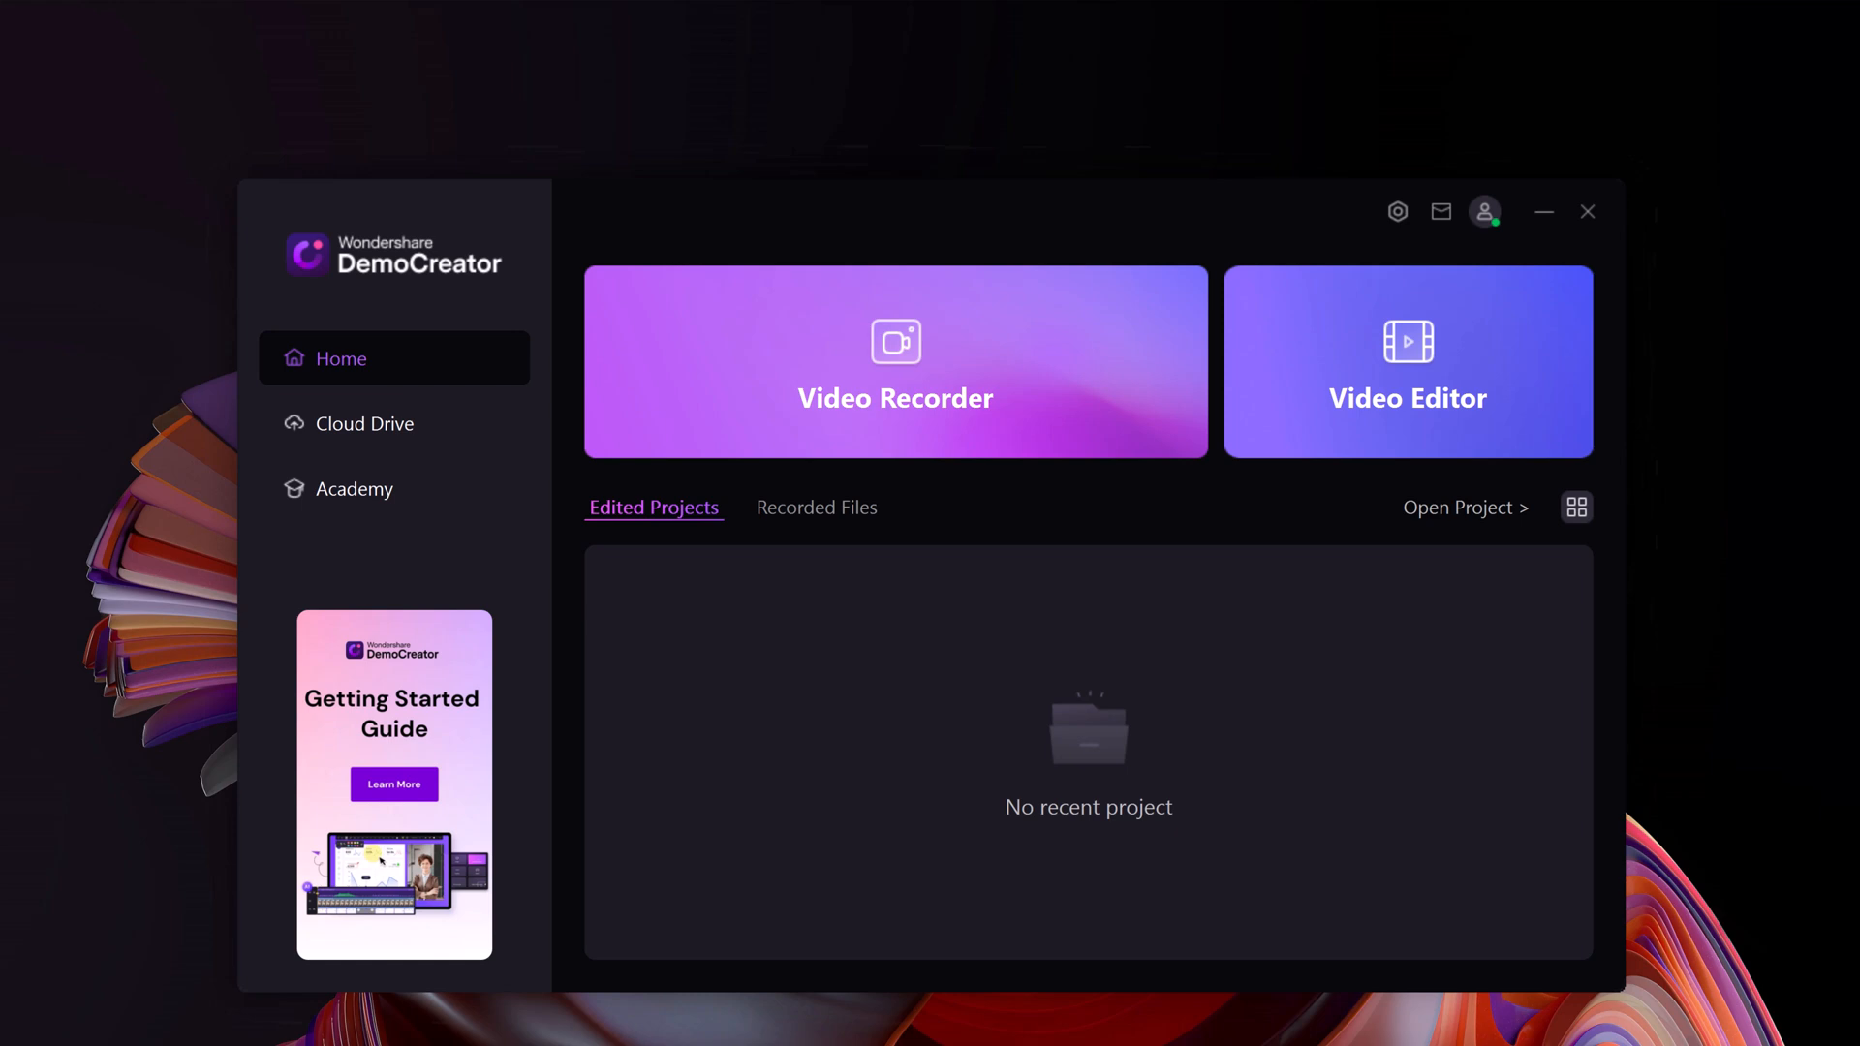
pyautogui.moveTo(1709, 465)
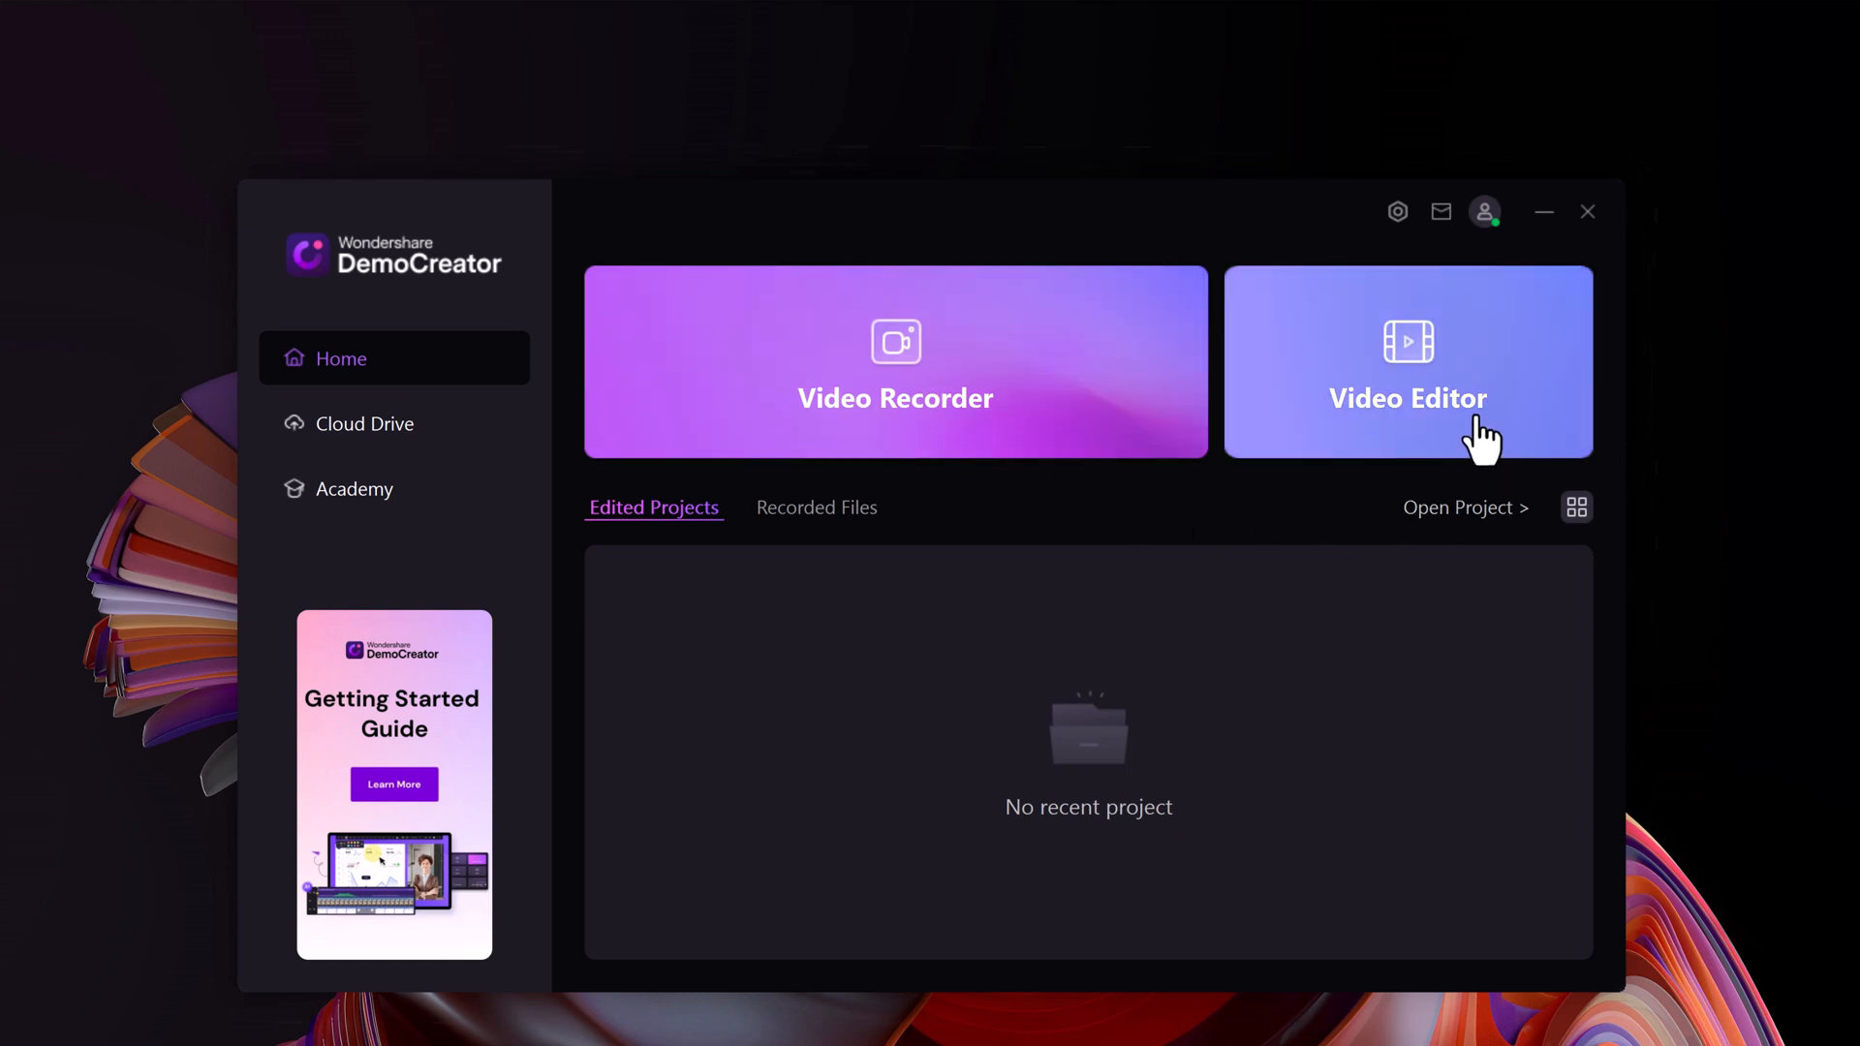
pyautogui.moveTo(932, 450)
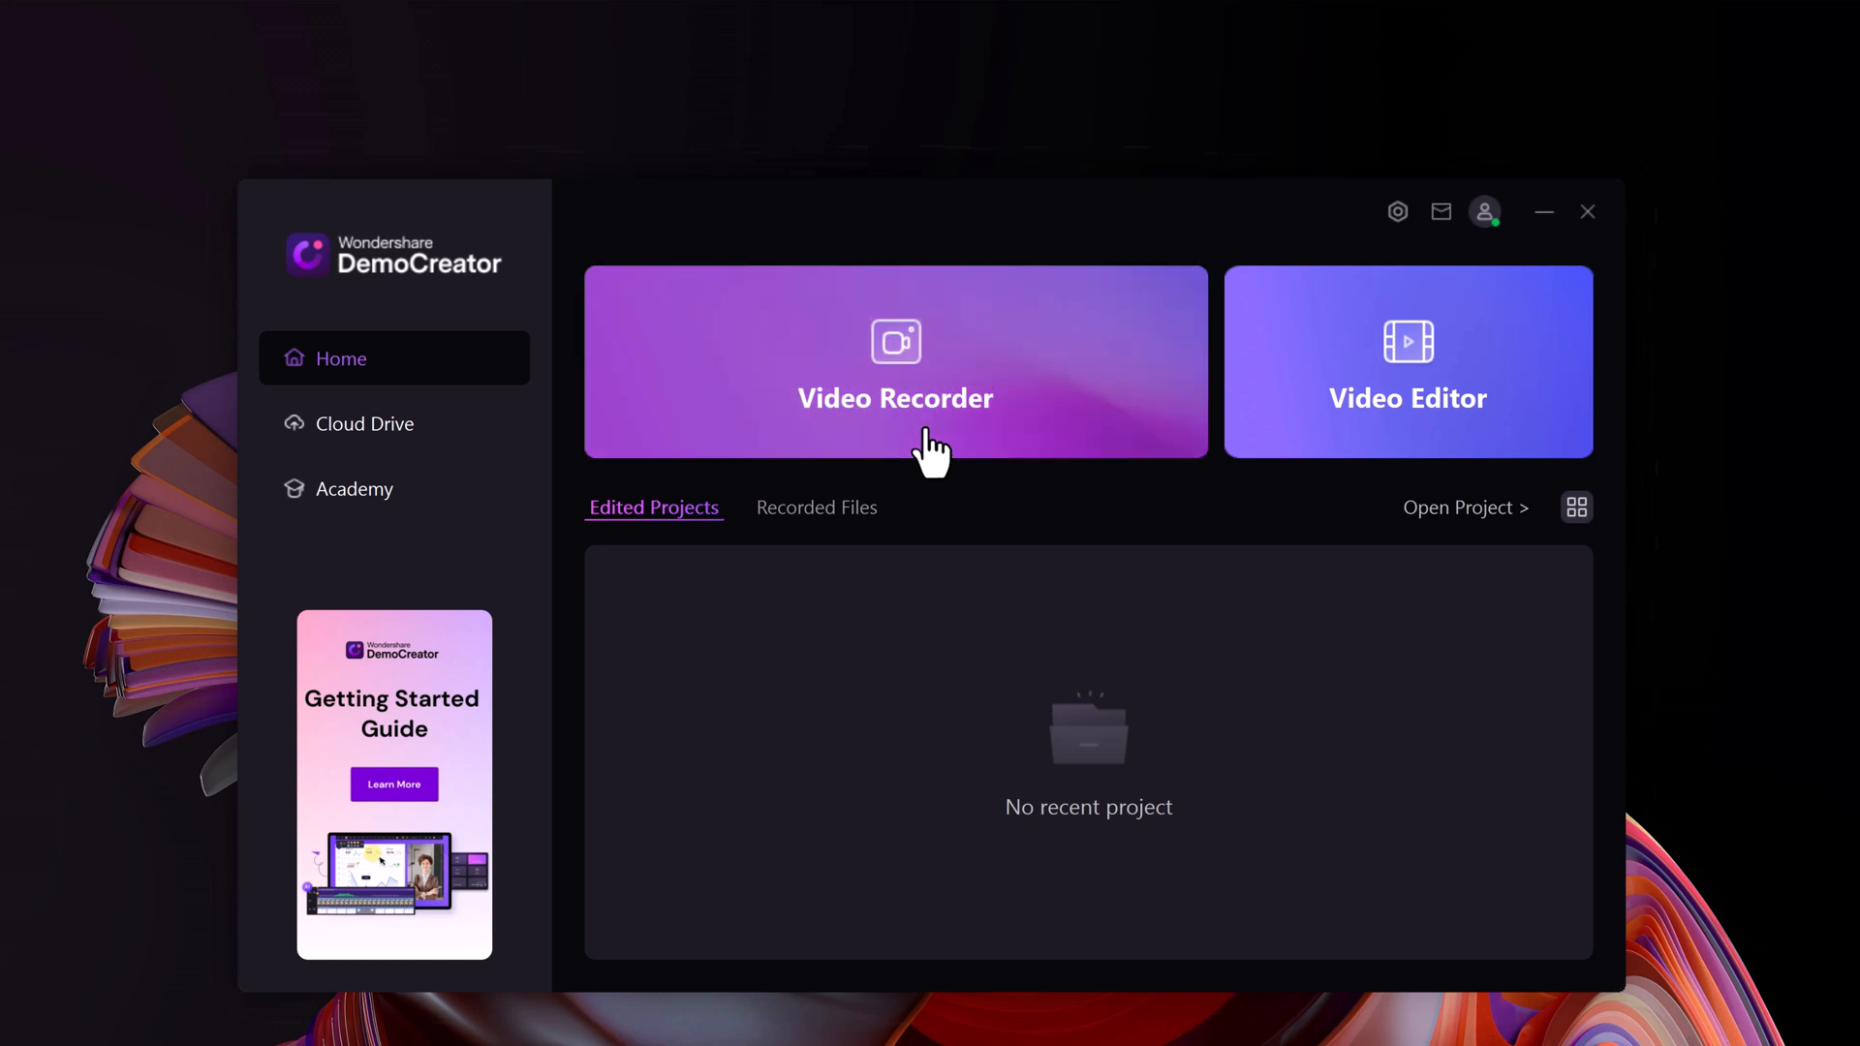
pyautogui.click(895, 362)
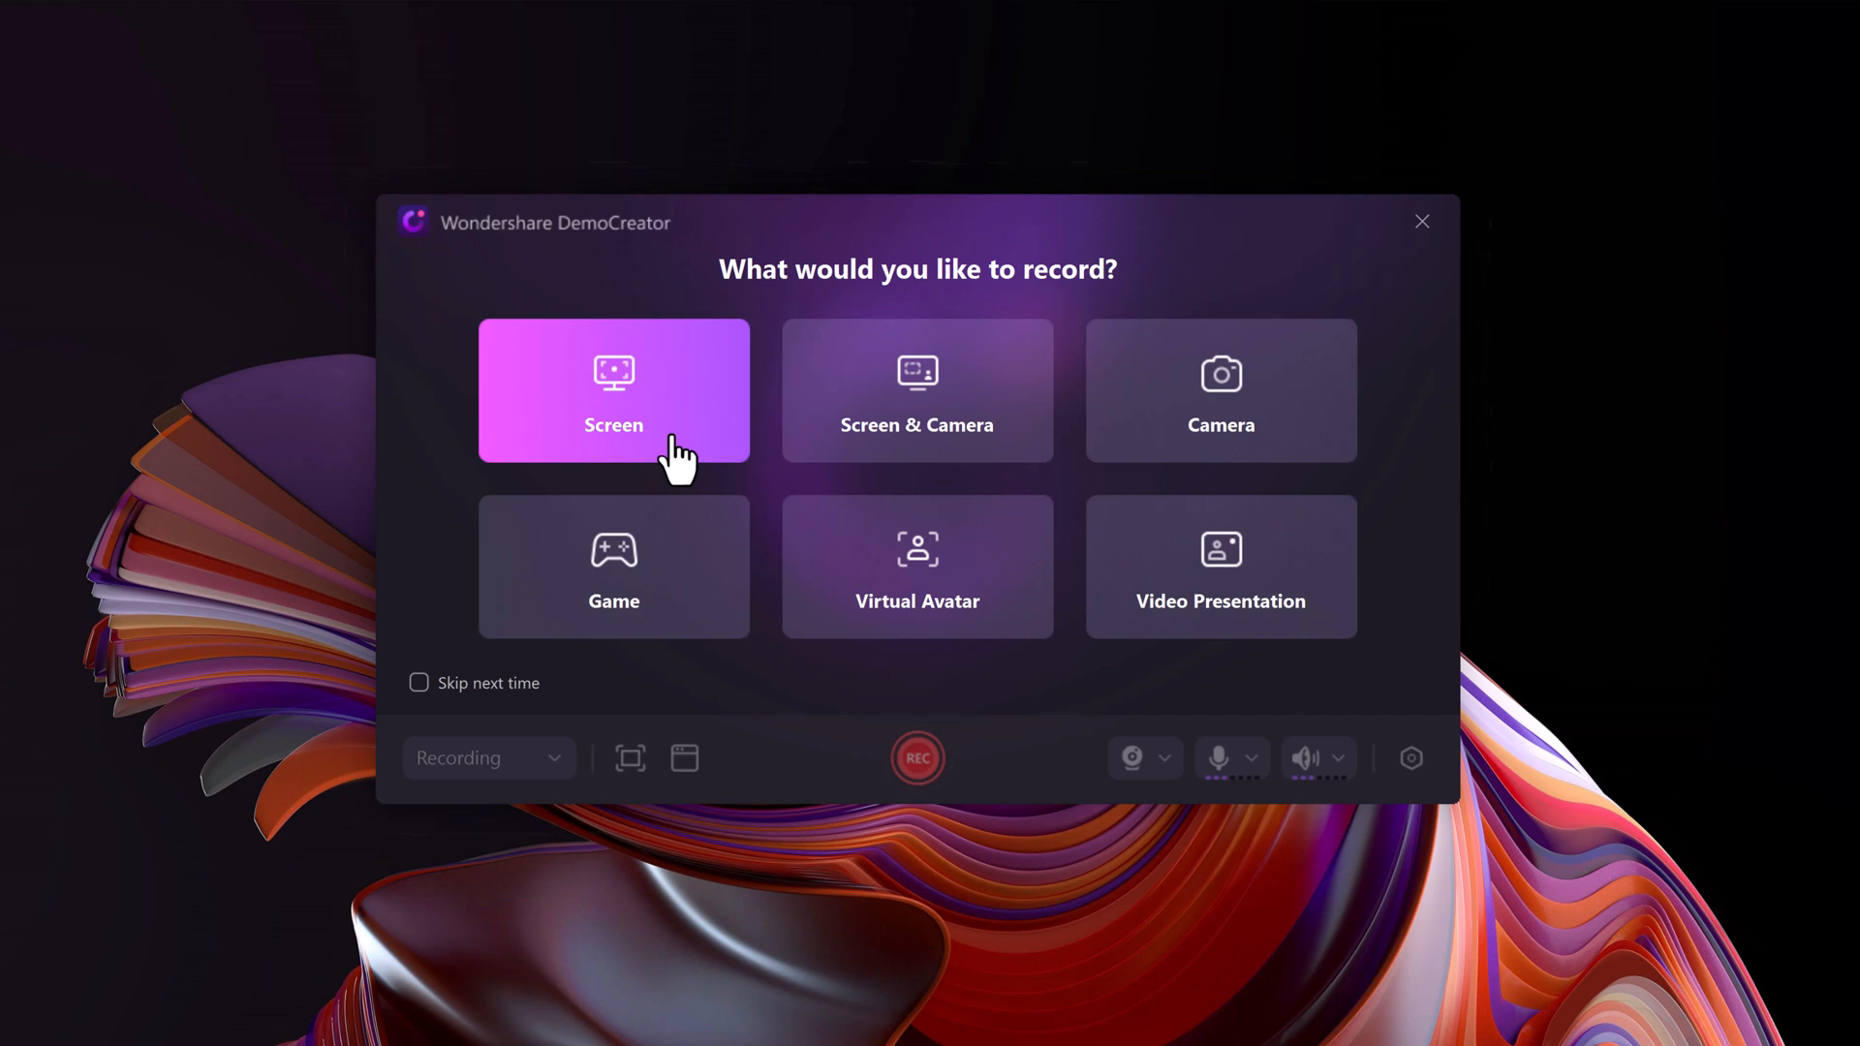
pyautogui.moveTo(919, 475)
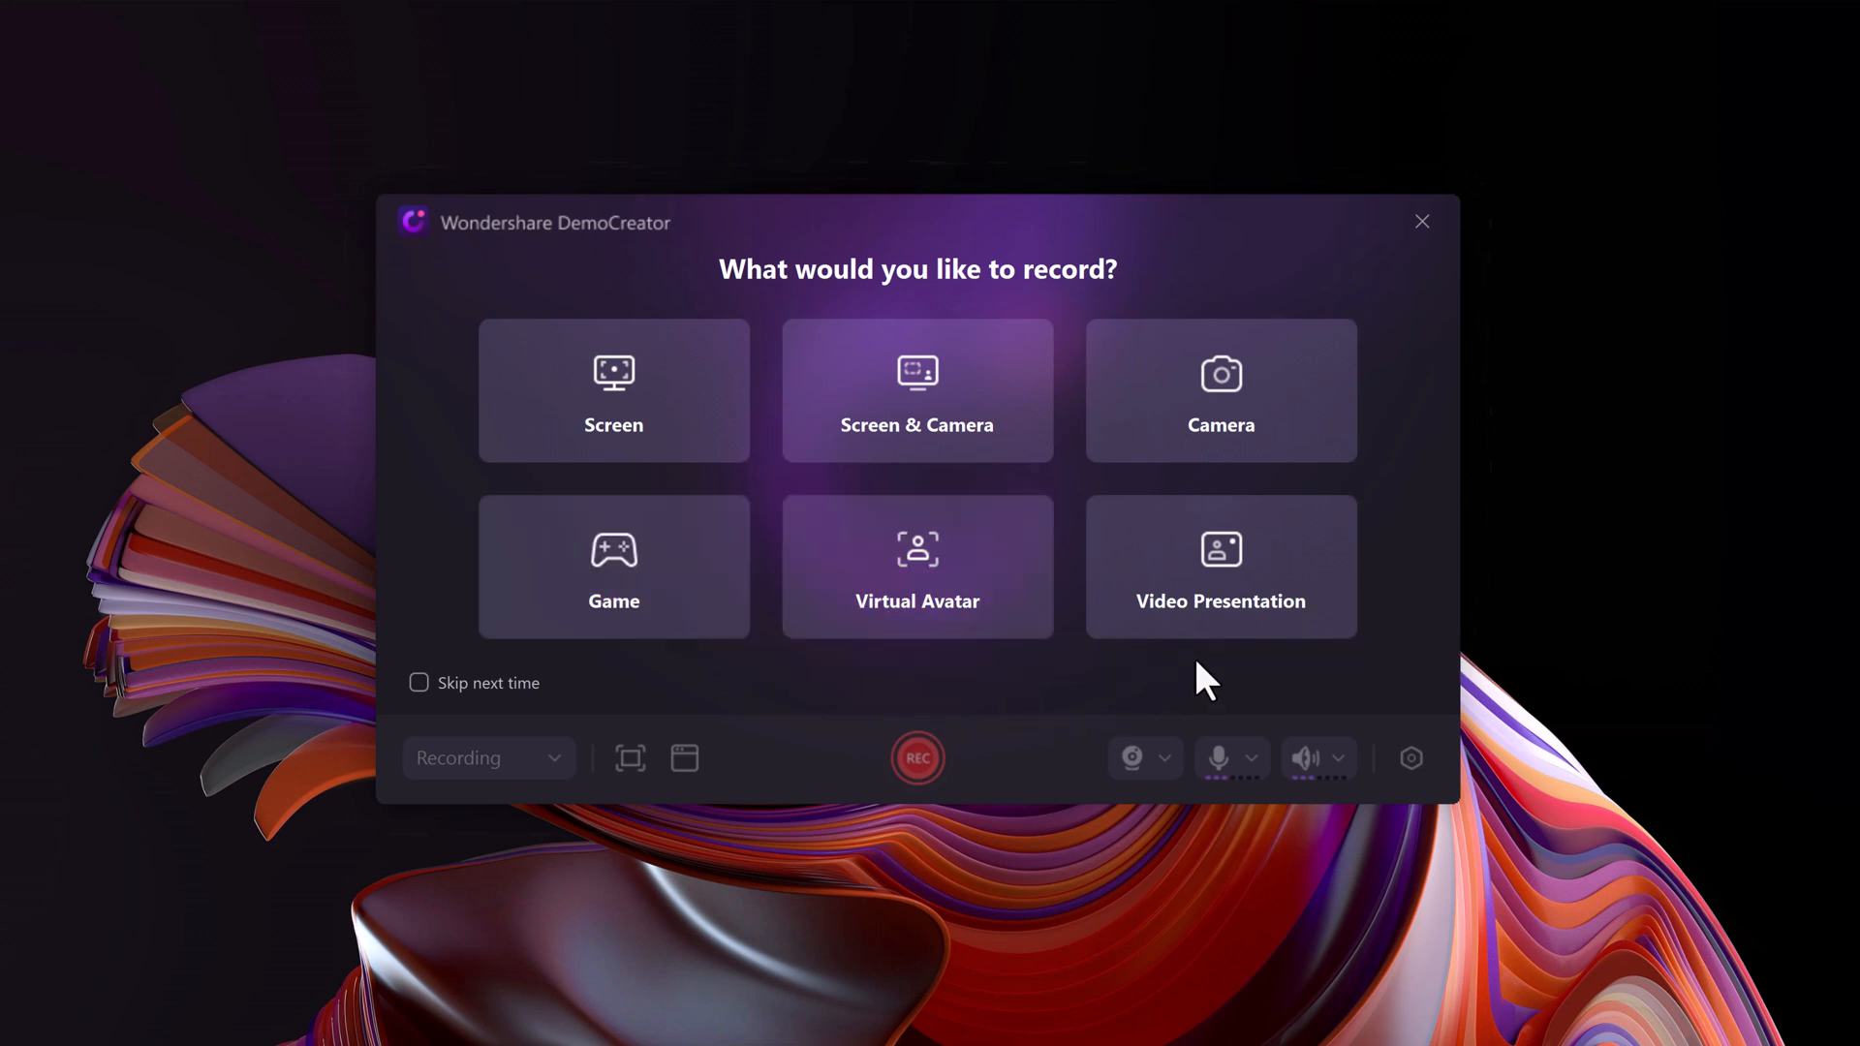
pyautogui.moveTo(650, 734)
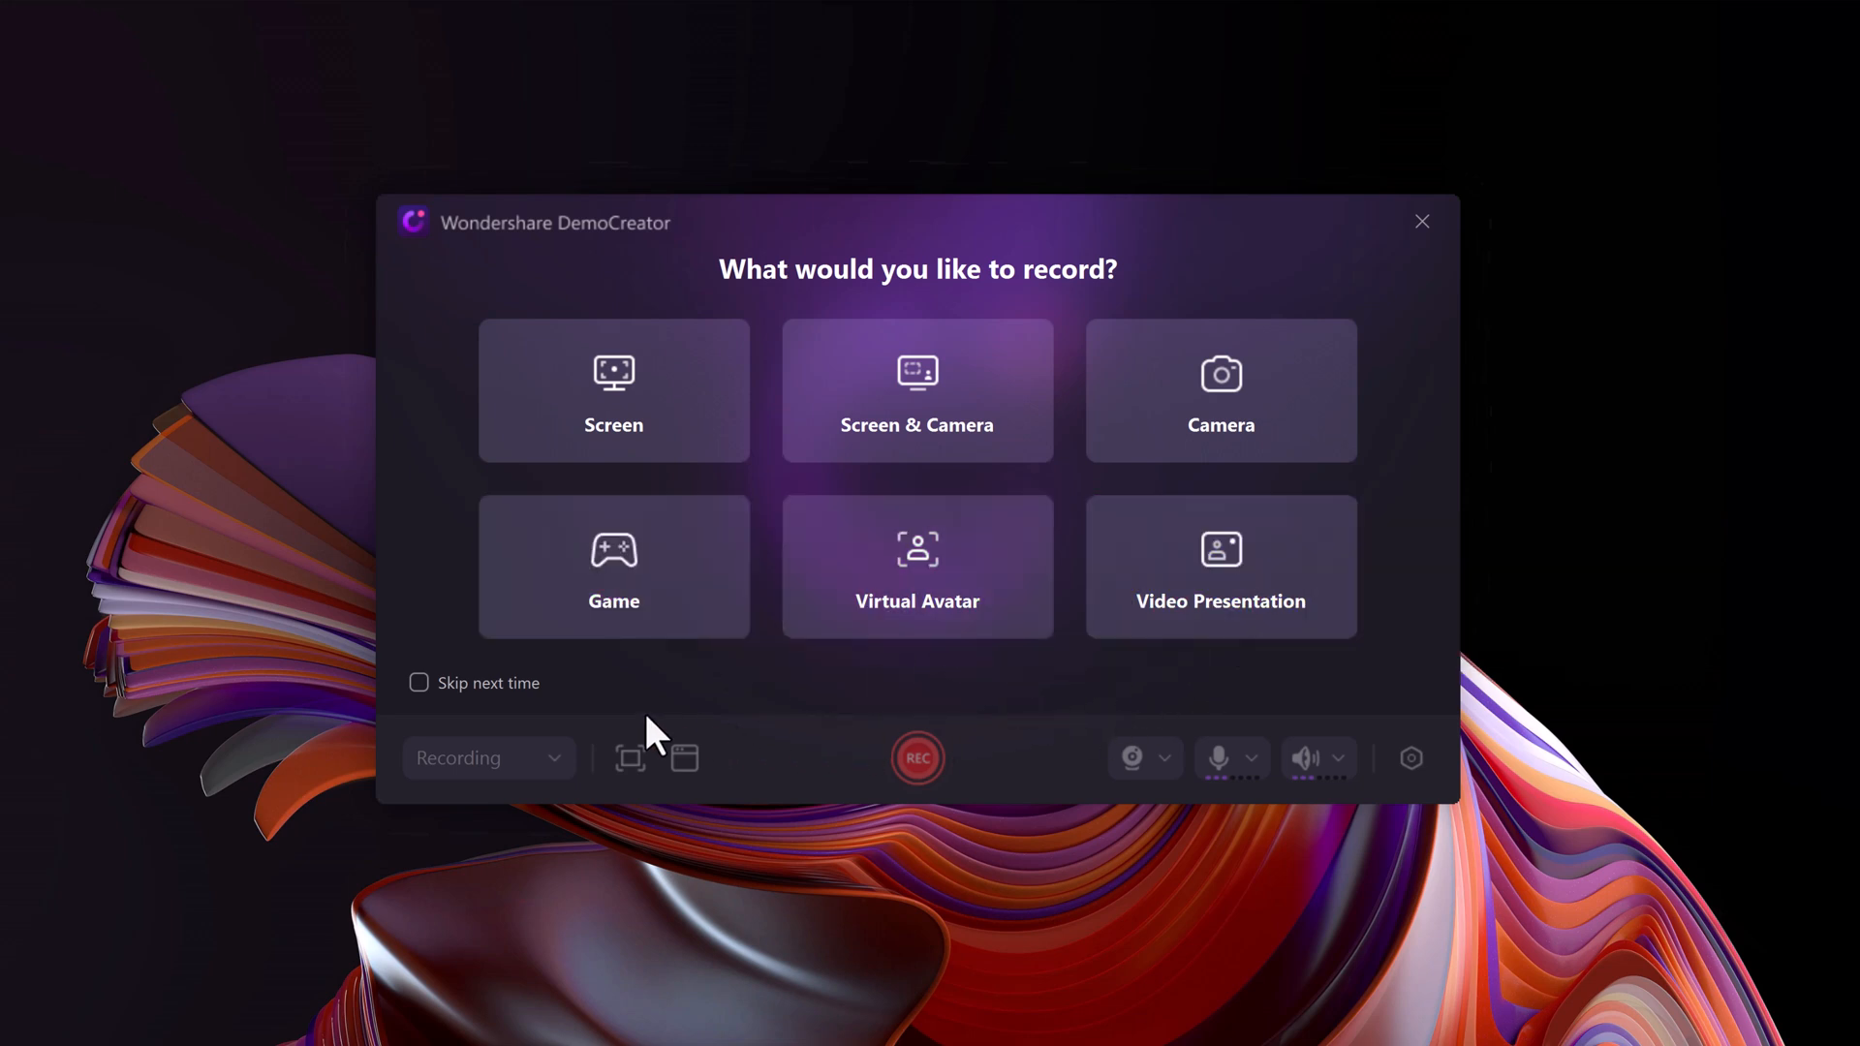
# Choose full-screen capture so the recording toolbar appears
pyautogui.click(613, 391)
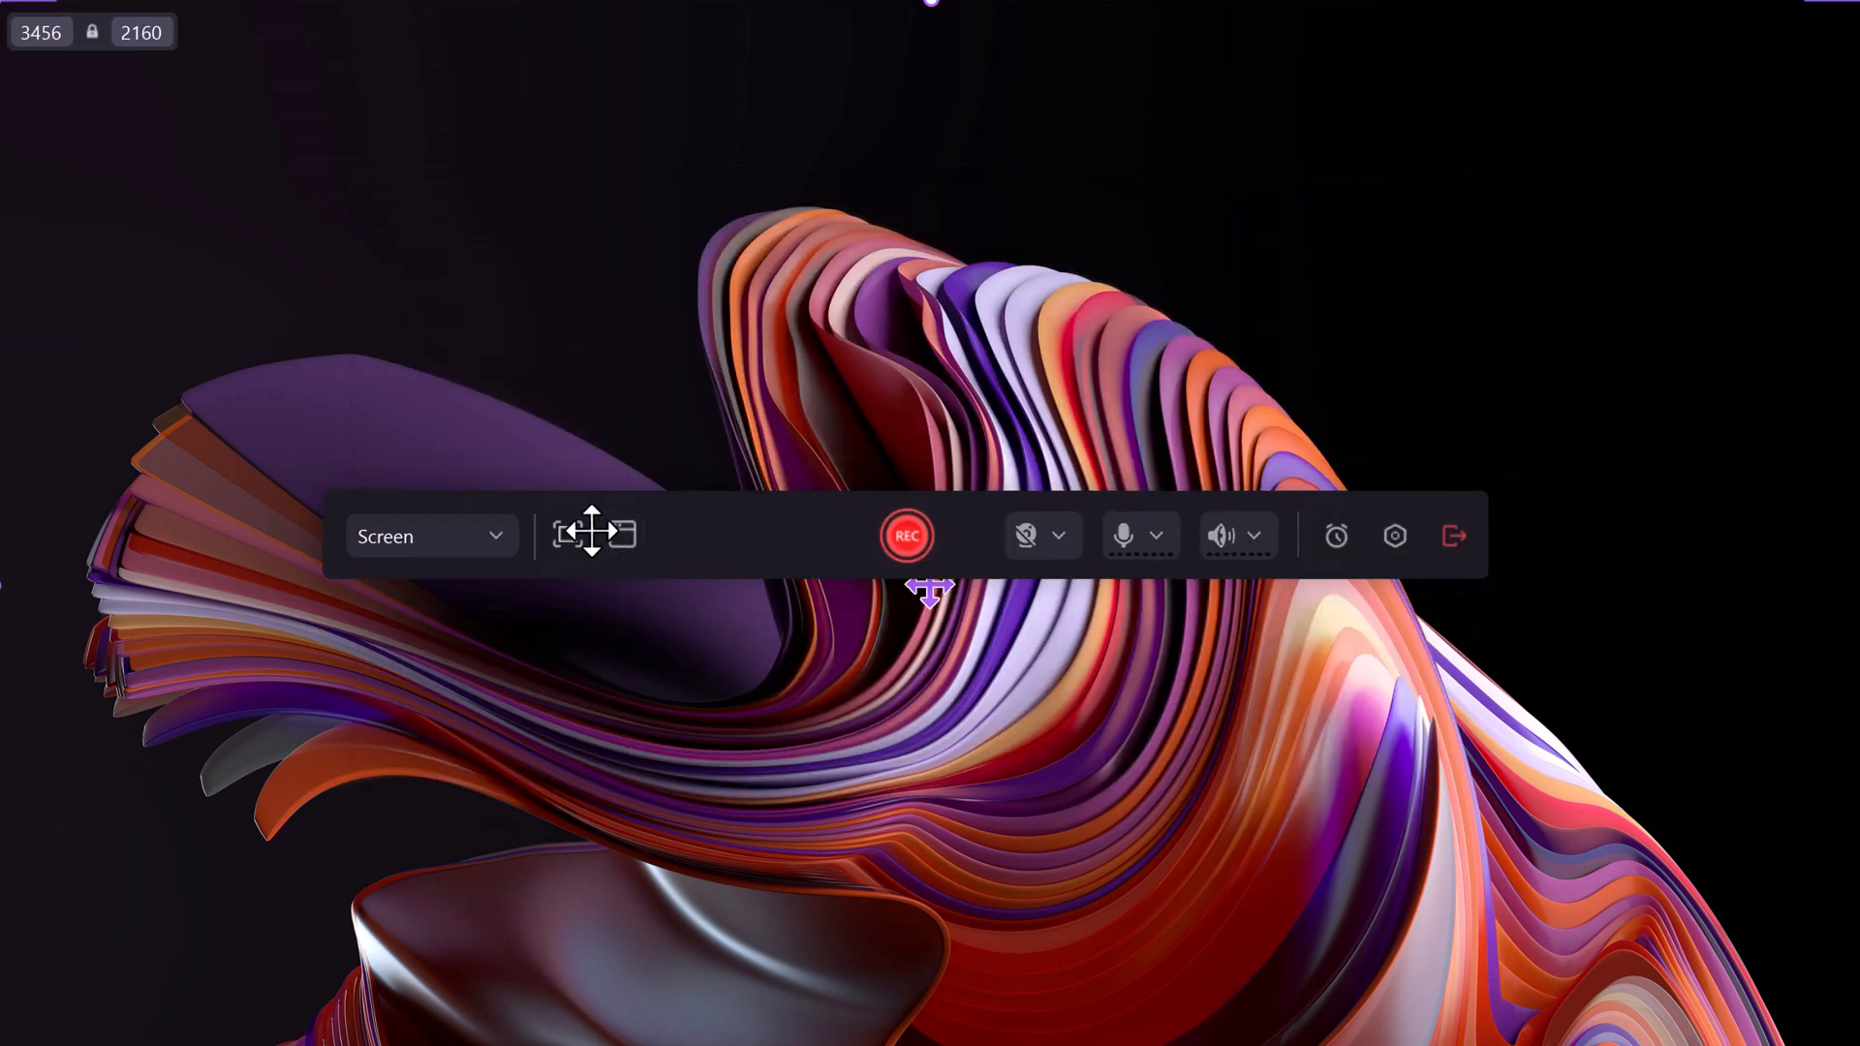
pyautogui.click(430, 535)
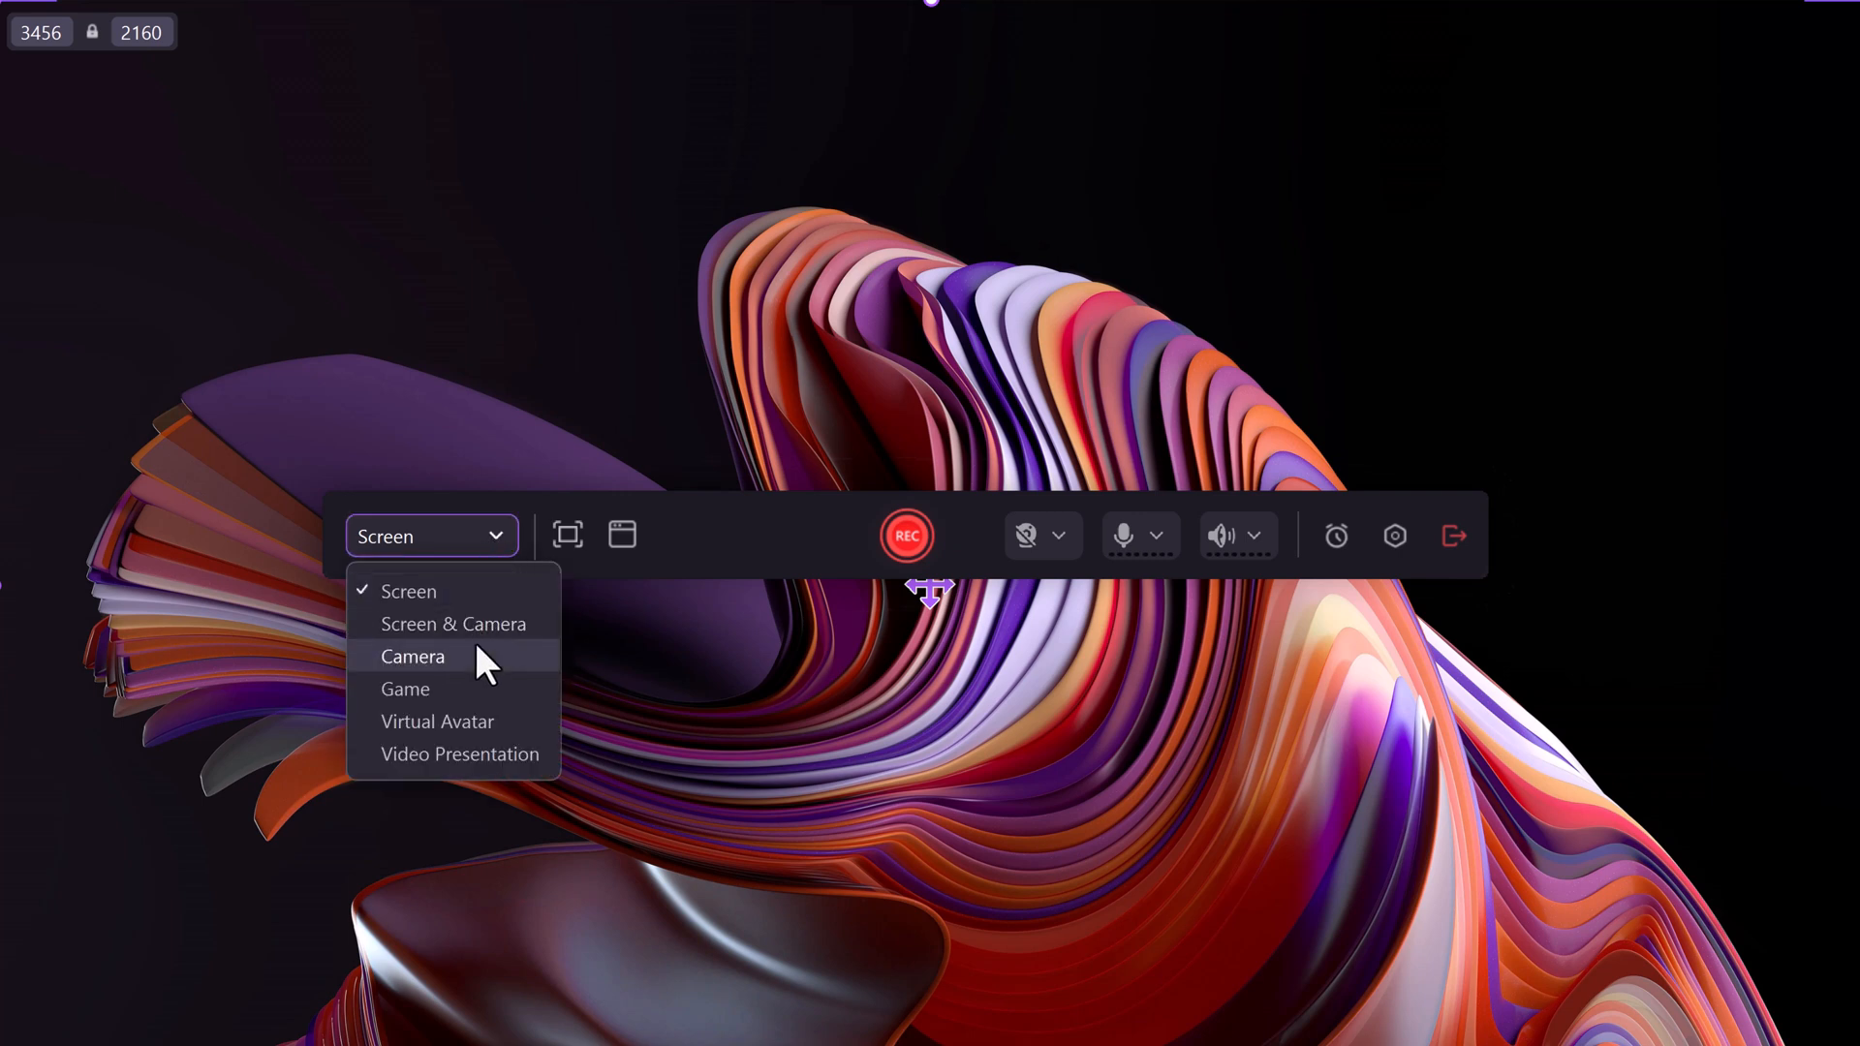
pyautogui.moveTo(460, 754)
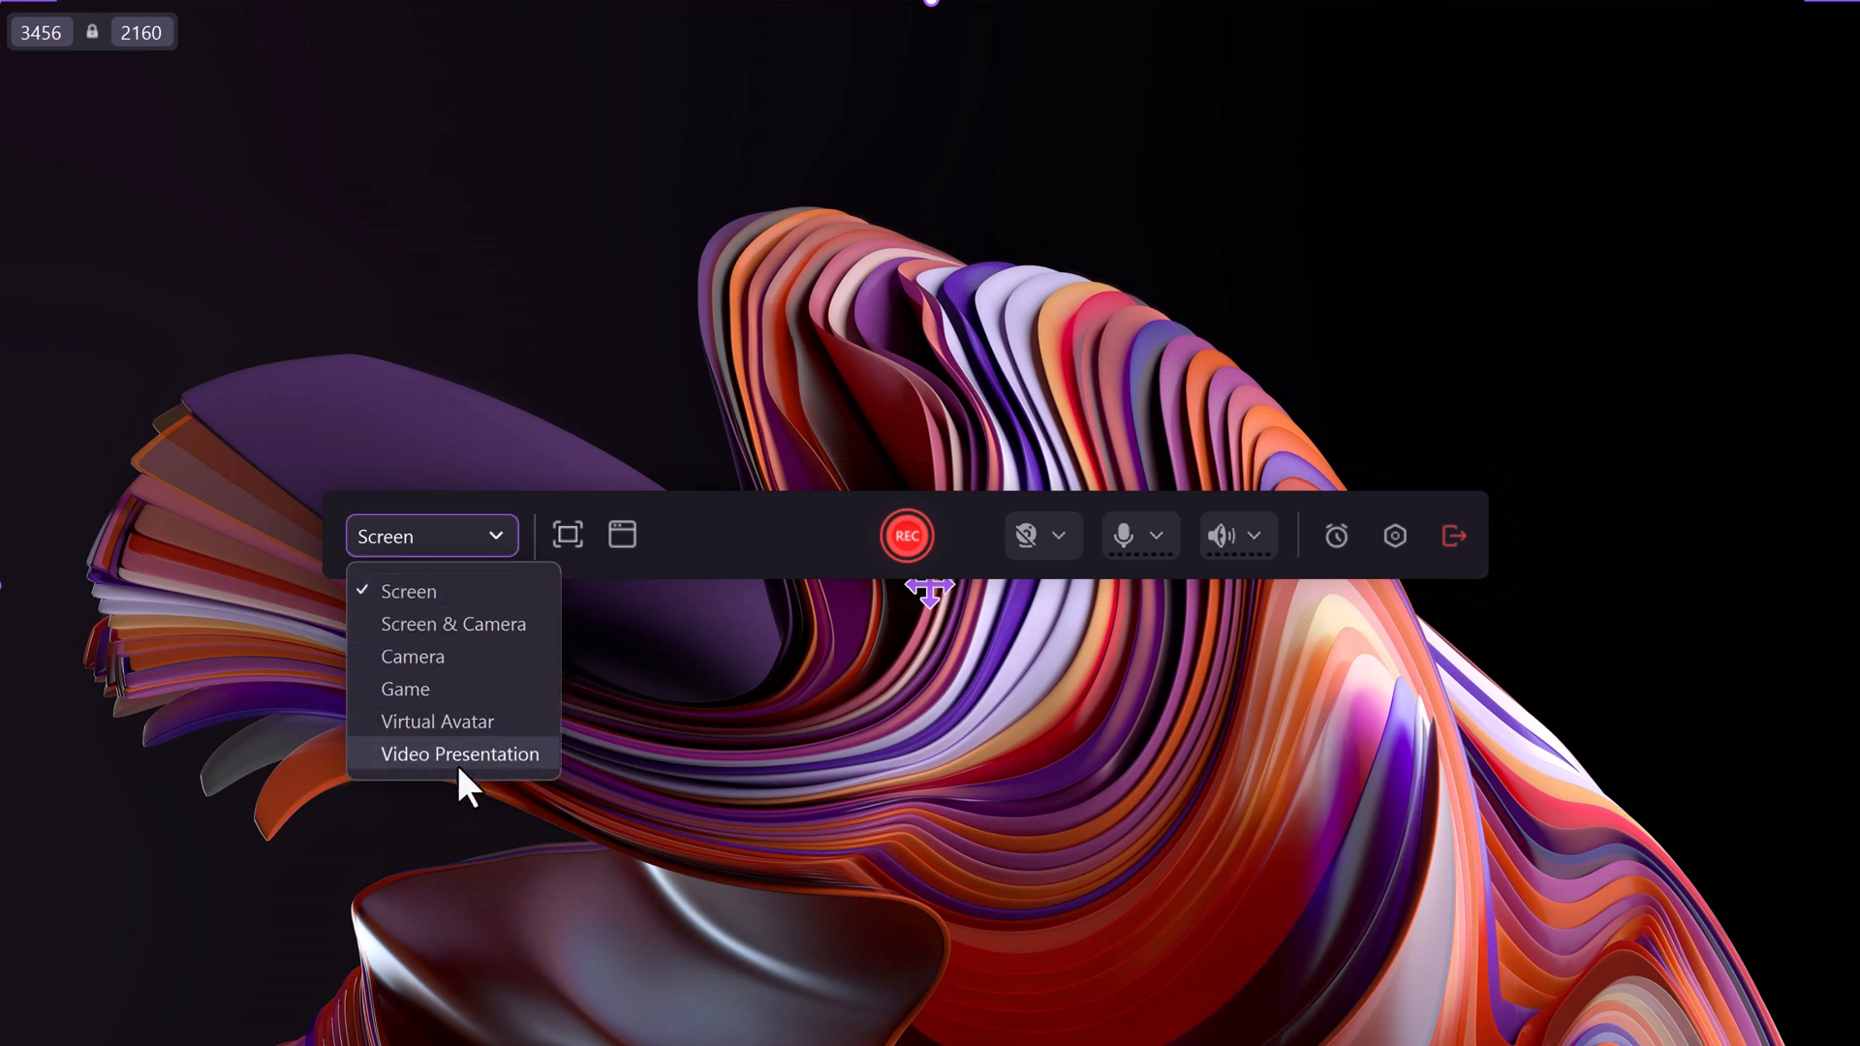
pyautogui.click(567, 535)
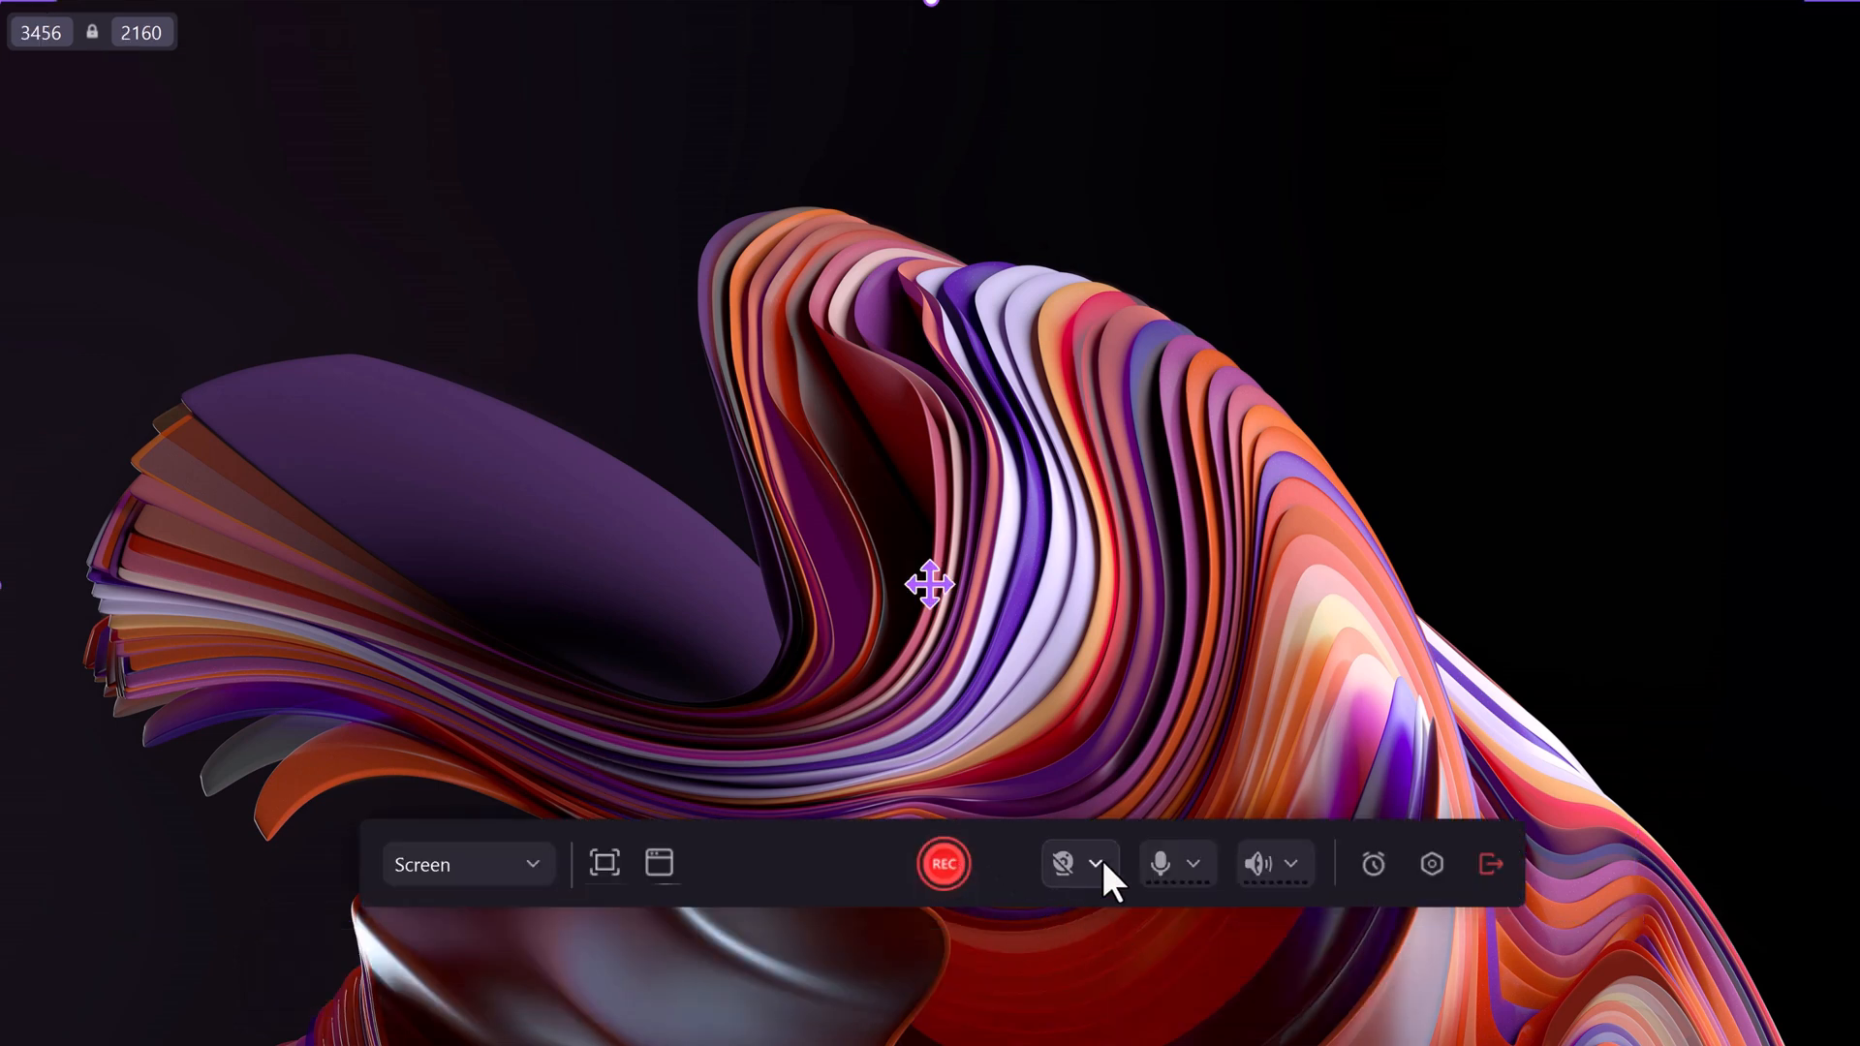
pyautogui.click(1093, 863)
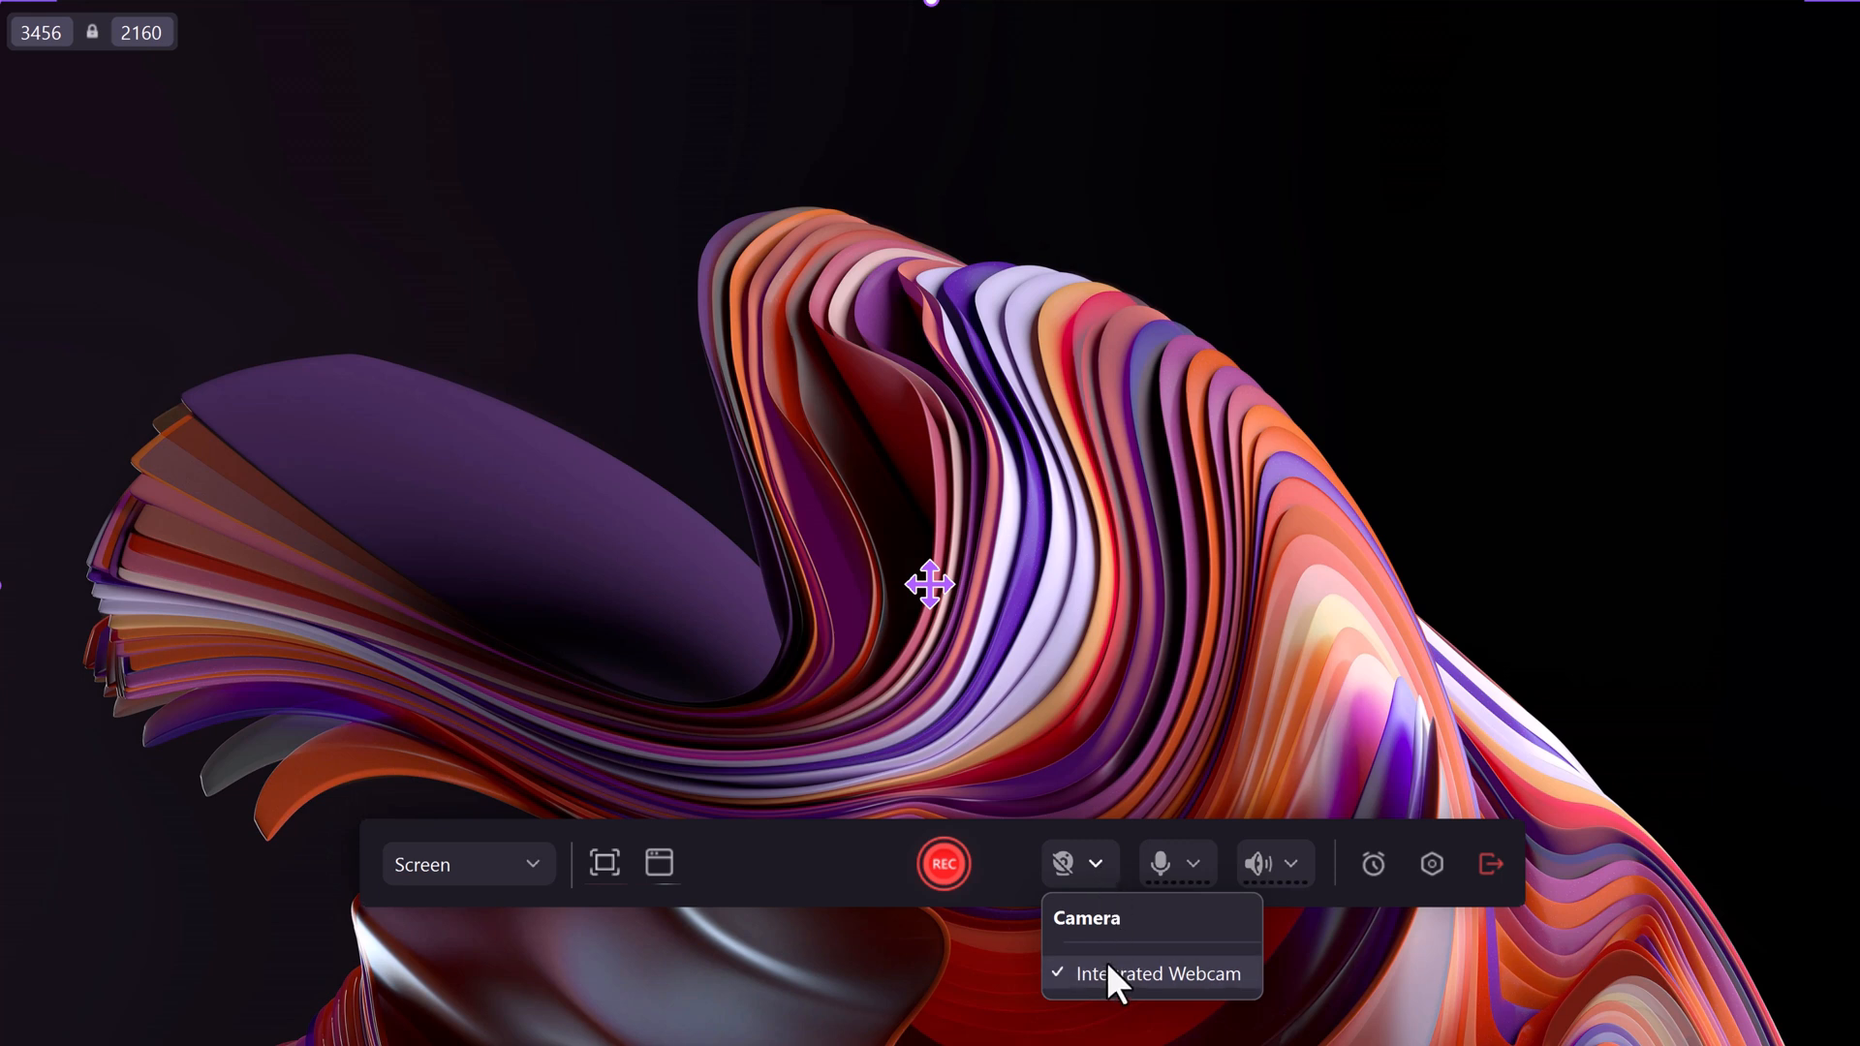
pyautogui.click(1195, 863)
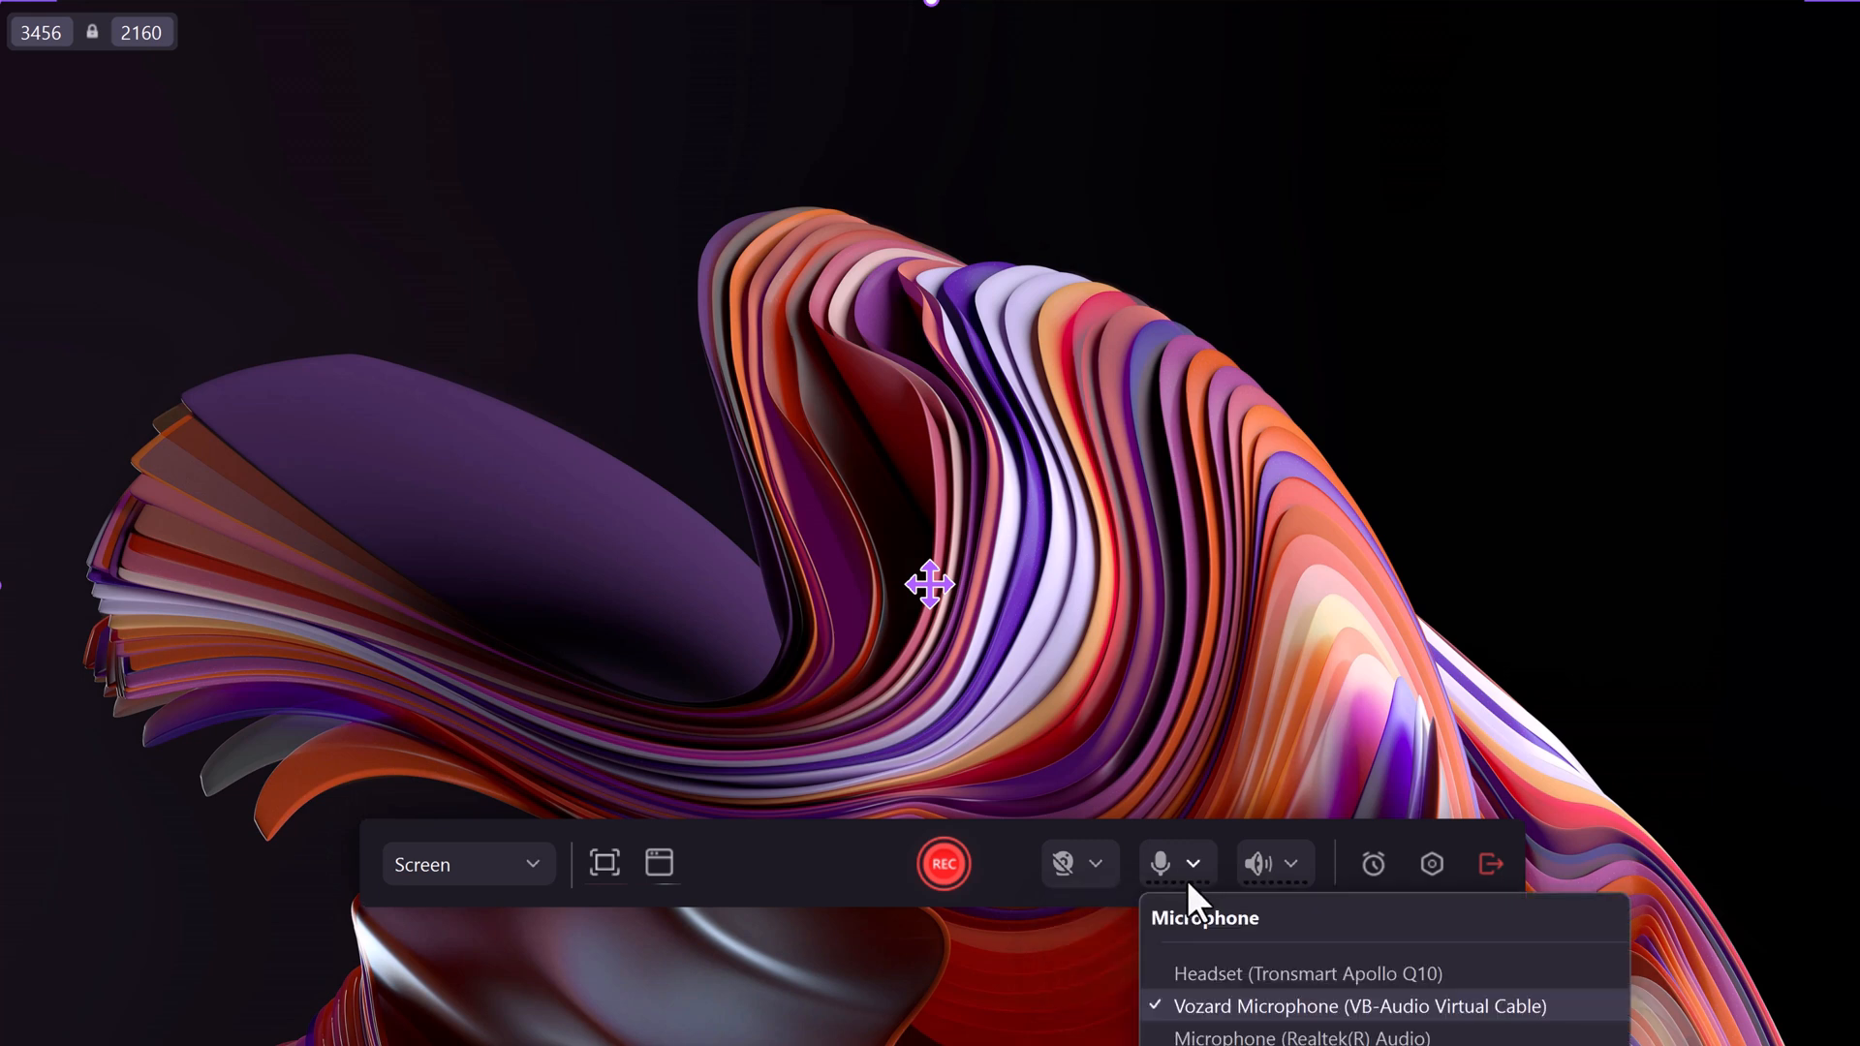
pyautogui.click(1291, 863)
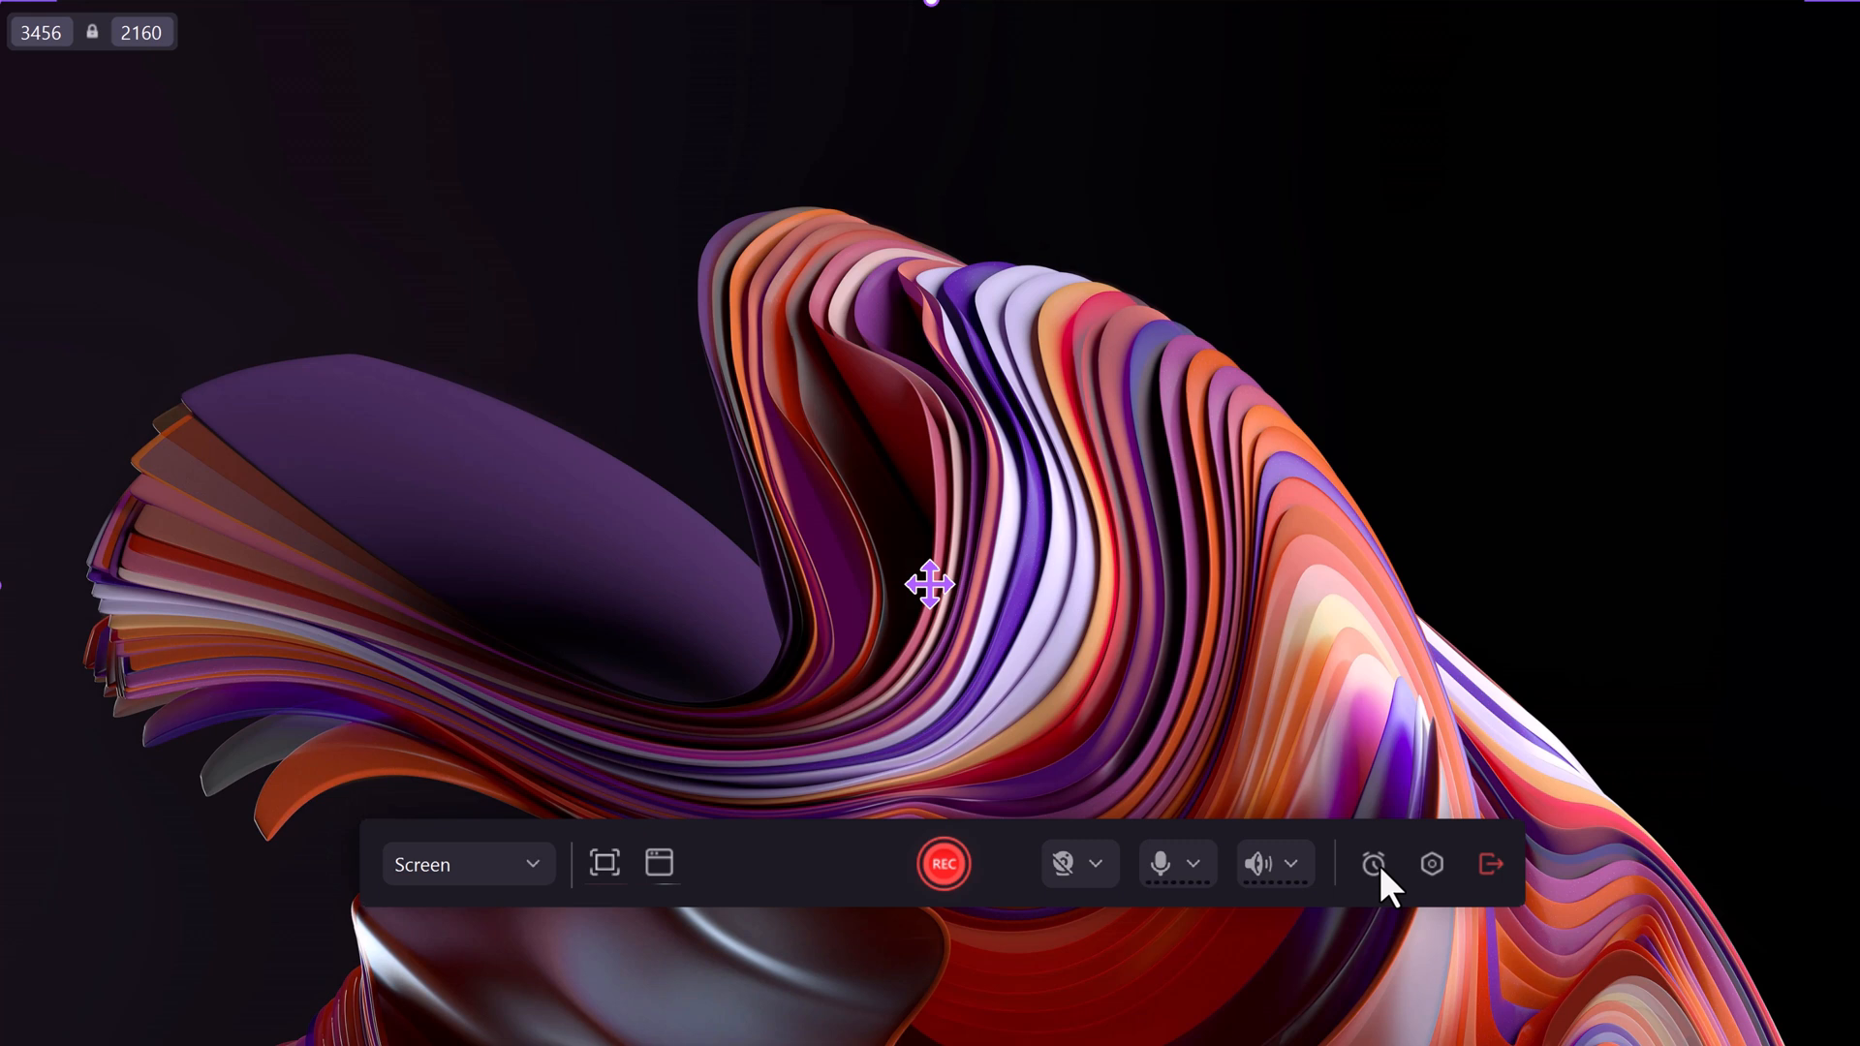
# Review Scheduled Recording, try a May 22 stop date, then cancel without creating a task
pyautogui.click(1373, 863)
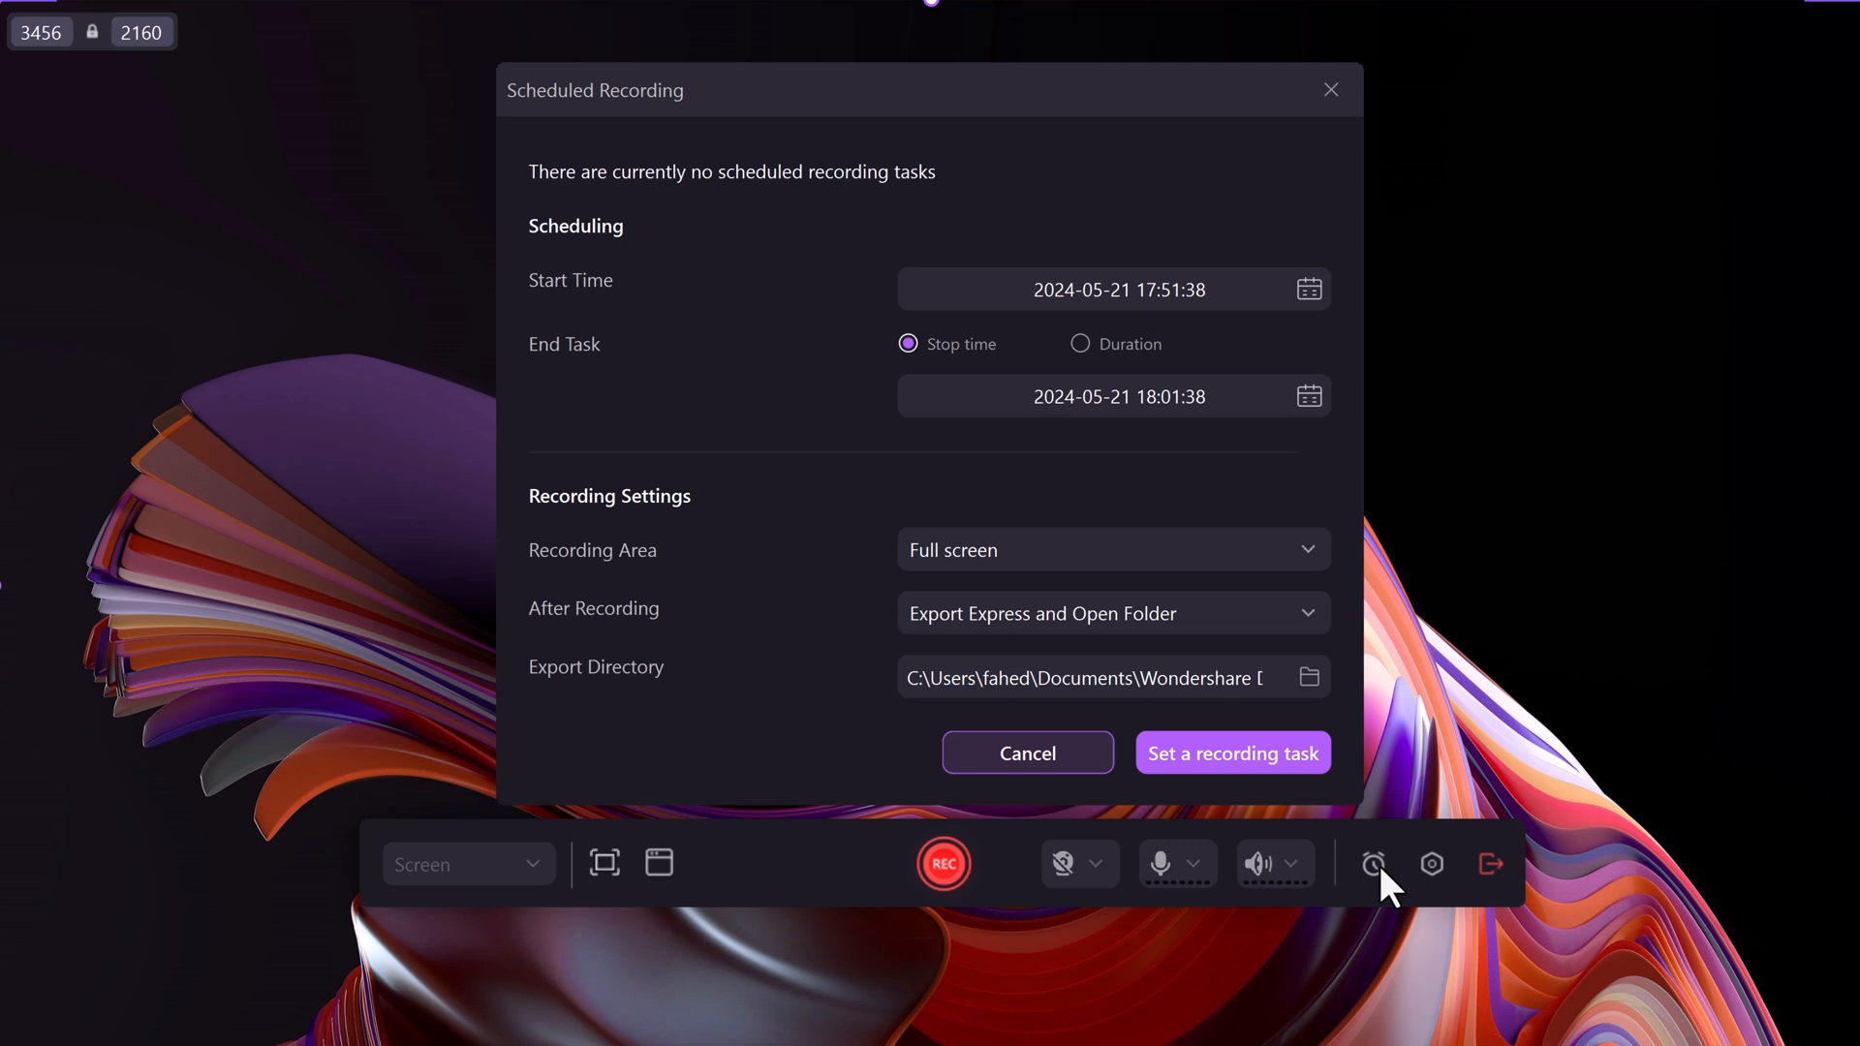
pyautogui.moveTo(1014, 296)
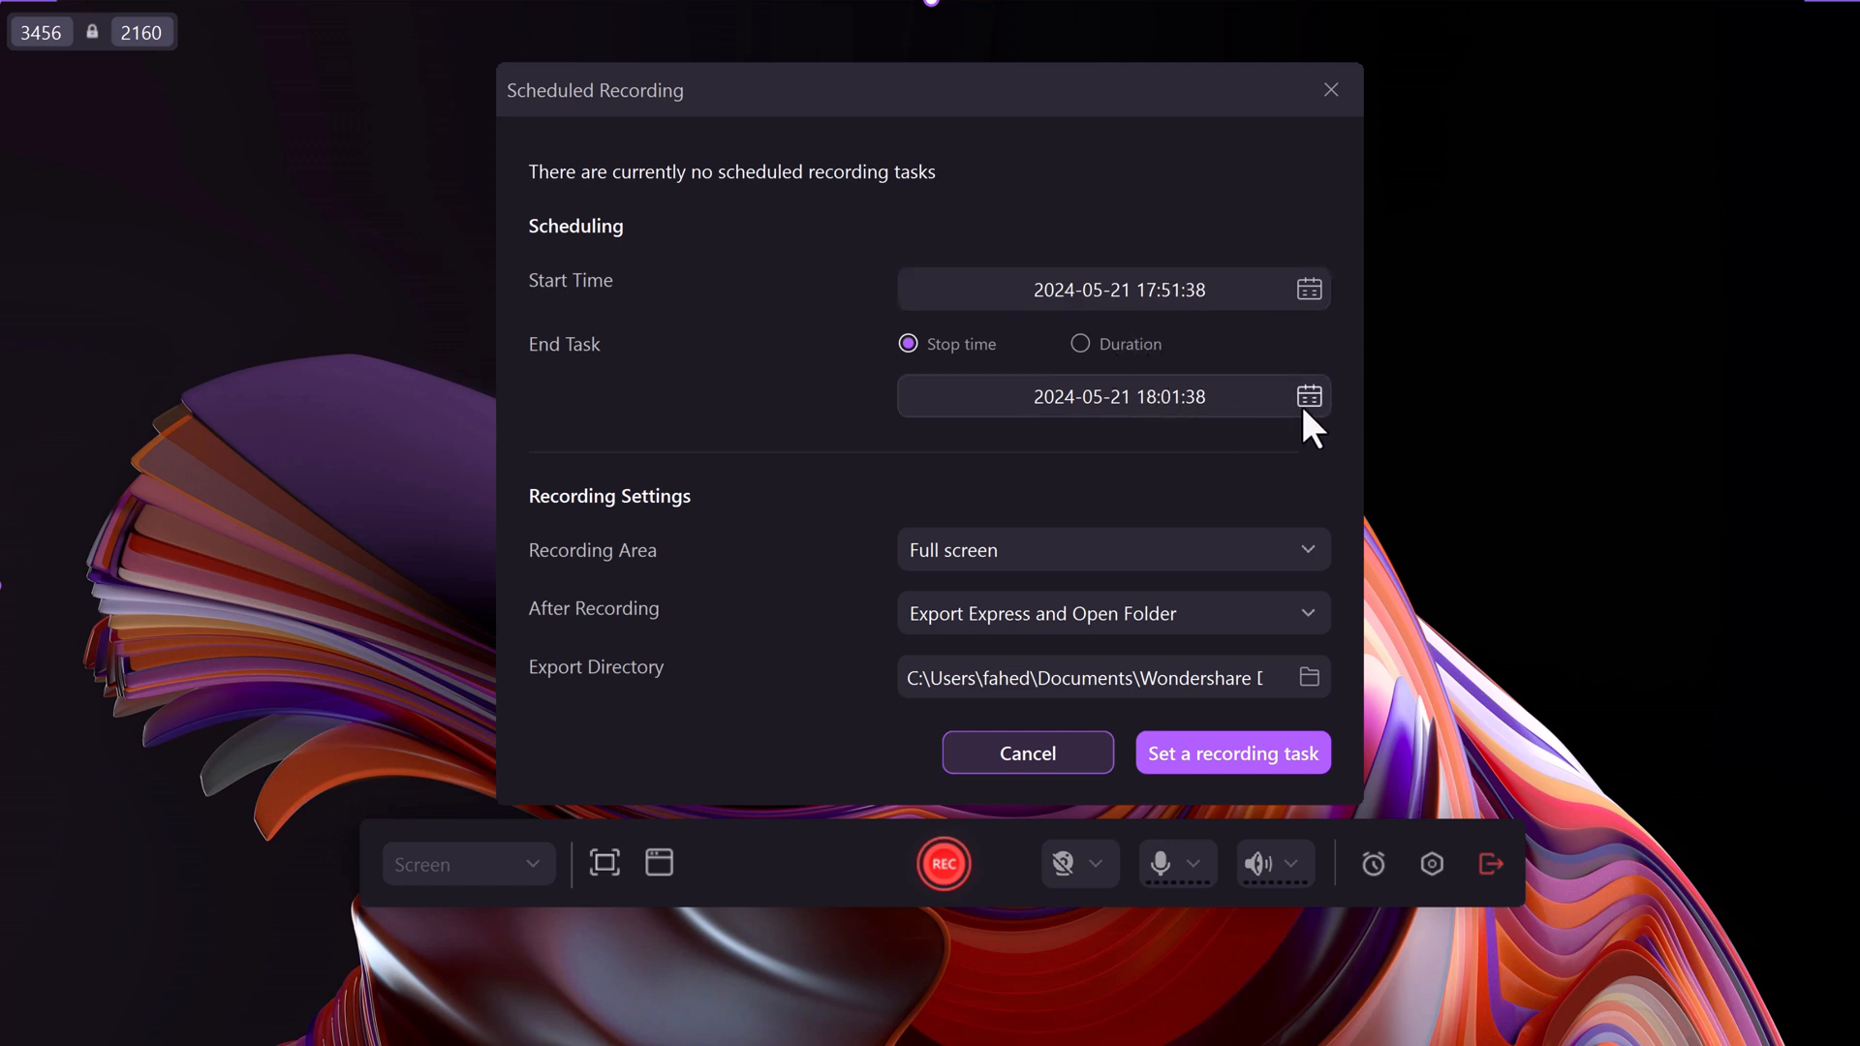
pyautogui.moveTo(1314, 418)
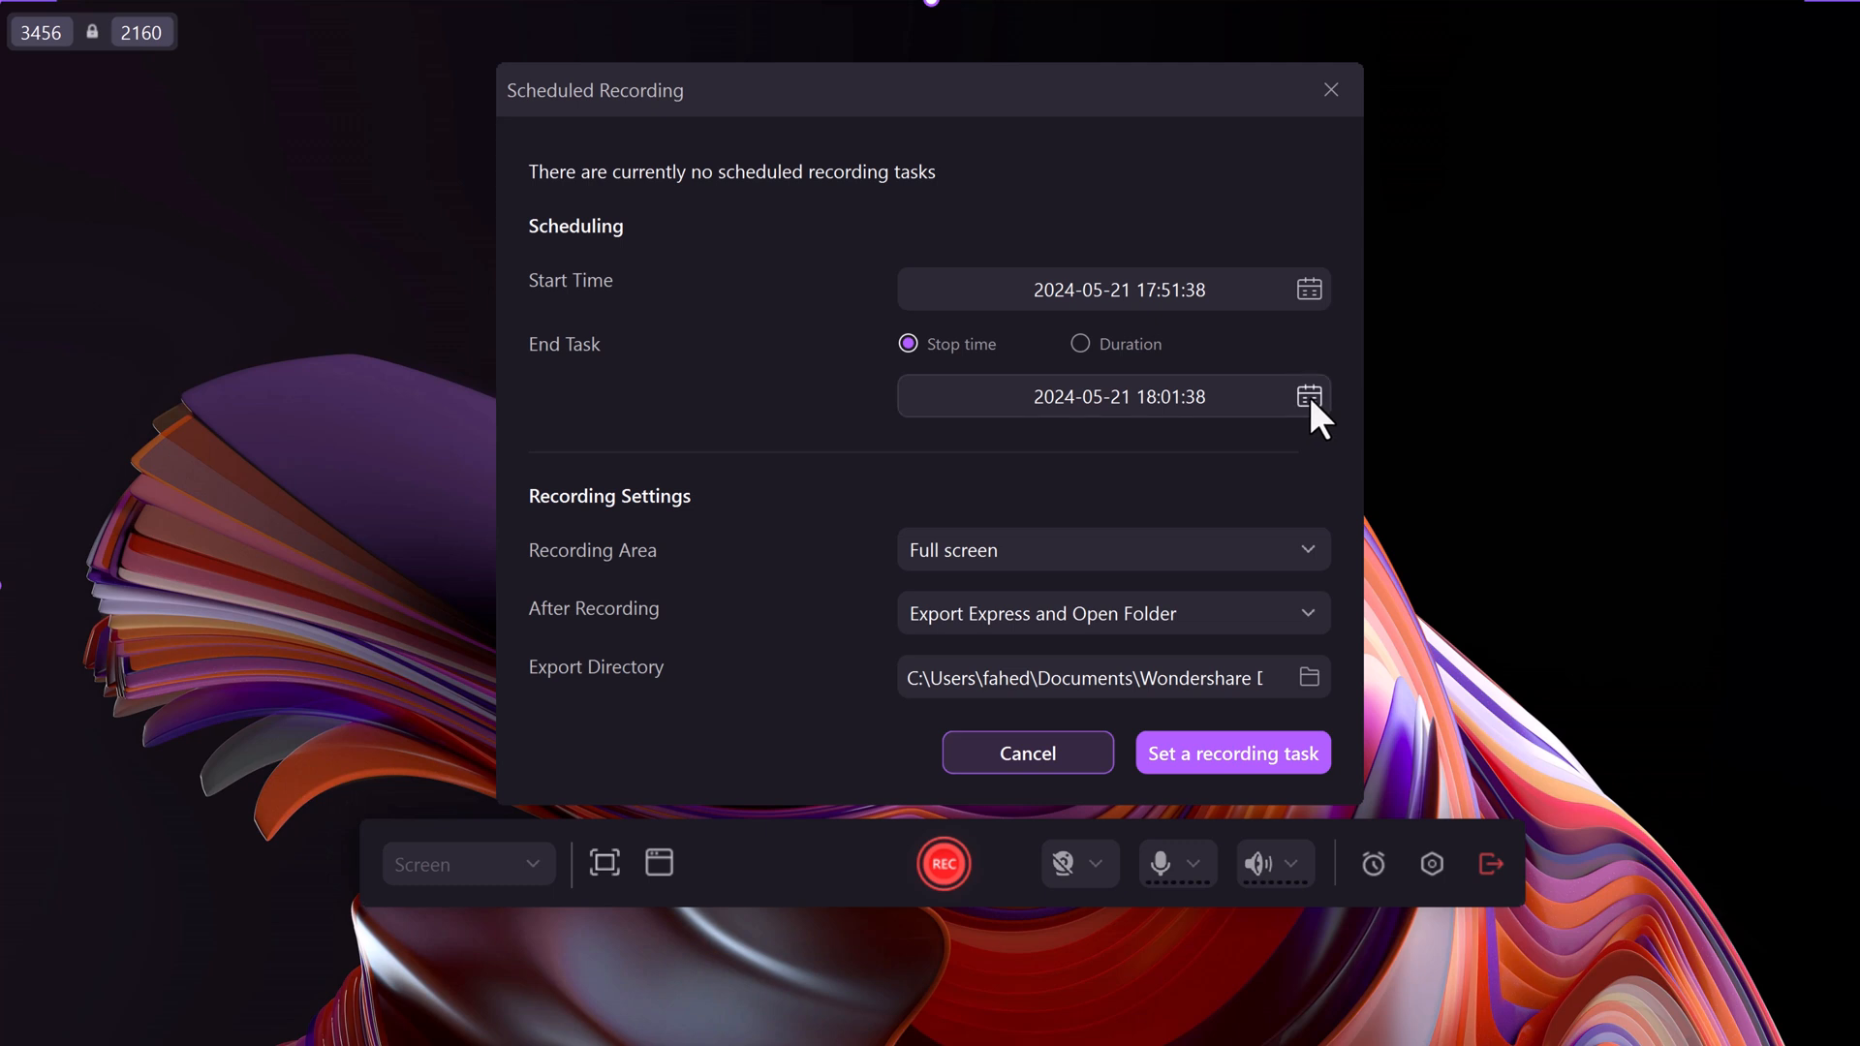
pyautogui.click(1307, 397)
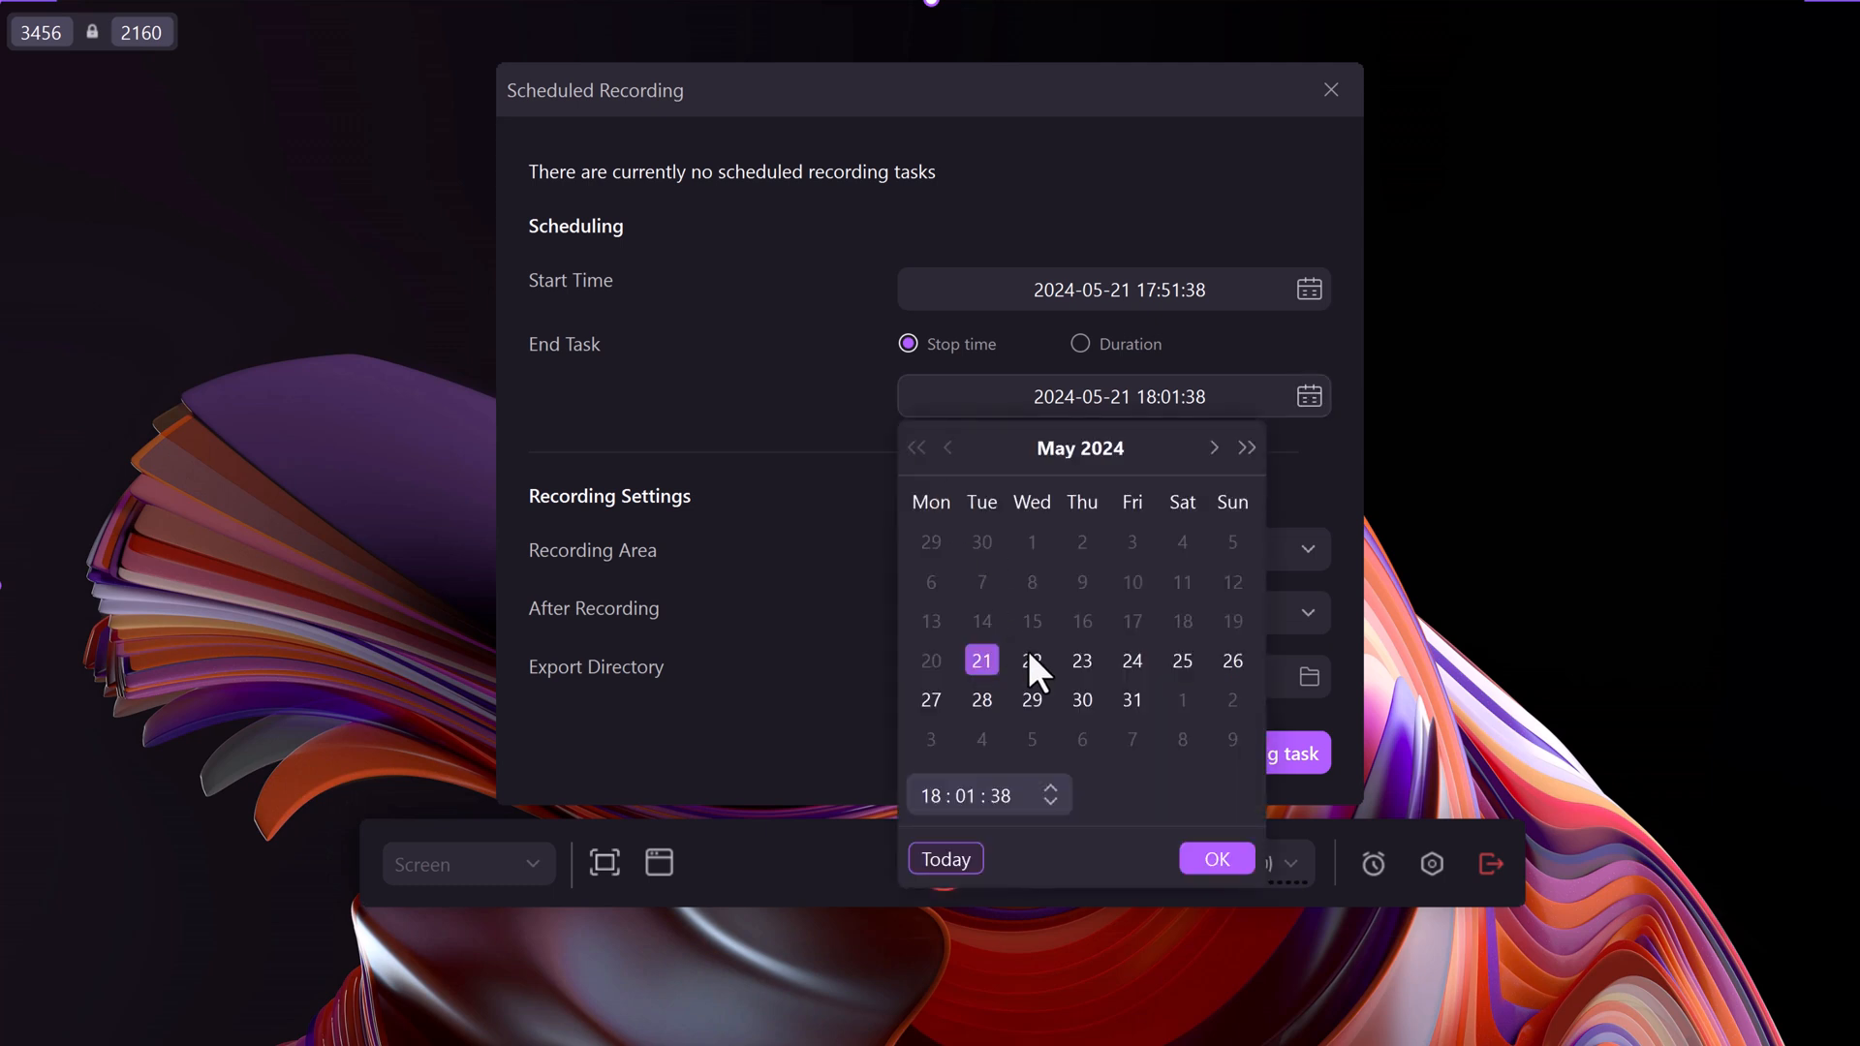
pyautogui.click(1031, 660)
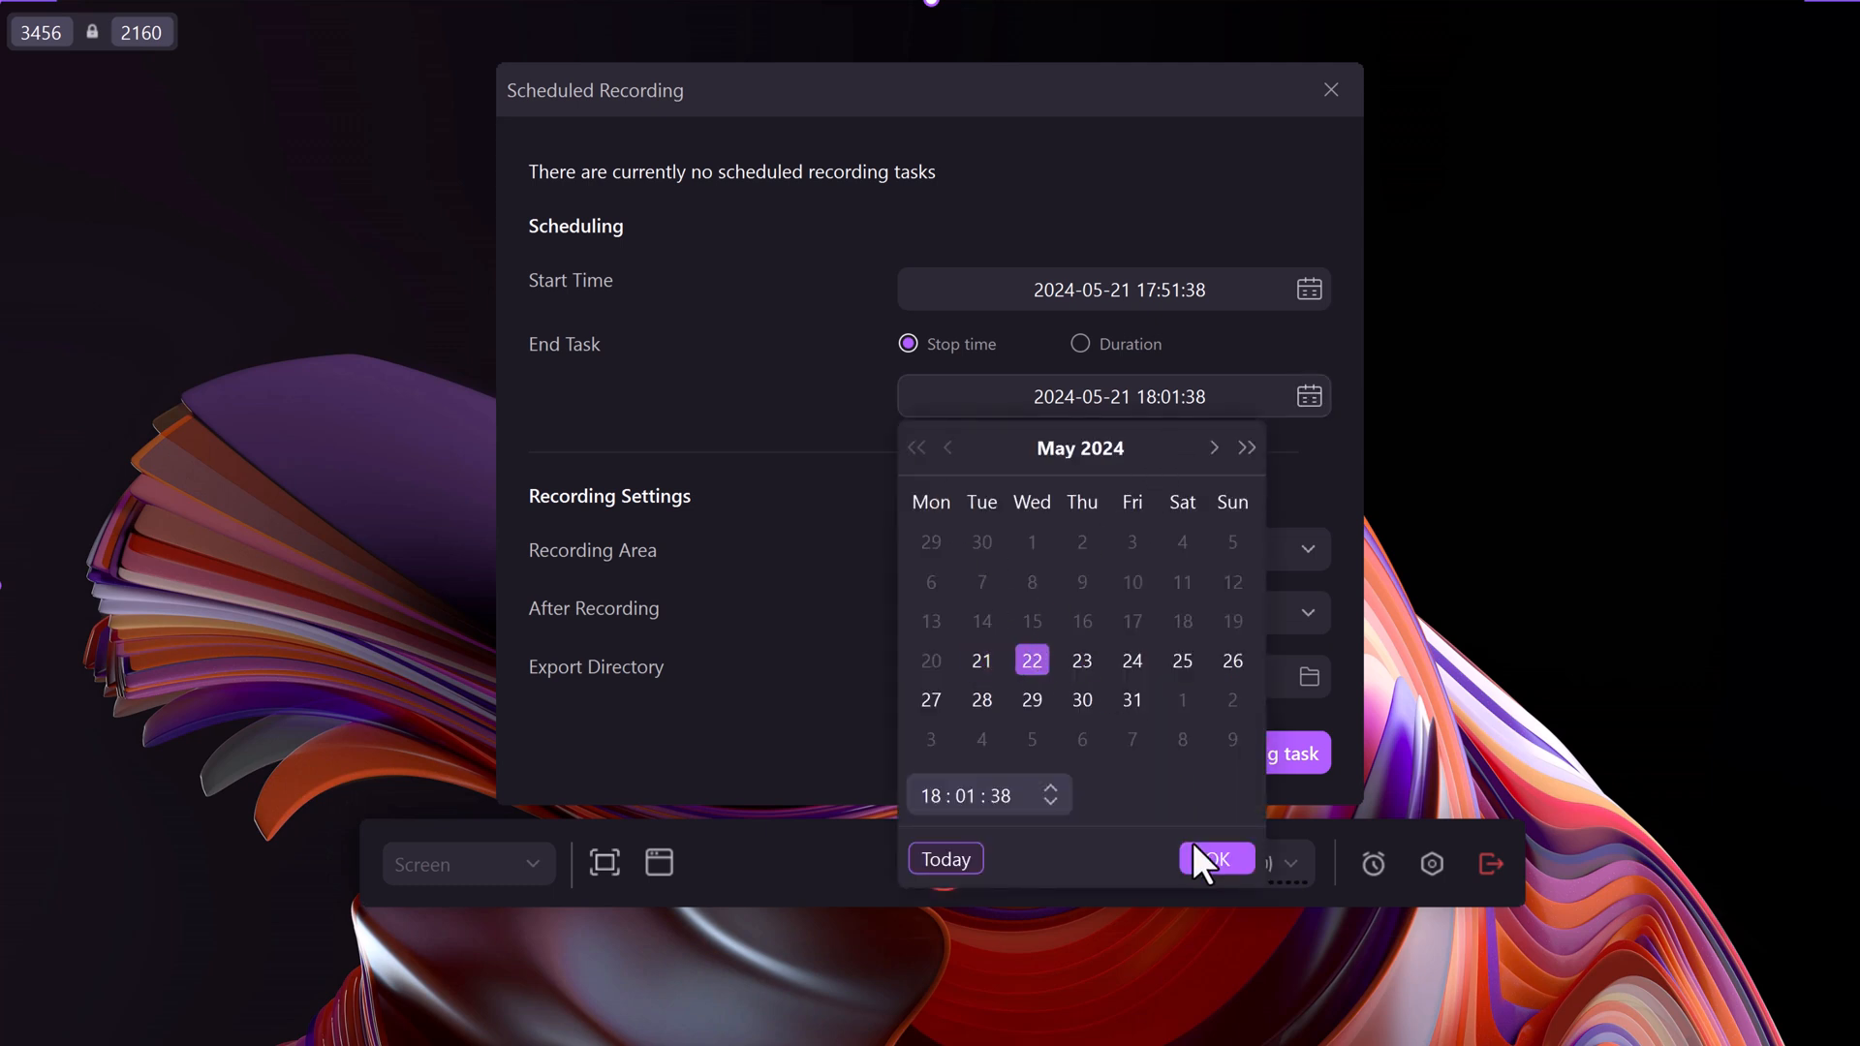
pyautogui.click(1214, 857)
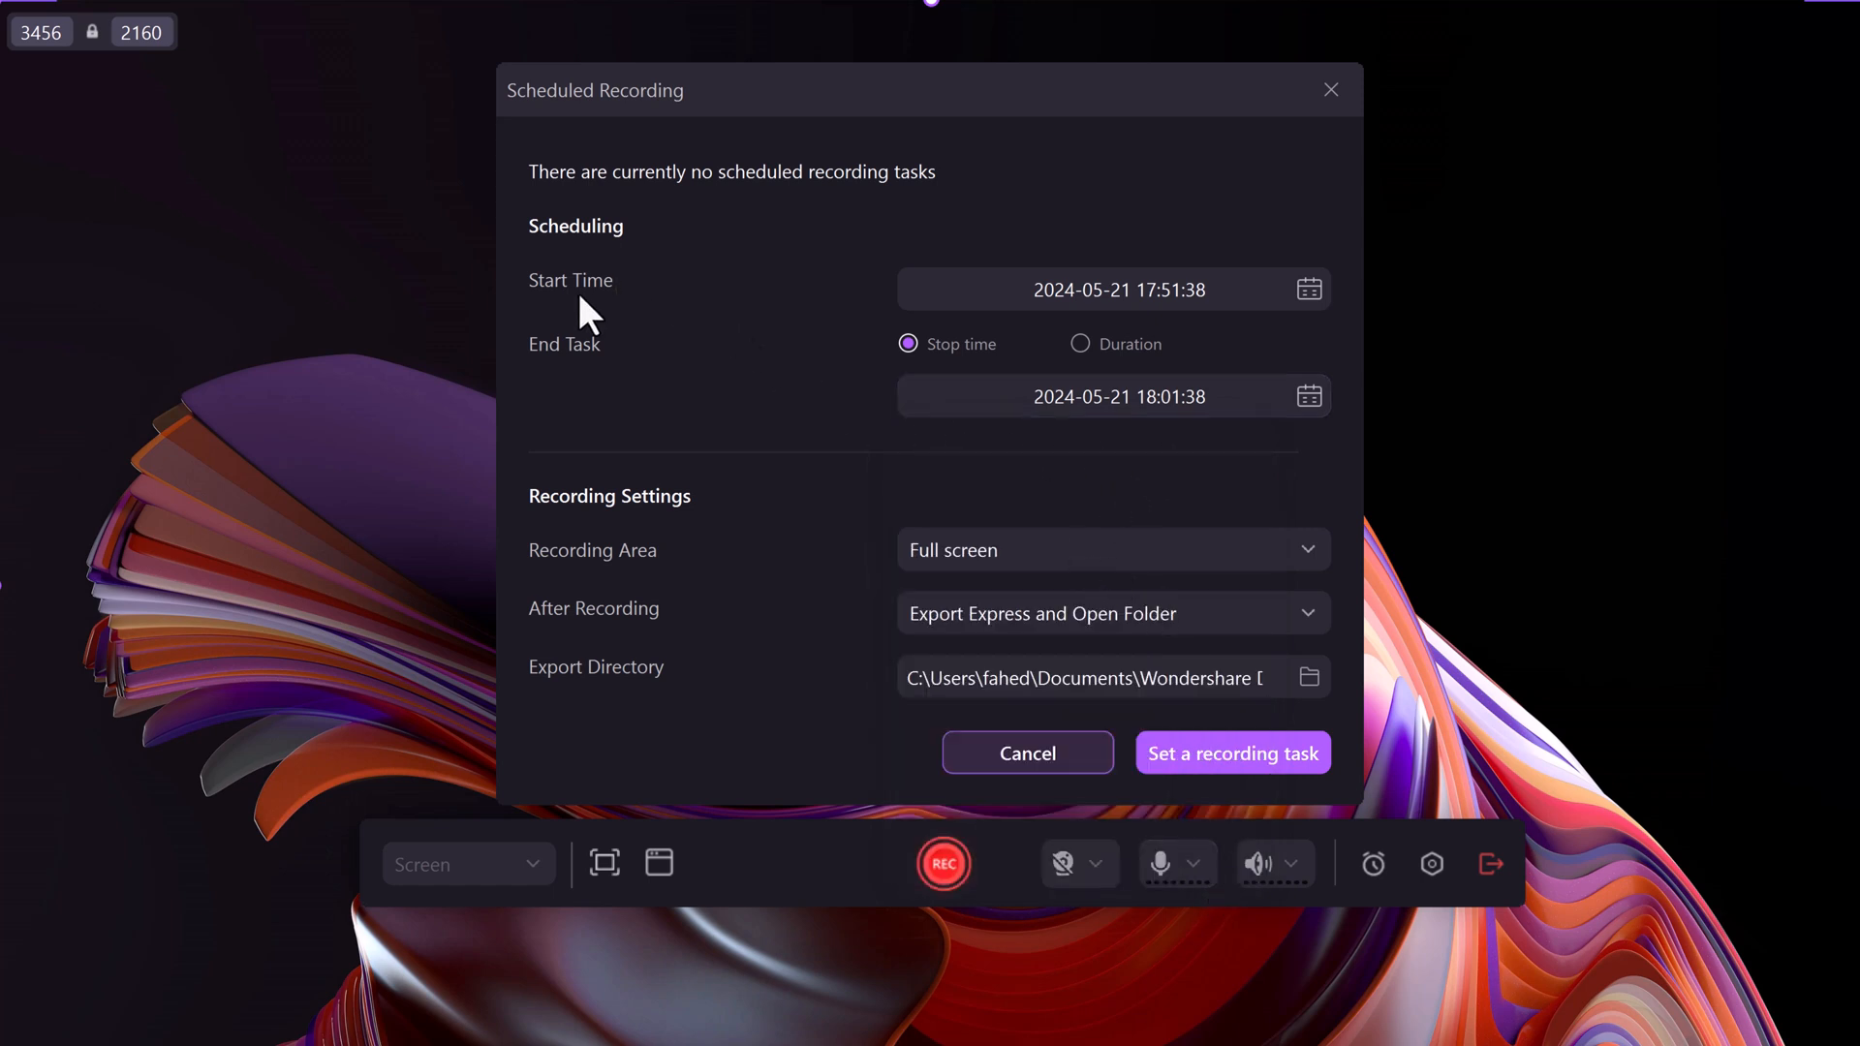
pyautogui.moveTo(603, 528)
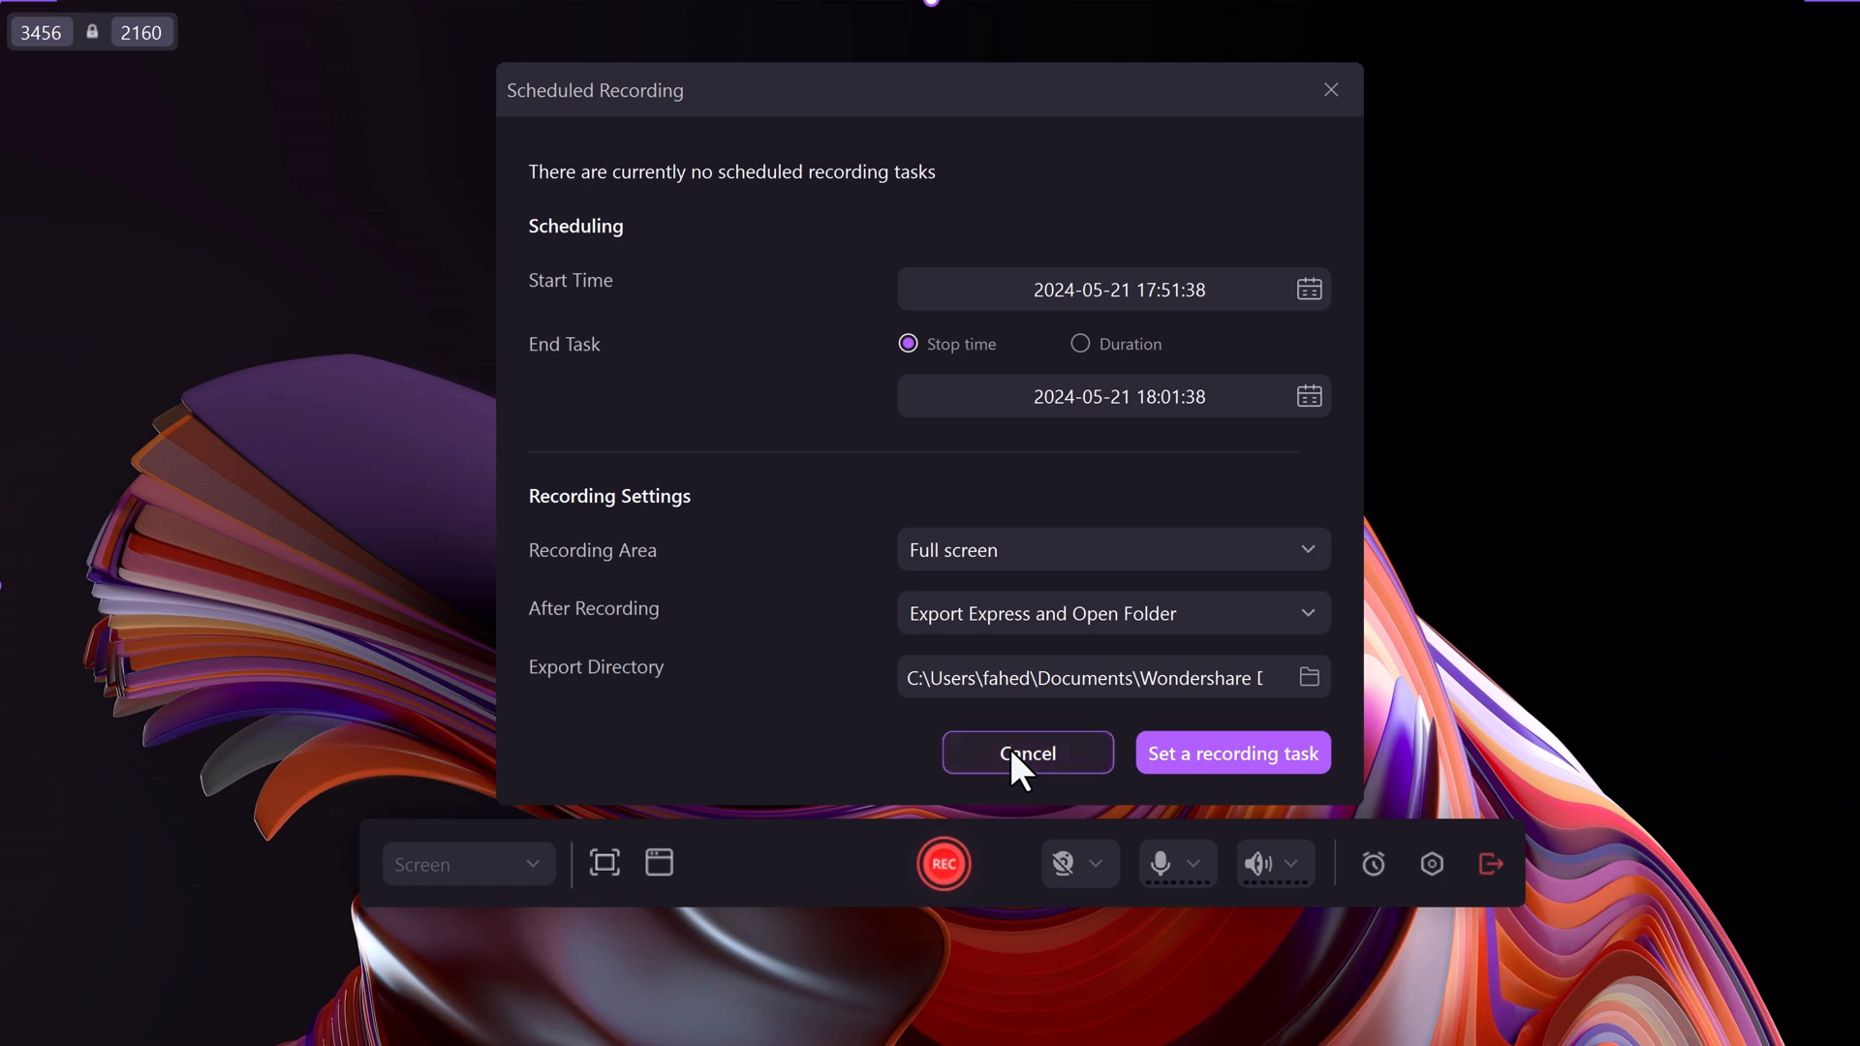
pyautogui.click(1430, 863)
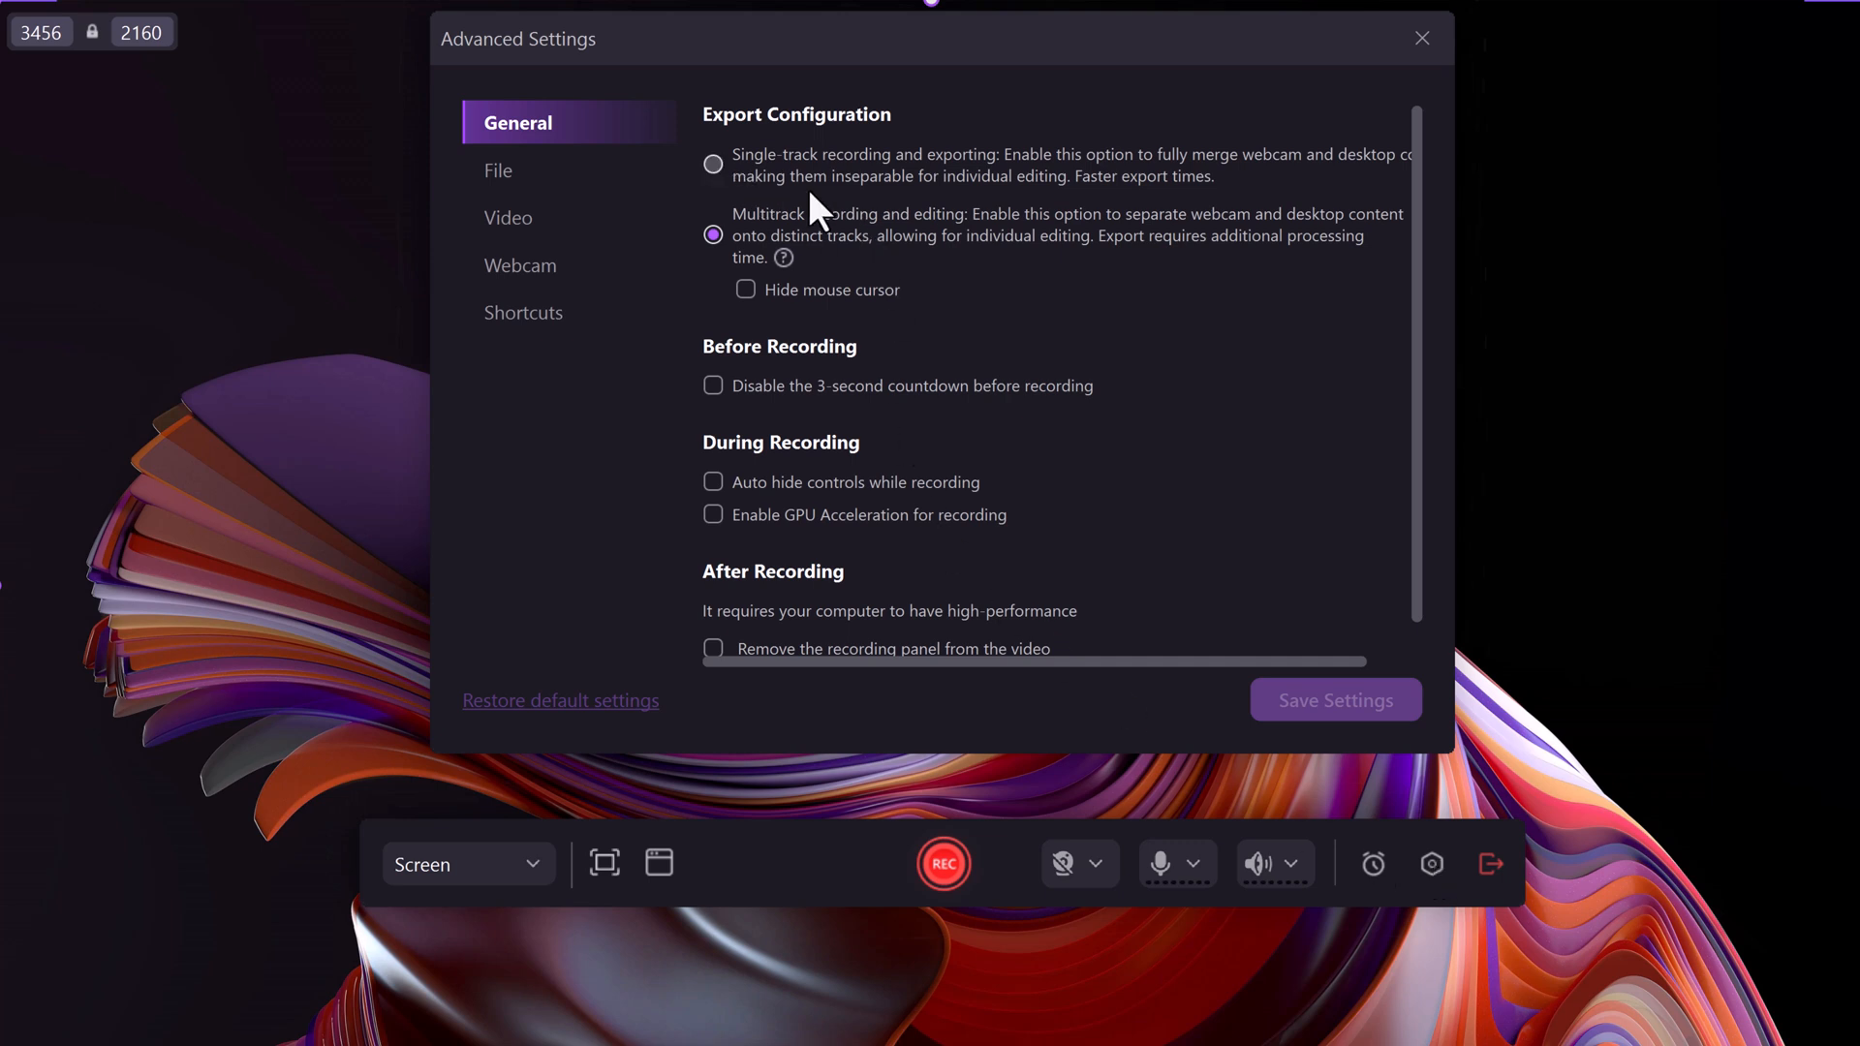
# Browse File and Video settings and set the recording frame rate to 60 fps
pyautogui.scroll(-3)
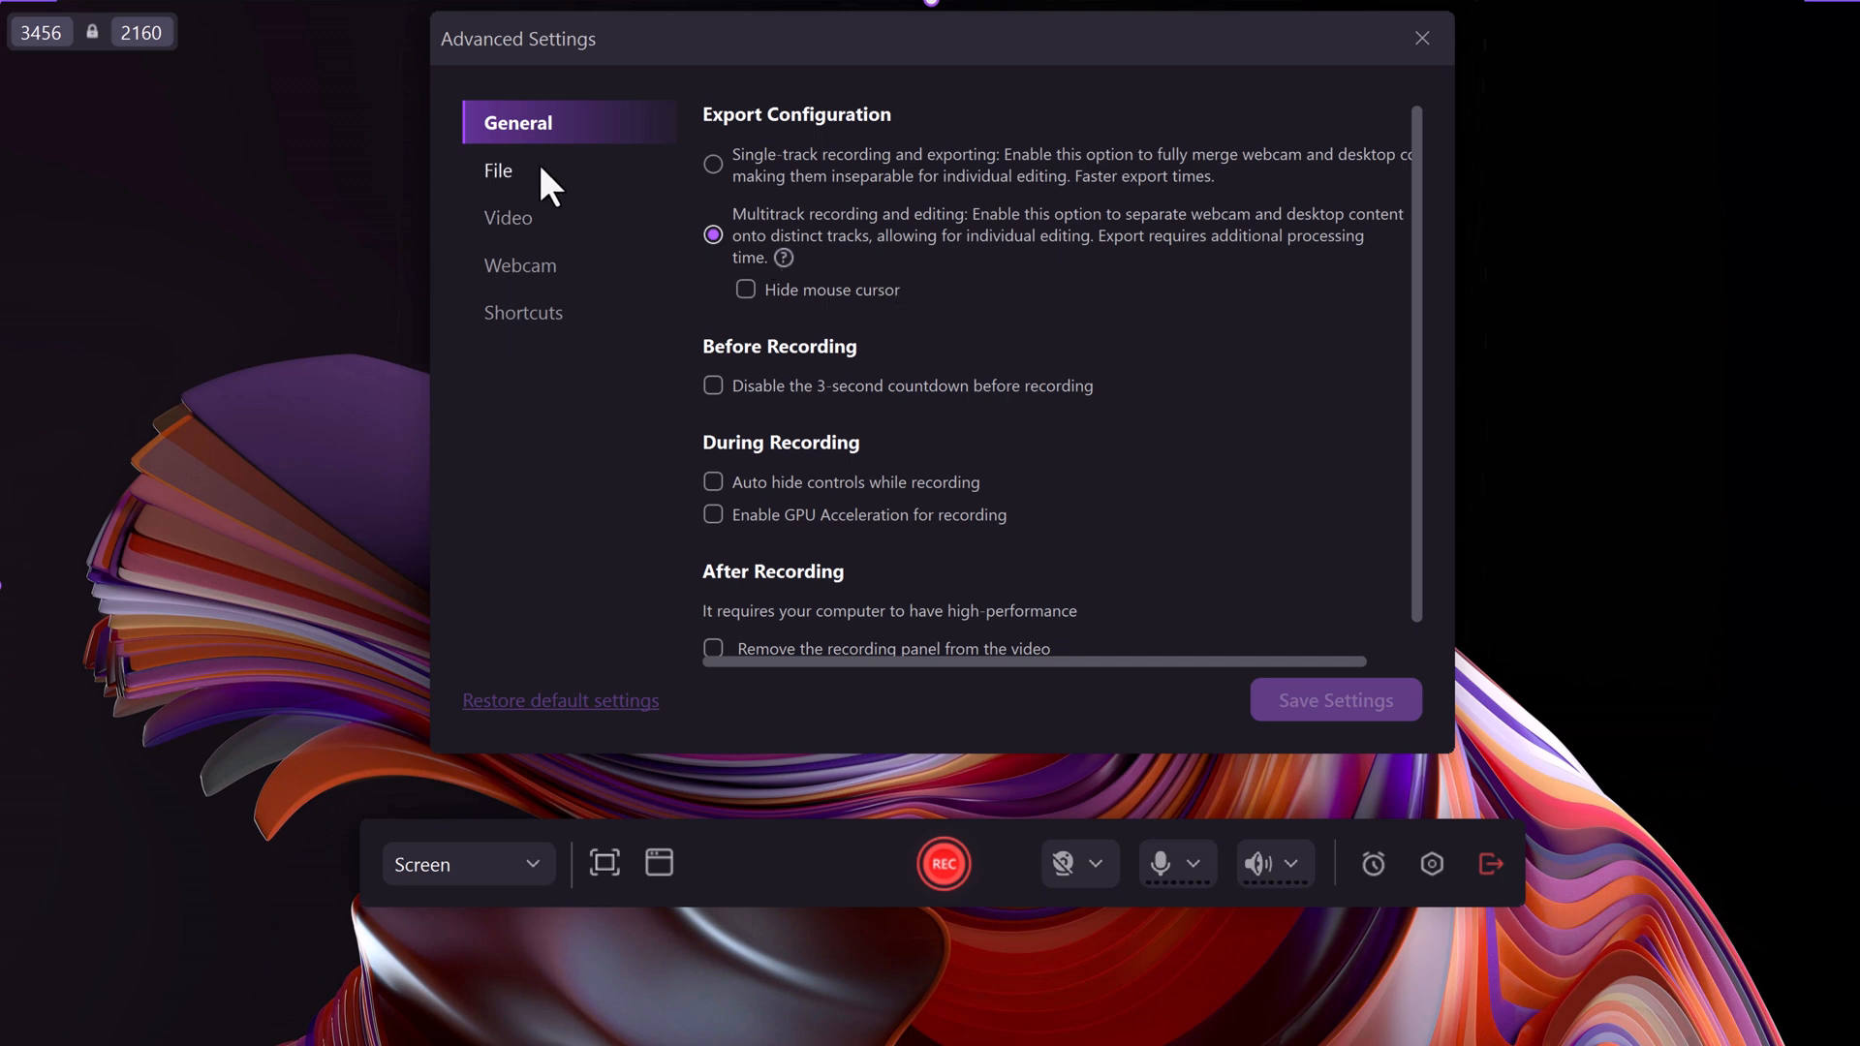
pyautogui.click(498, 170)
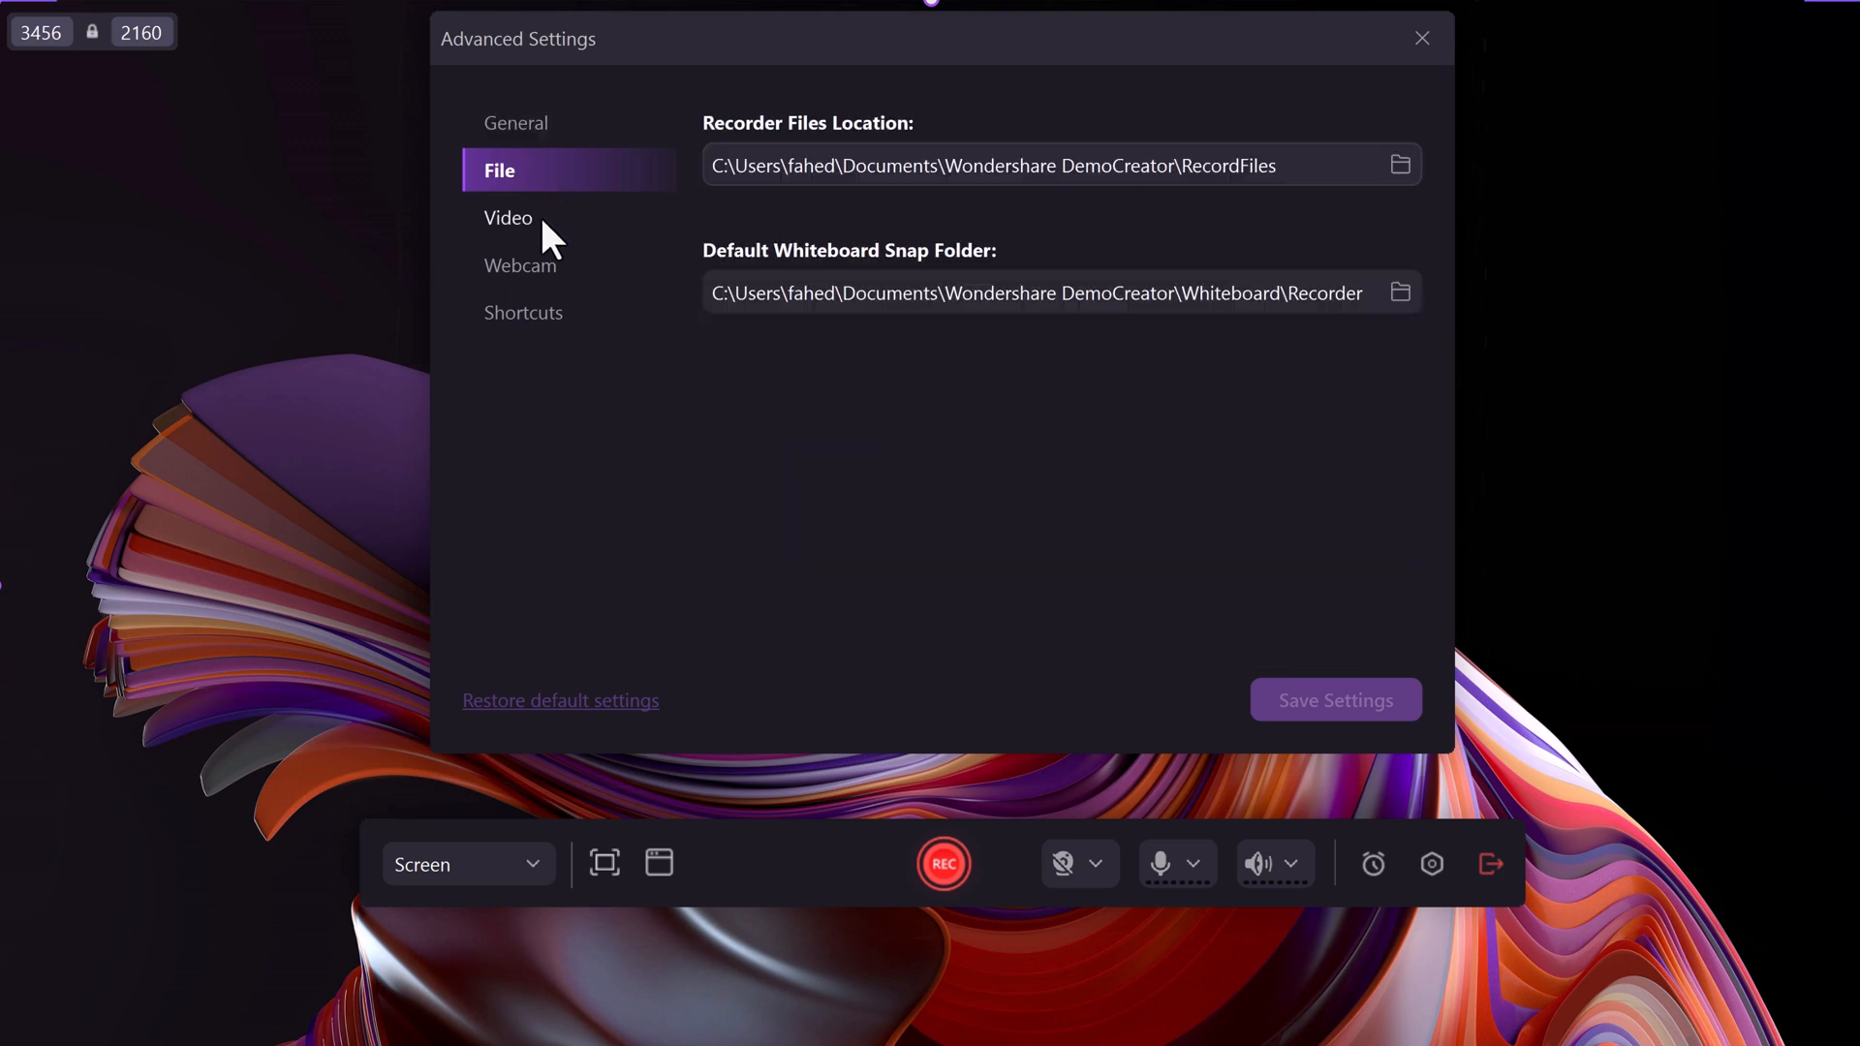
pyautogui.click(508, 217)
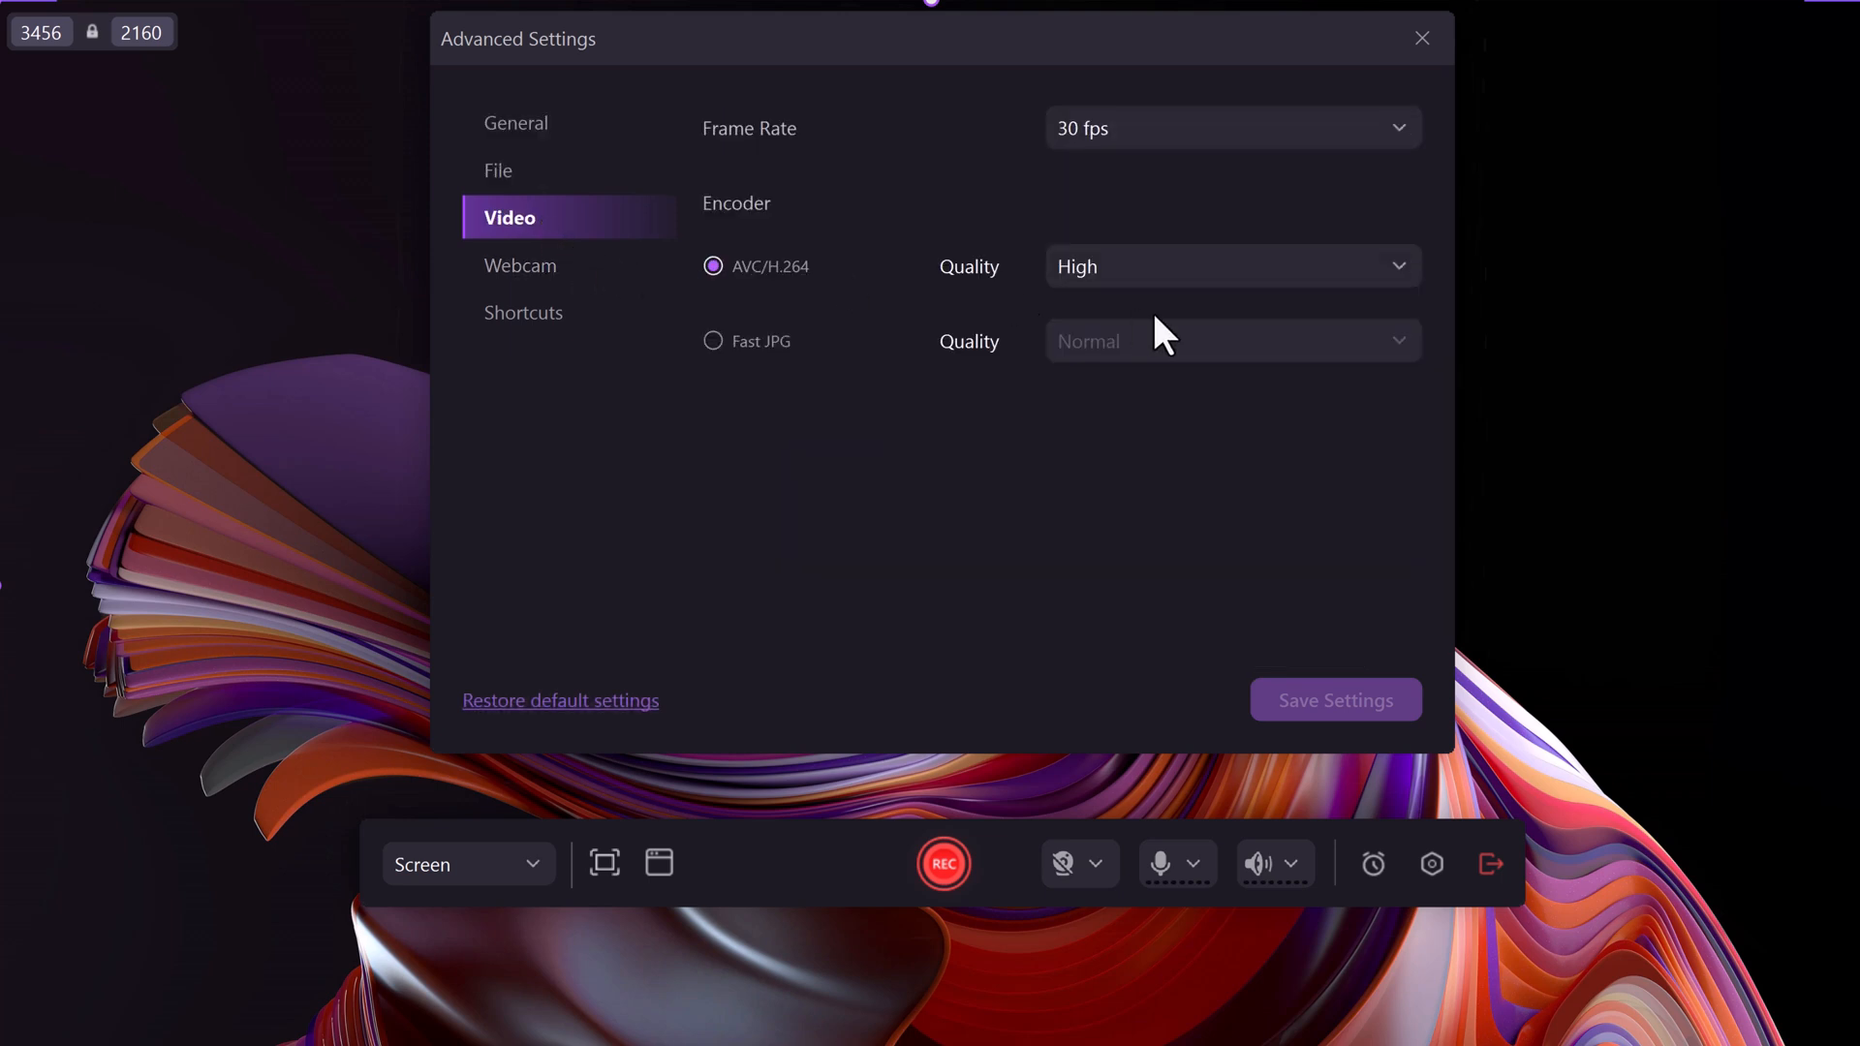
pyautogui.click(1230, 127)
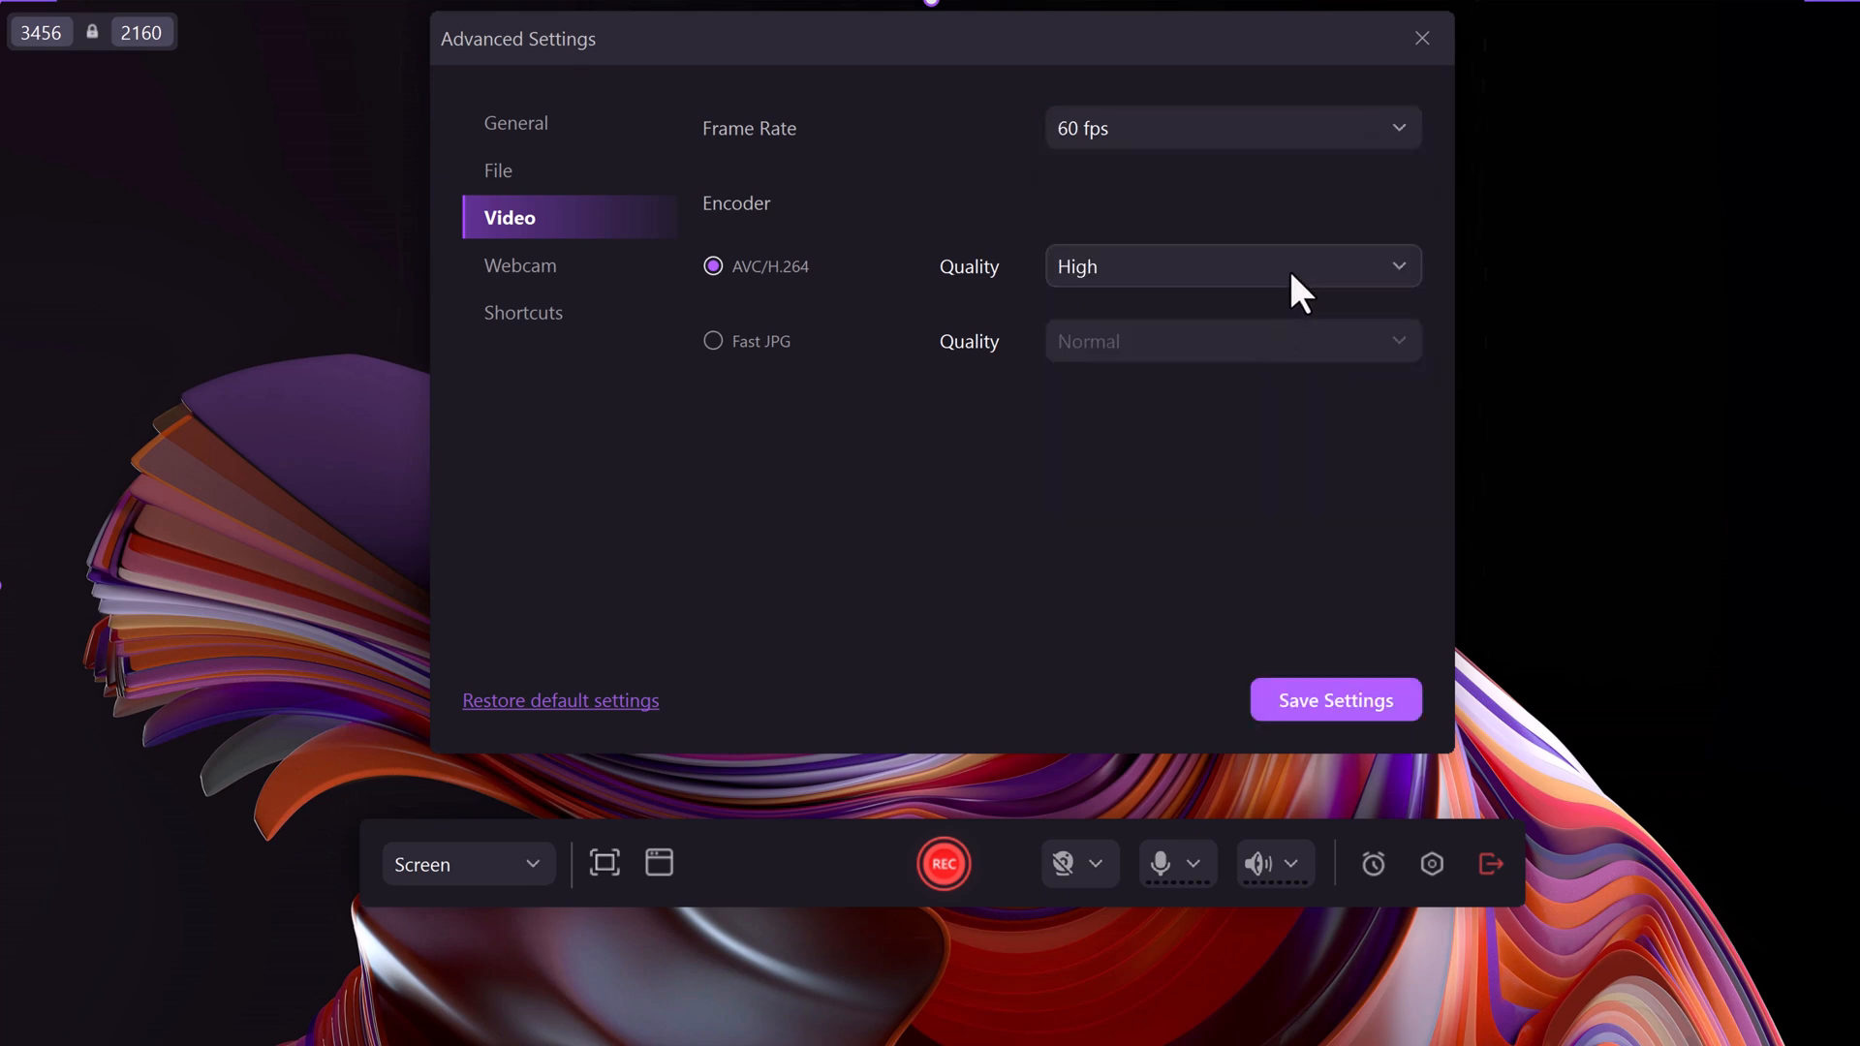
pyautogui.click(1231, 265)
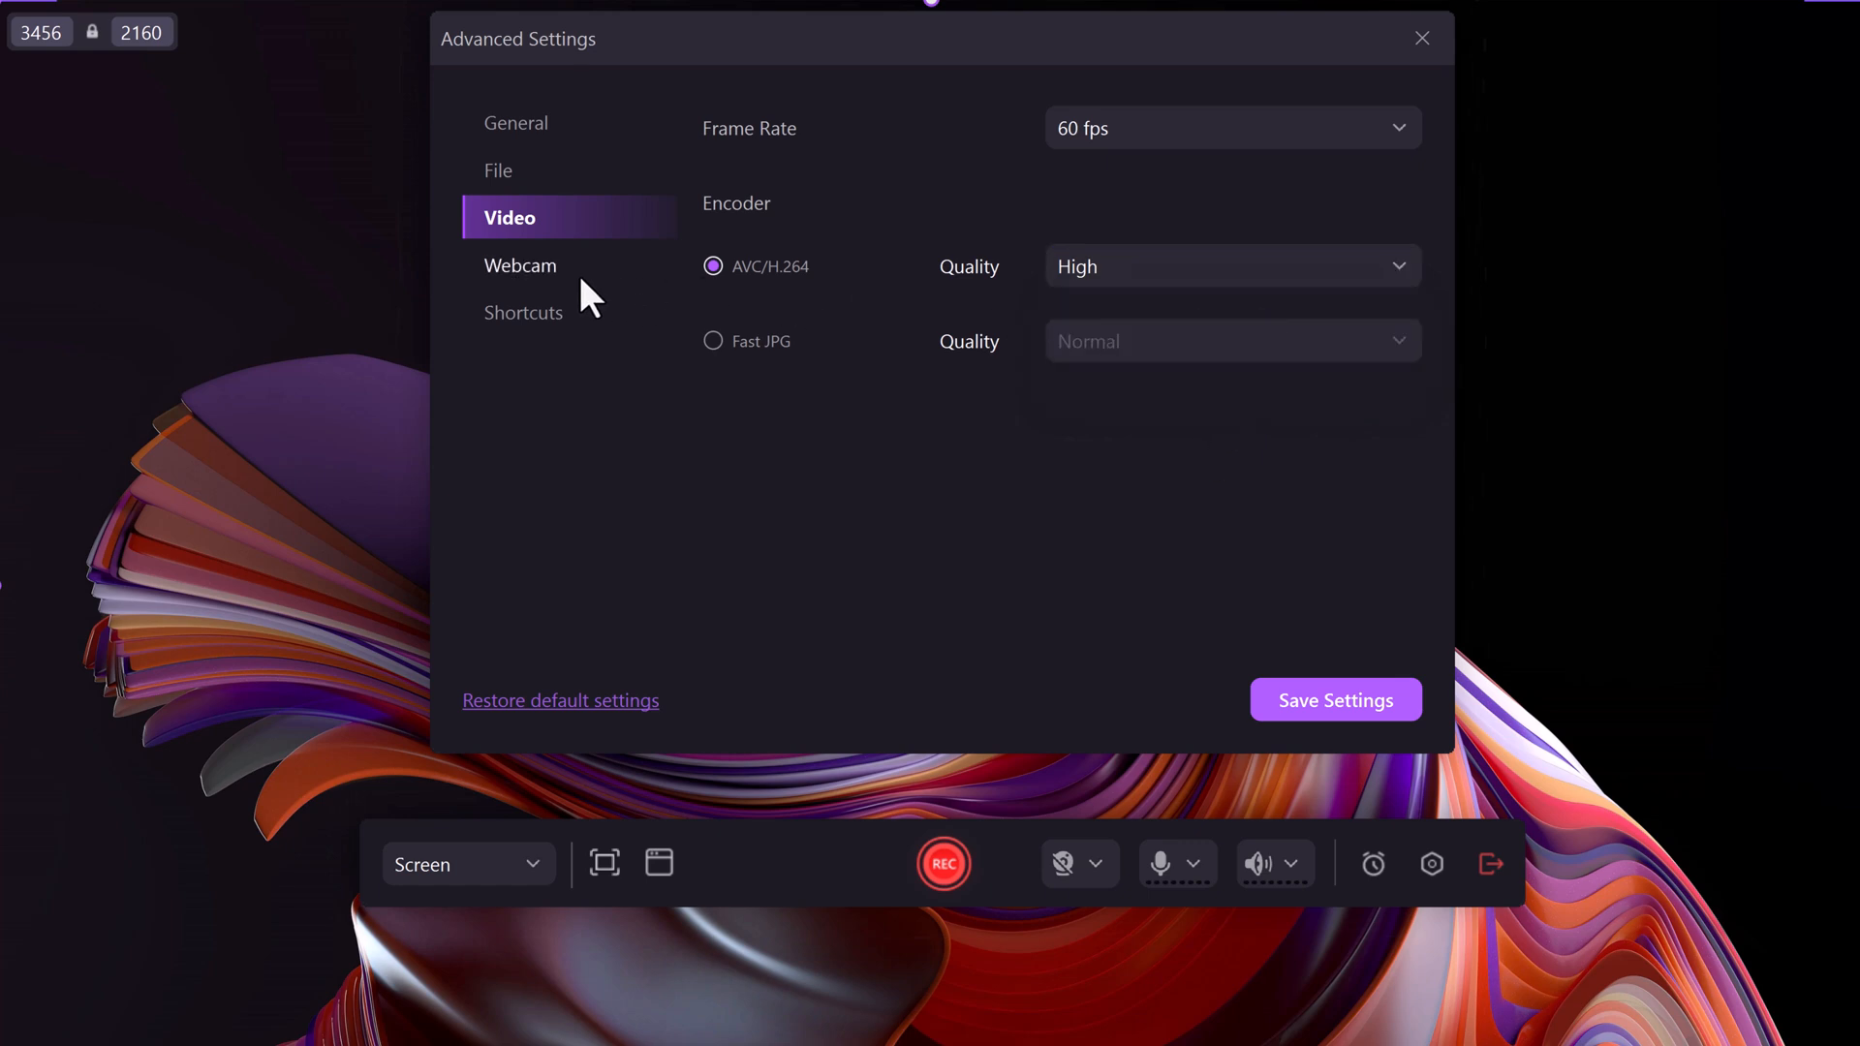
# Look over Webcam, Shortcuts and General settings, then close Advanced Settings
pyautogui.click(519, 265)
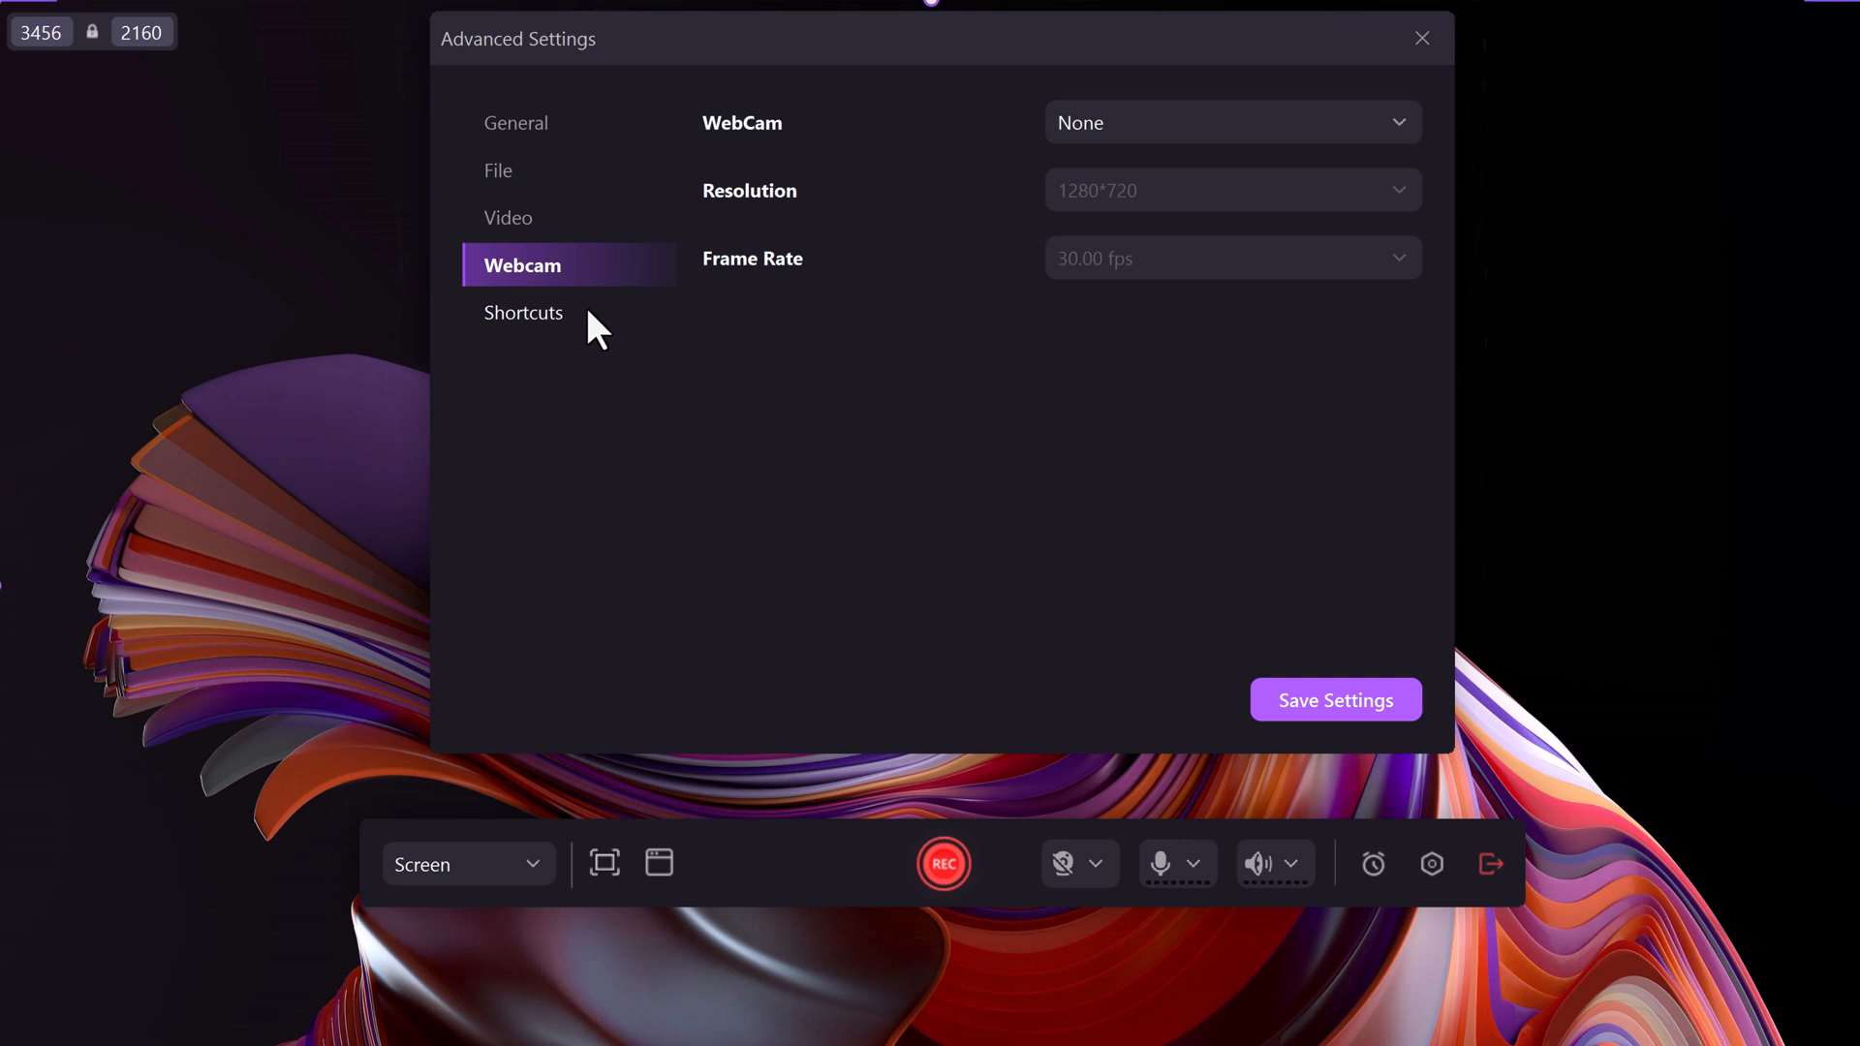
pyautogui.click(522, 311)
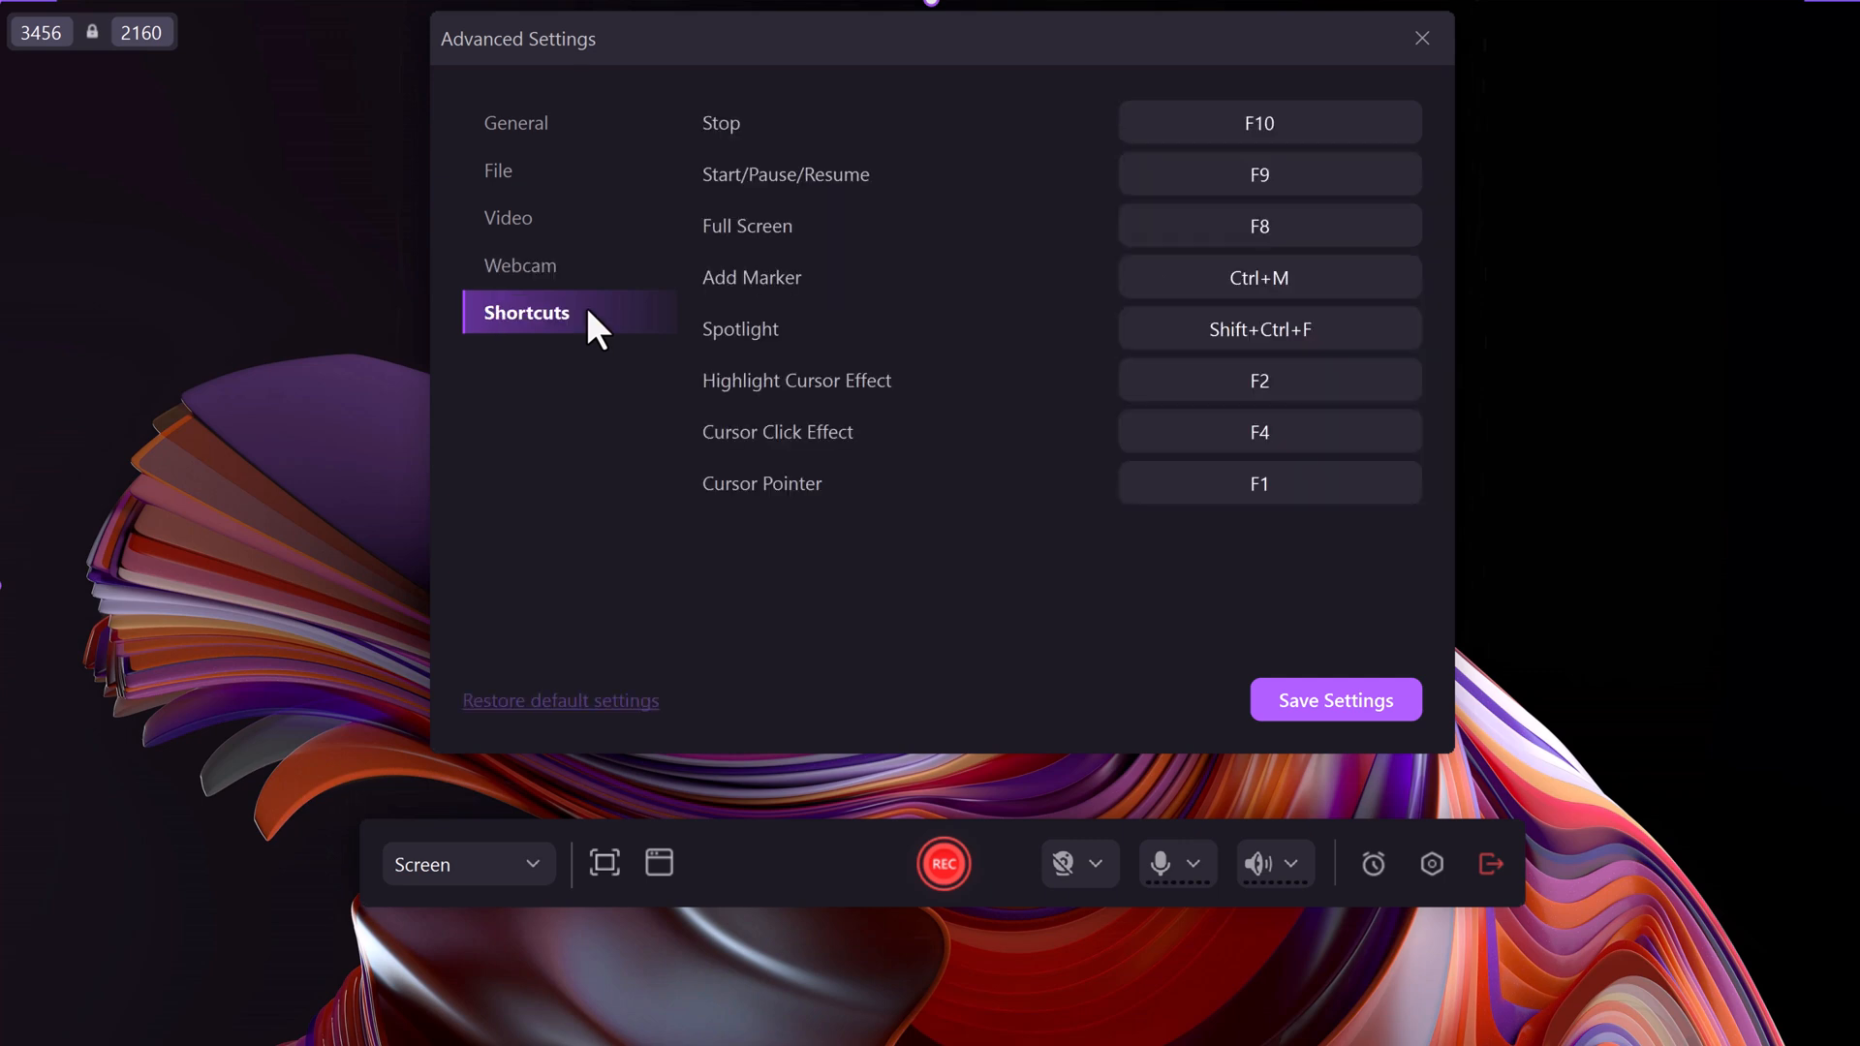
pyautogui.click(516, 122)
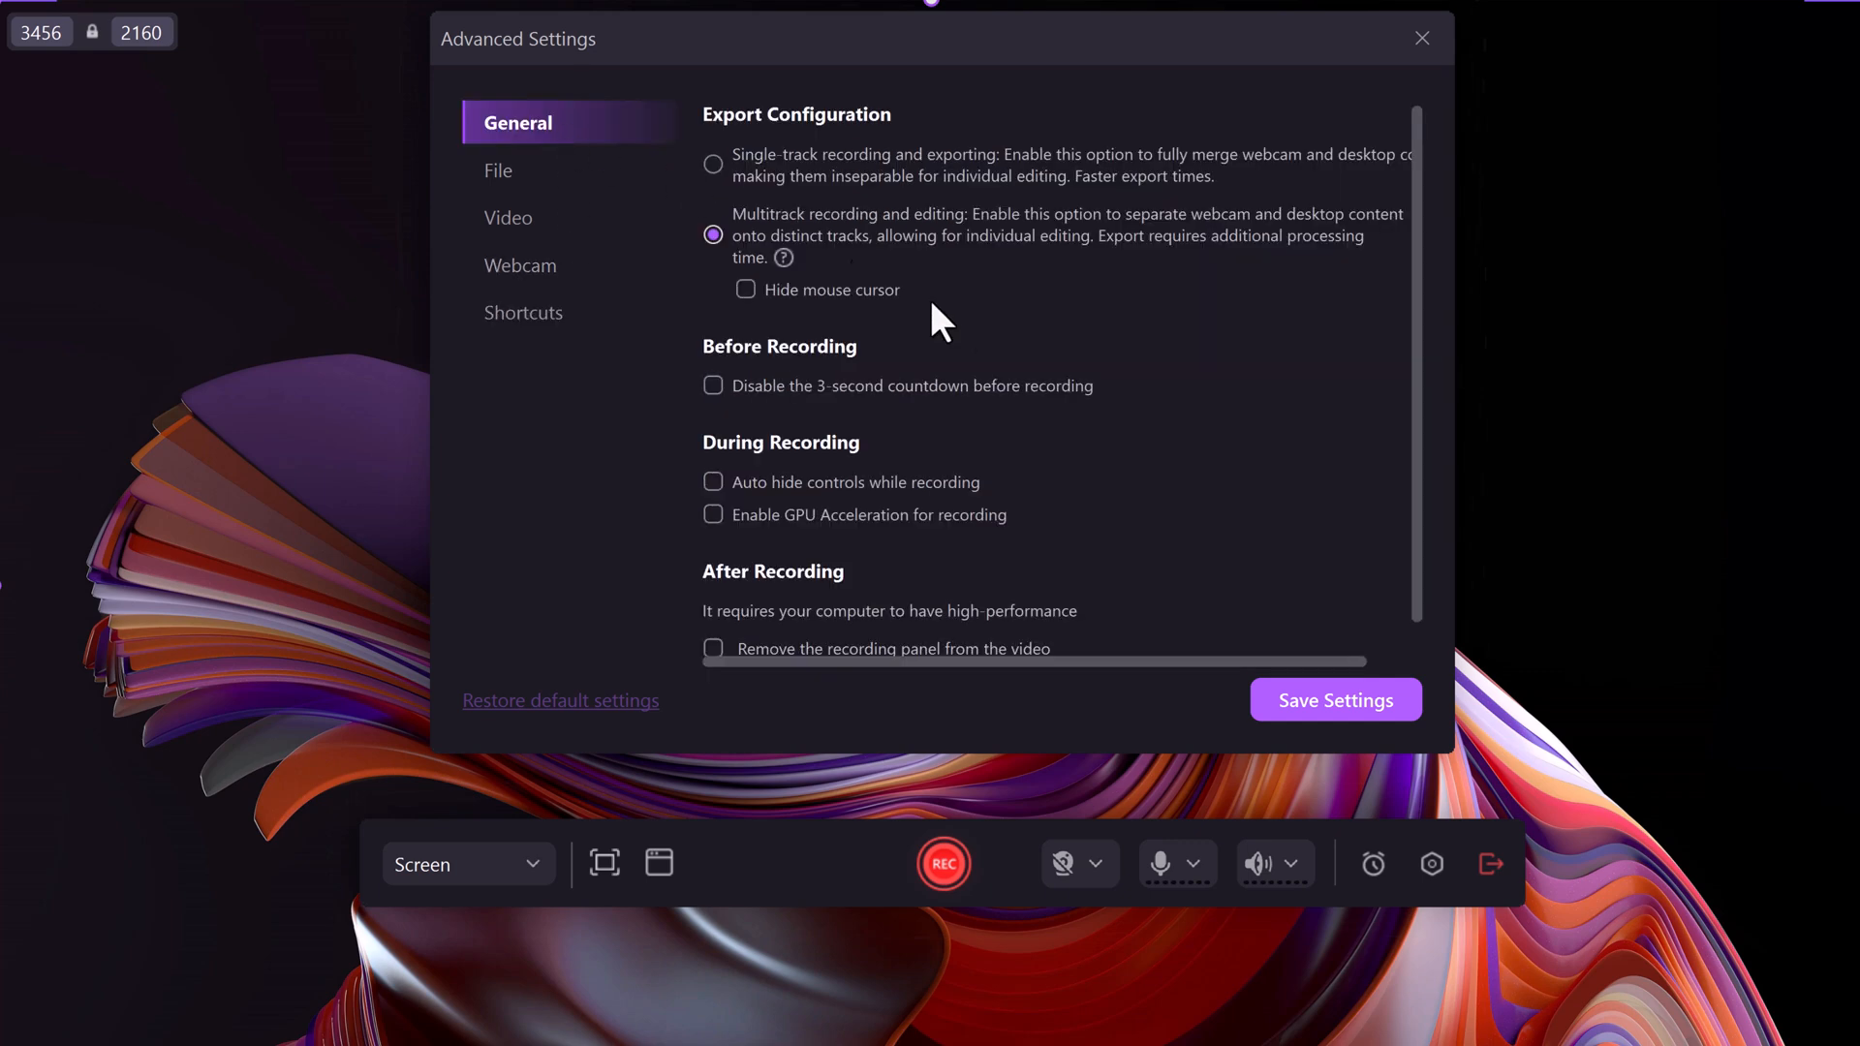
pyautogui.moveTo(1125, 667)
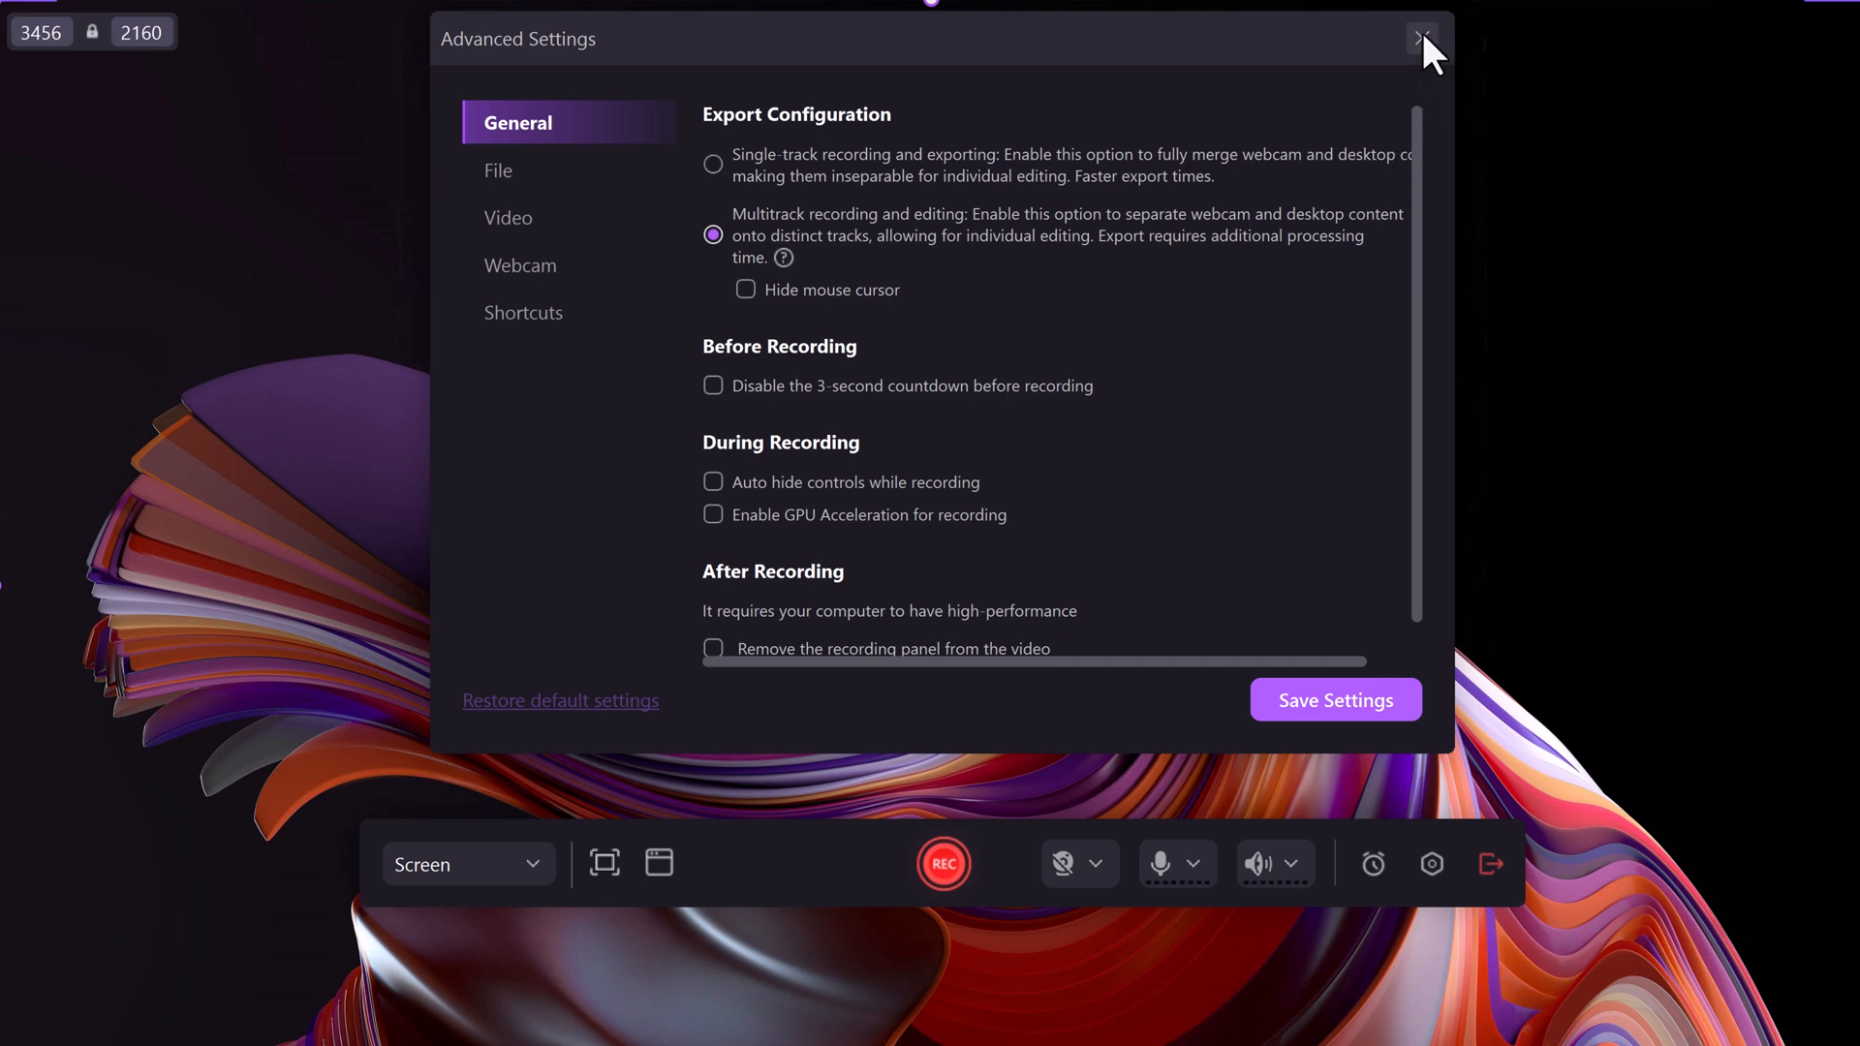
pyautogui.click(1423, 37)
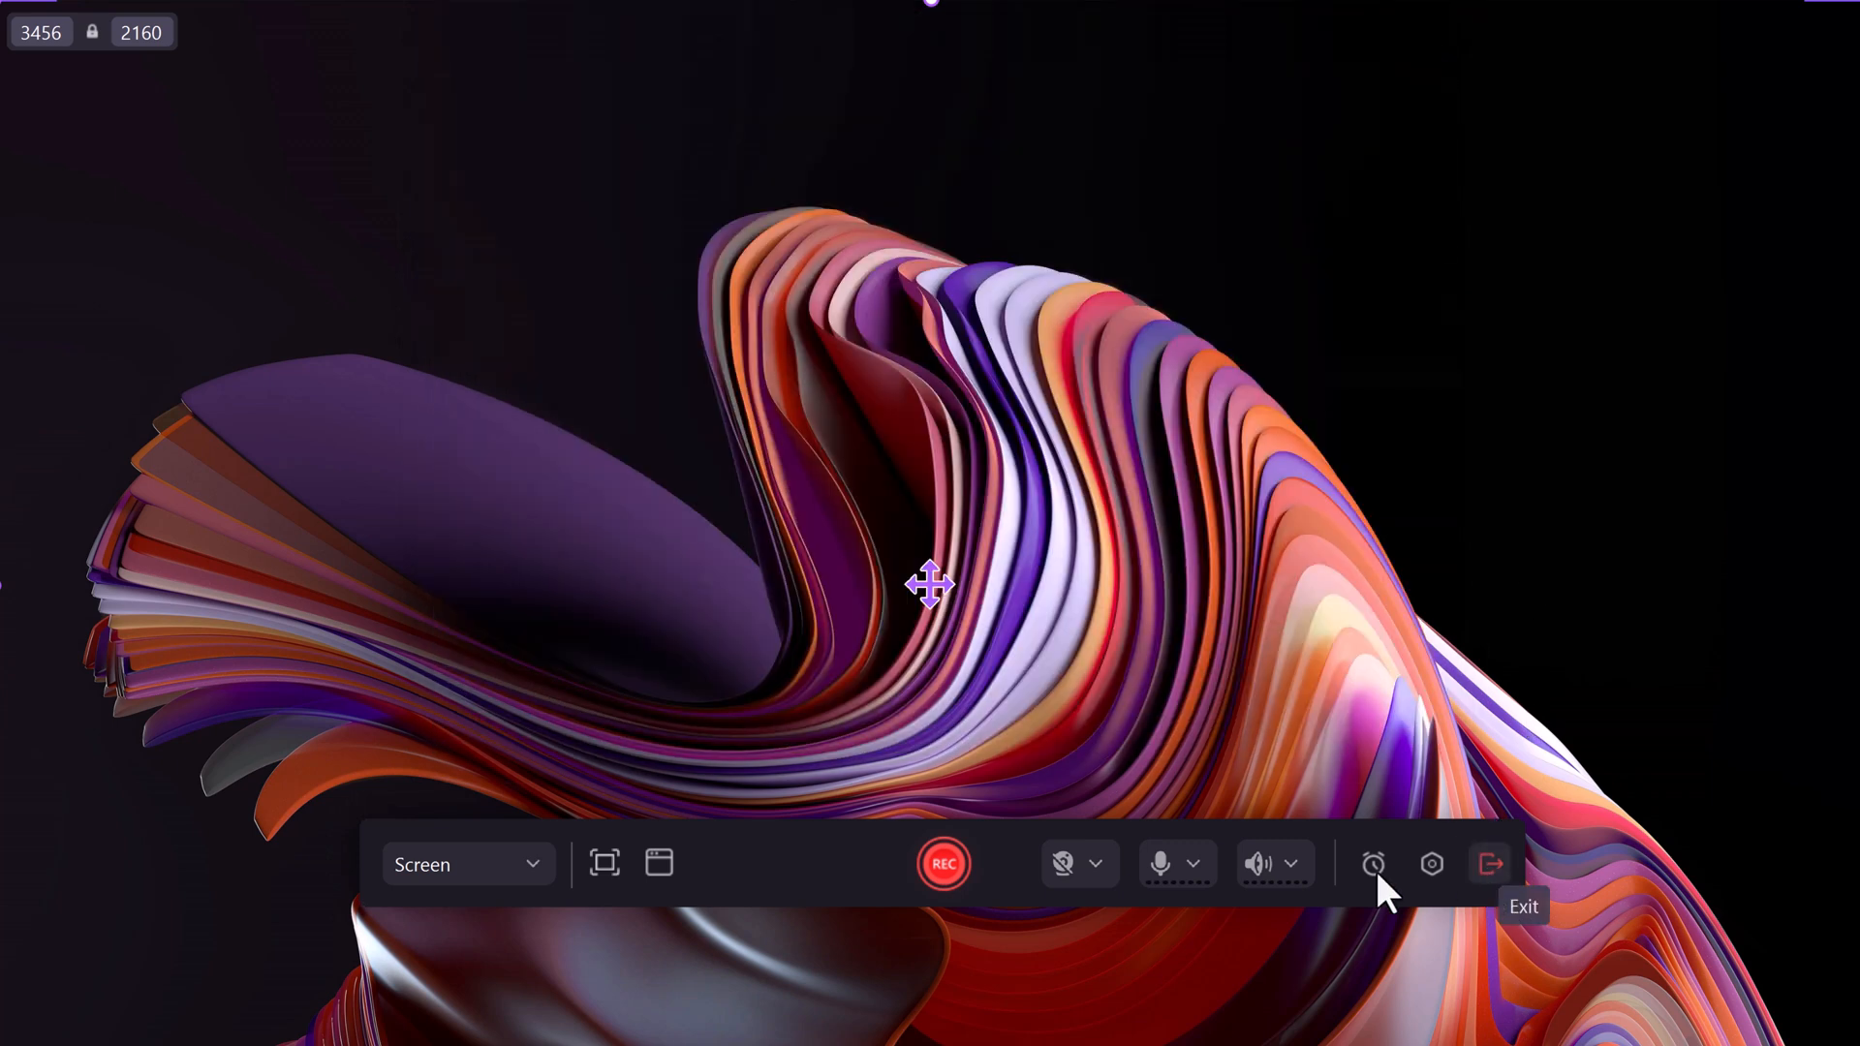
# Start the full-screen recording with REC
pyautogui.click(942, 864)
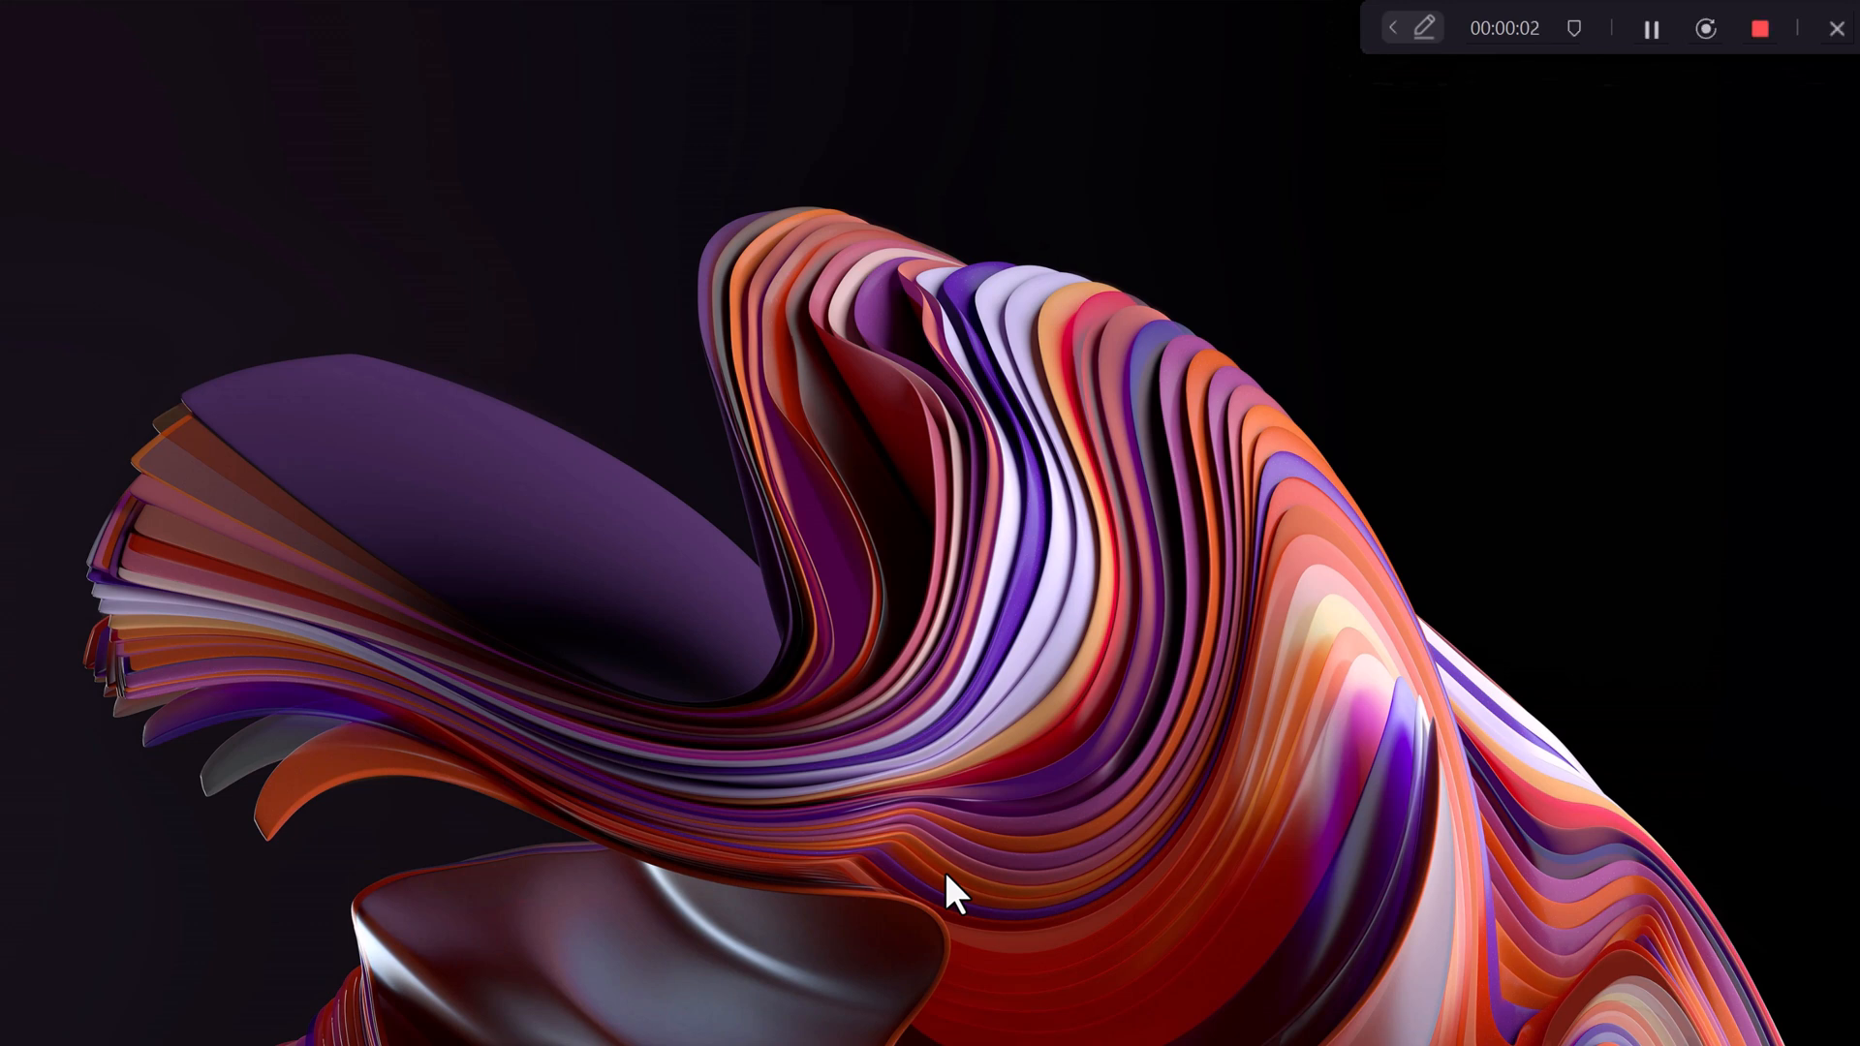
pyautogui.moveTo(1263, 137)
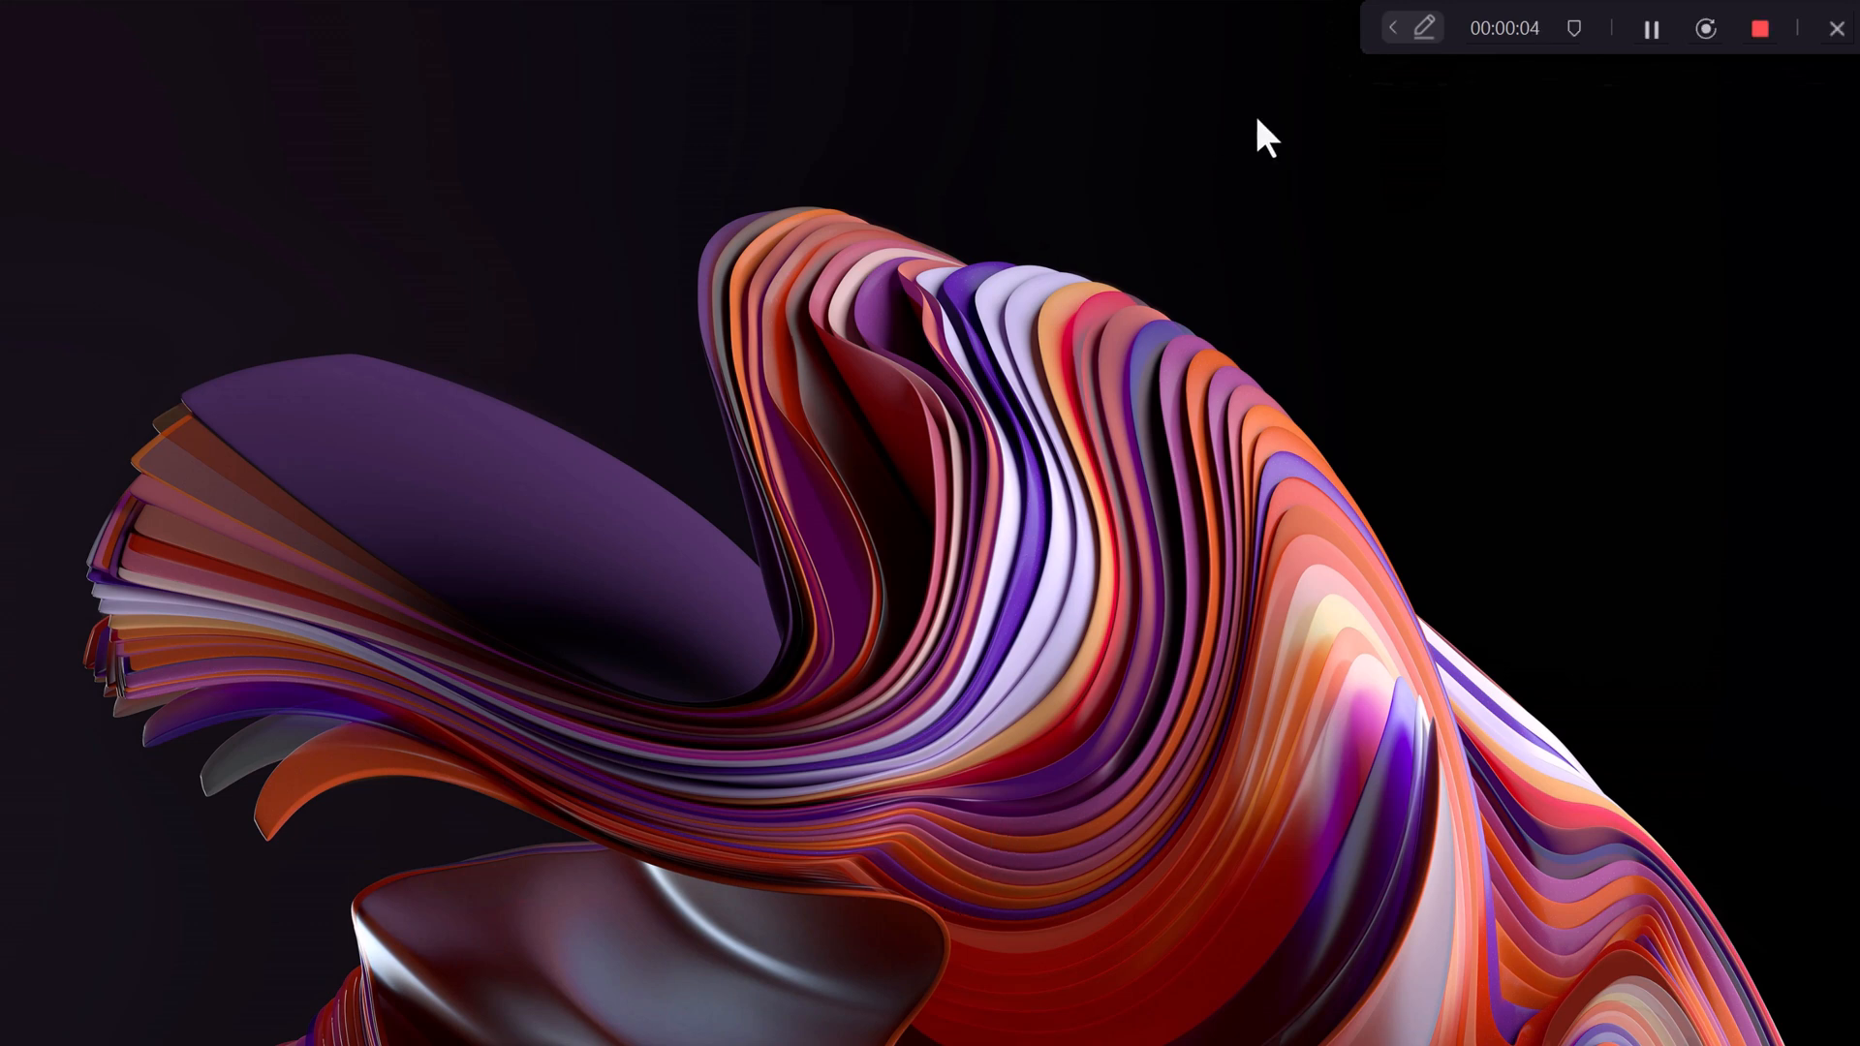
# Expand the annotation toolbar and cycle through pen, highlighter, text and line drawing tools
pyautogui.click(1423, 27)
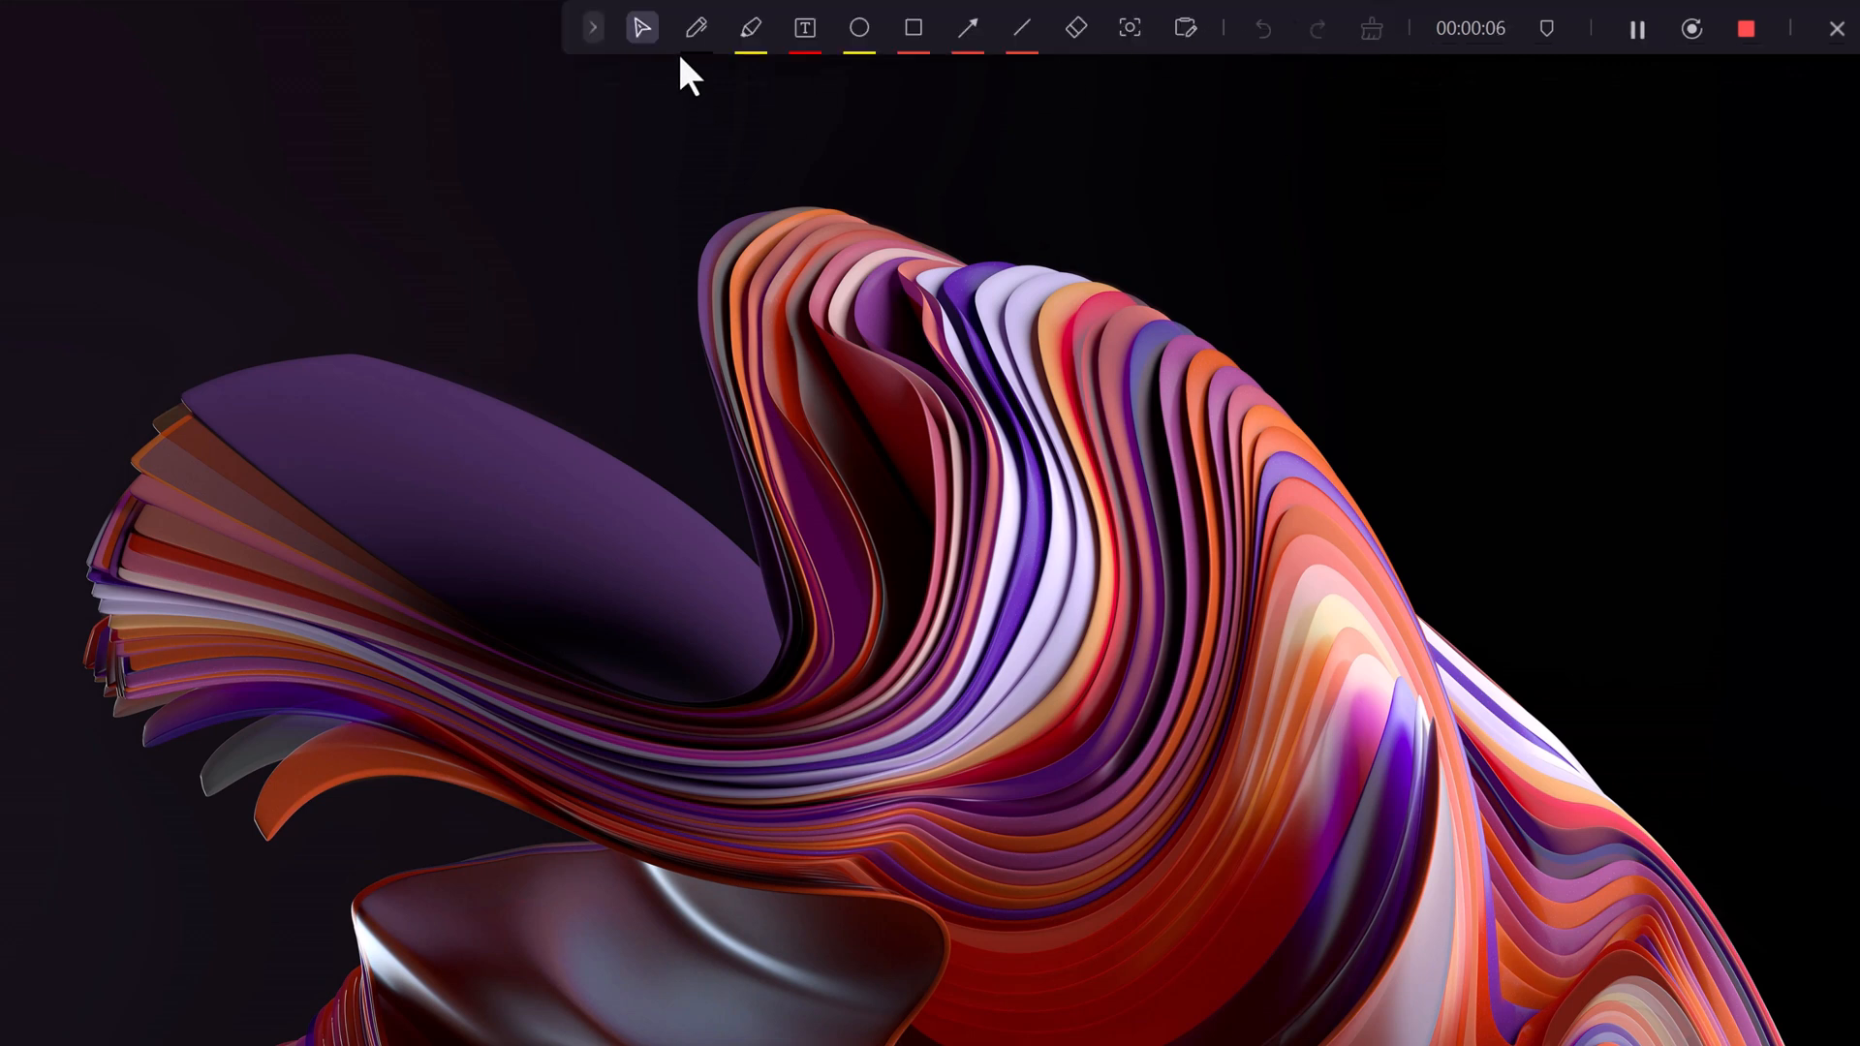
pyautogui.click(697, 27)
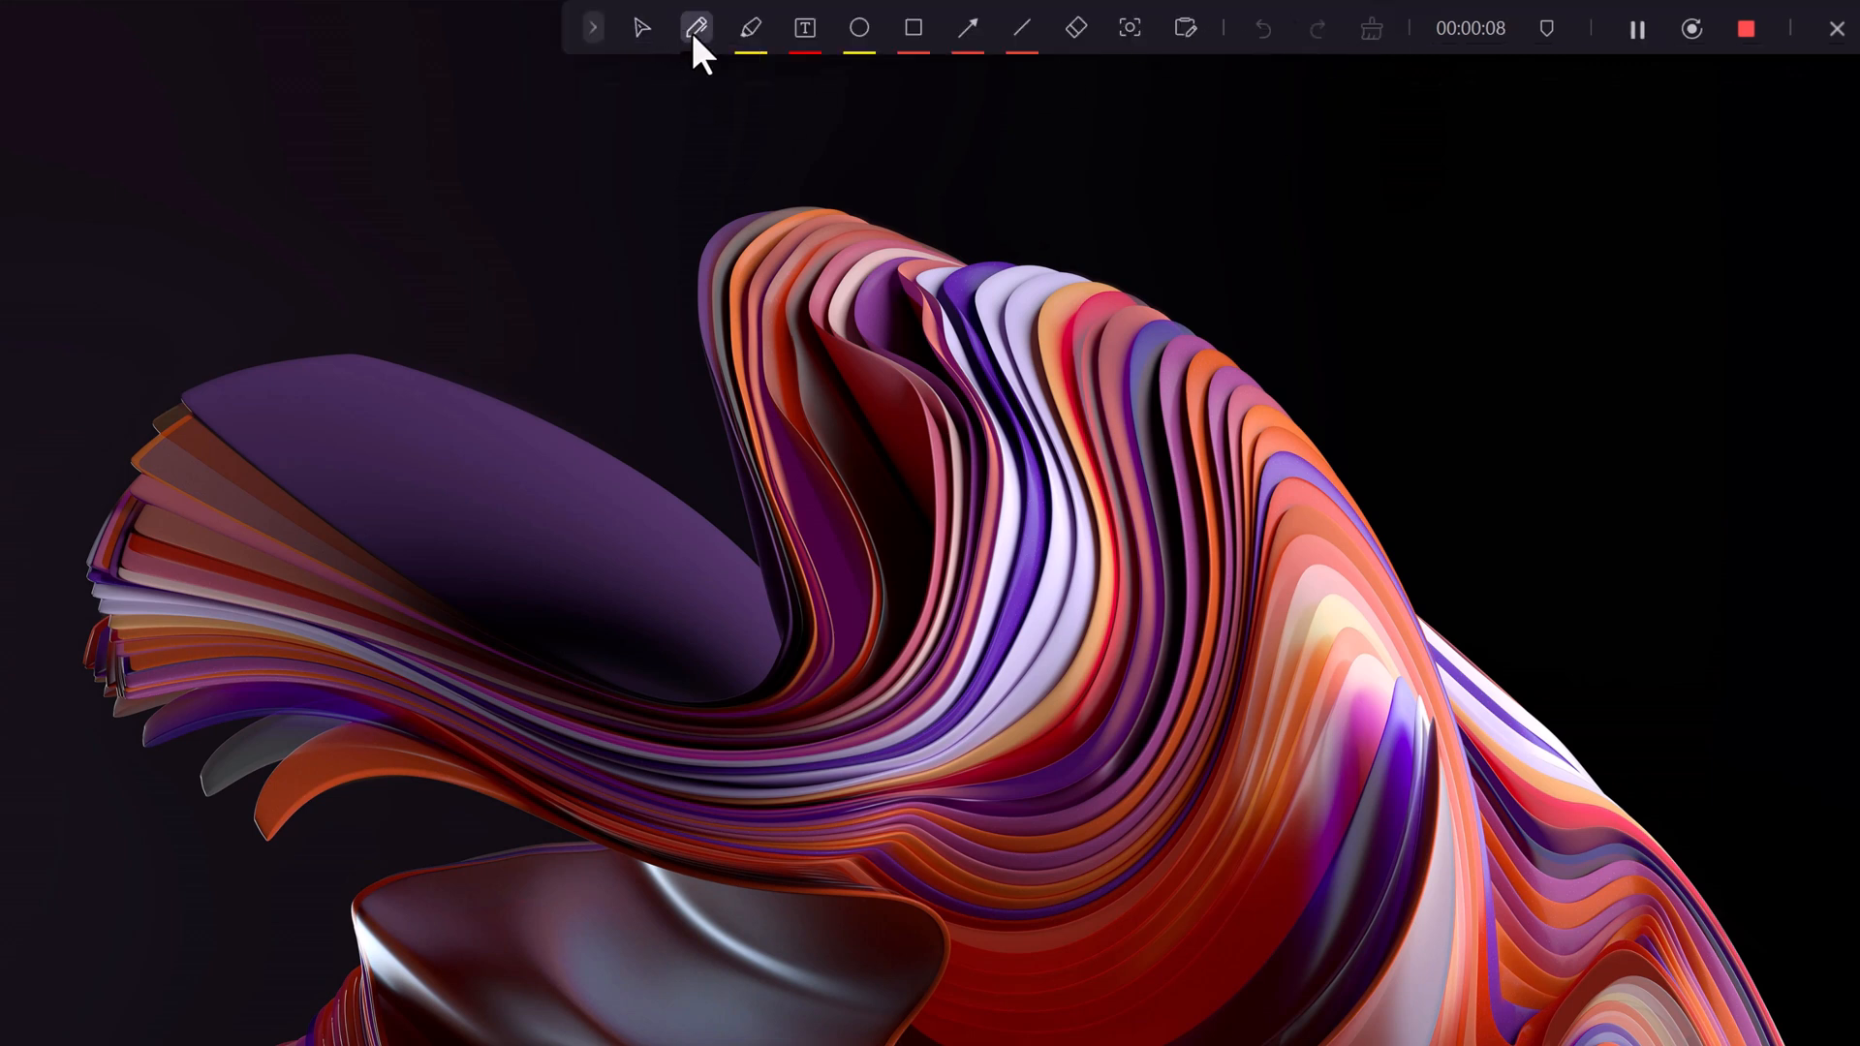
pyautogui.click(698, 27)
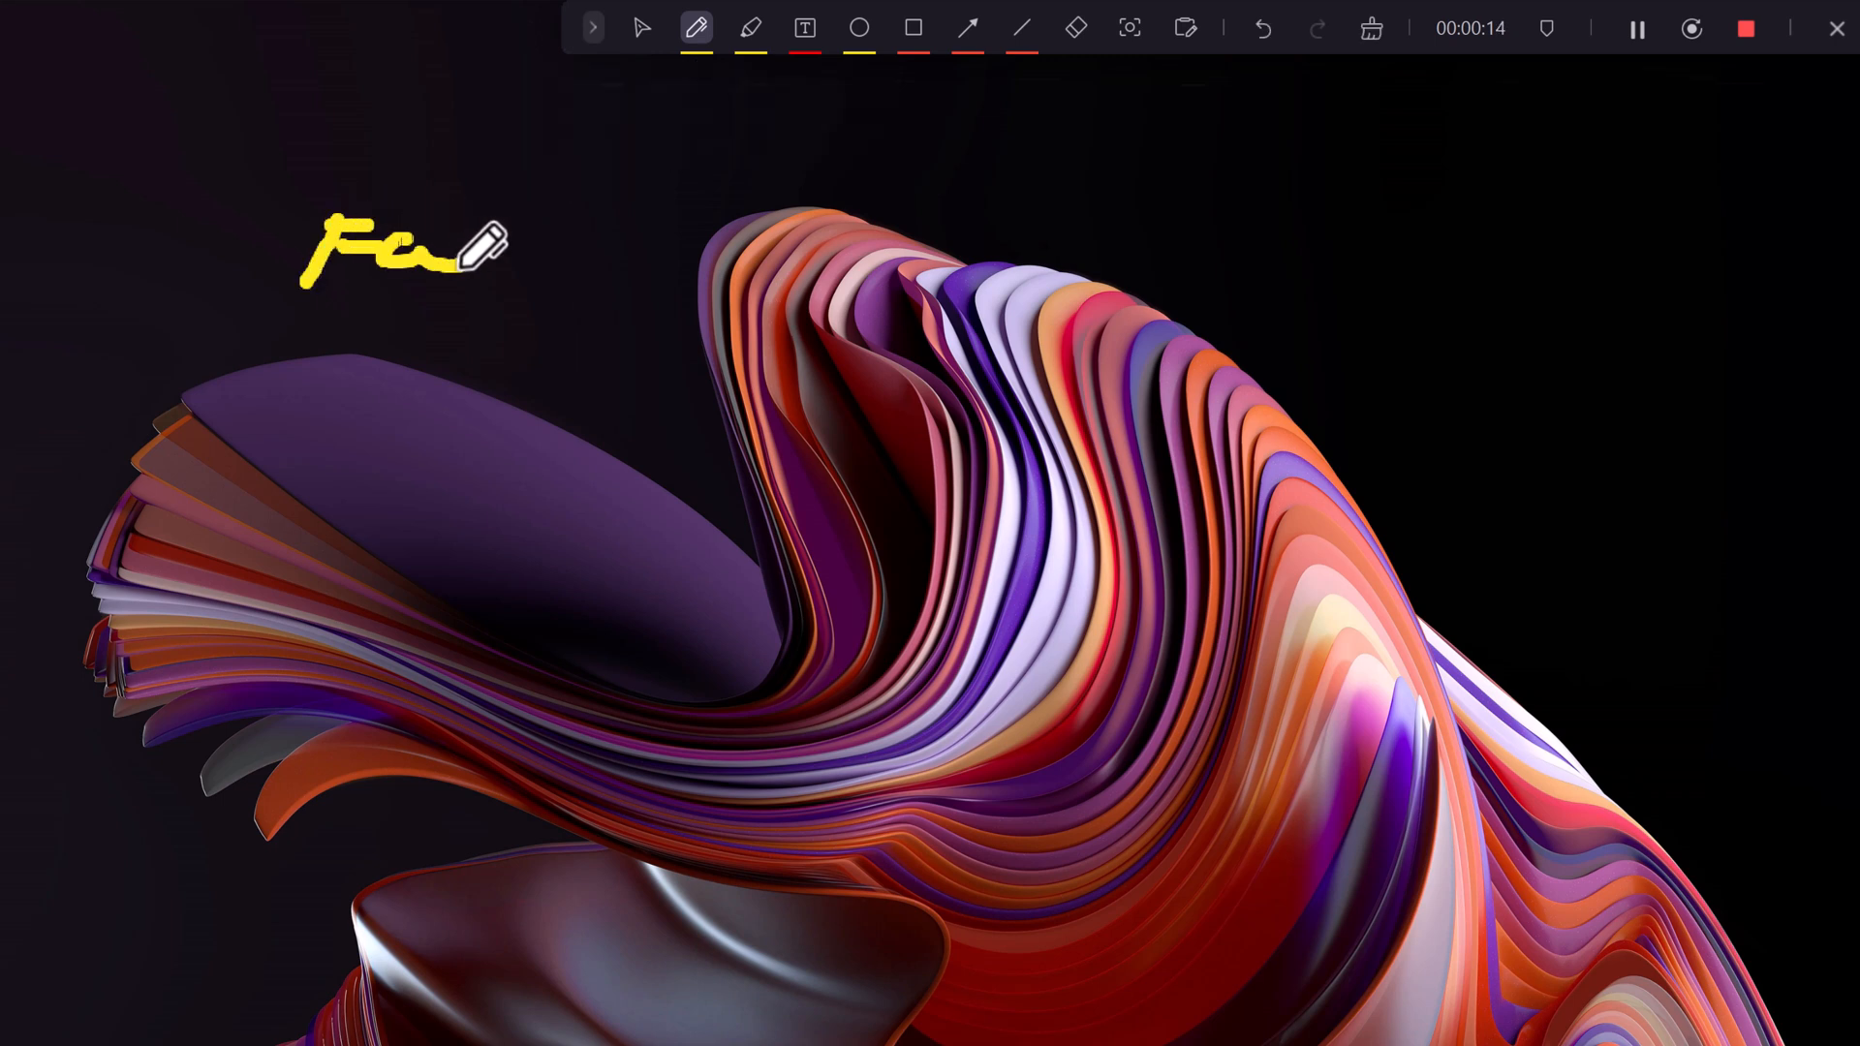
pyautogui.click(750, 27)
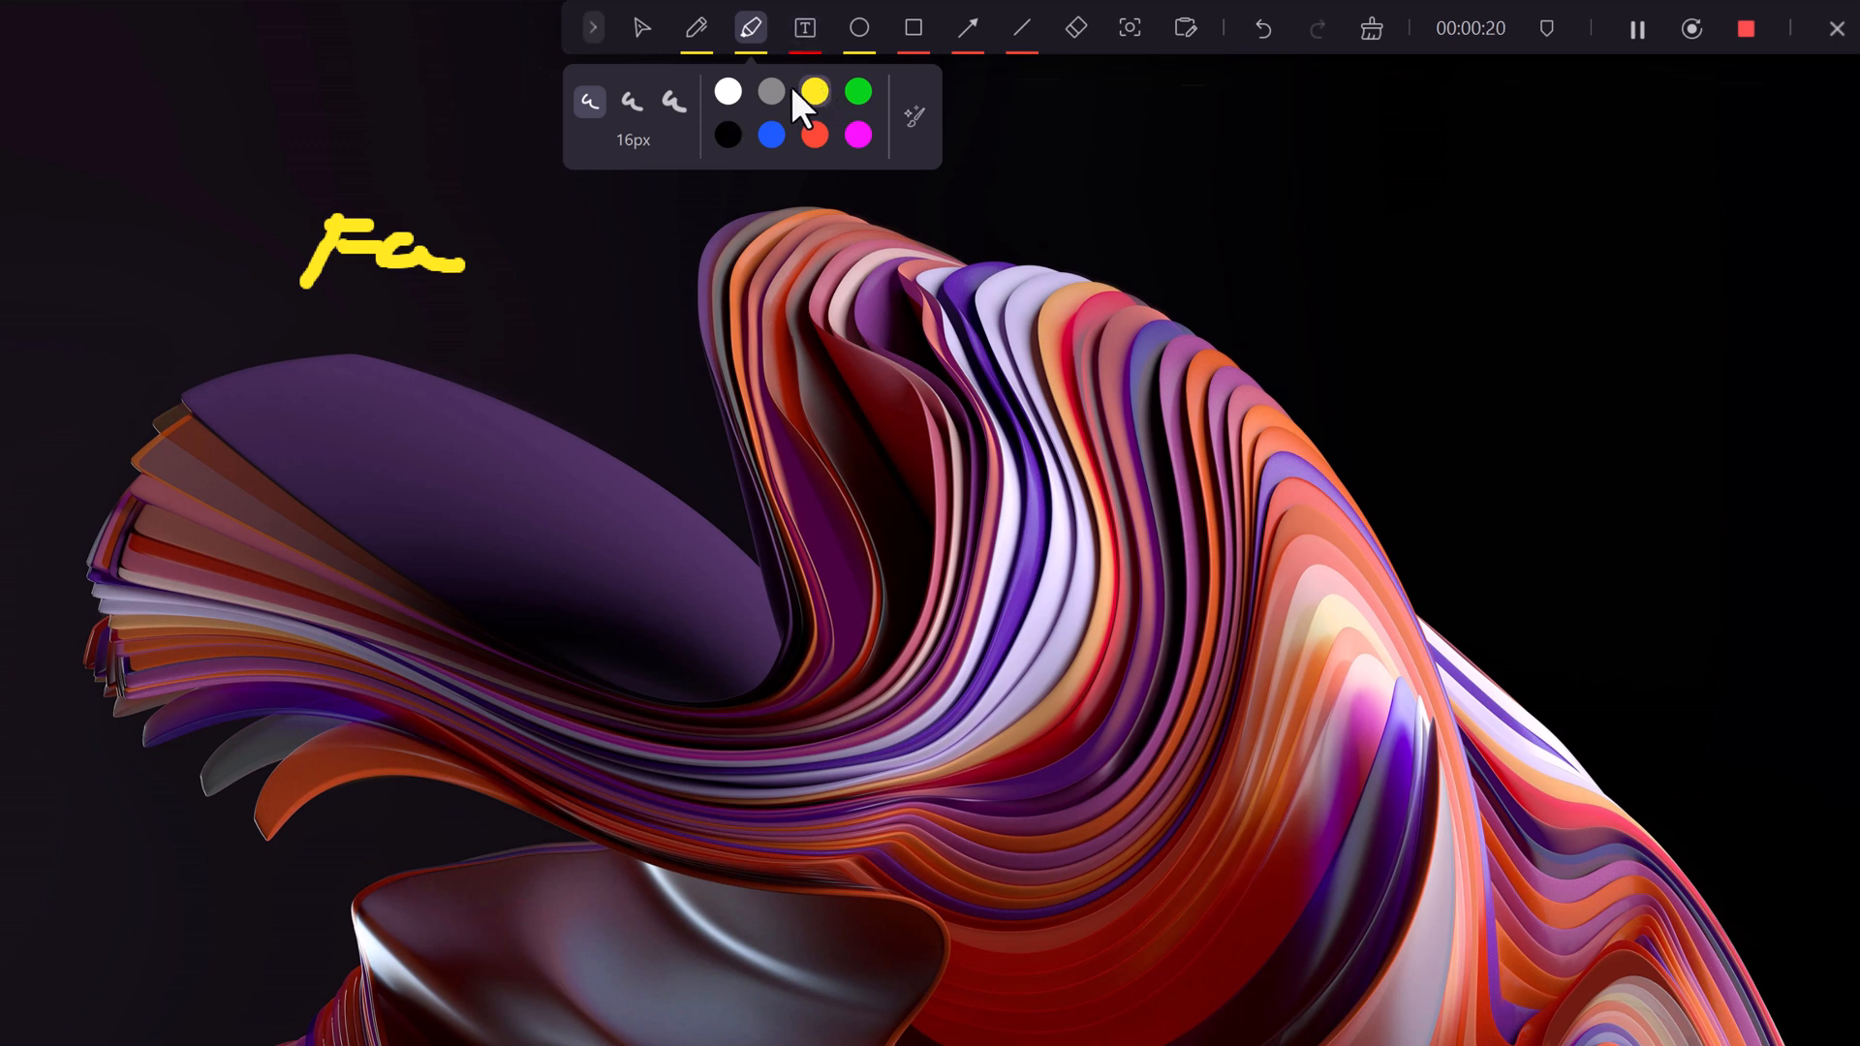
pyautogui.click(804, 28)
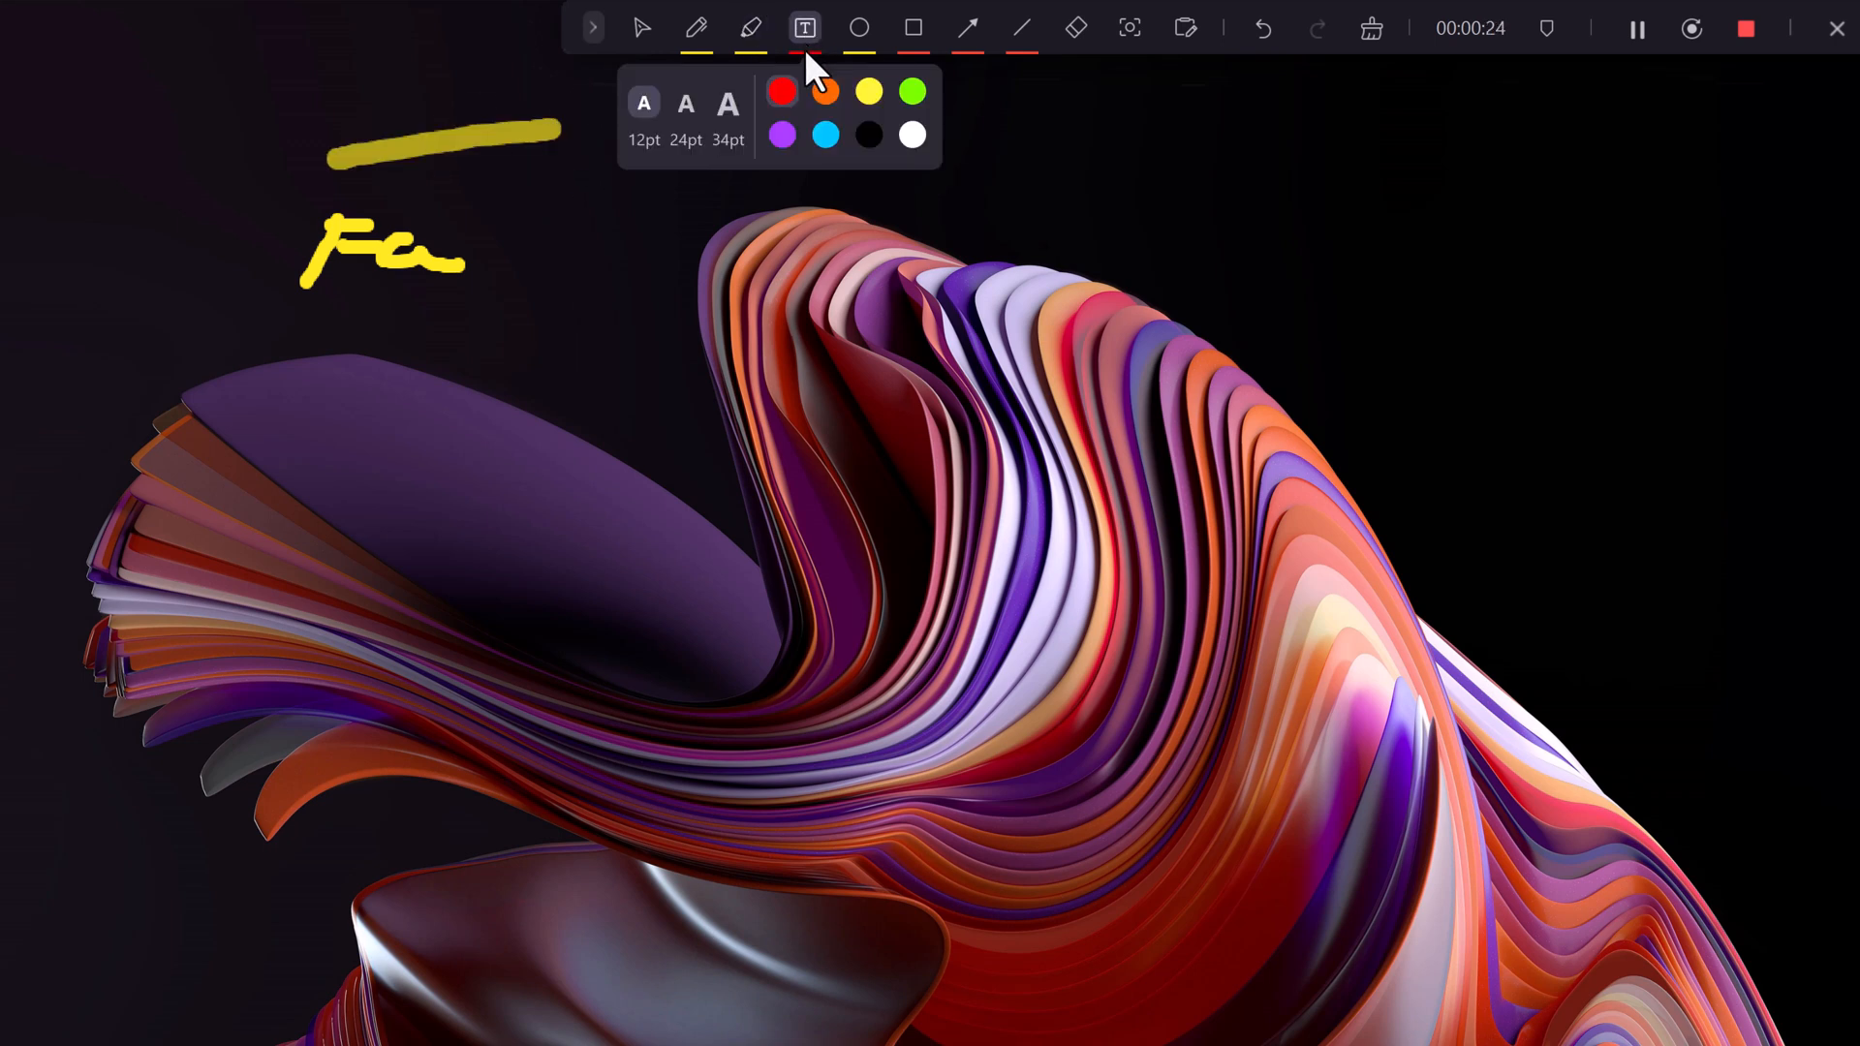
pyautogui.click(859, 28)
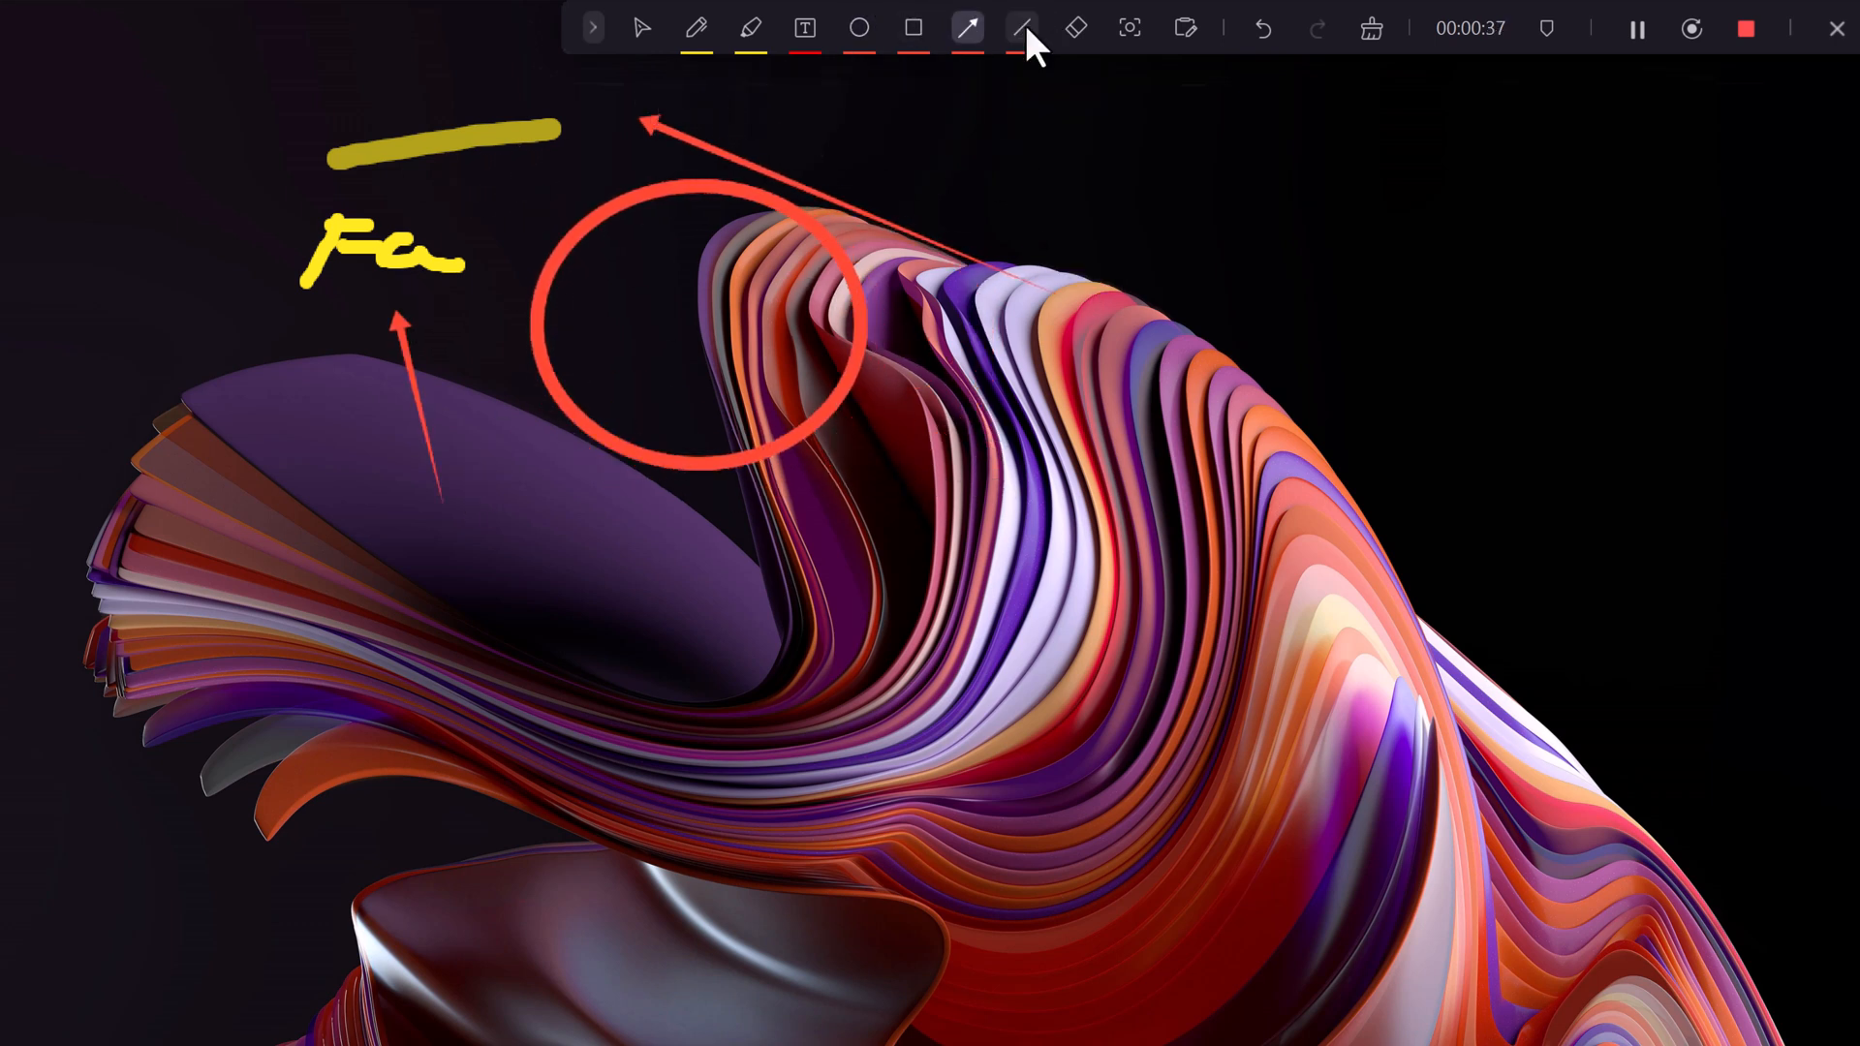
pyautogui.click(1076, 27)
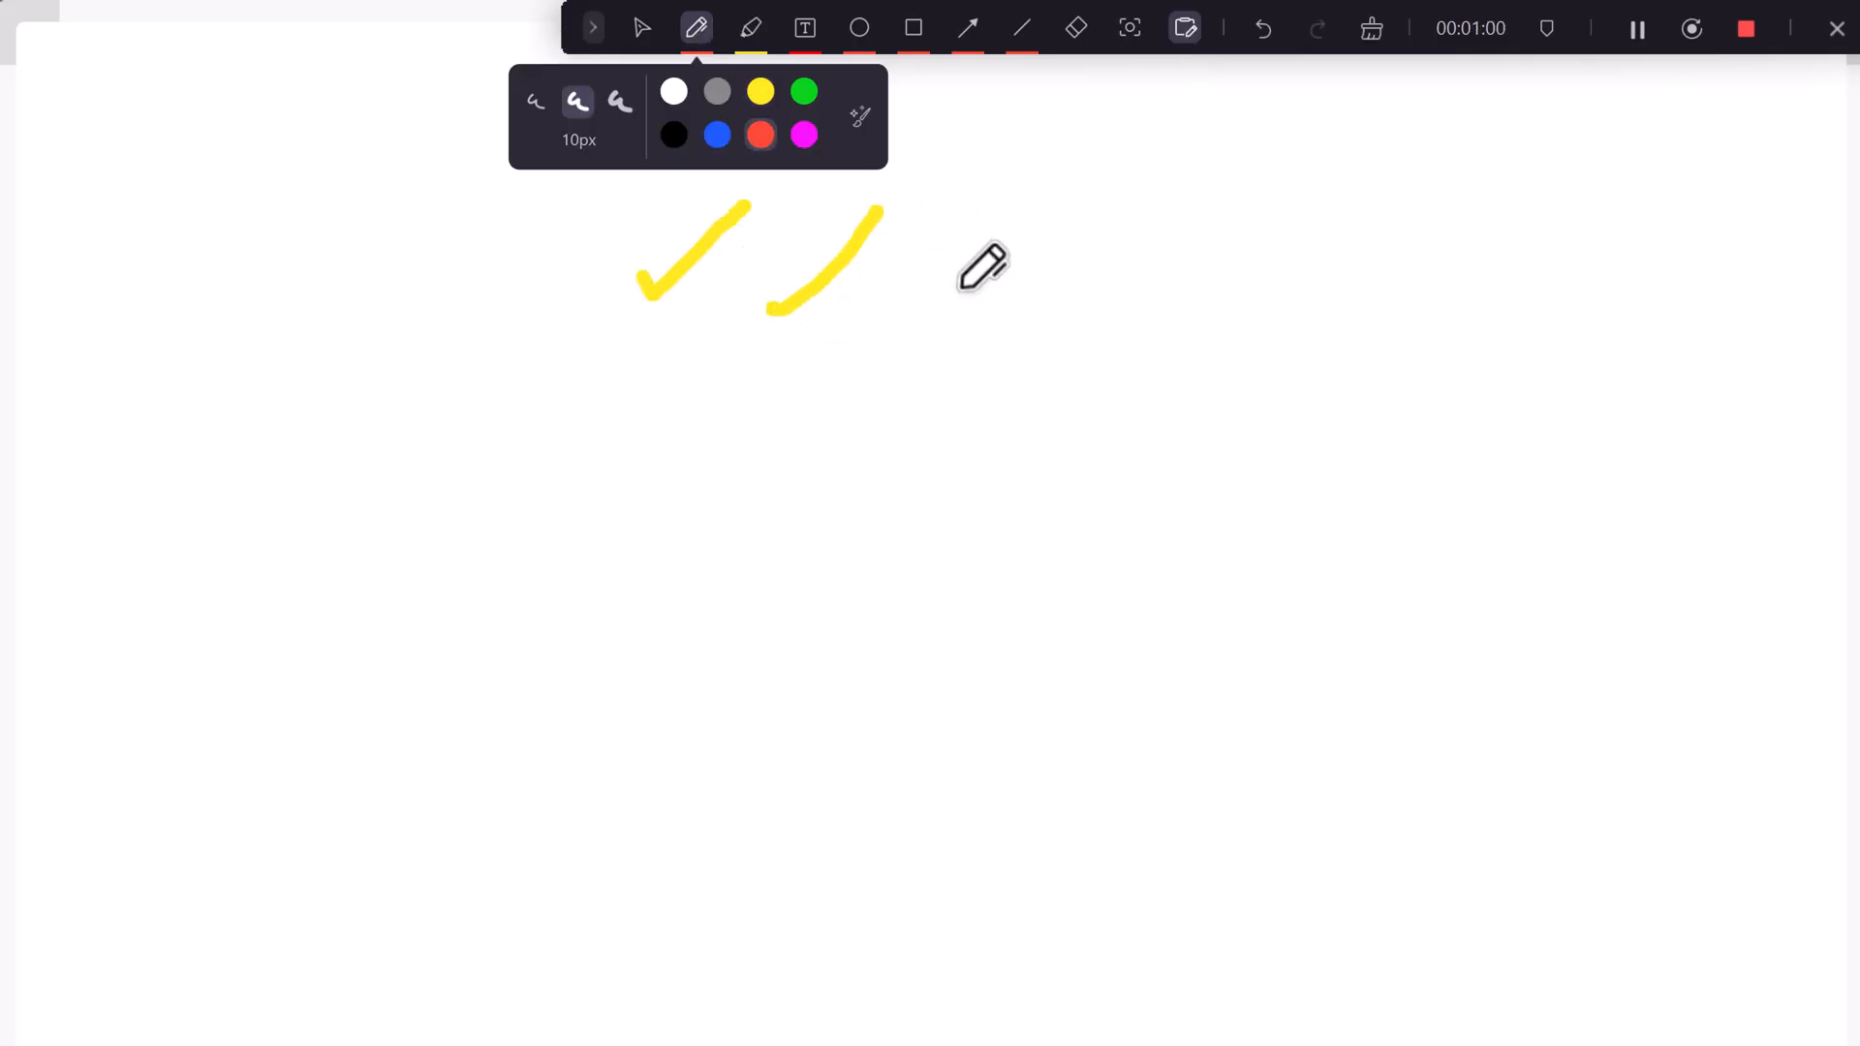
# Sketch a tick mark on the whiteboard with the pen
pyautogui.moveTo(937, 259); pyautogui.dragTo(1204, 294)
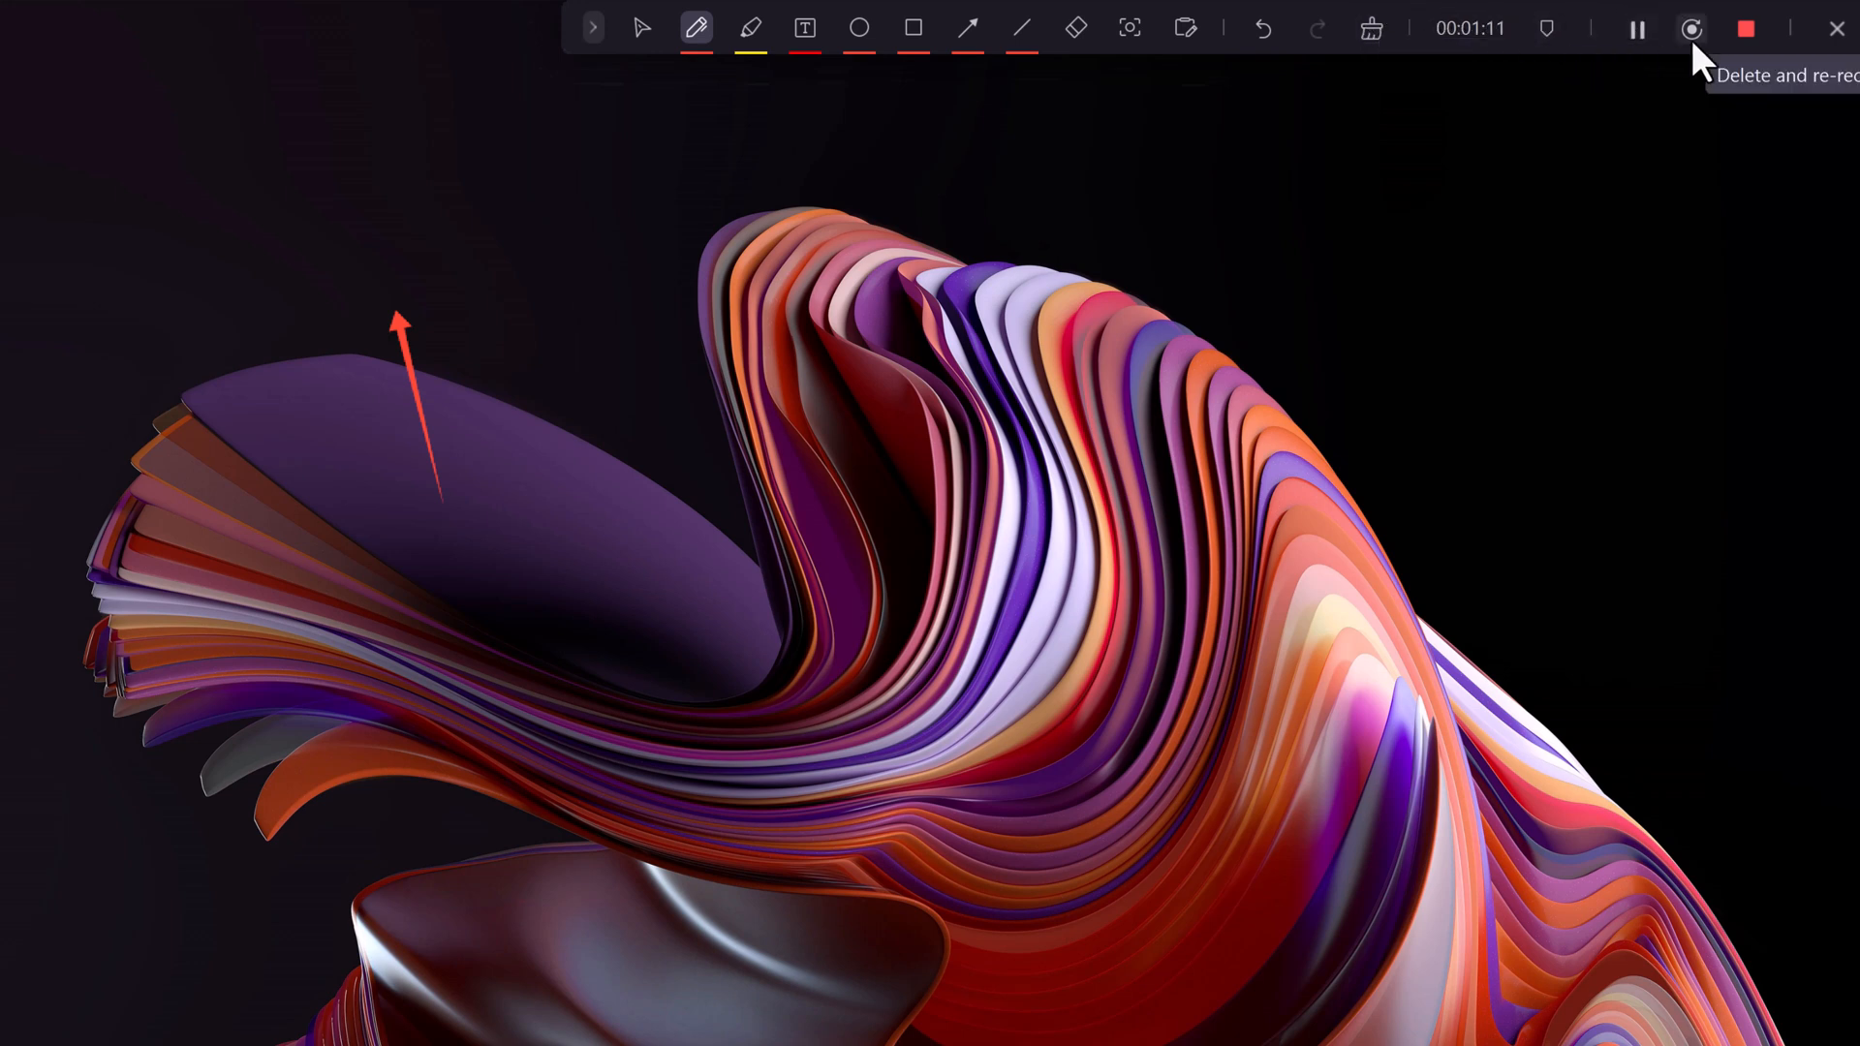
pyautogui.moveTo(1744, 28)
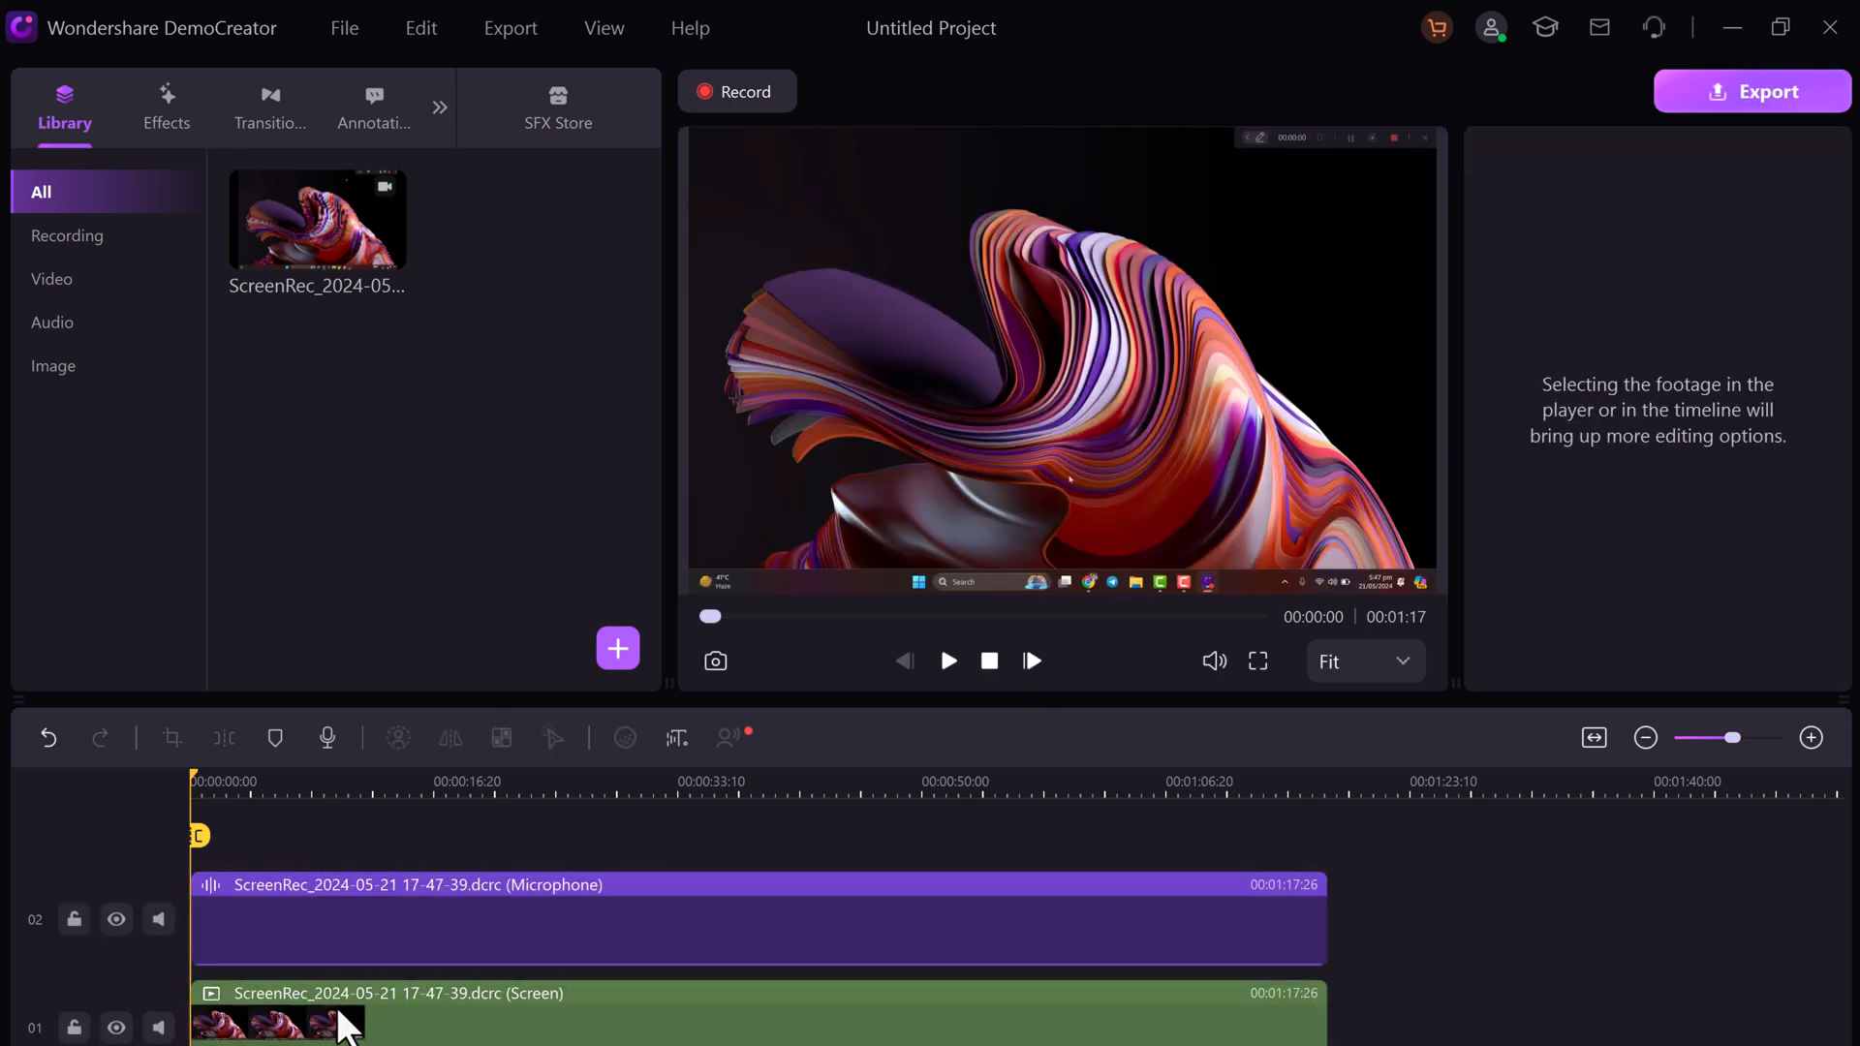
# Enable AI Speech Enhancement and Normal Noise denoising on the microphone clip
pyautogui.click(759, 919)
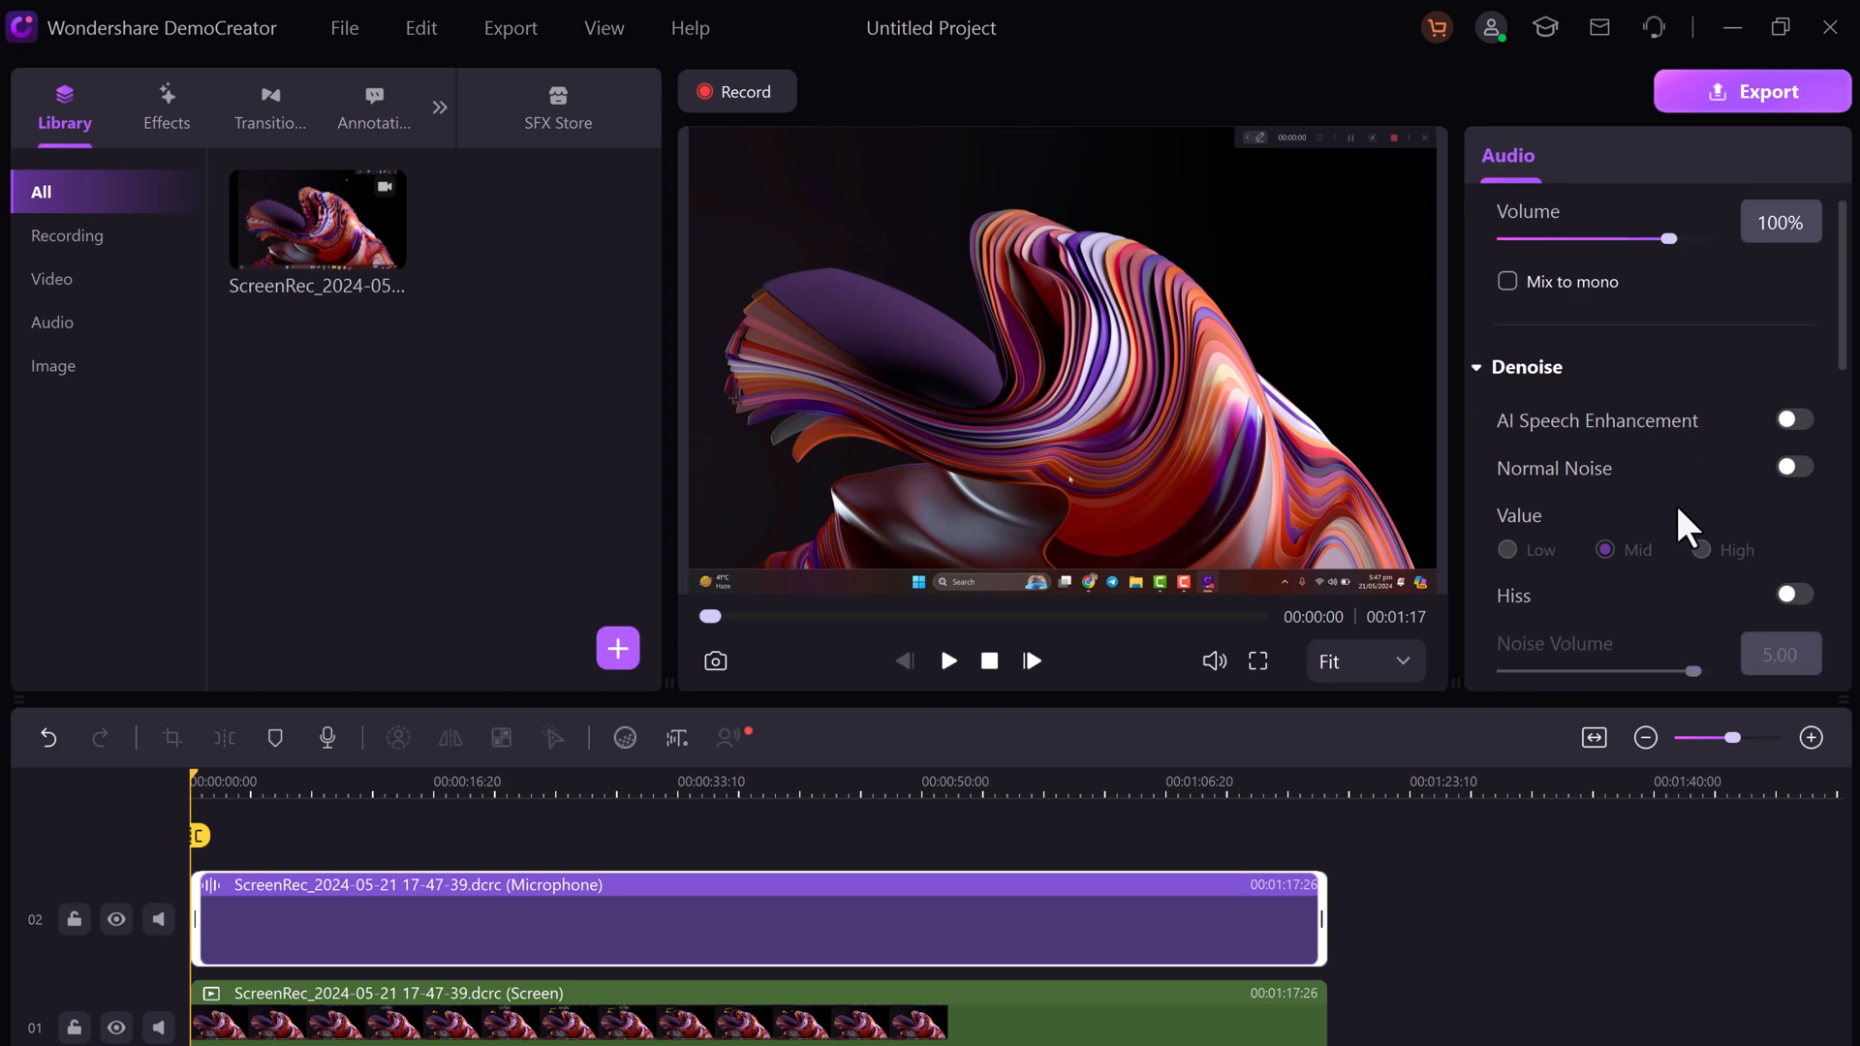
pyautogui.click(1793, 418)
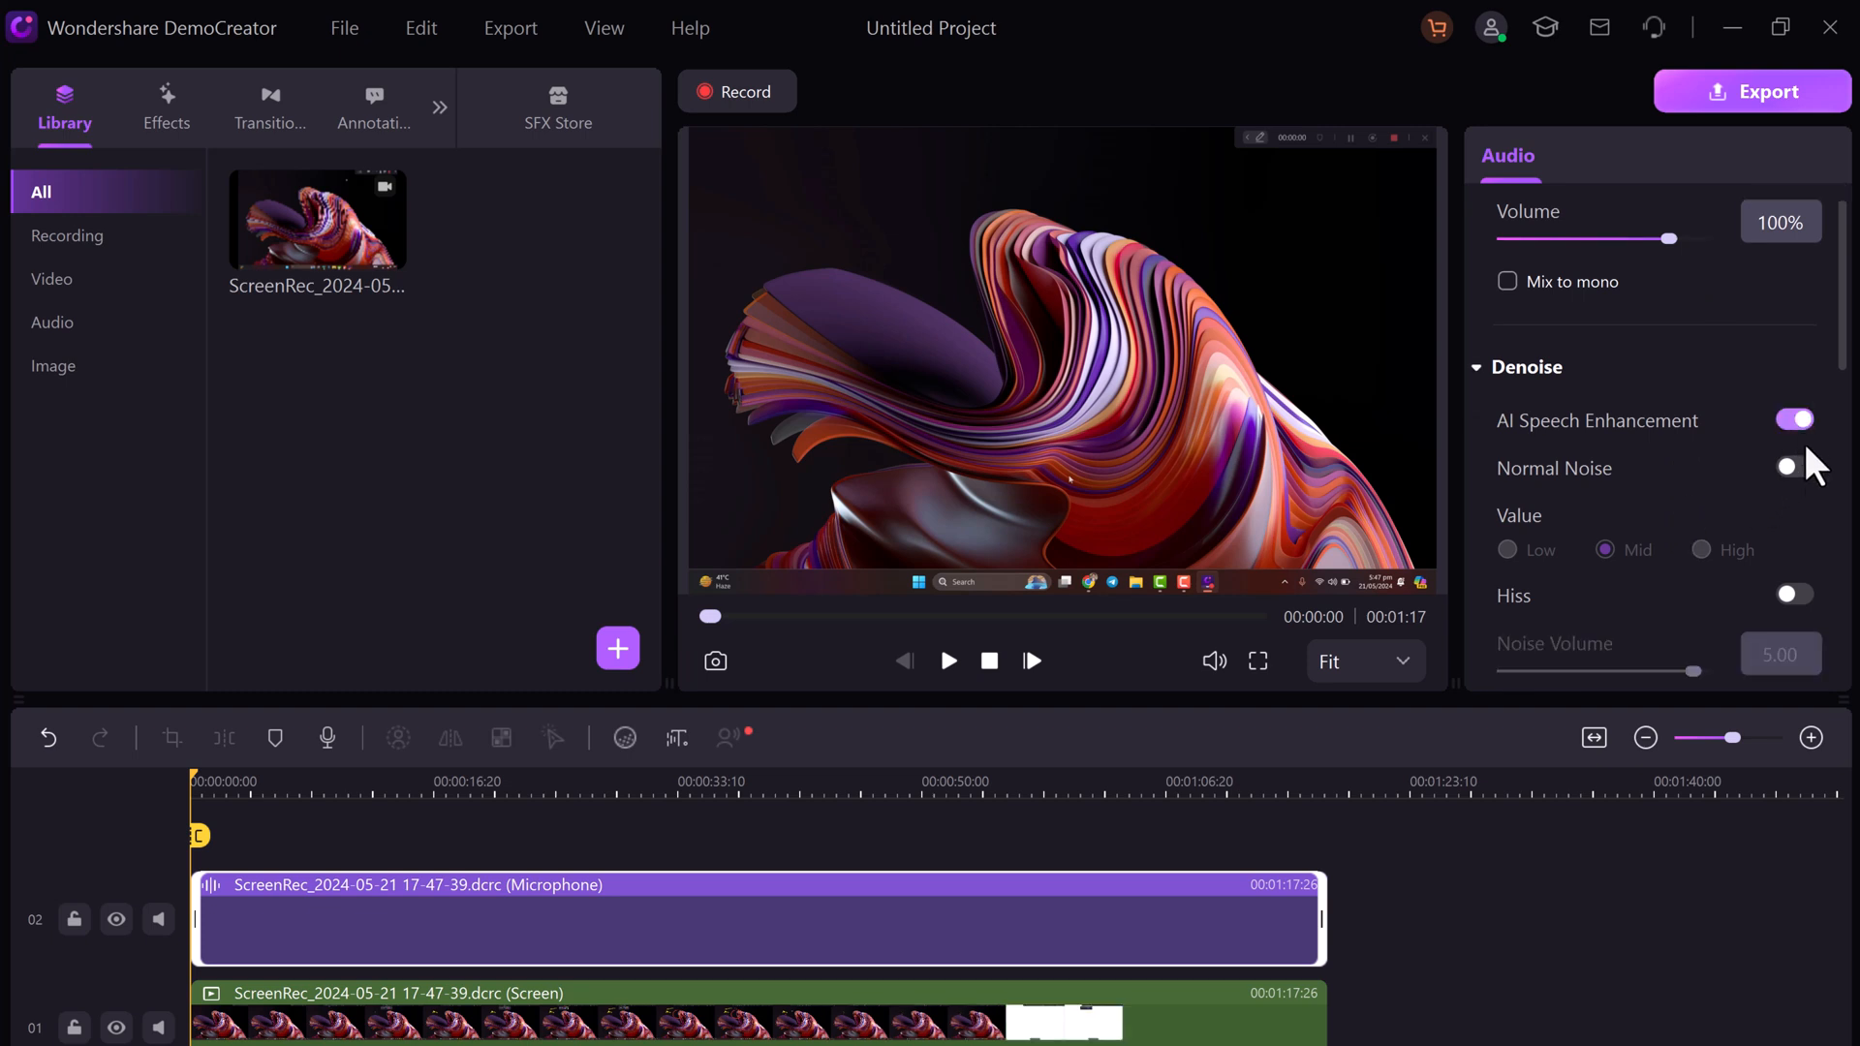
pyautogui.click(1795, 466)
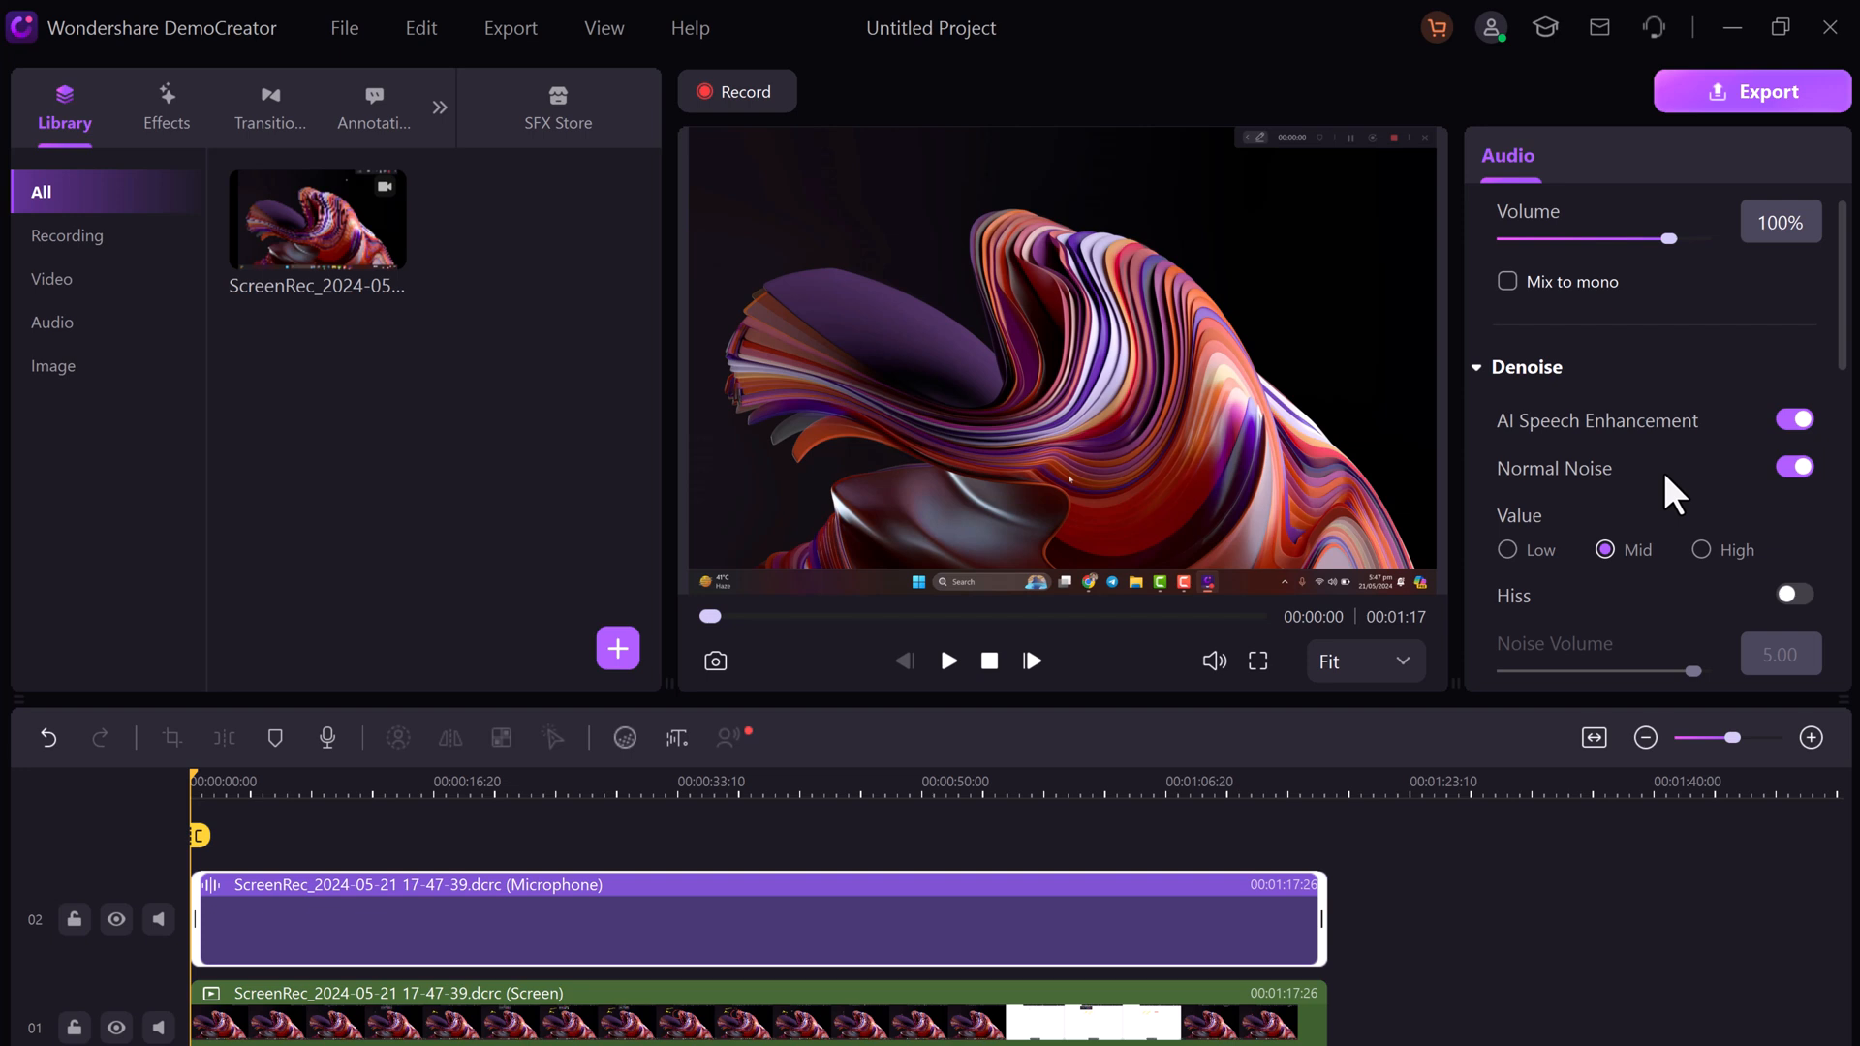
pyautogui.scroll(-3)
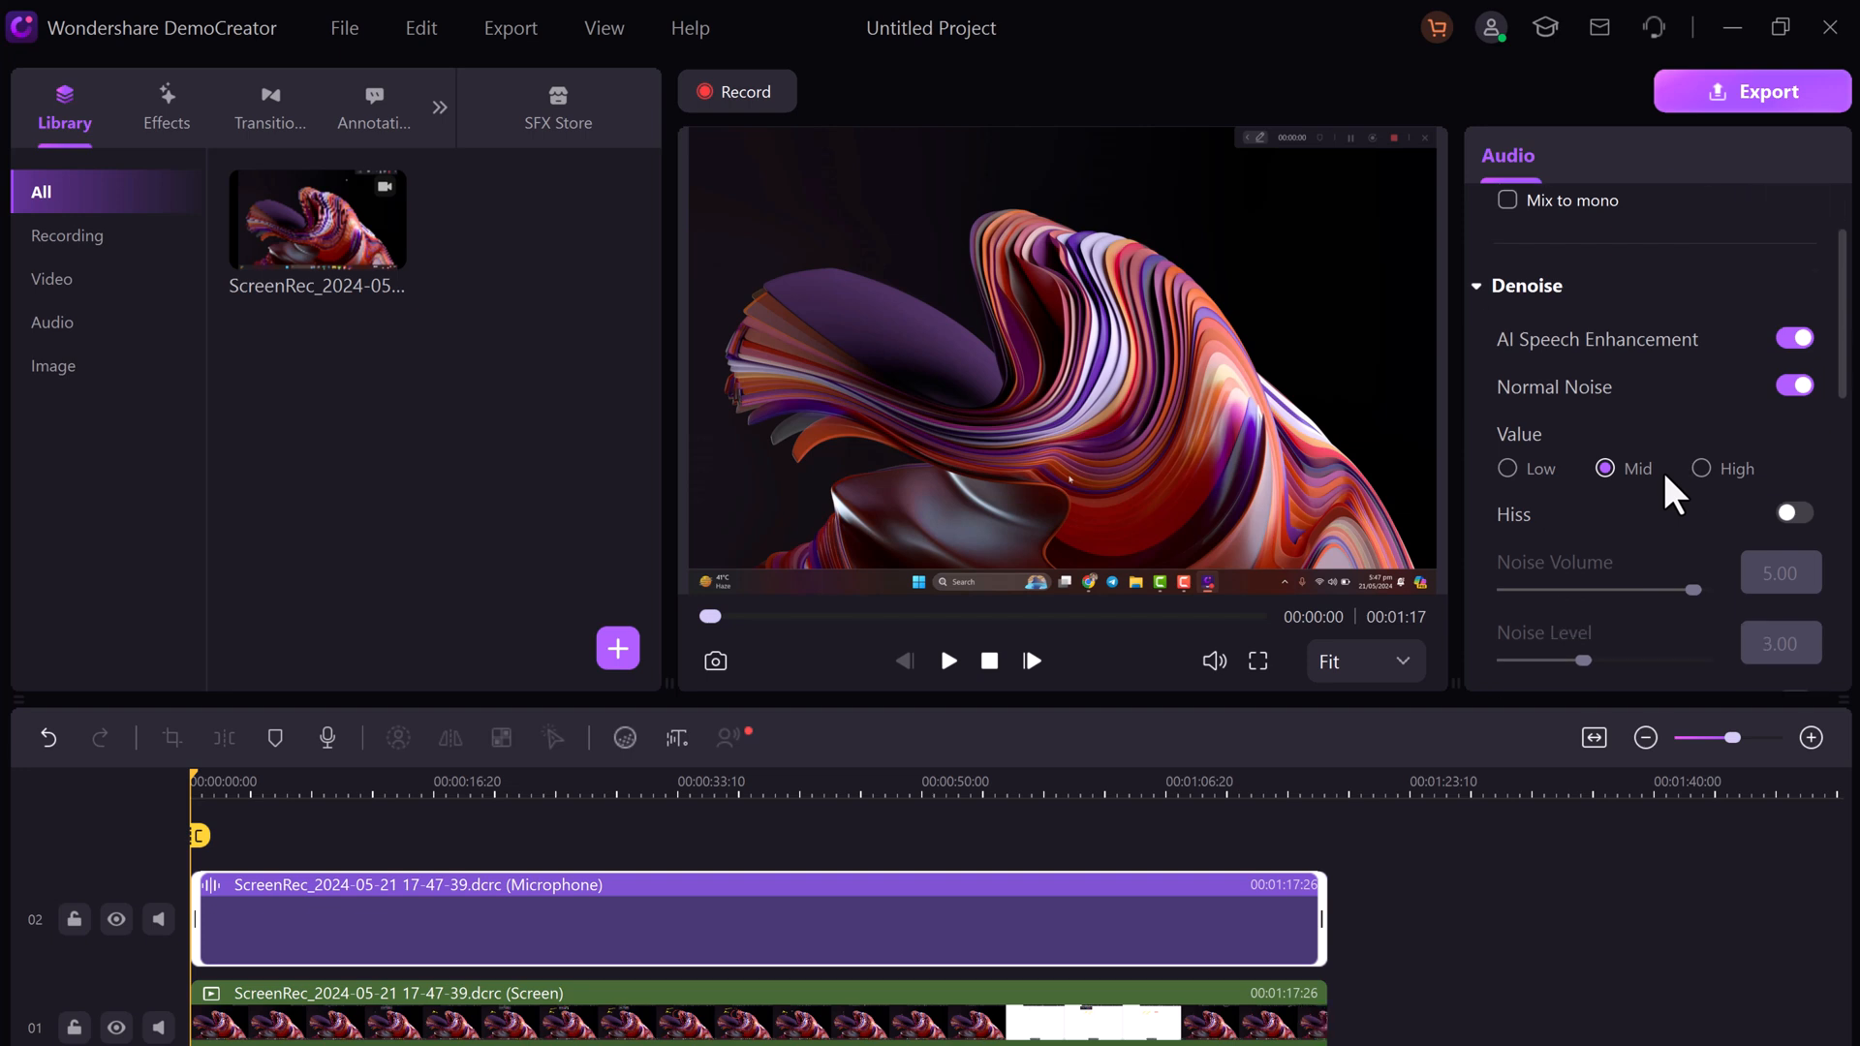
pyautogui.scroll(-3)
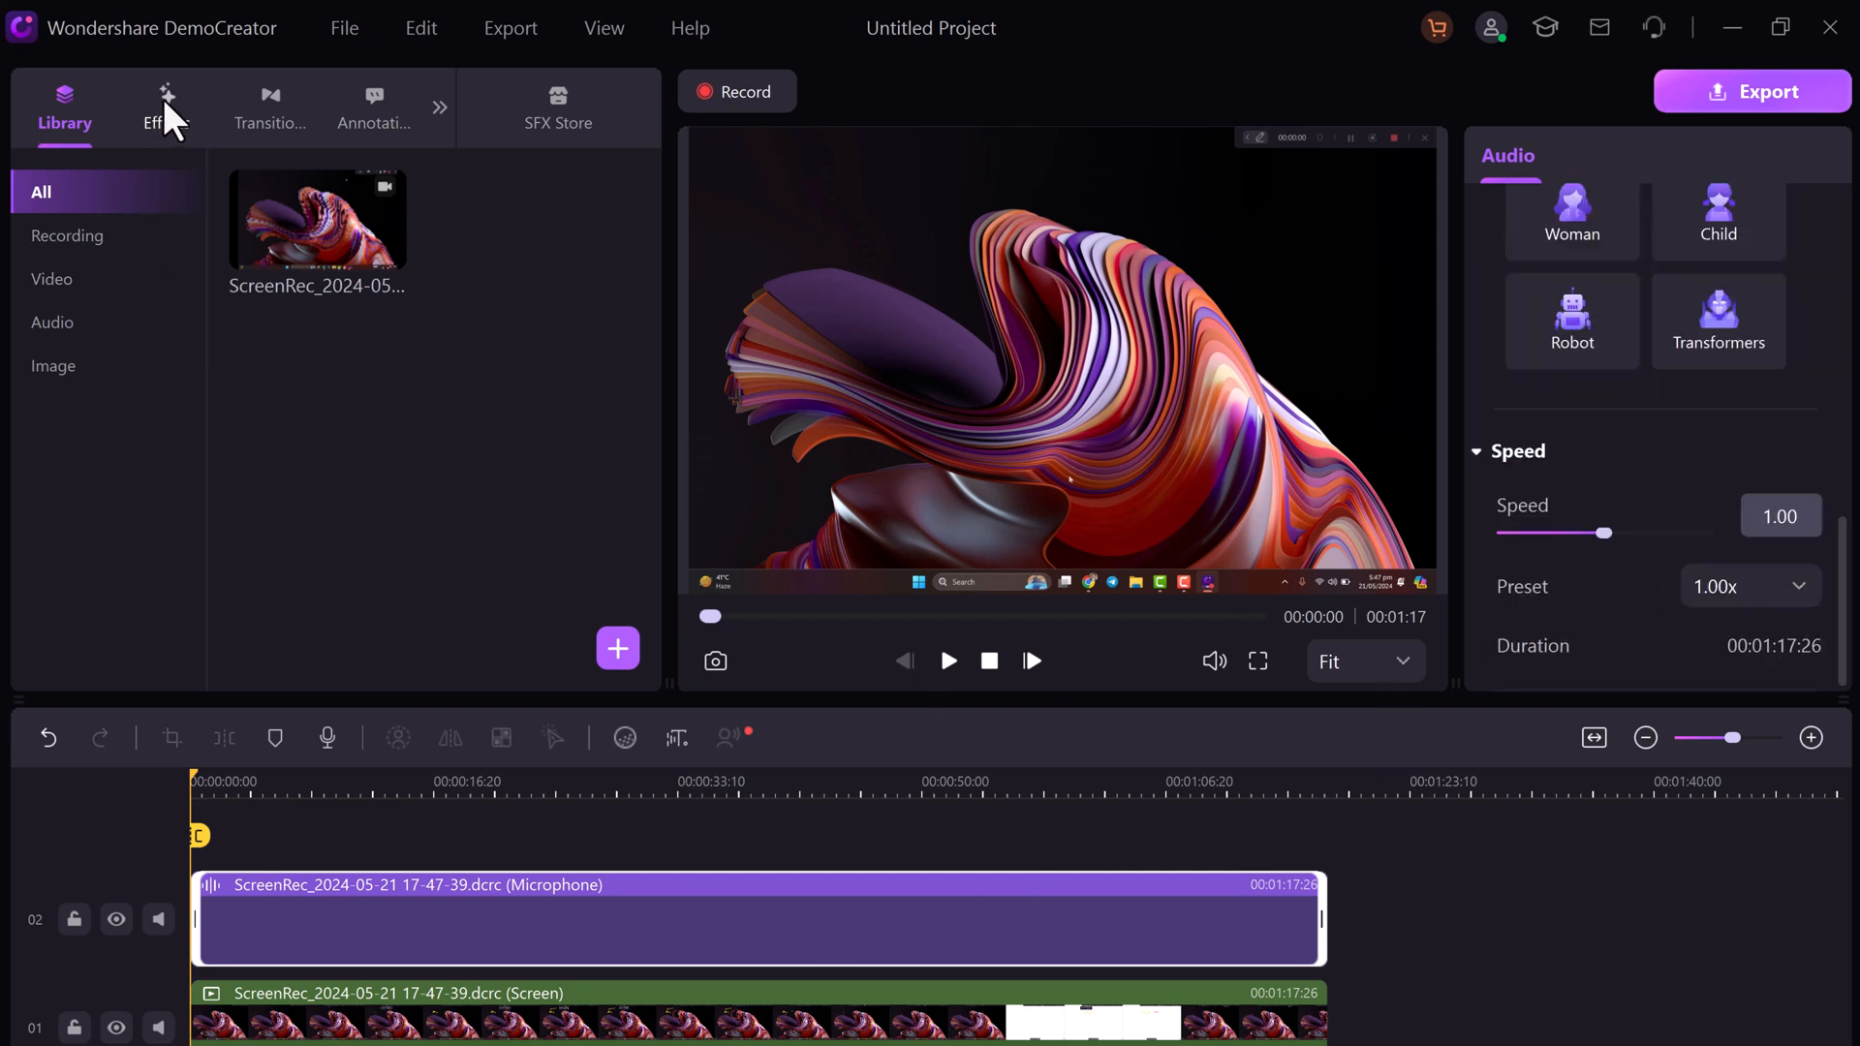
# Show the Effects library to try a Blur background effect
pyautogui.click(166, 107)
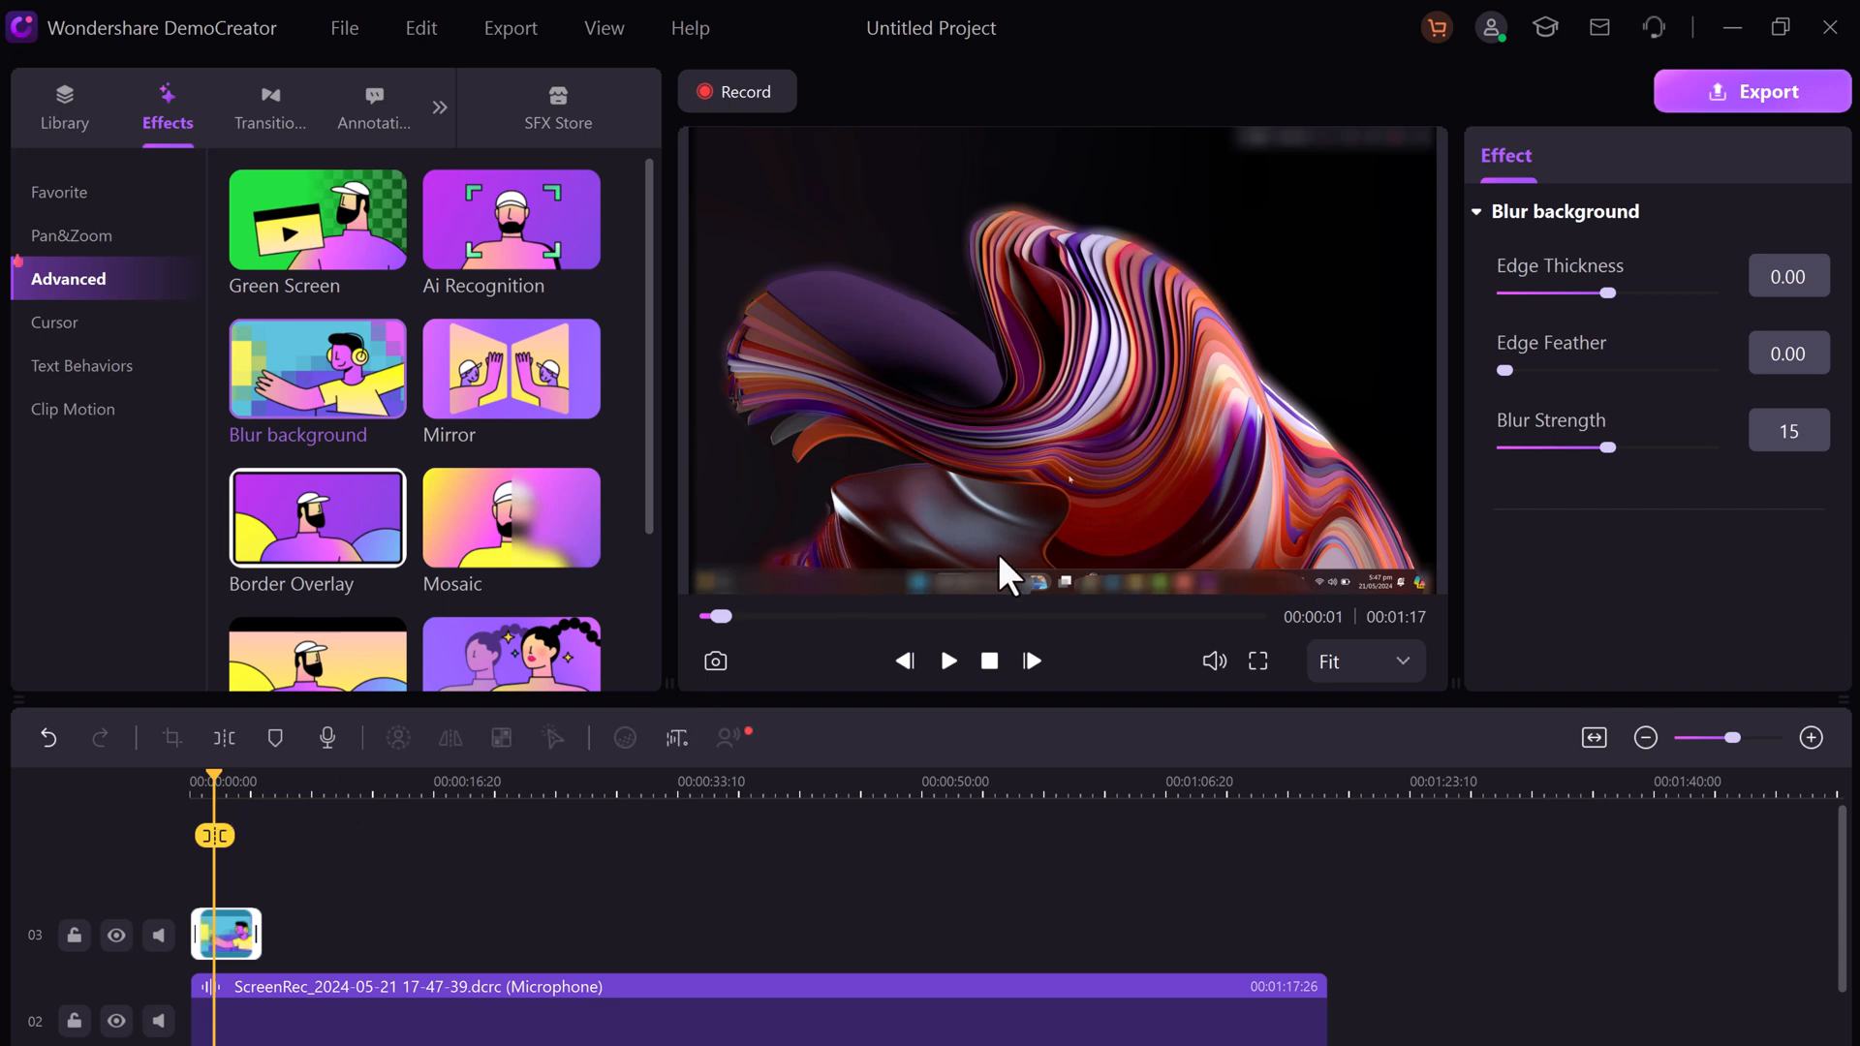
pyautogui.moveTo(1220, 522)
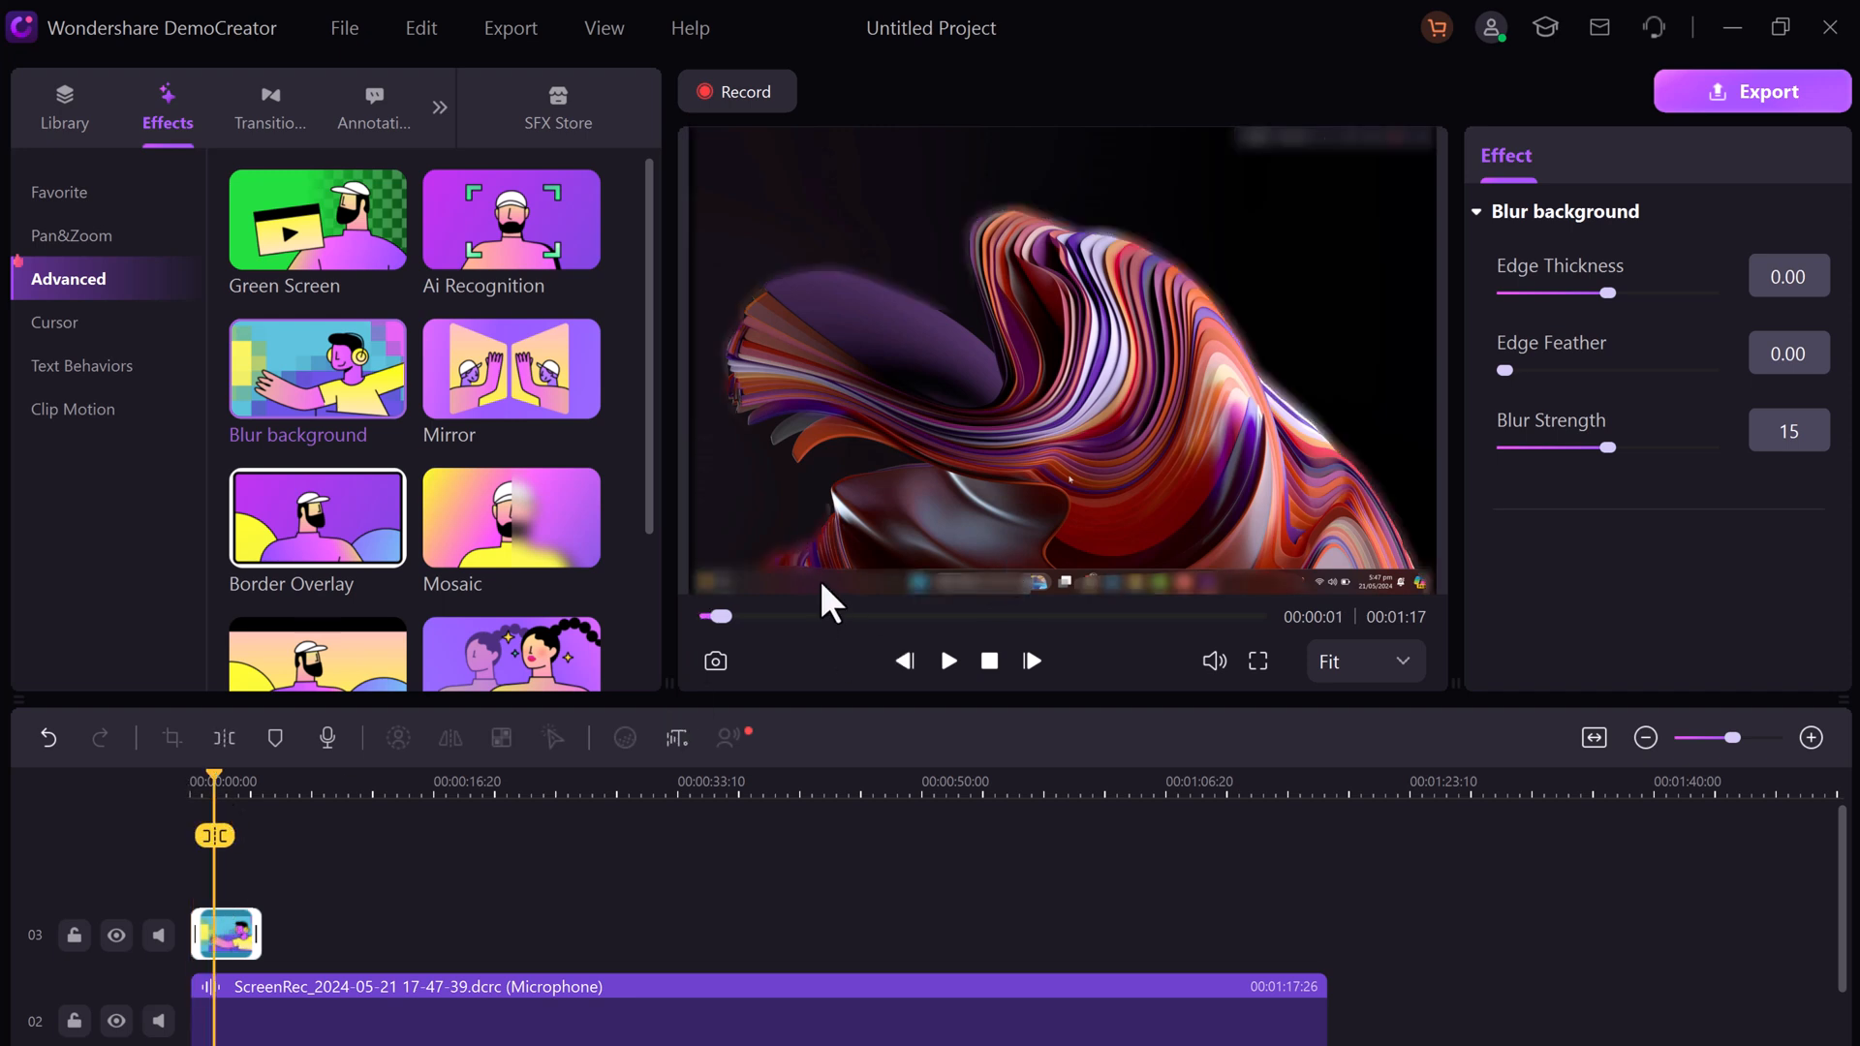
pyautogui.moveTo(1218, 525)
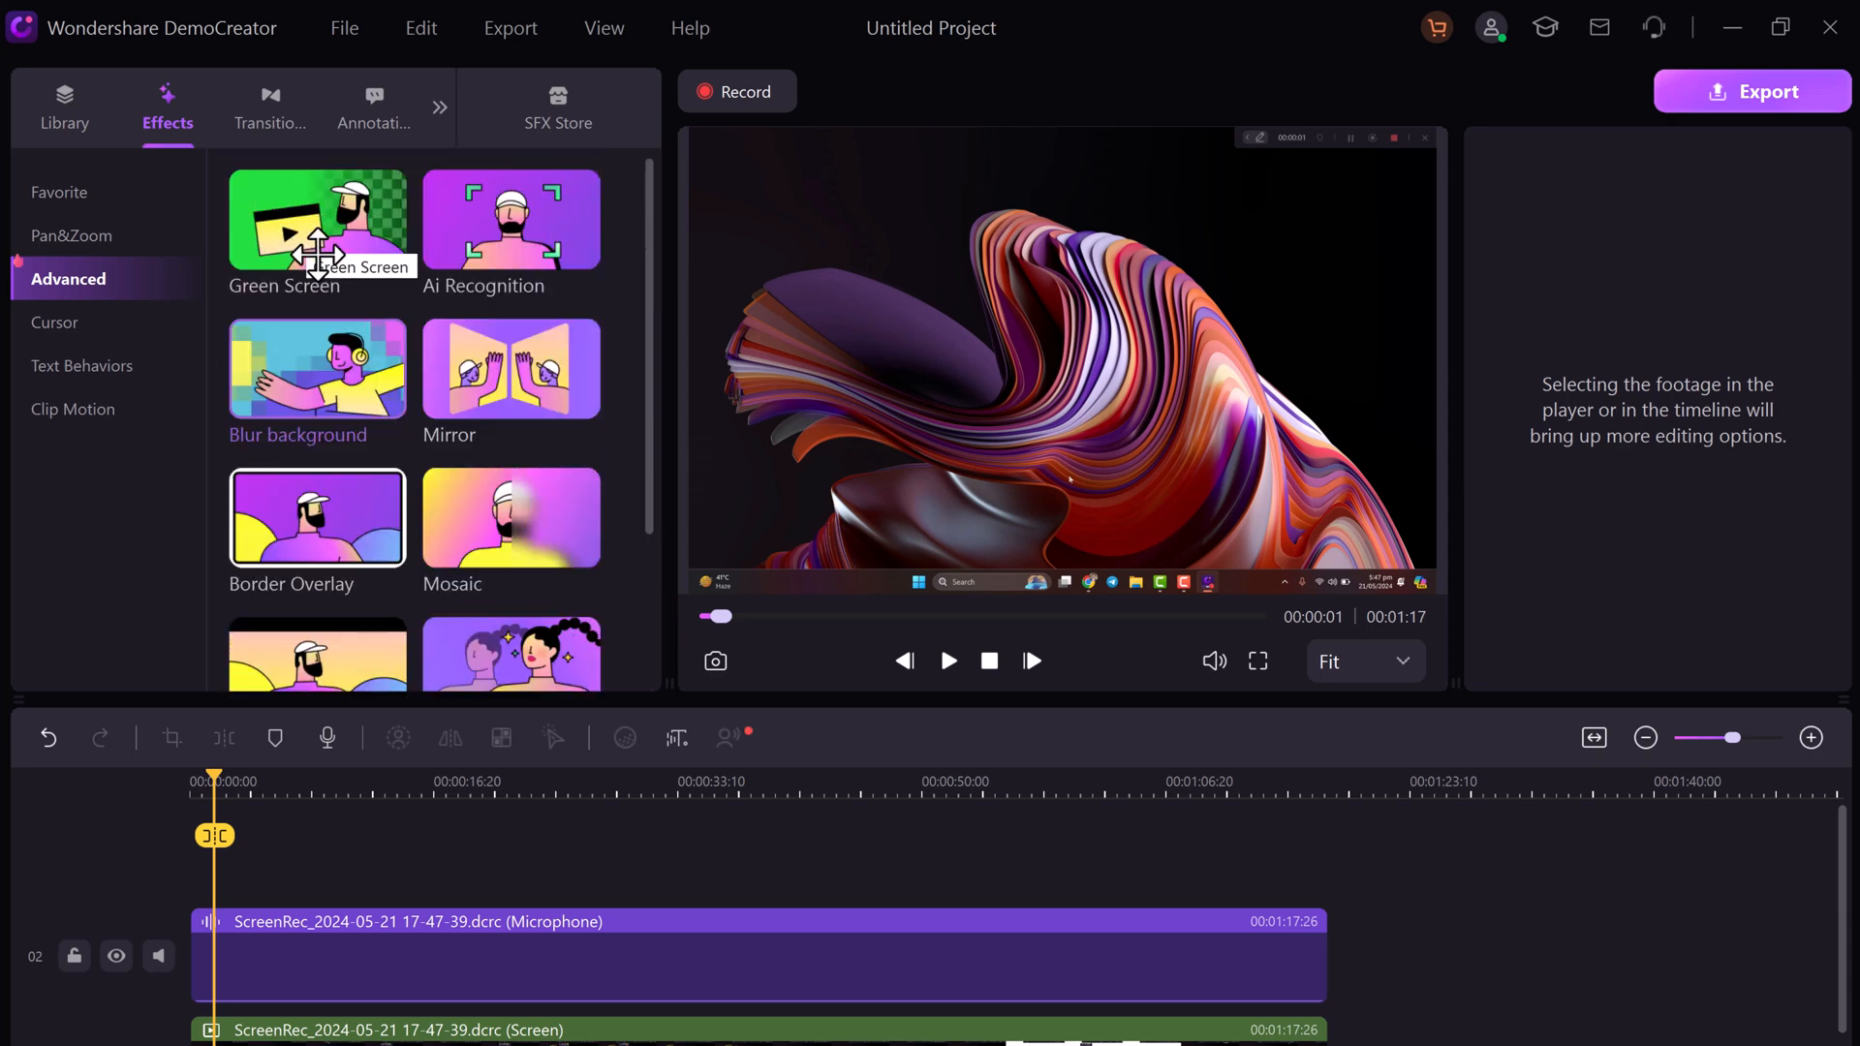
# Add the yellow Cursor Highlight effect from the Cursor category to the screen clip
pyautogui.click(55, 322)
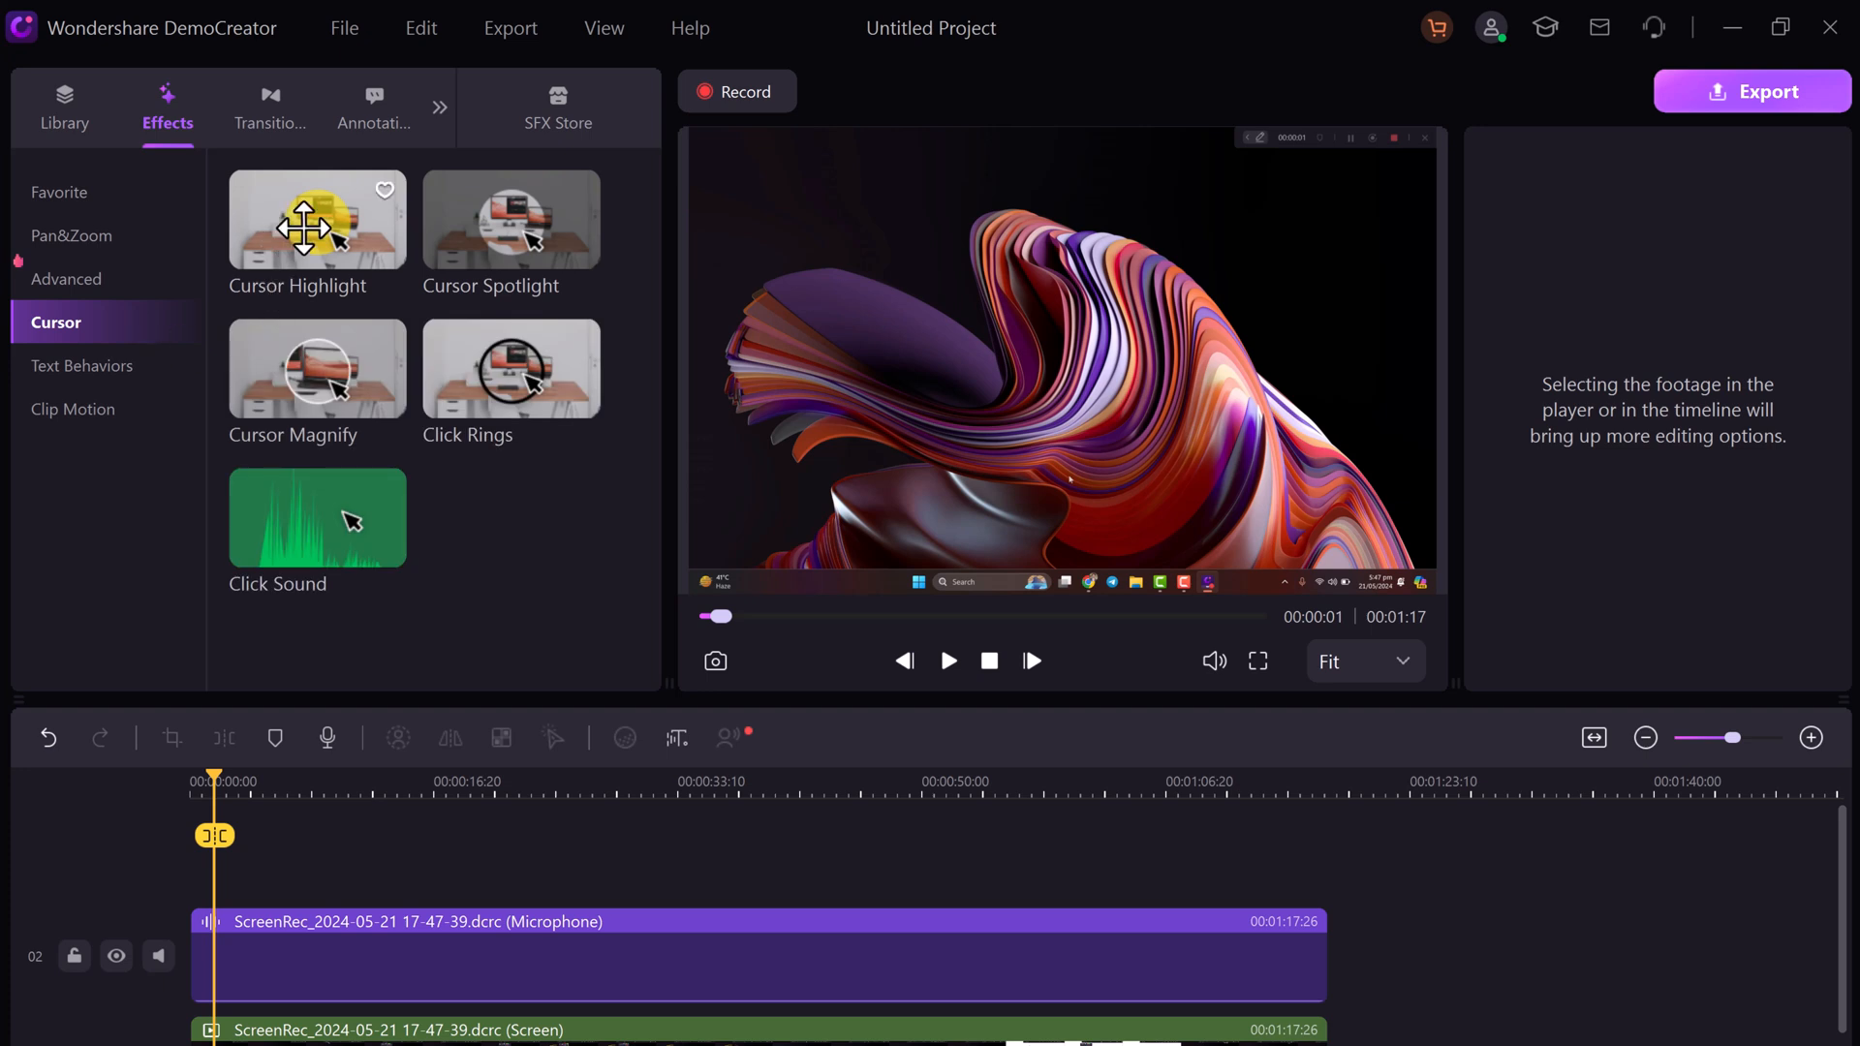
pyautogui.moveTo(317, 368)
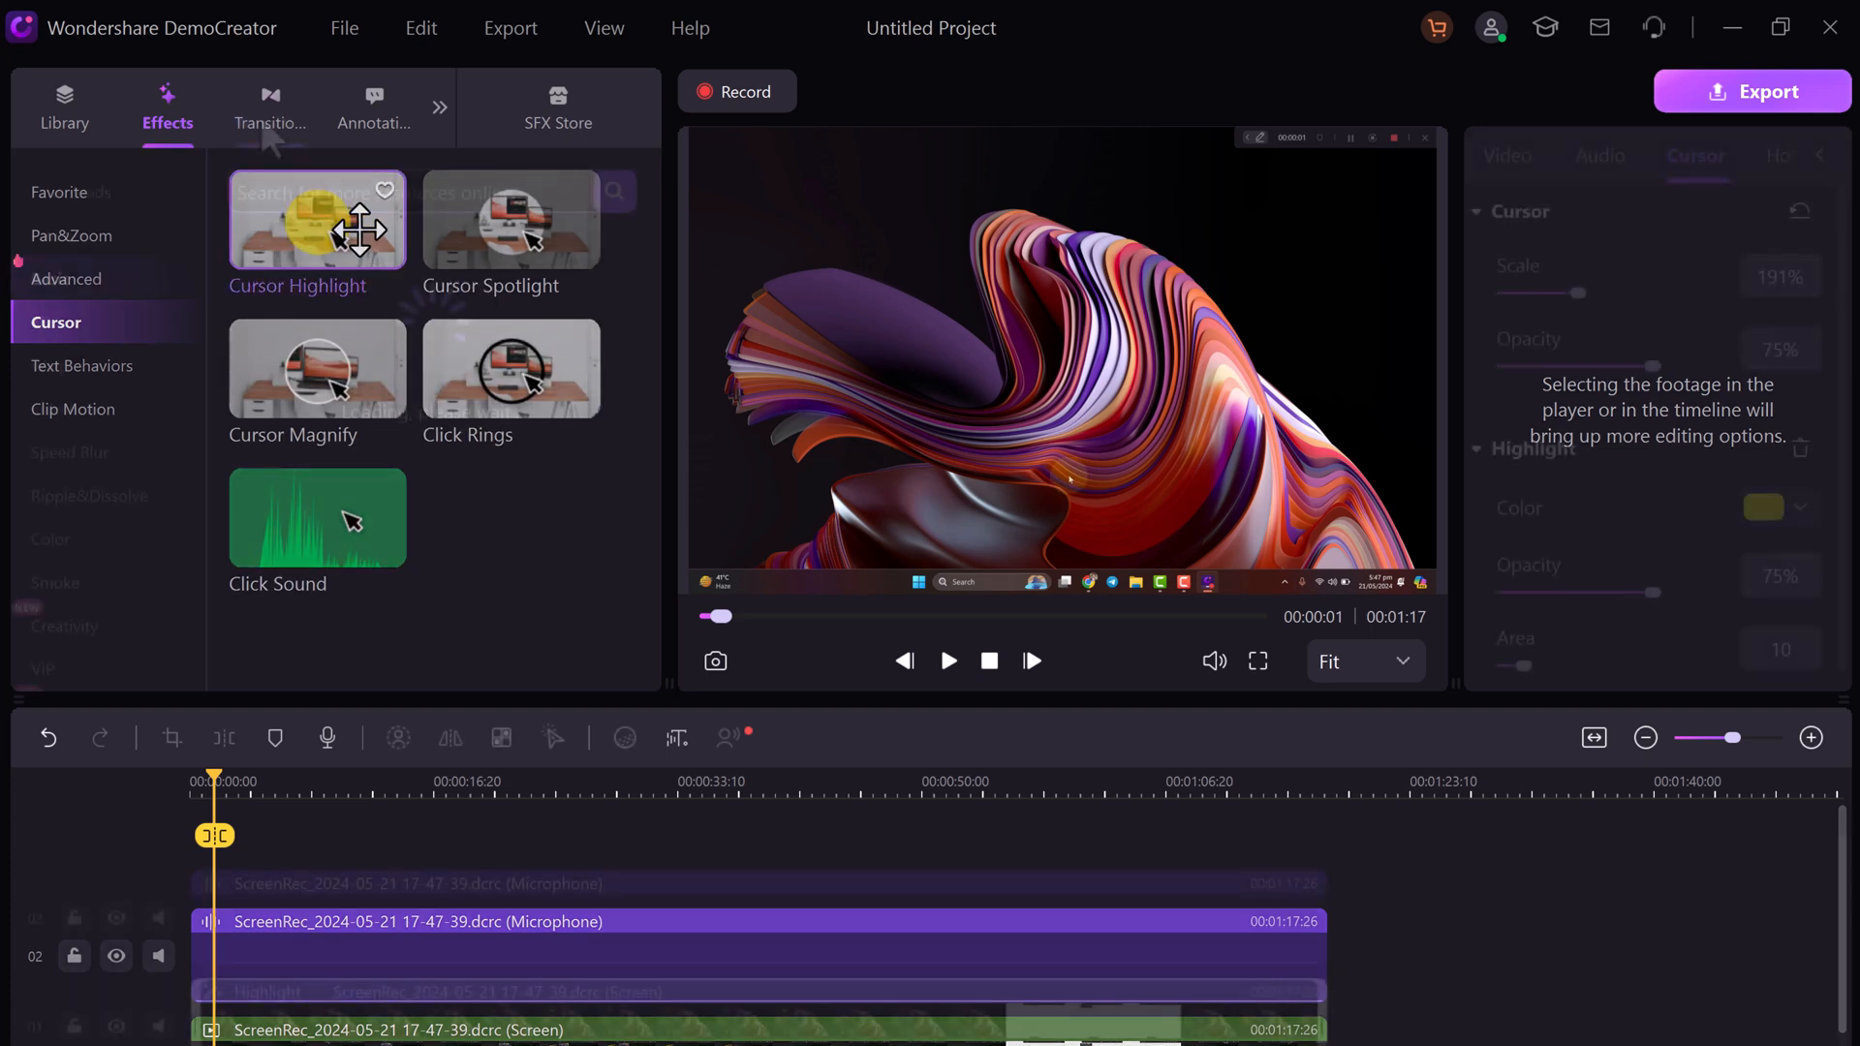
pyautogui.click(270, 107)
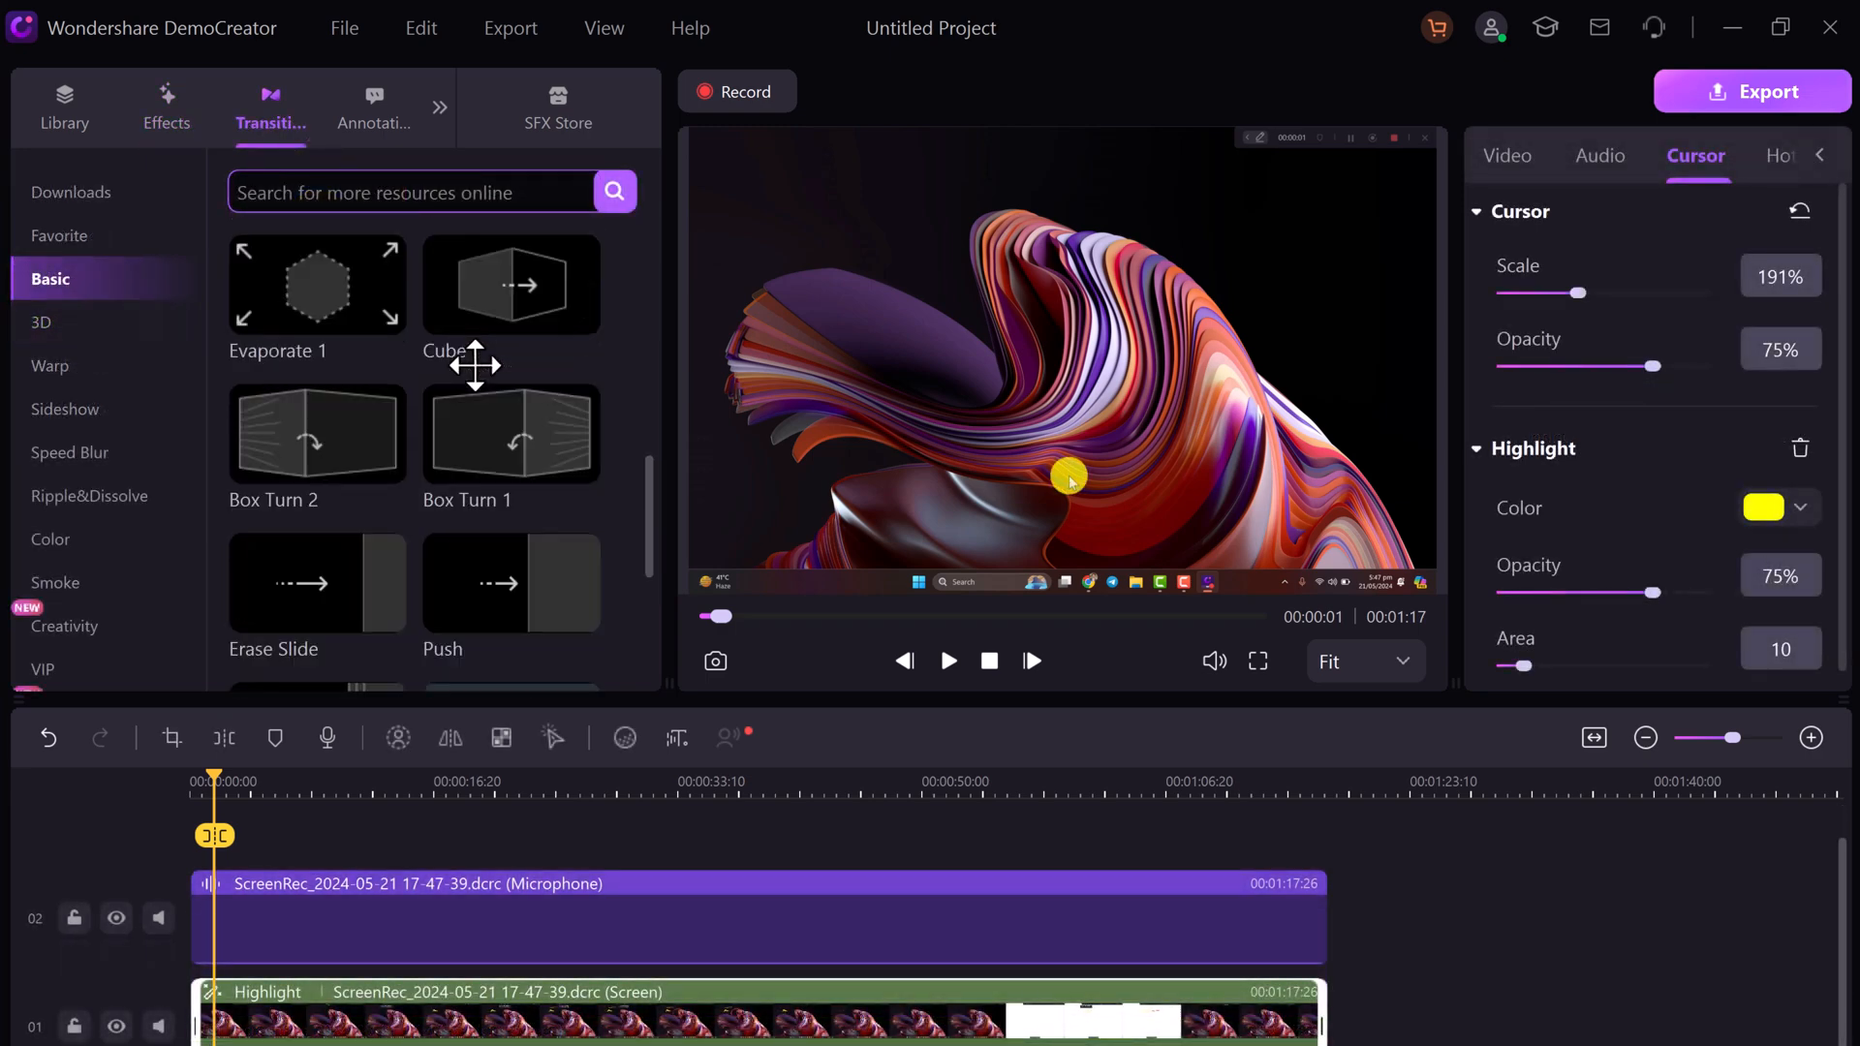
# Browse the Basic transitions without adding one, then move to the Annotations library
pyautogui.scroll(-3)
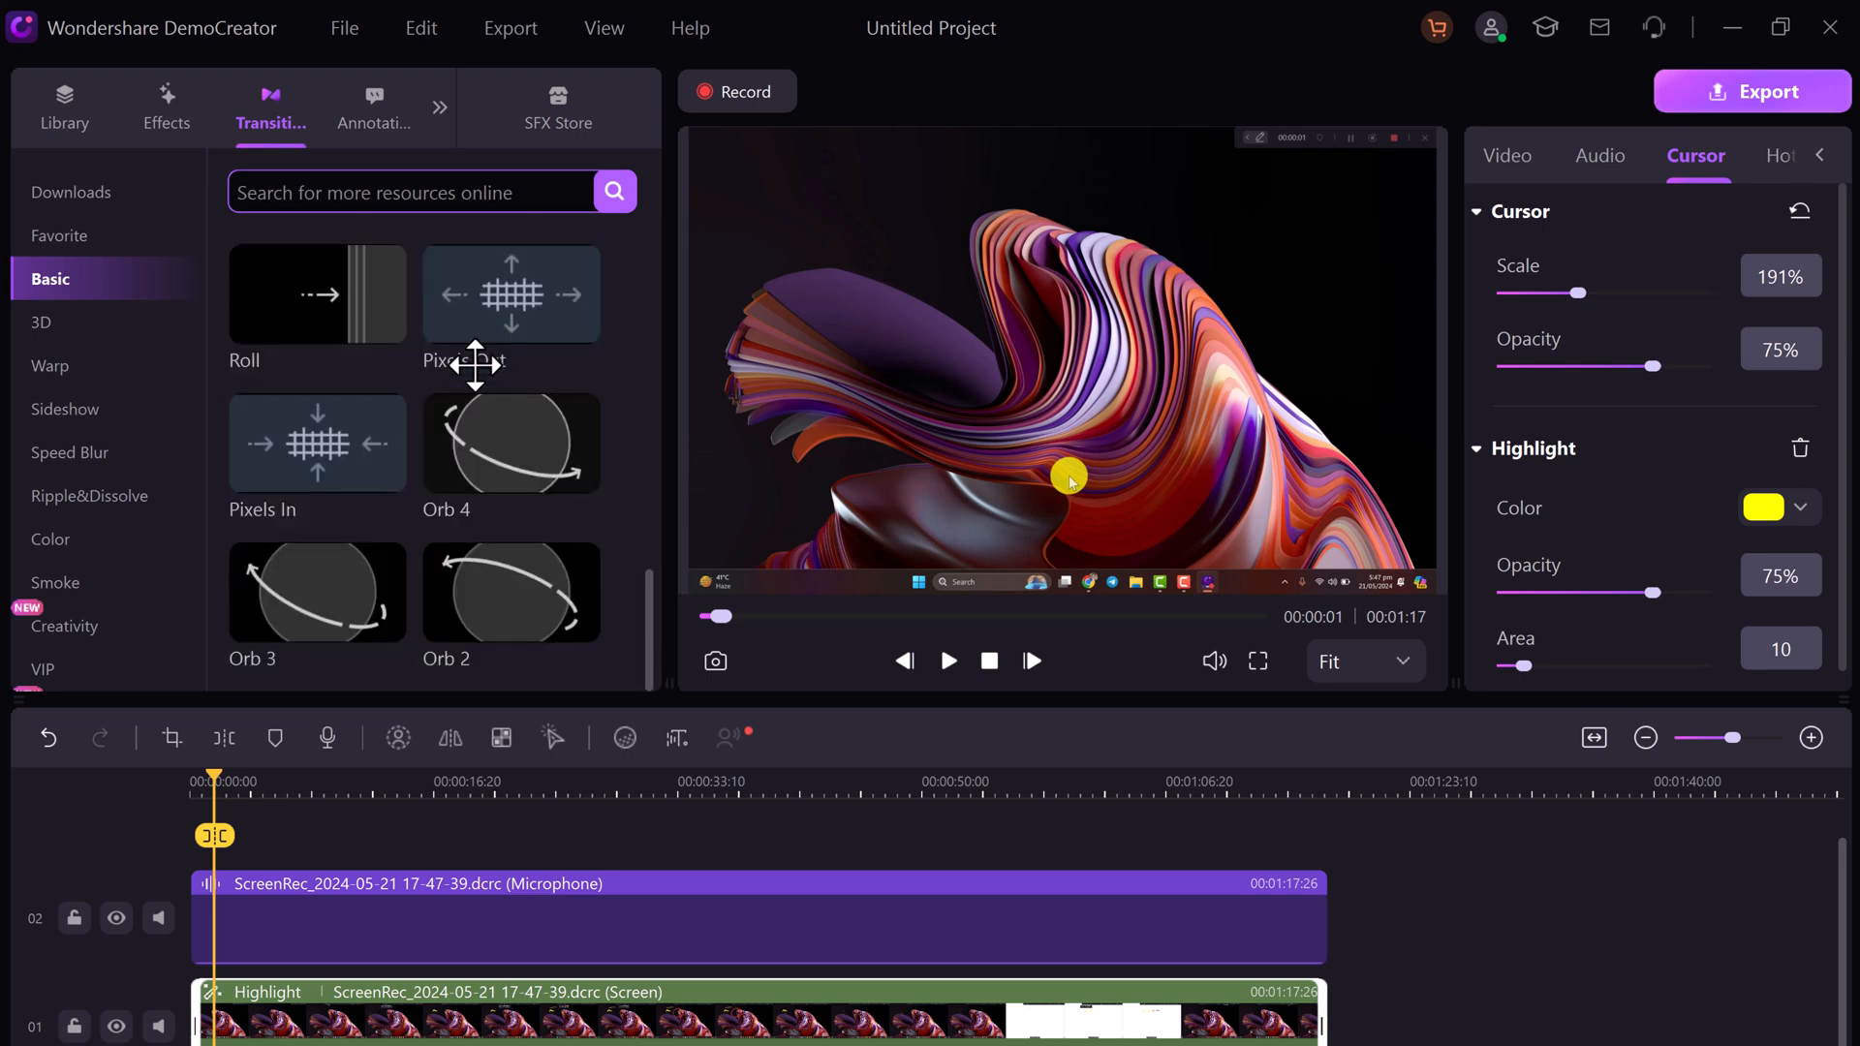
pyautogui.moveTo(511, 441)
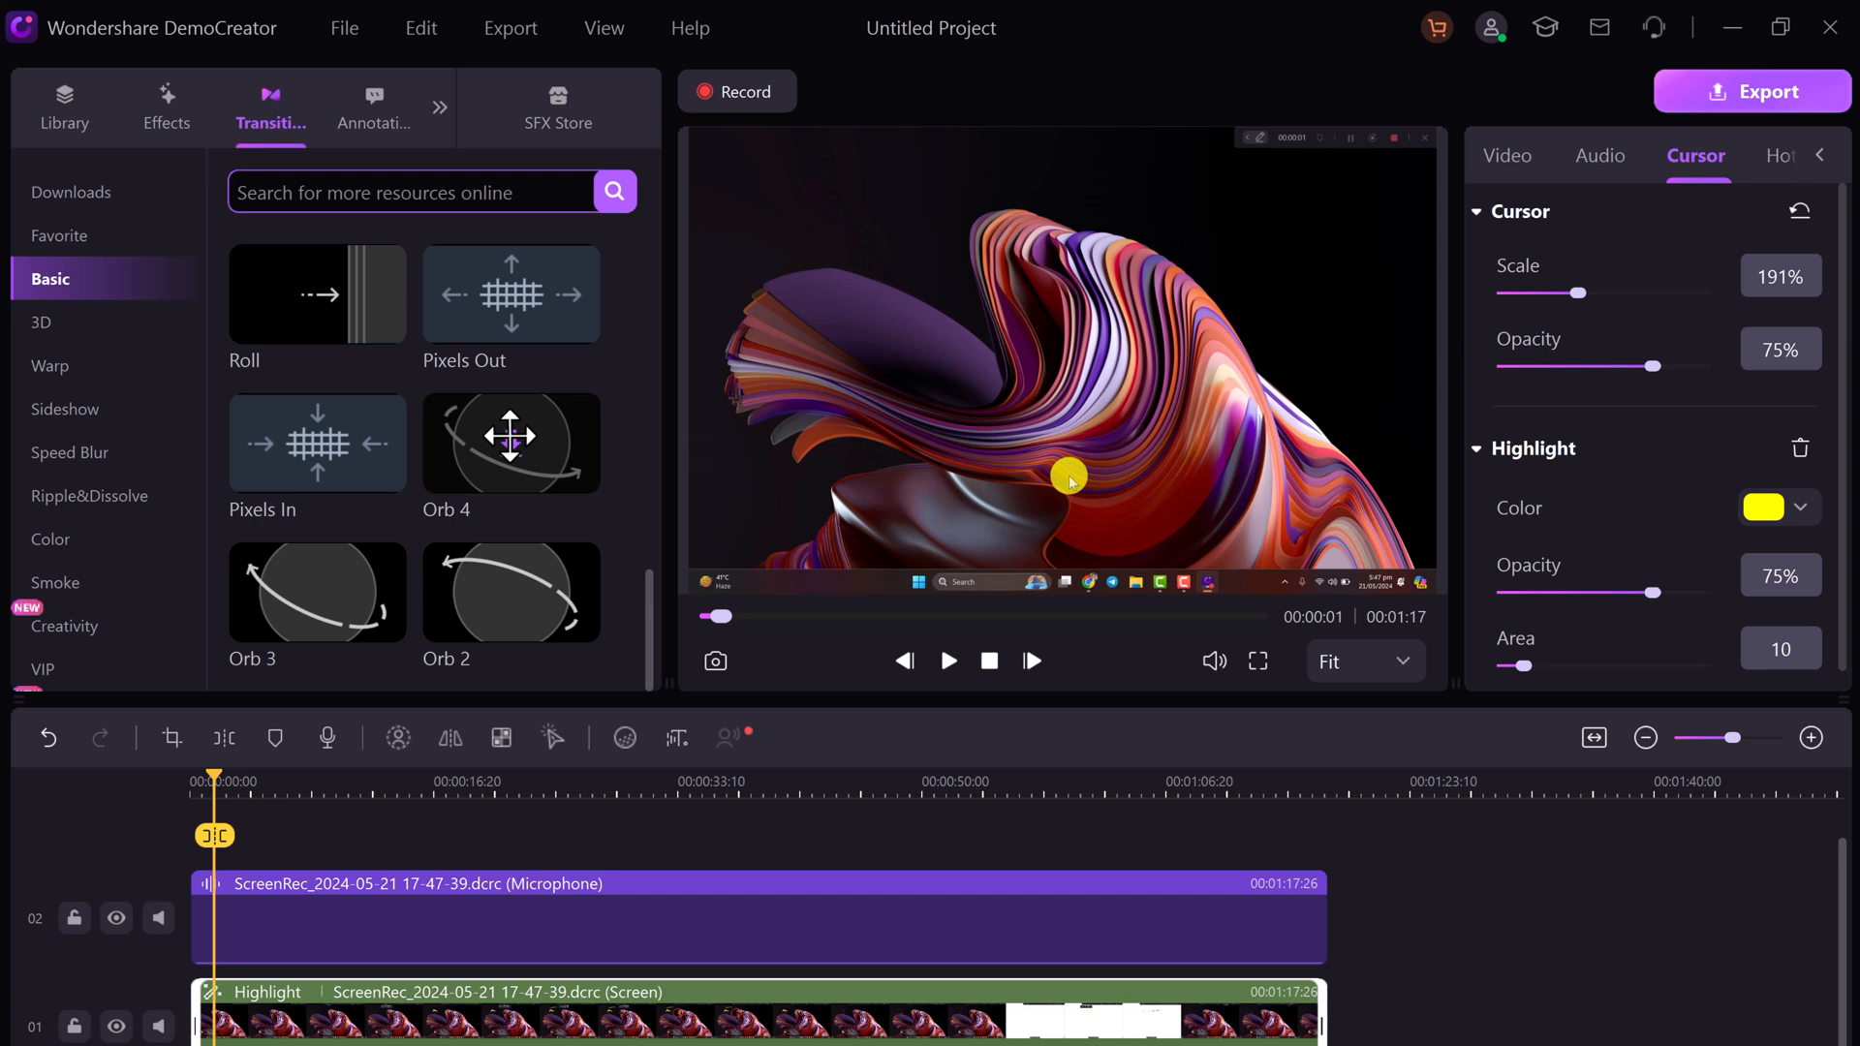
pyautogui.click(372, 106)
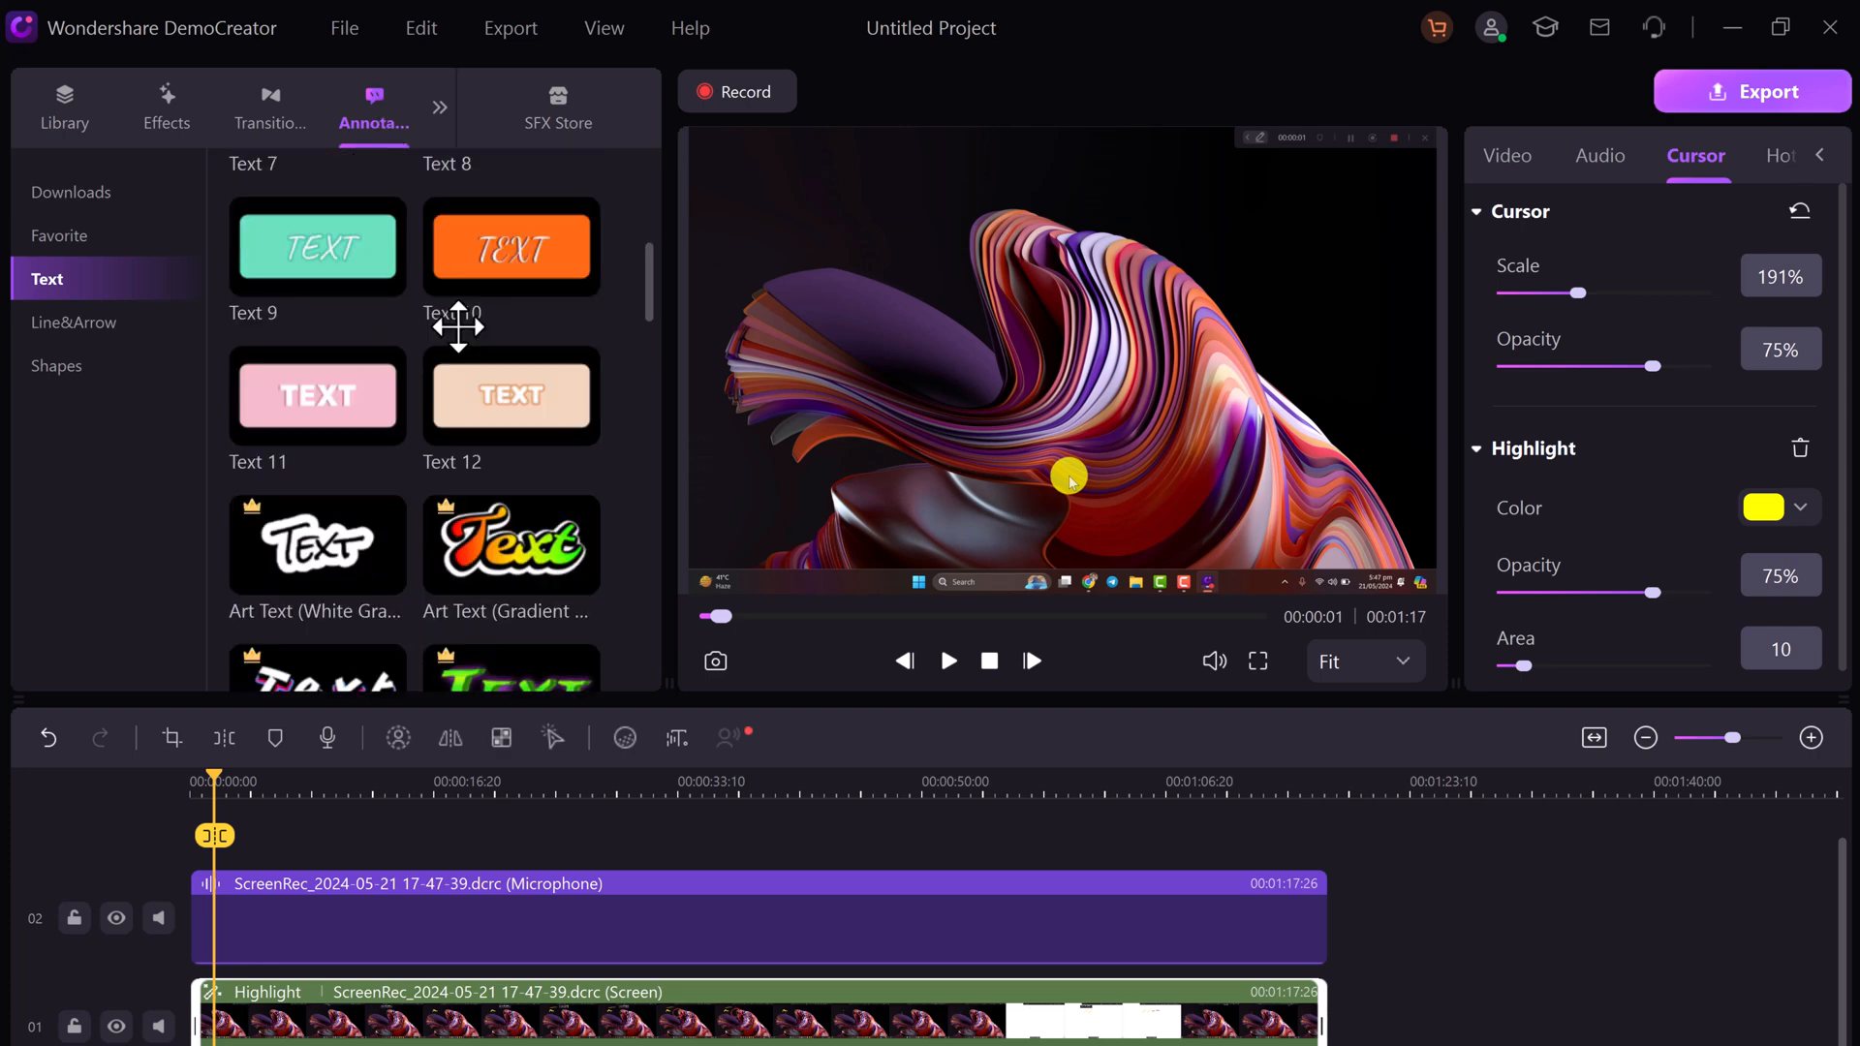
# Scroll through the Text annotation styles and view the Line&Arrow annotations
pyautogui.scroll(-3)
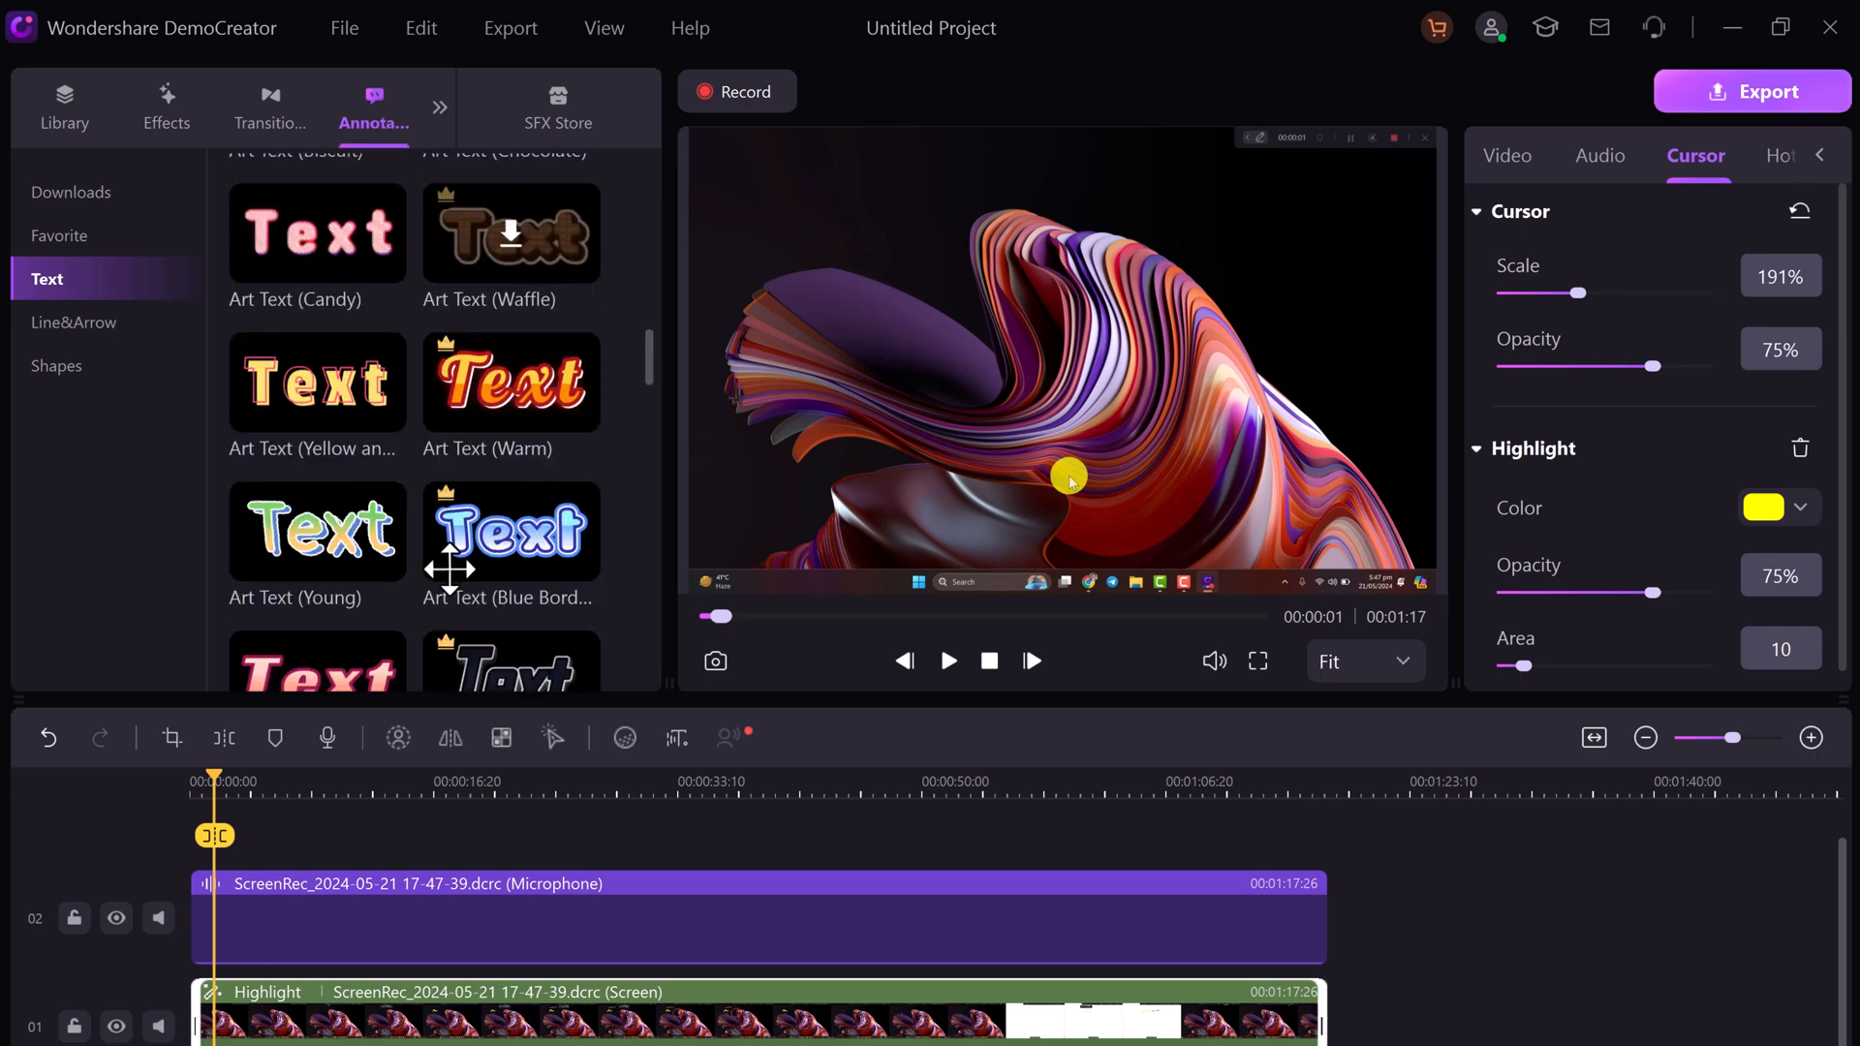
pyautogui.scroll(-3)
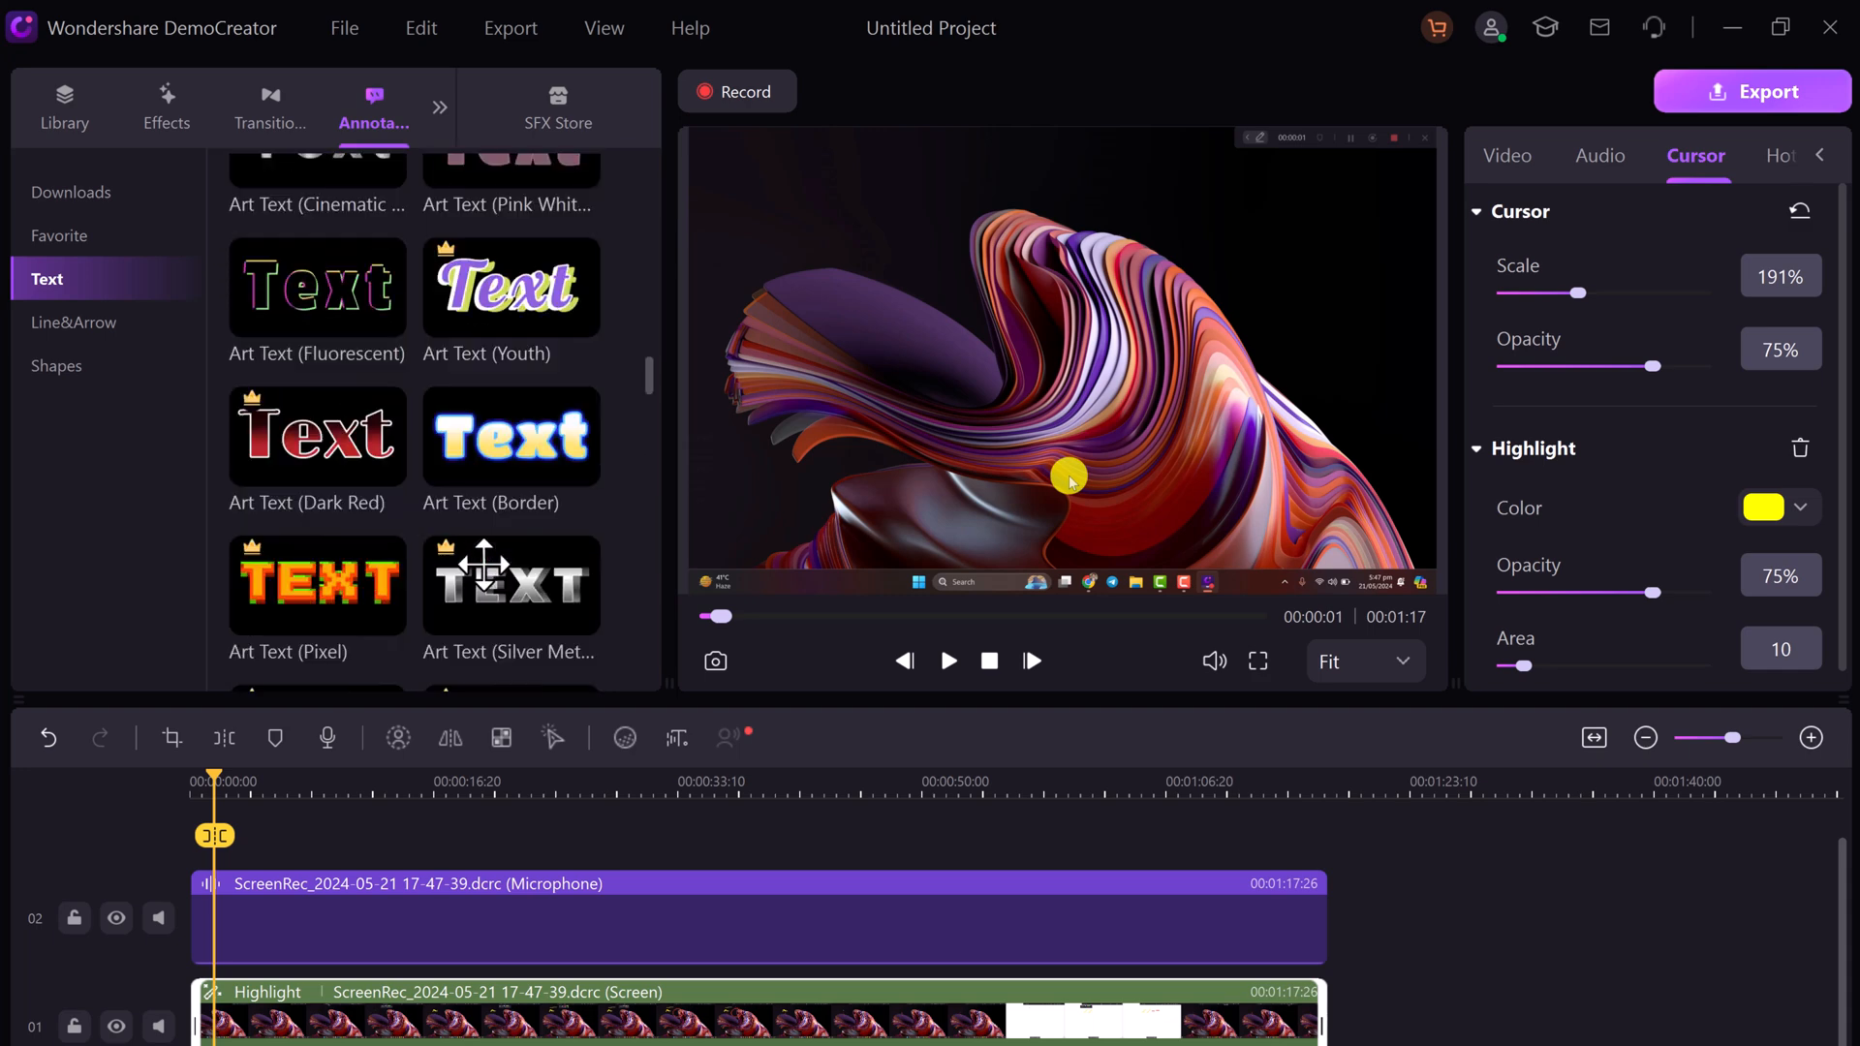
pyautogui.click(73, 322)
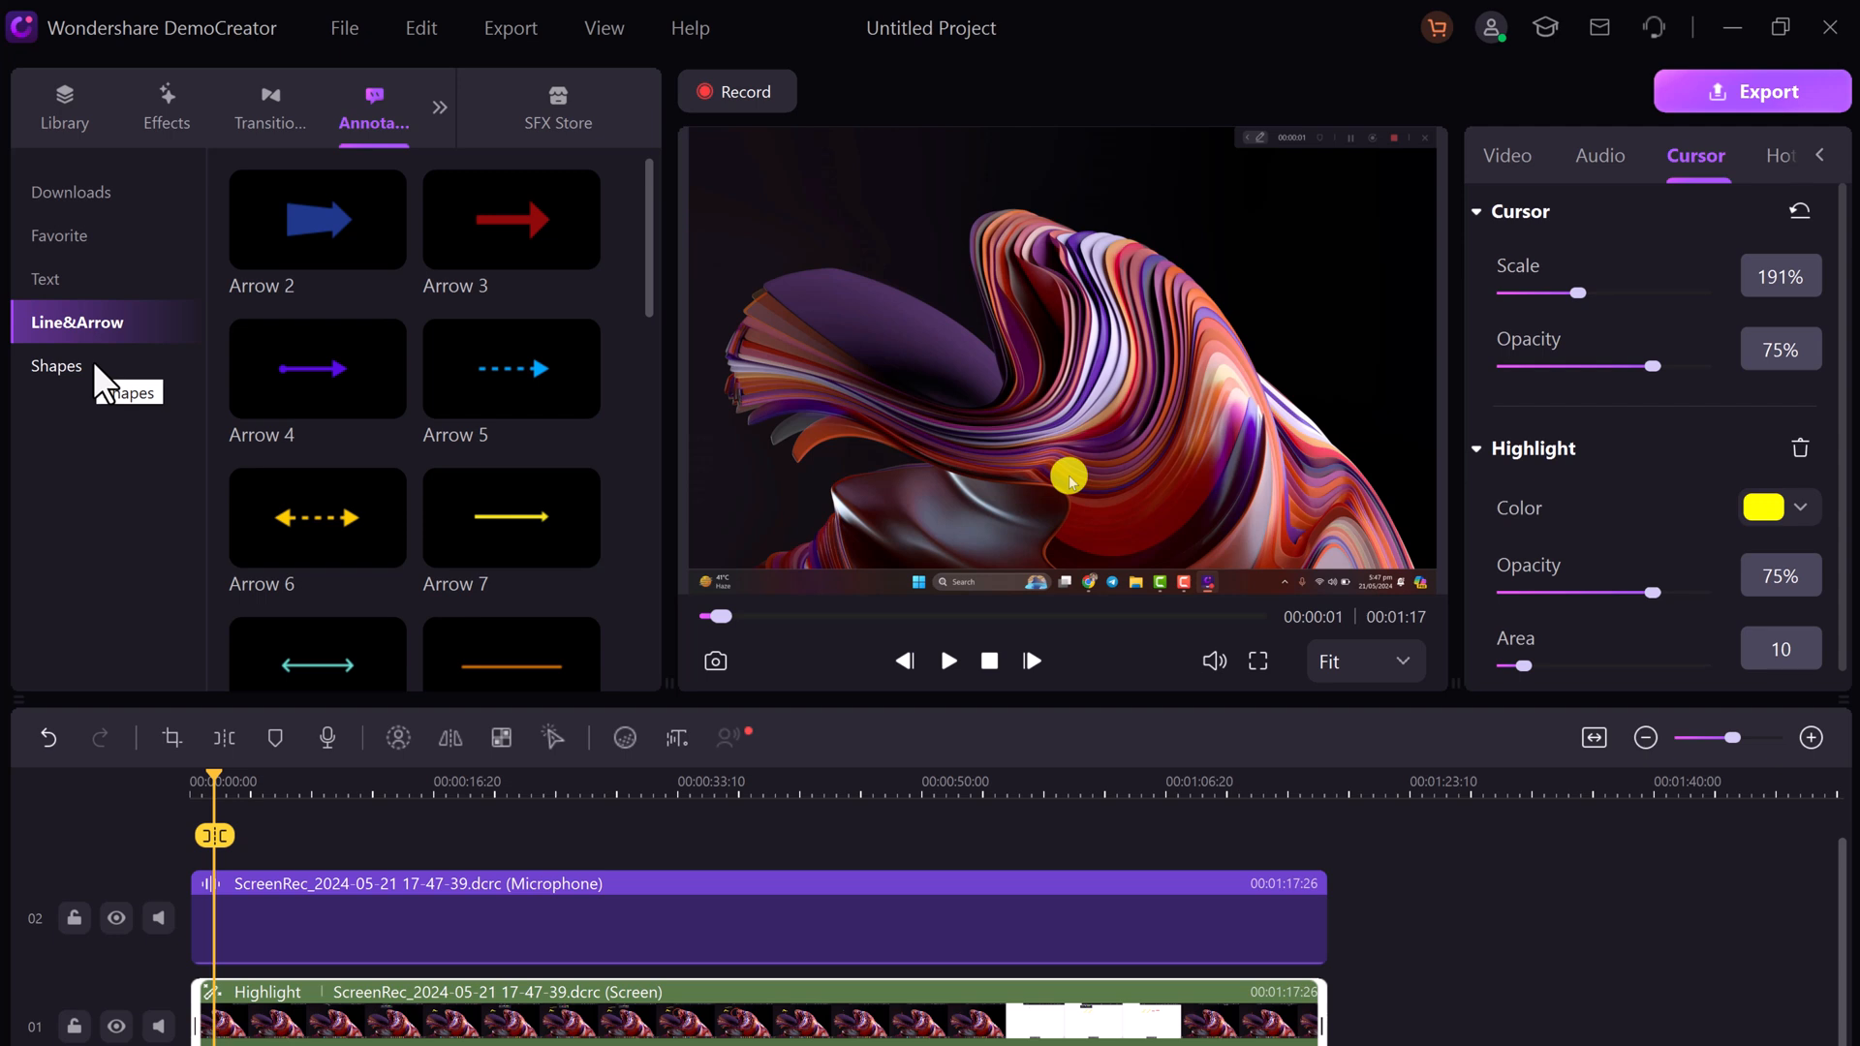
# Check the Favorite annotations, then return to and scroll the Text styles
pyautogui.click(60, 234)
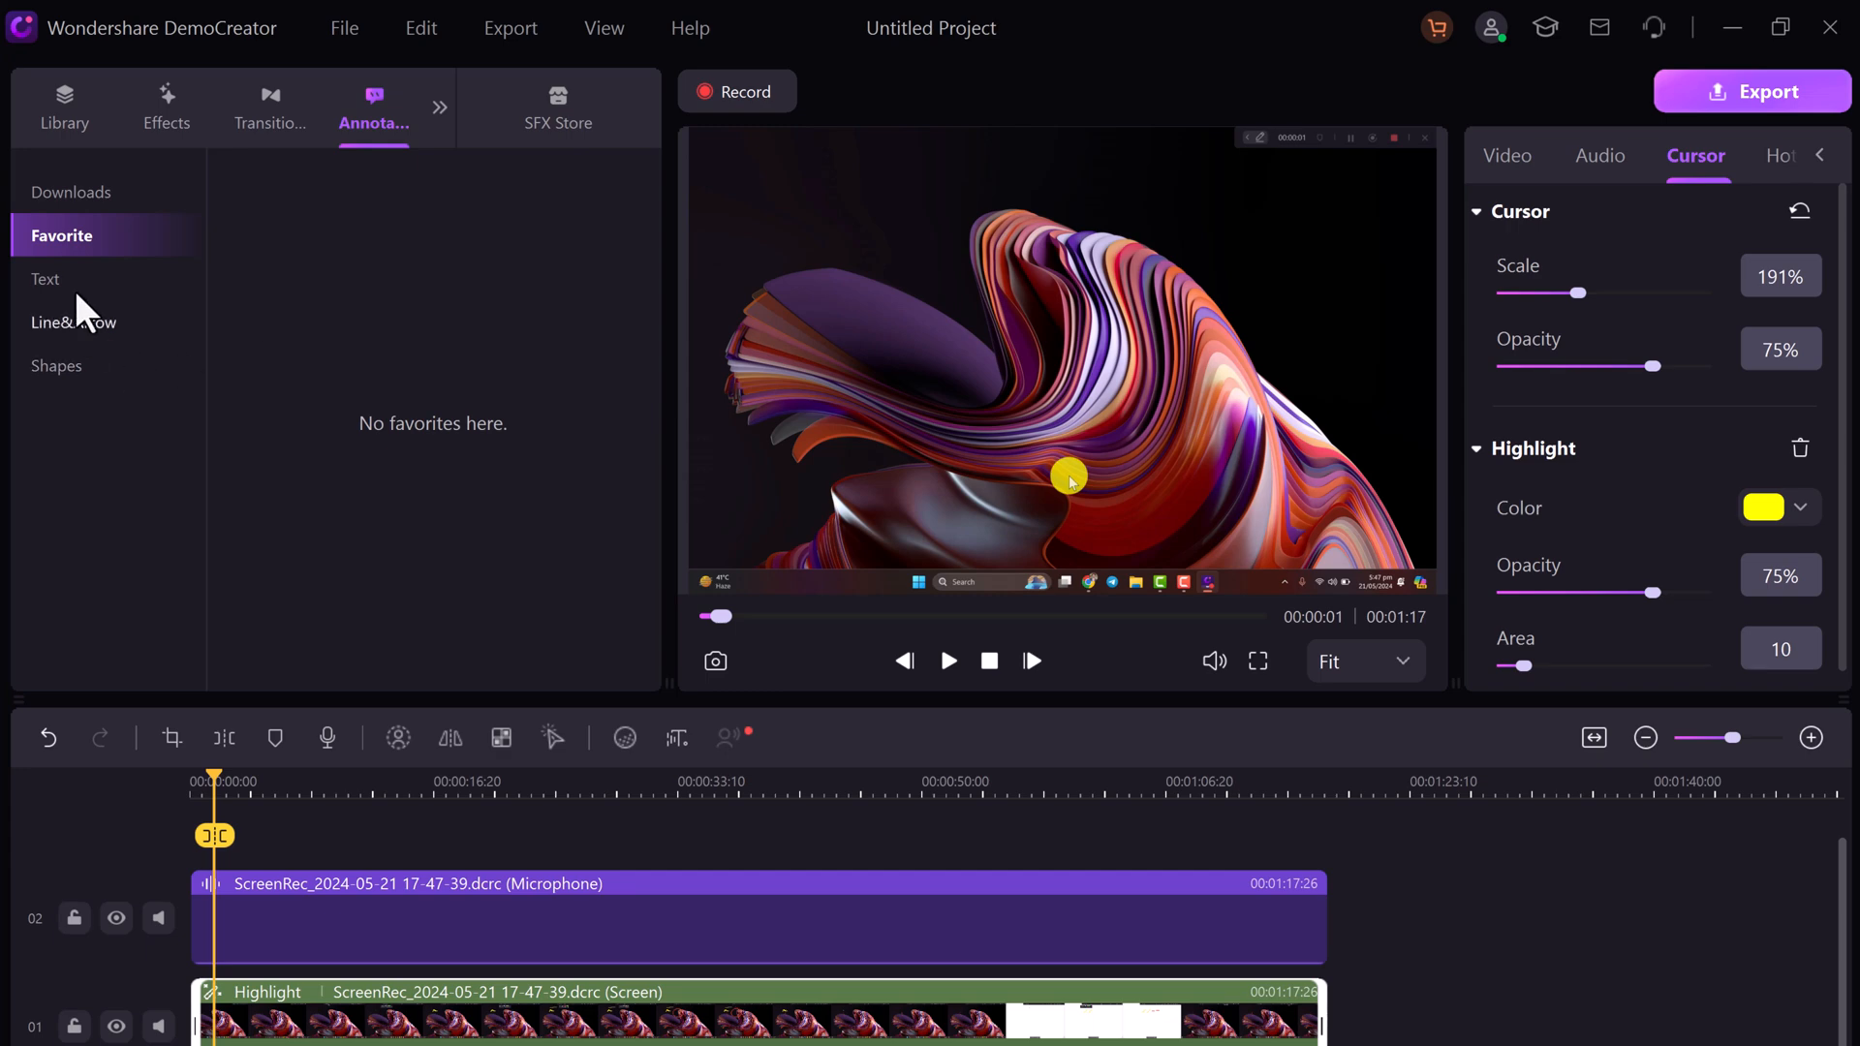
pyautogui.click(45, 279)
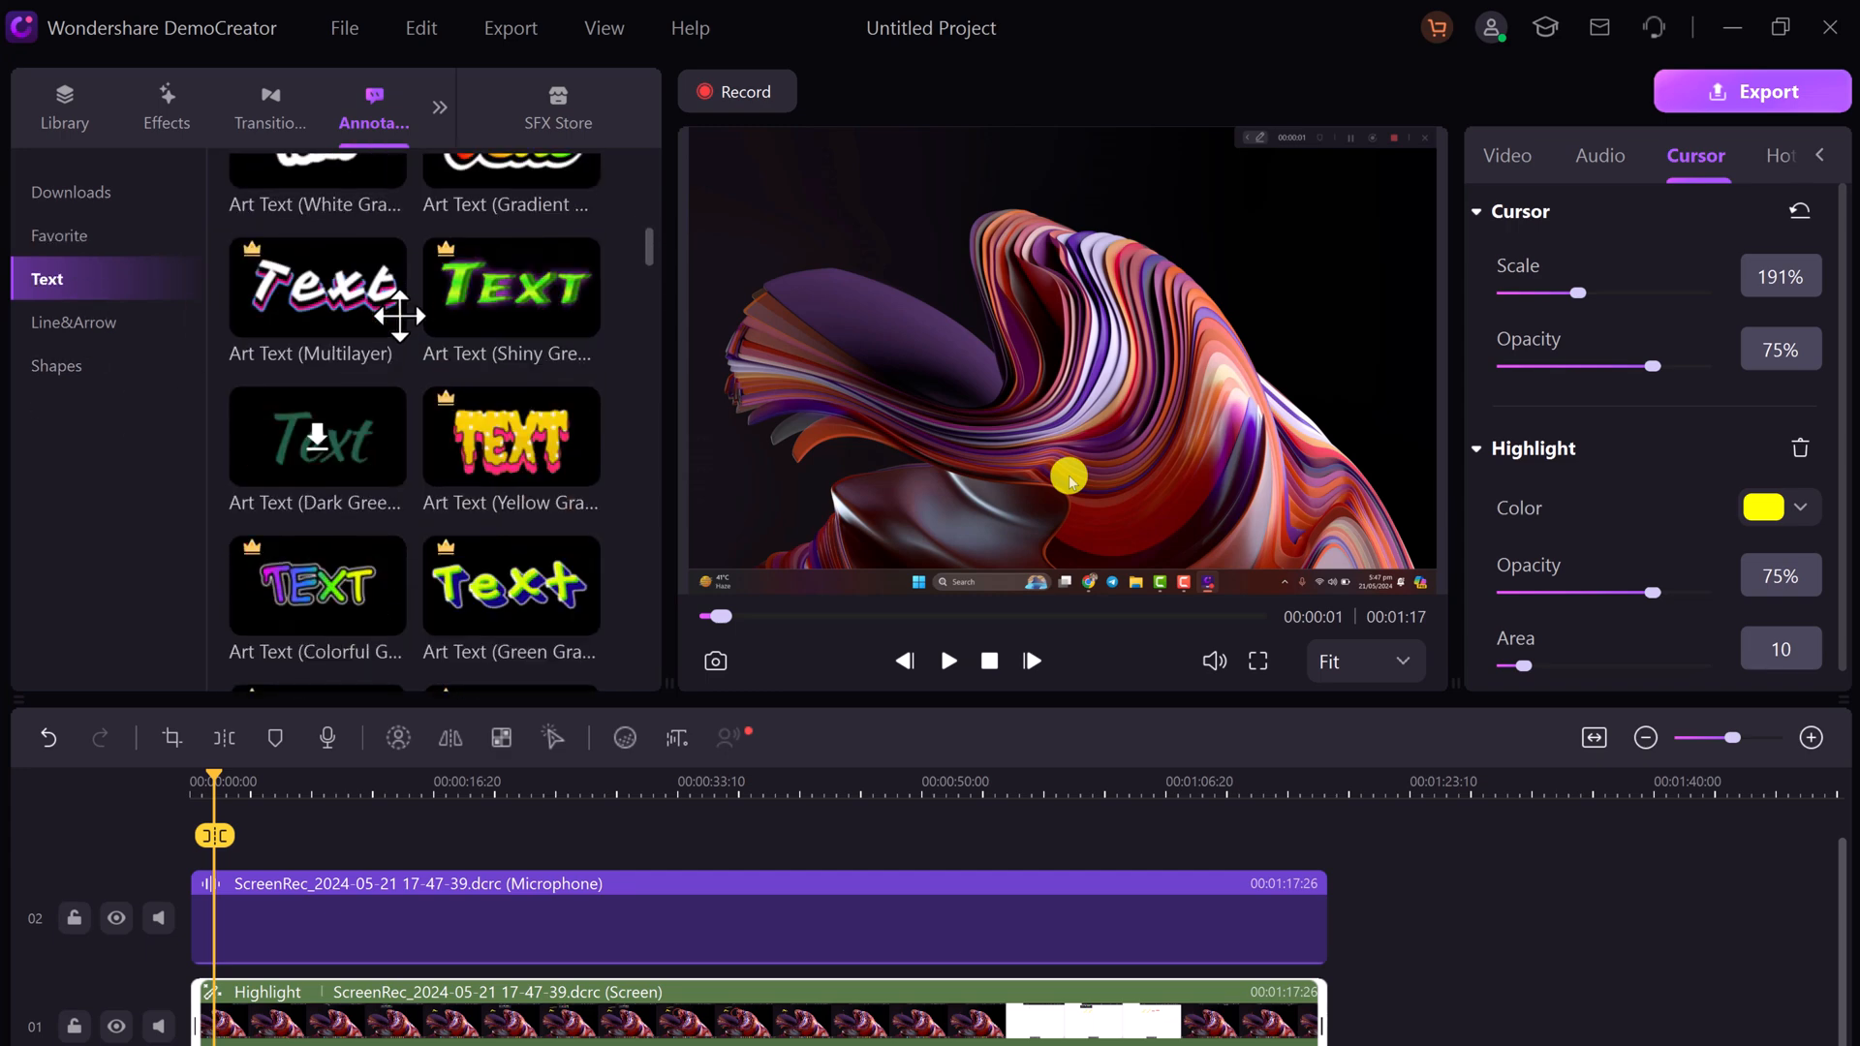
pyautogui.scroll(-3)
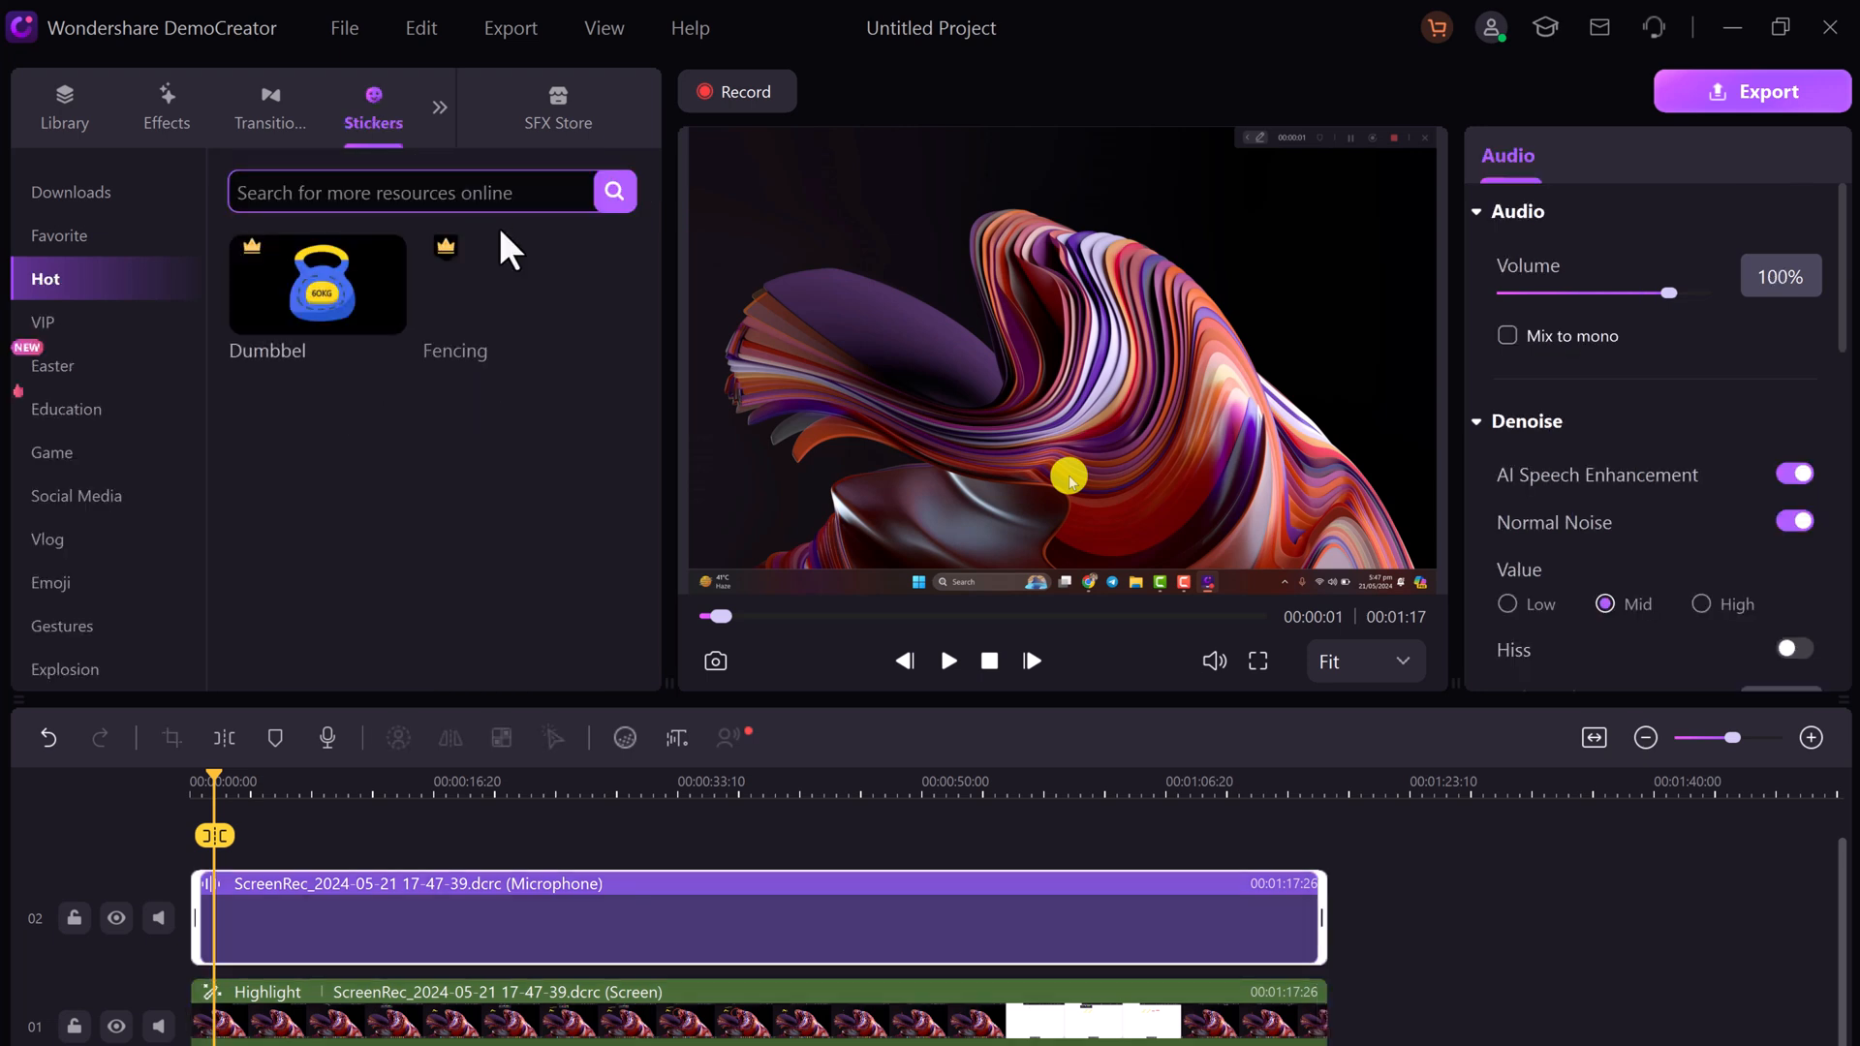
pyautogui.scroll(-3)
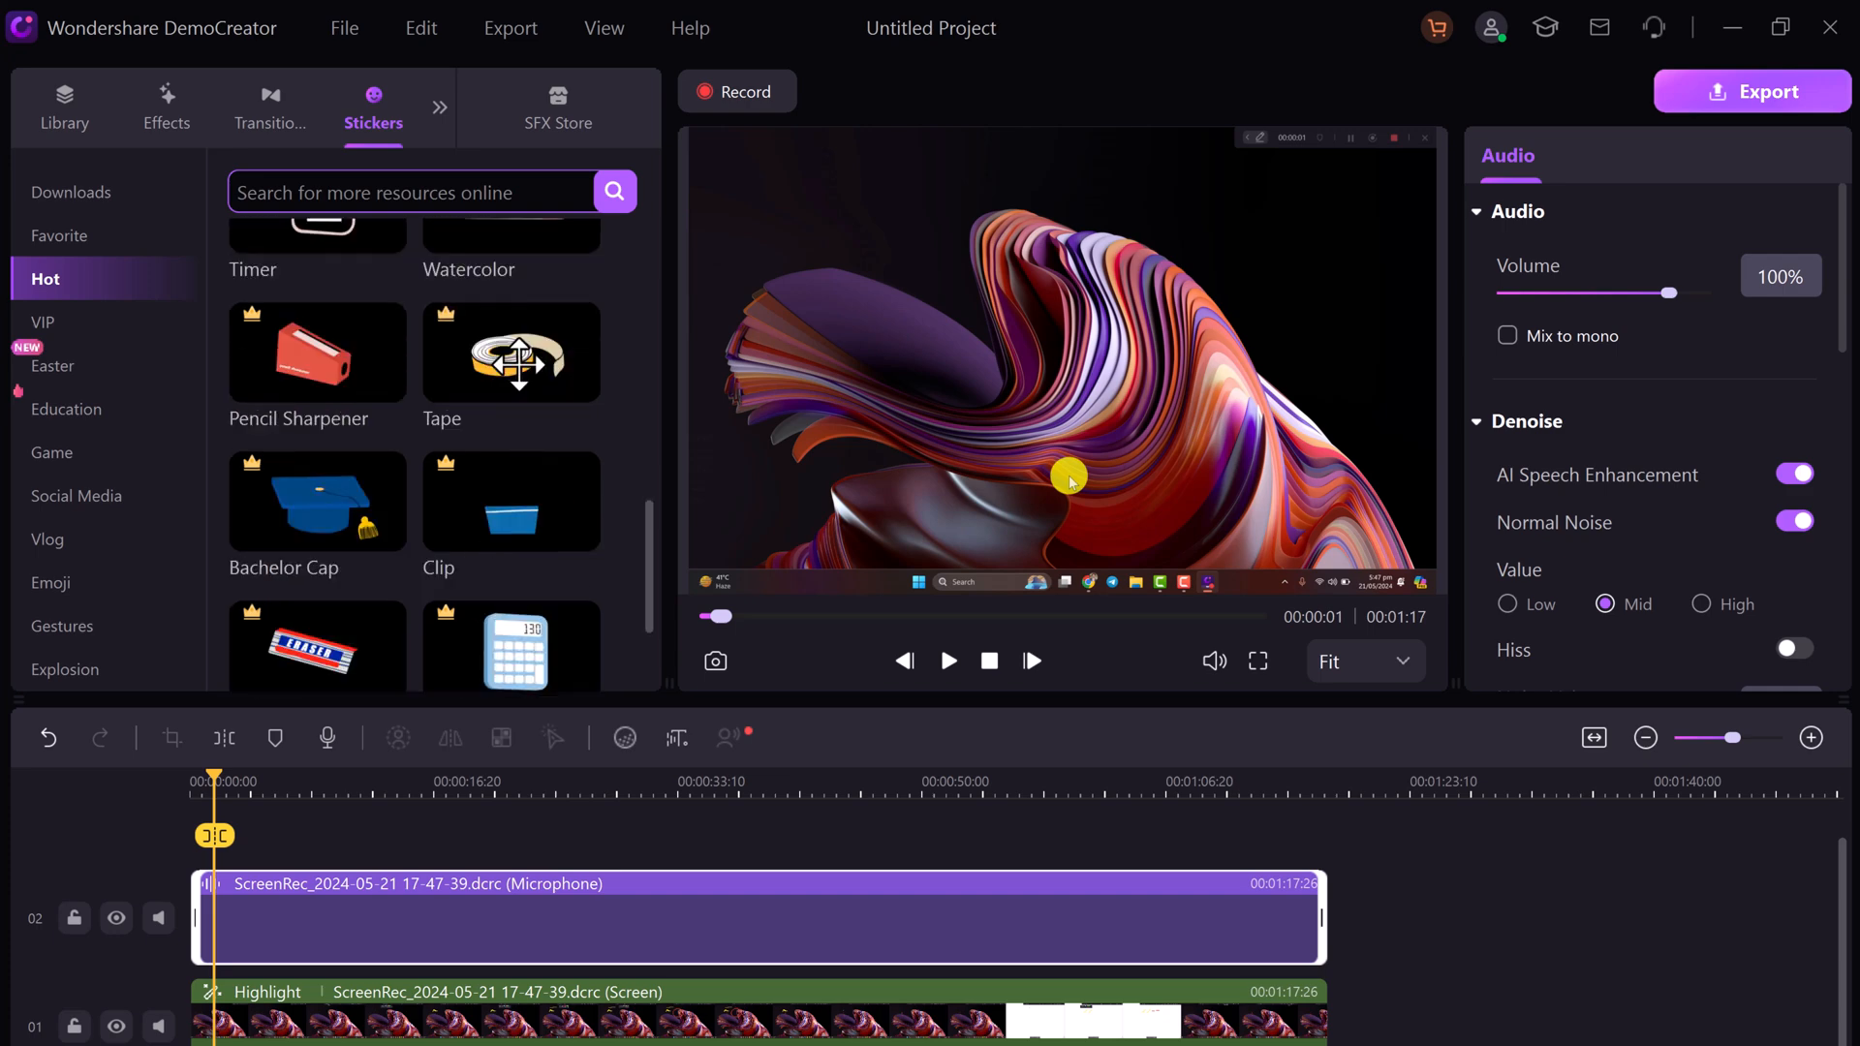
pyautogui.scroll(-3)
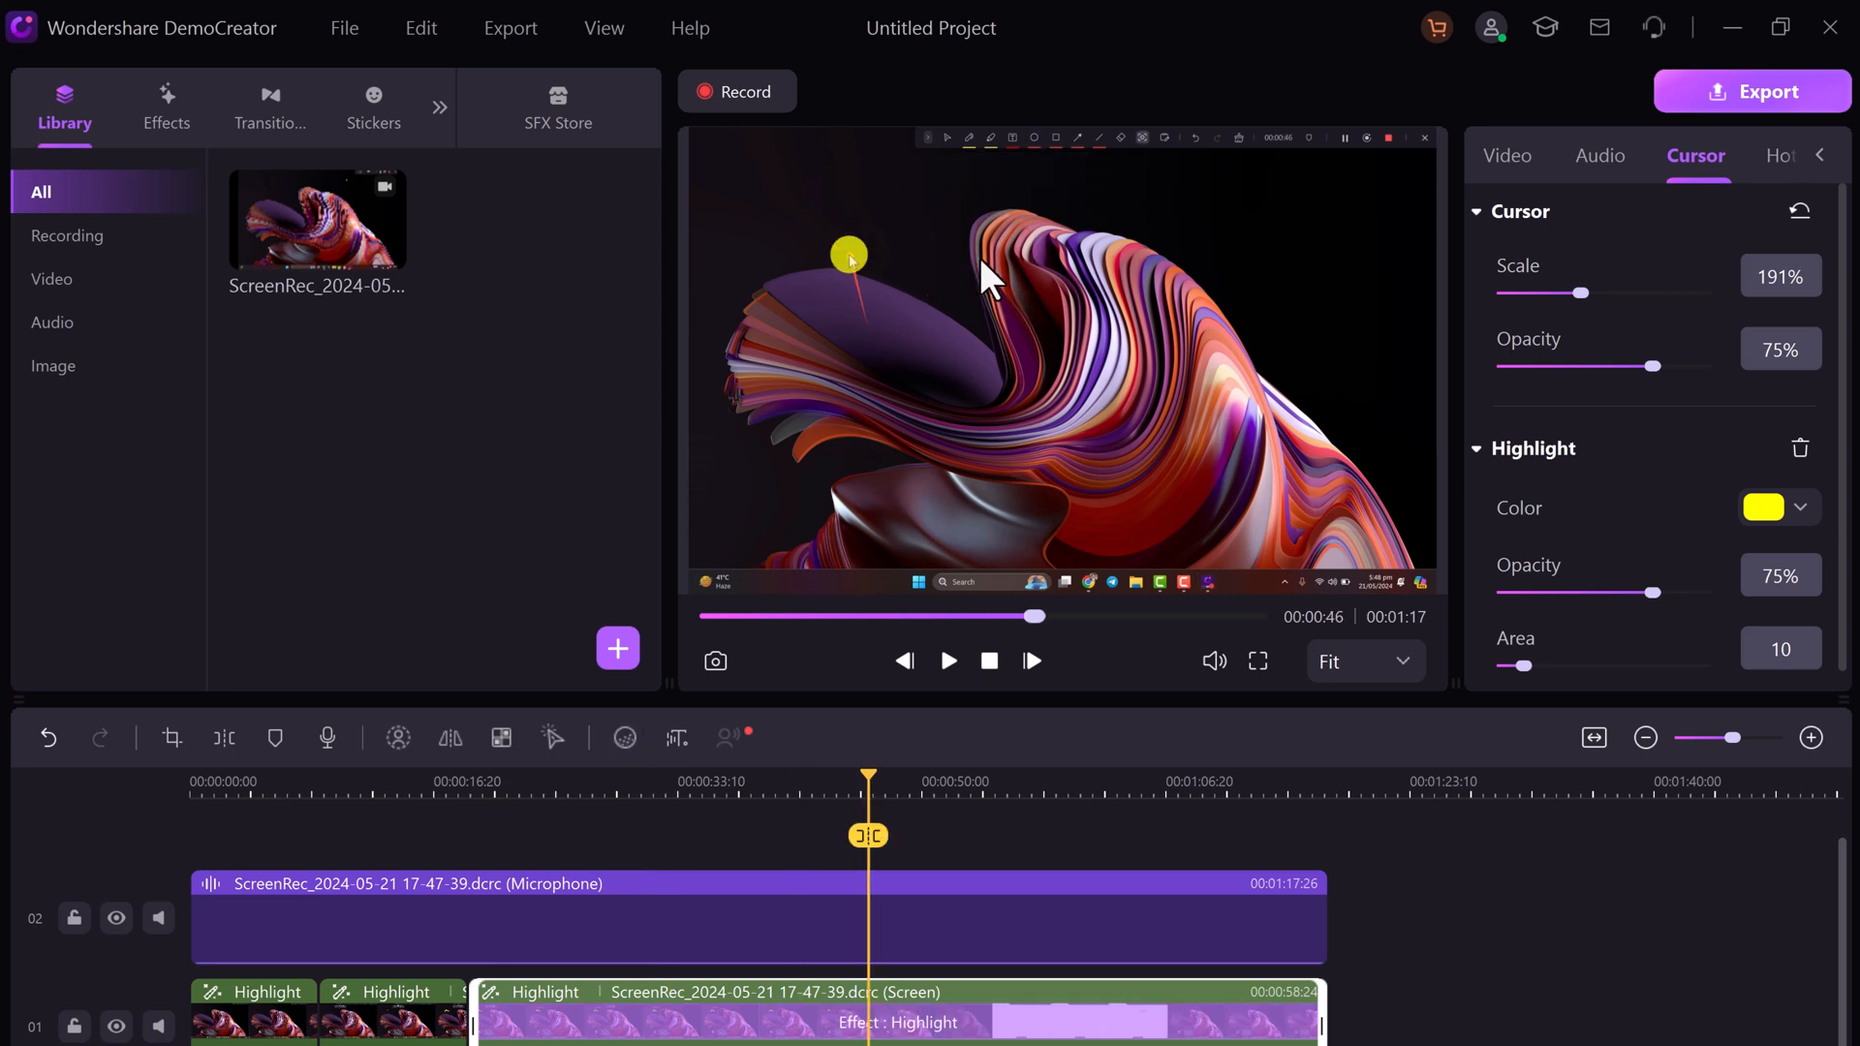
pyautogui.moveTo(1650, 137)
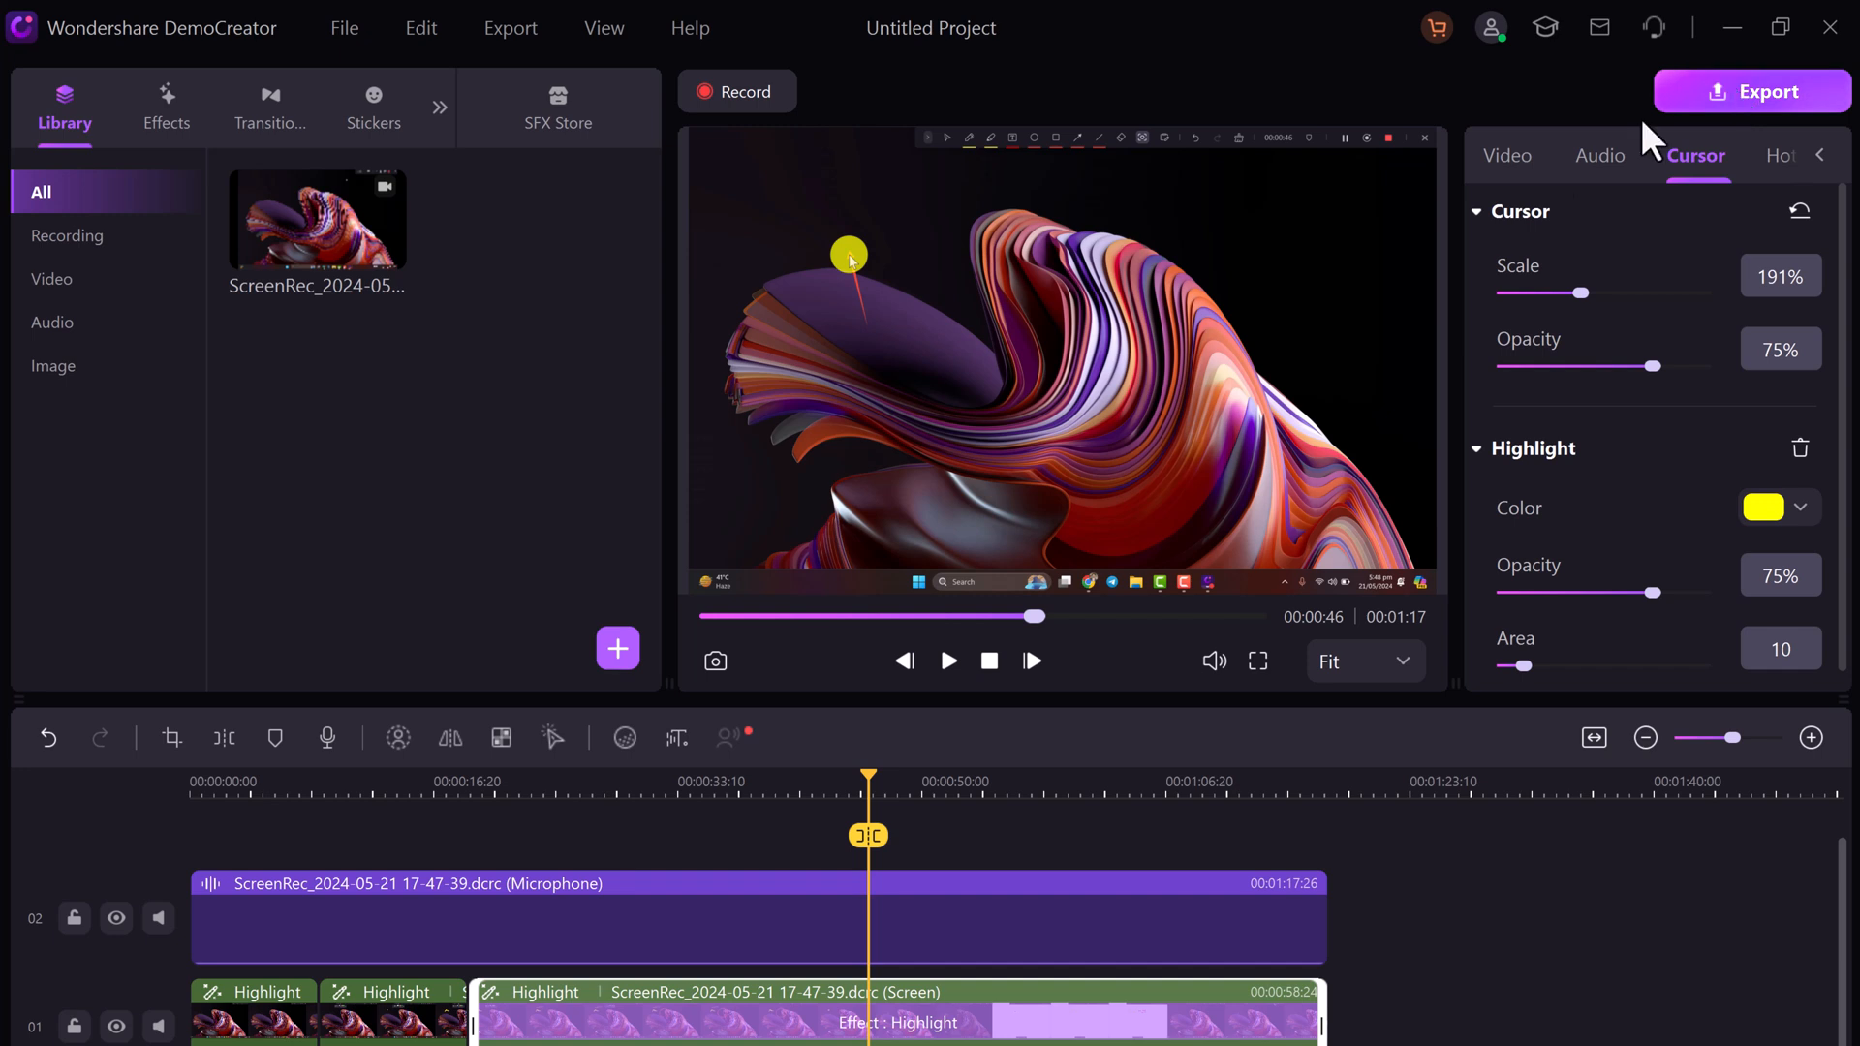
# Rename the export to 'Video', review Vertical Video, and export as MP4 to This PC
pyautogui.click(1751, 91)
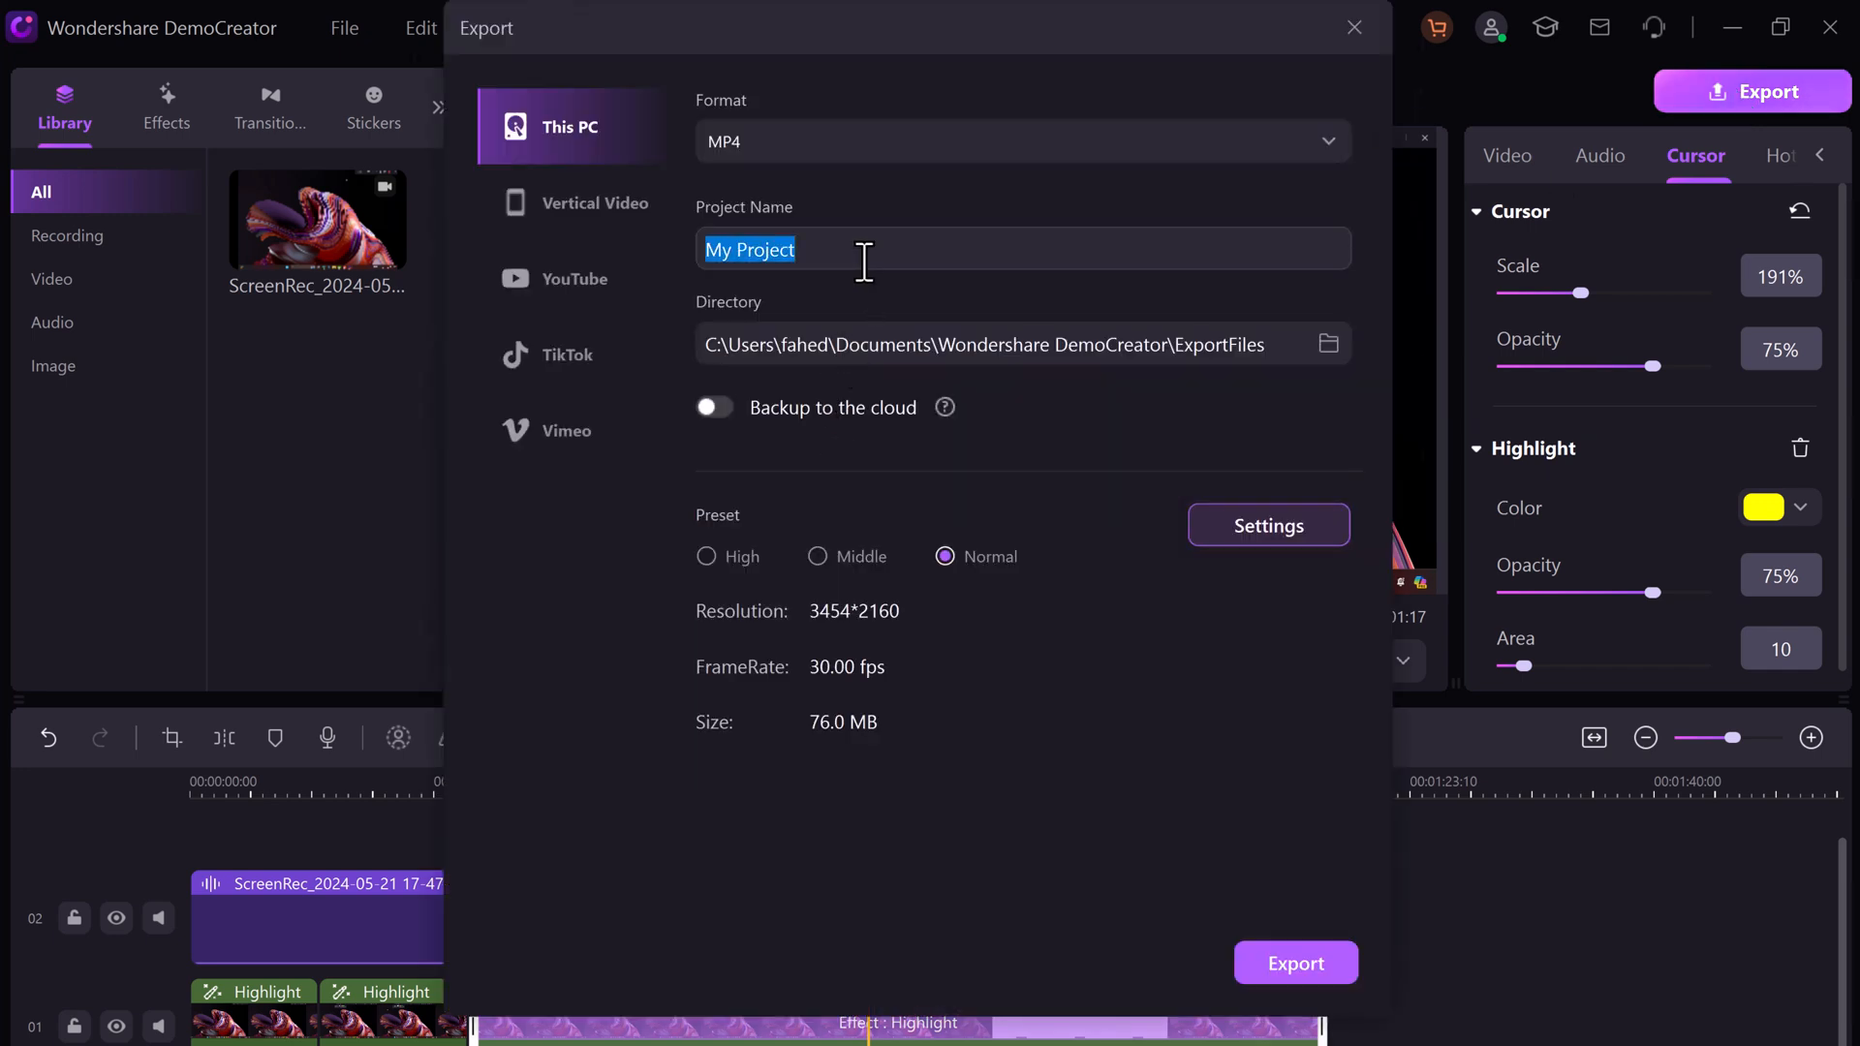
pyautogui.write('Video')
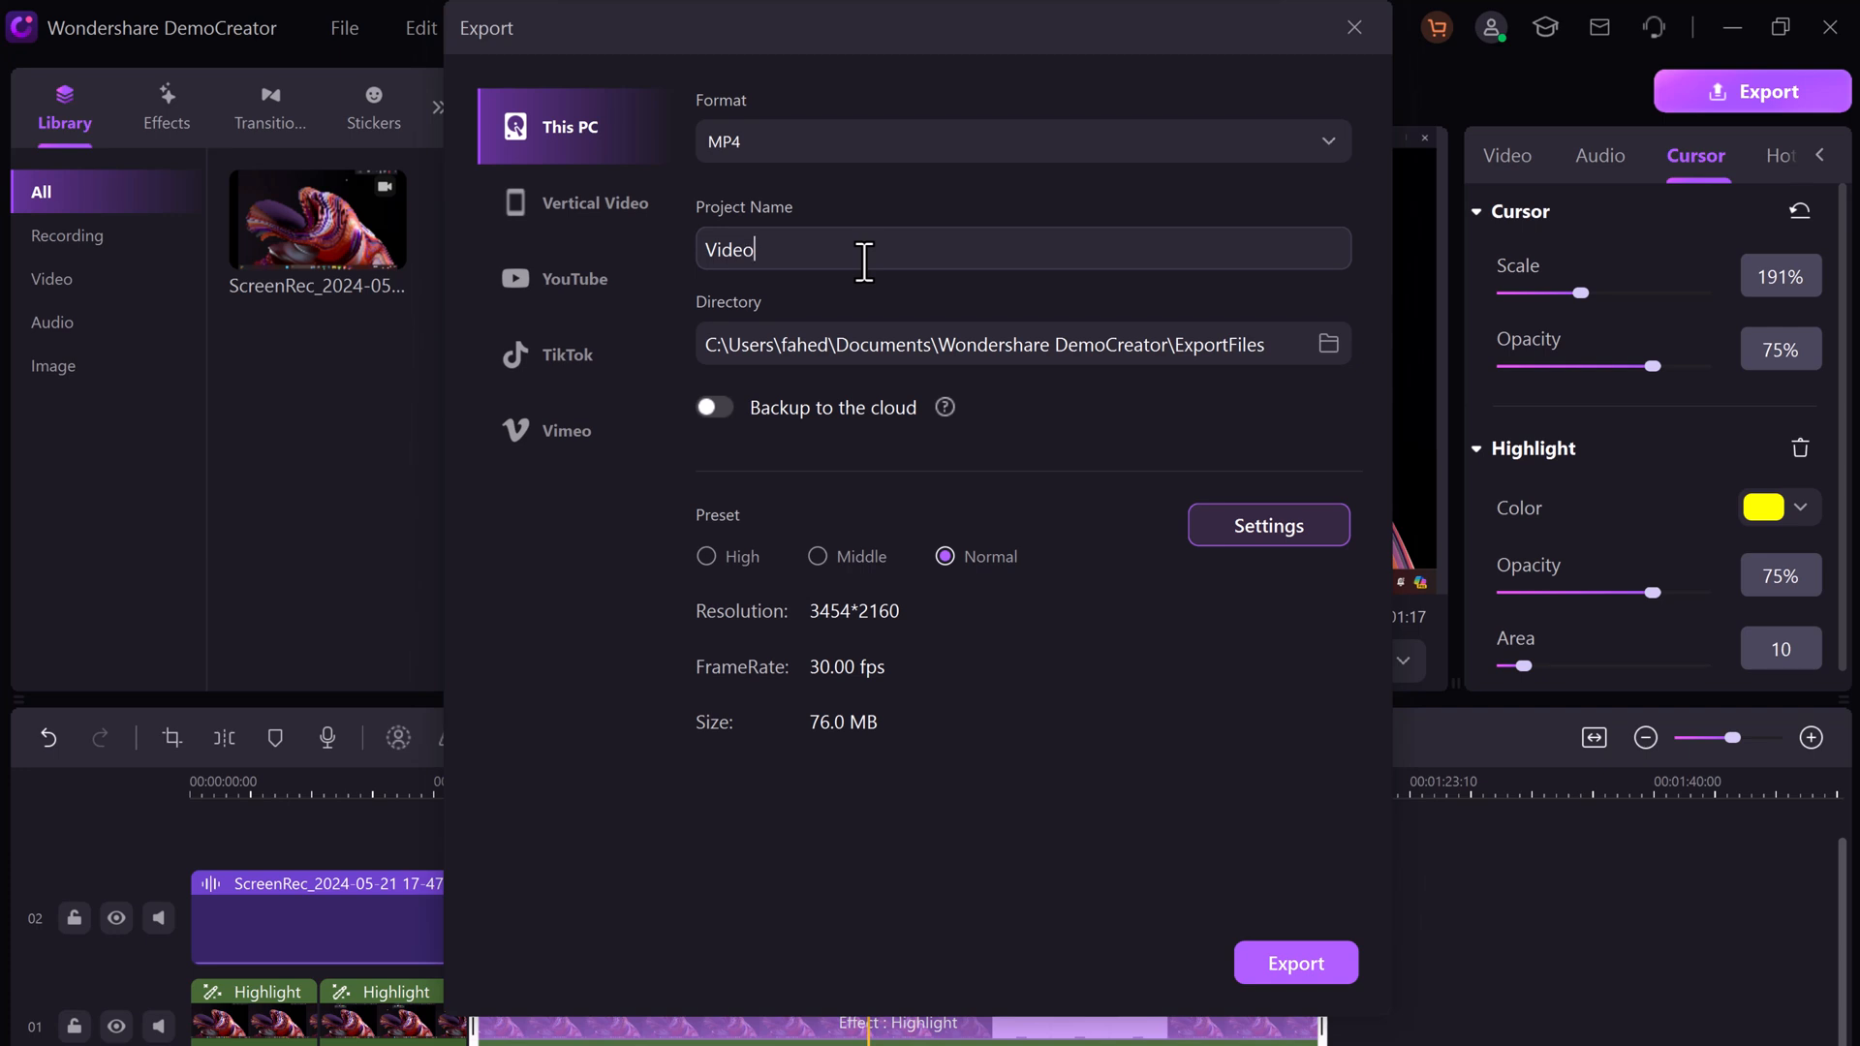
pyautogui.click(596, 203)
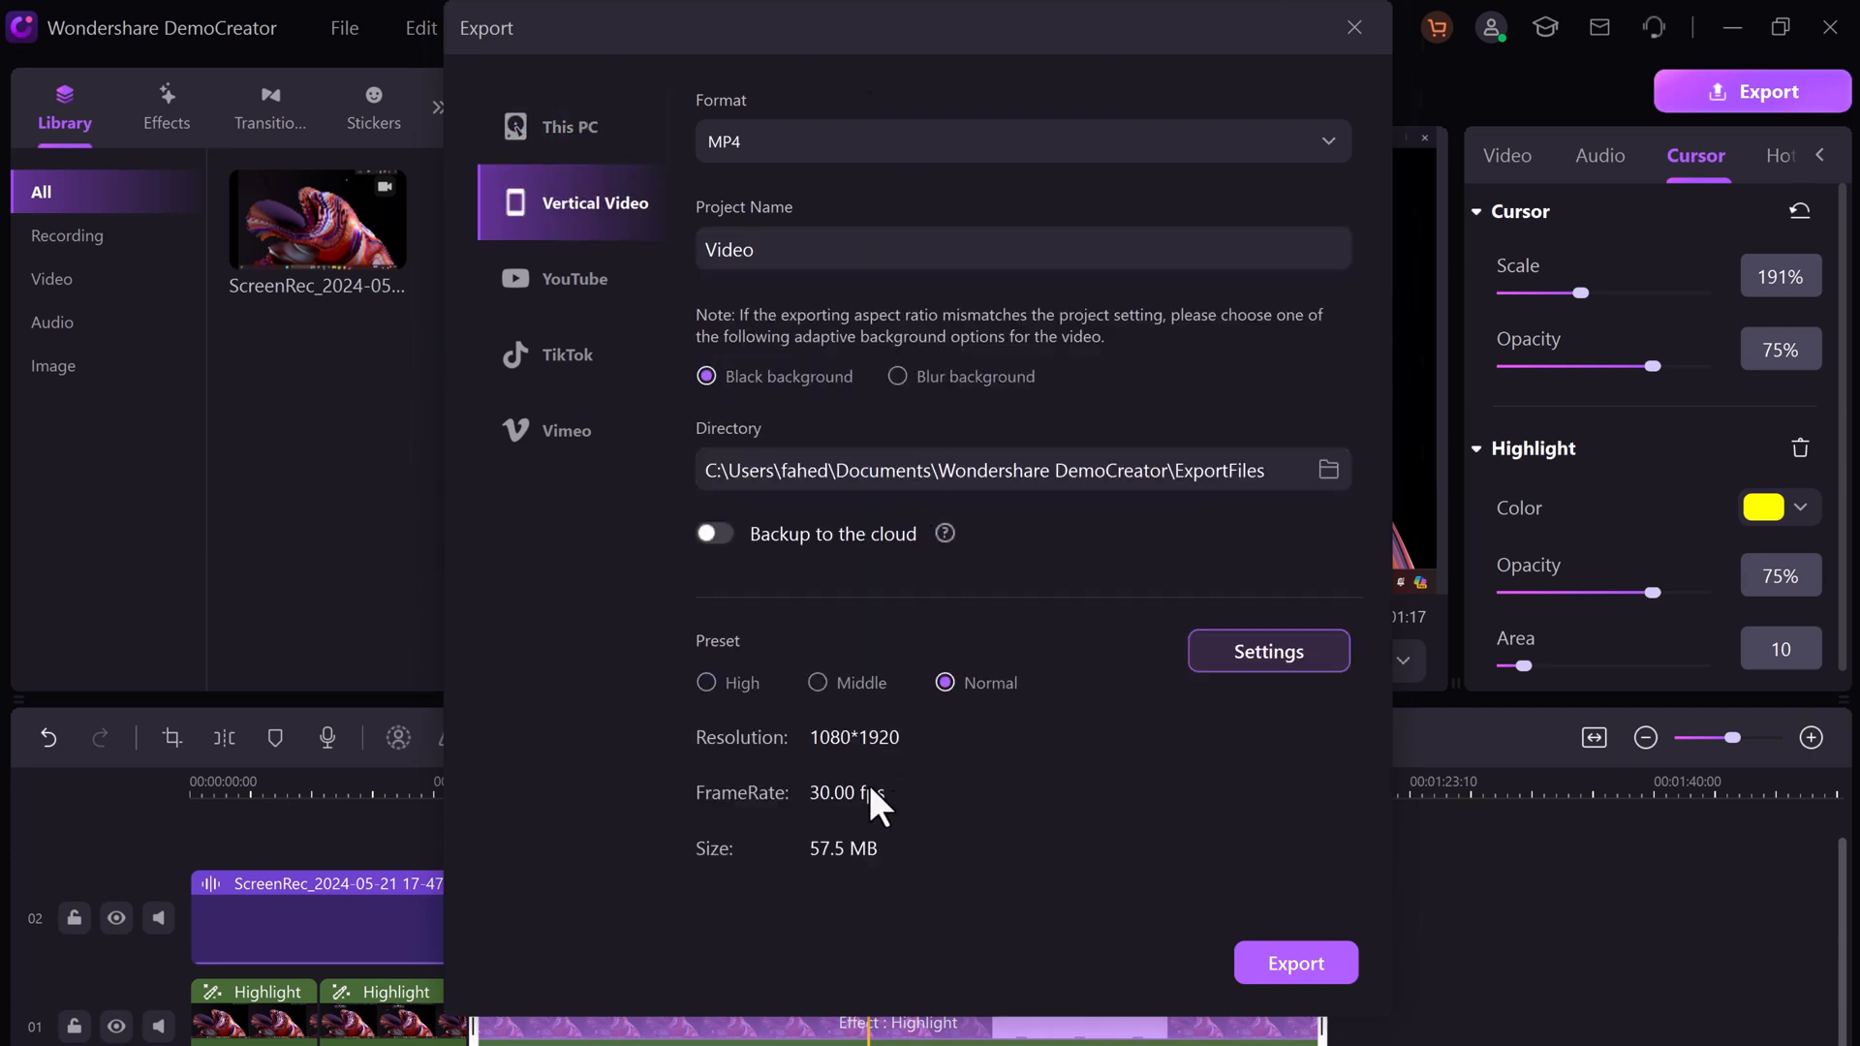
pyautogui.click(570, 127)
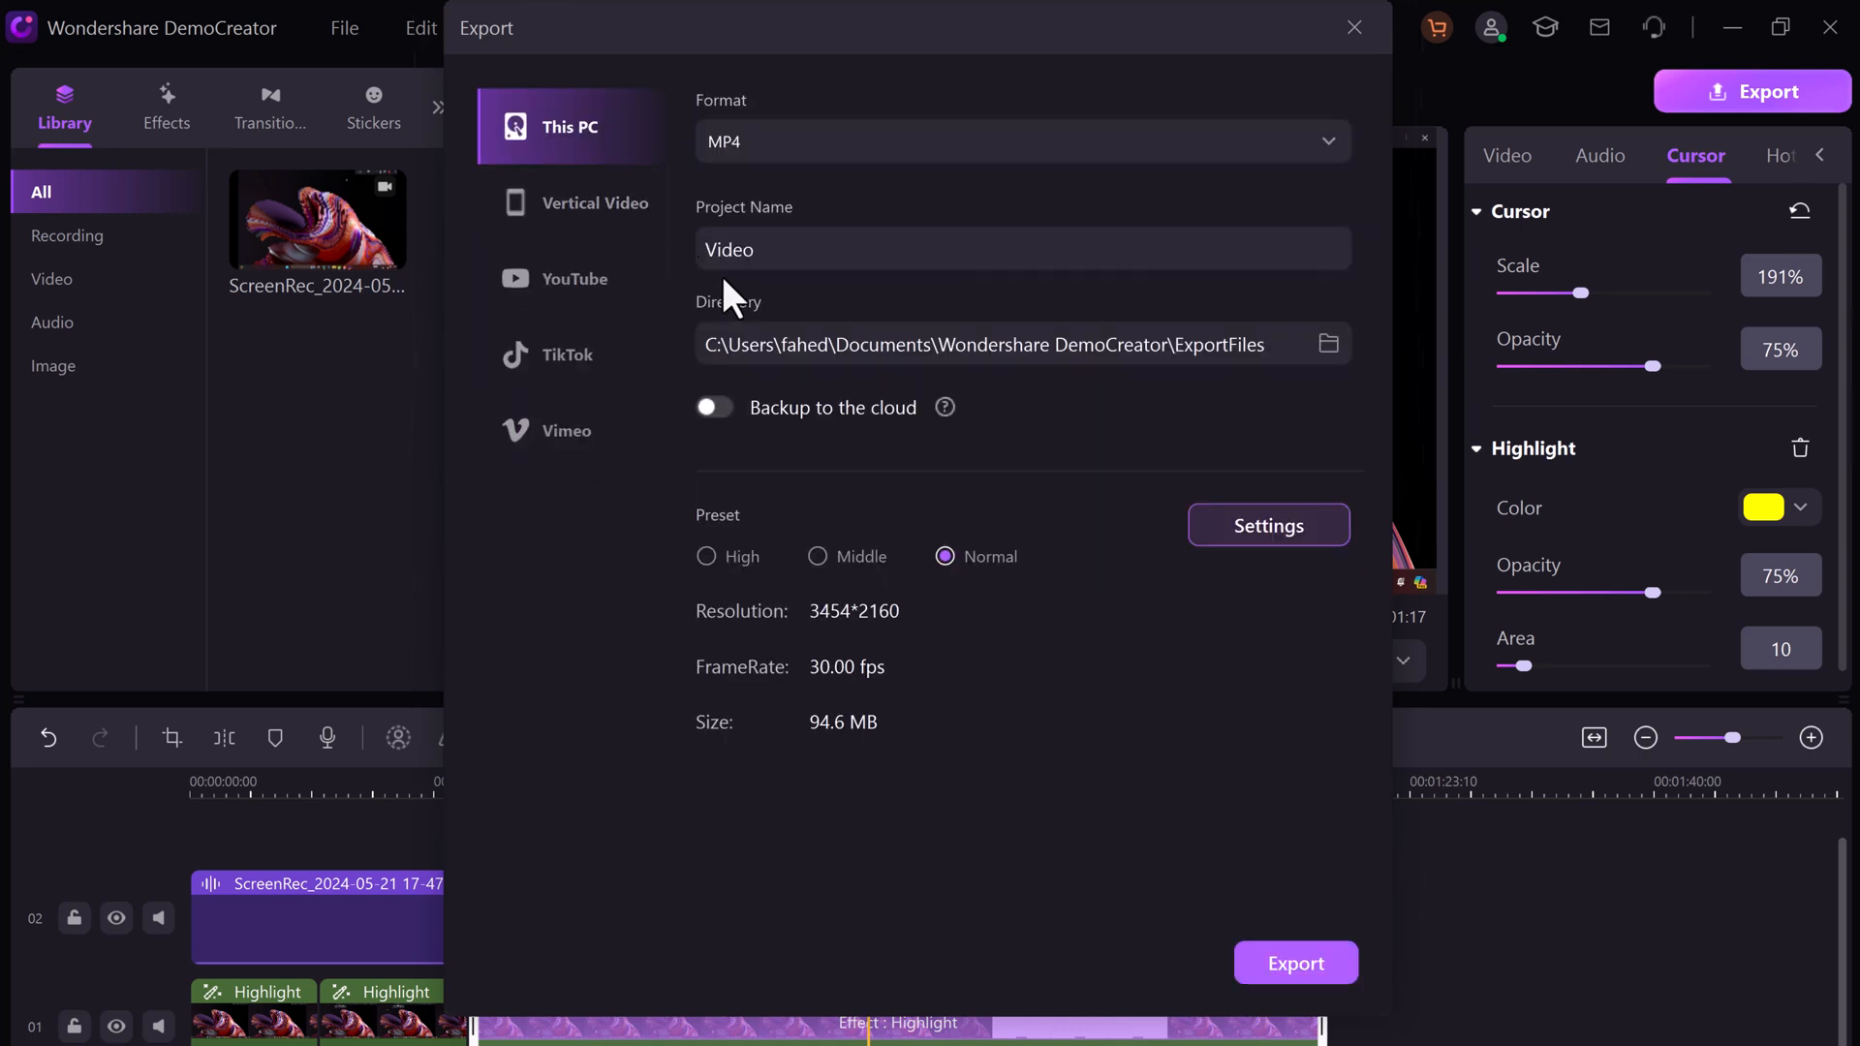
pyautogui.click(1353, 27)
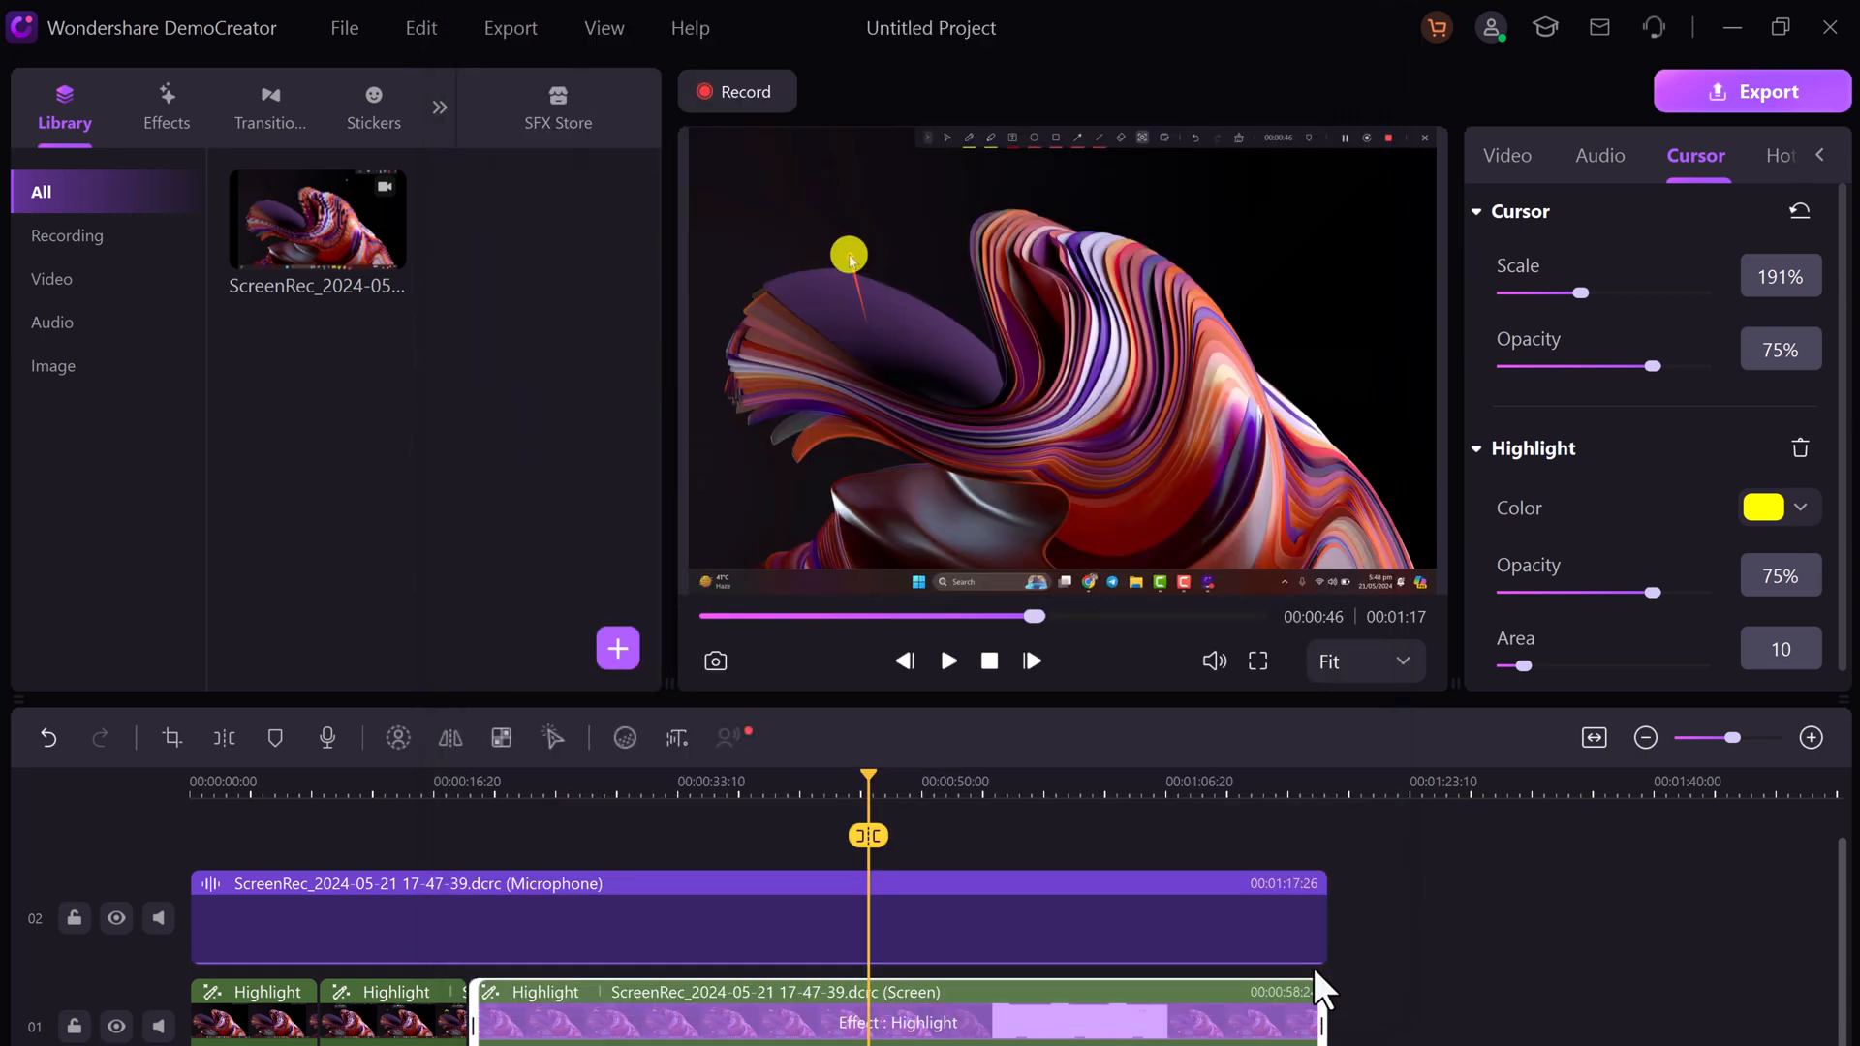
# Start the Video.mp4 export conversion from the Export window
pyautogui.click(1753, 92)
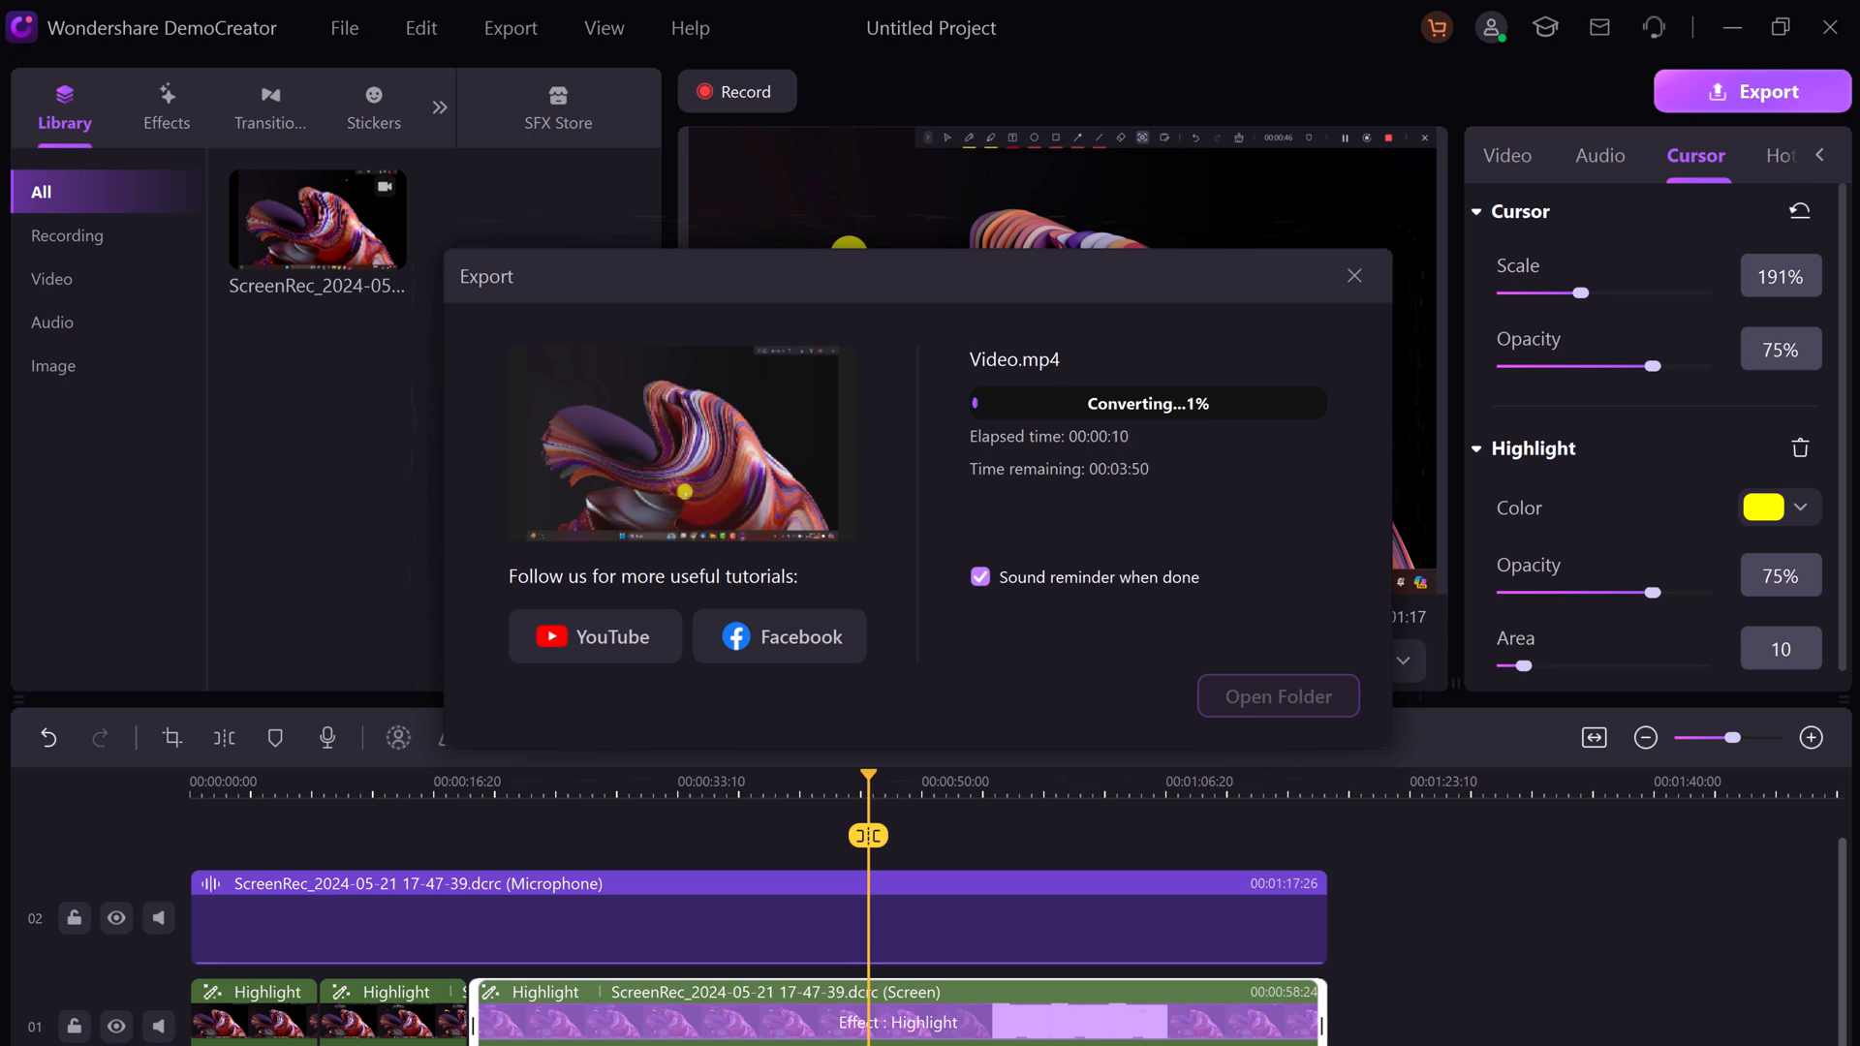
pyautogui.moveTo(640, 154)
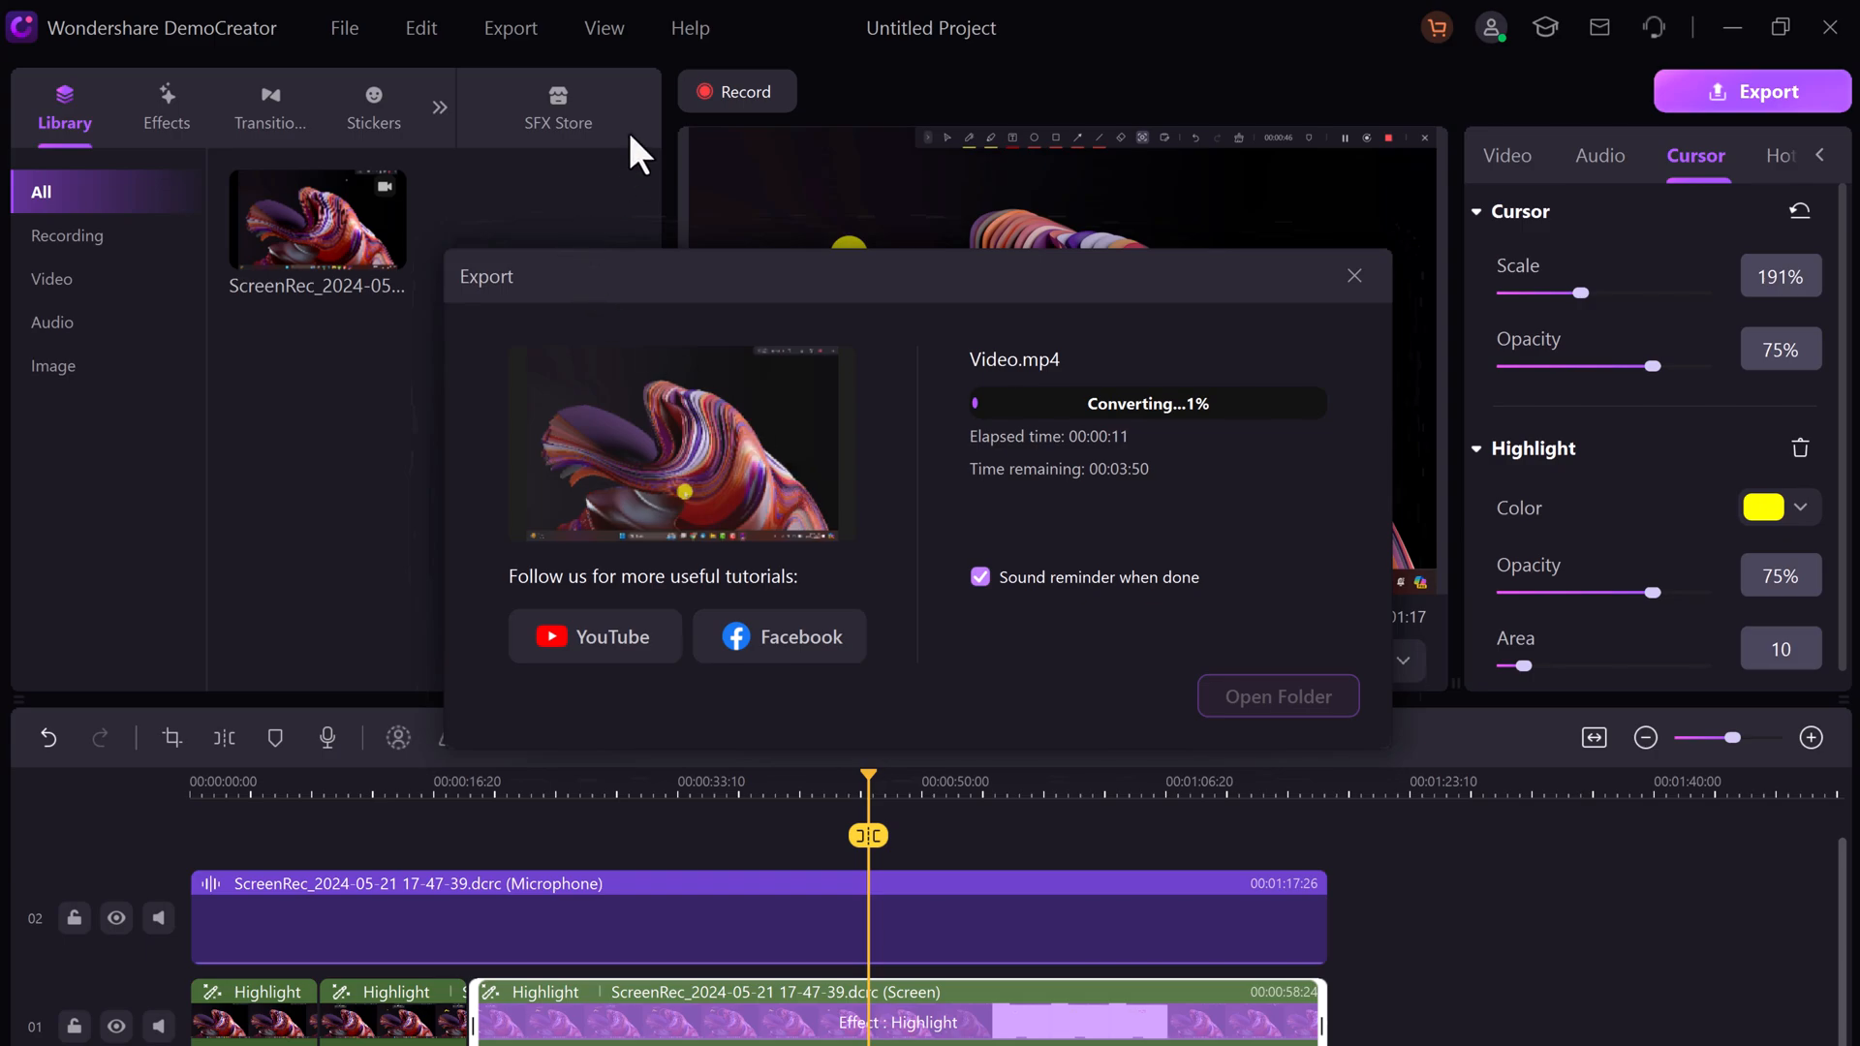